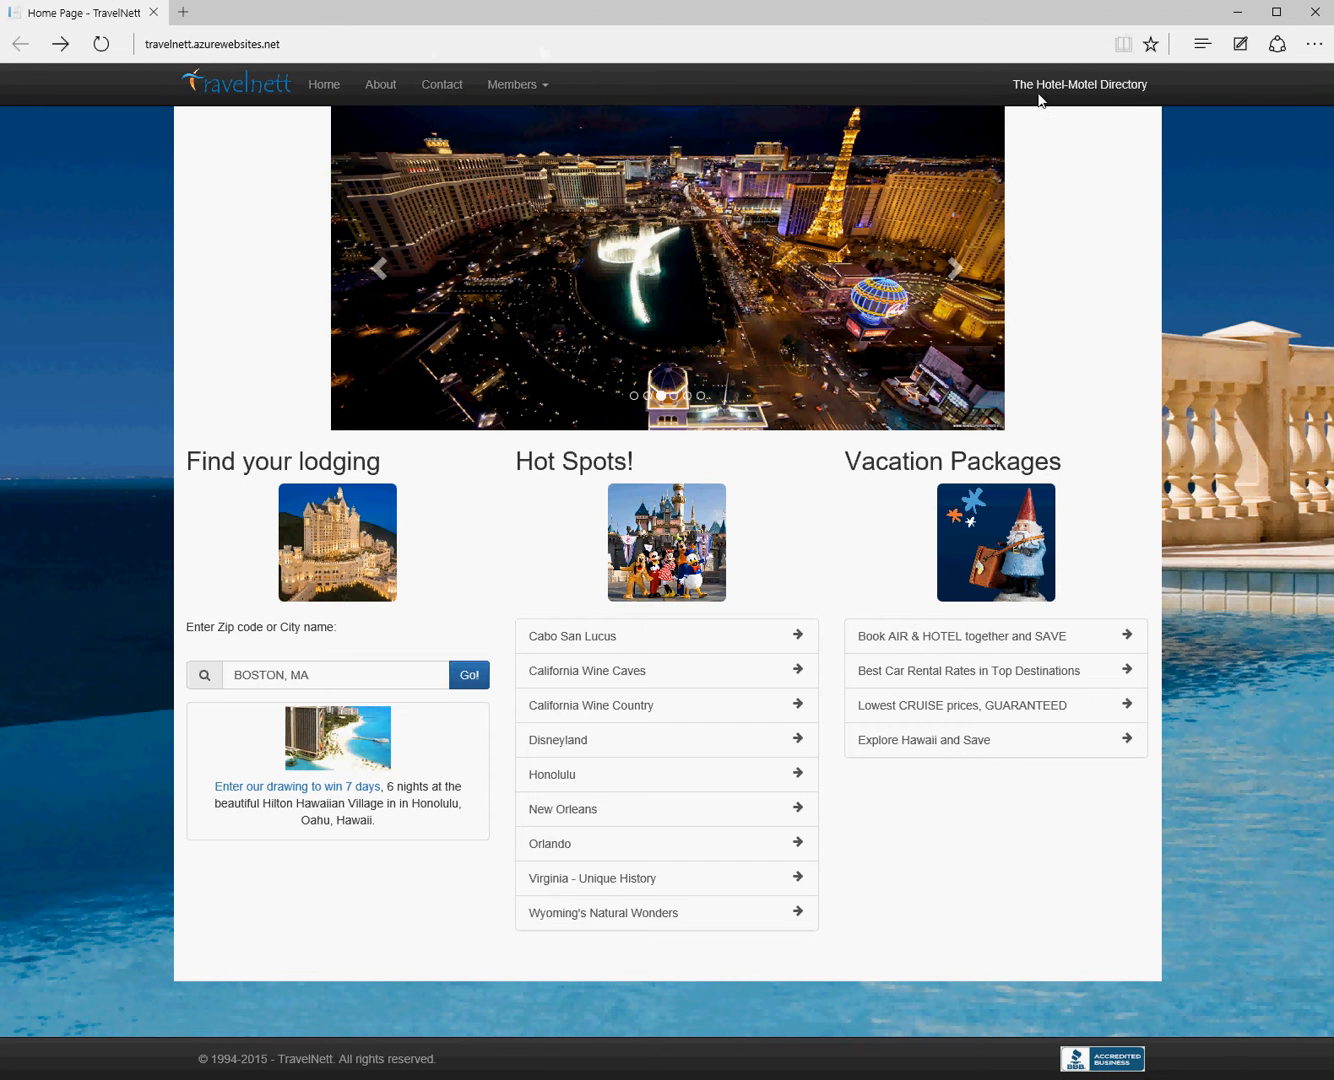
{"action": "mouse_move", "coordinate": [1100, 92]}
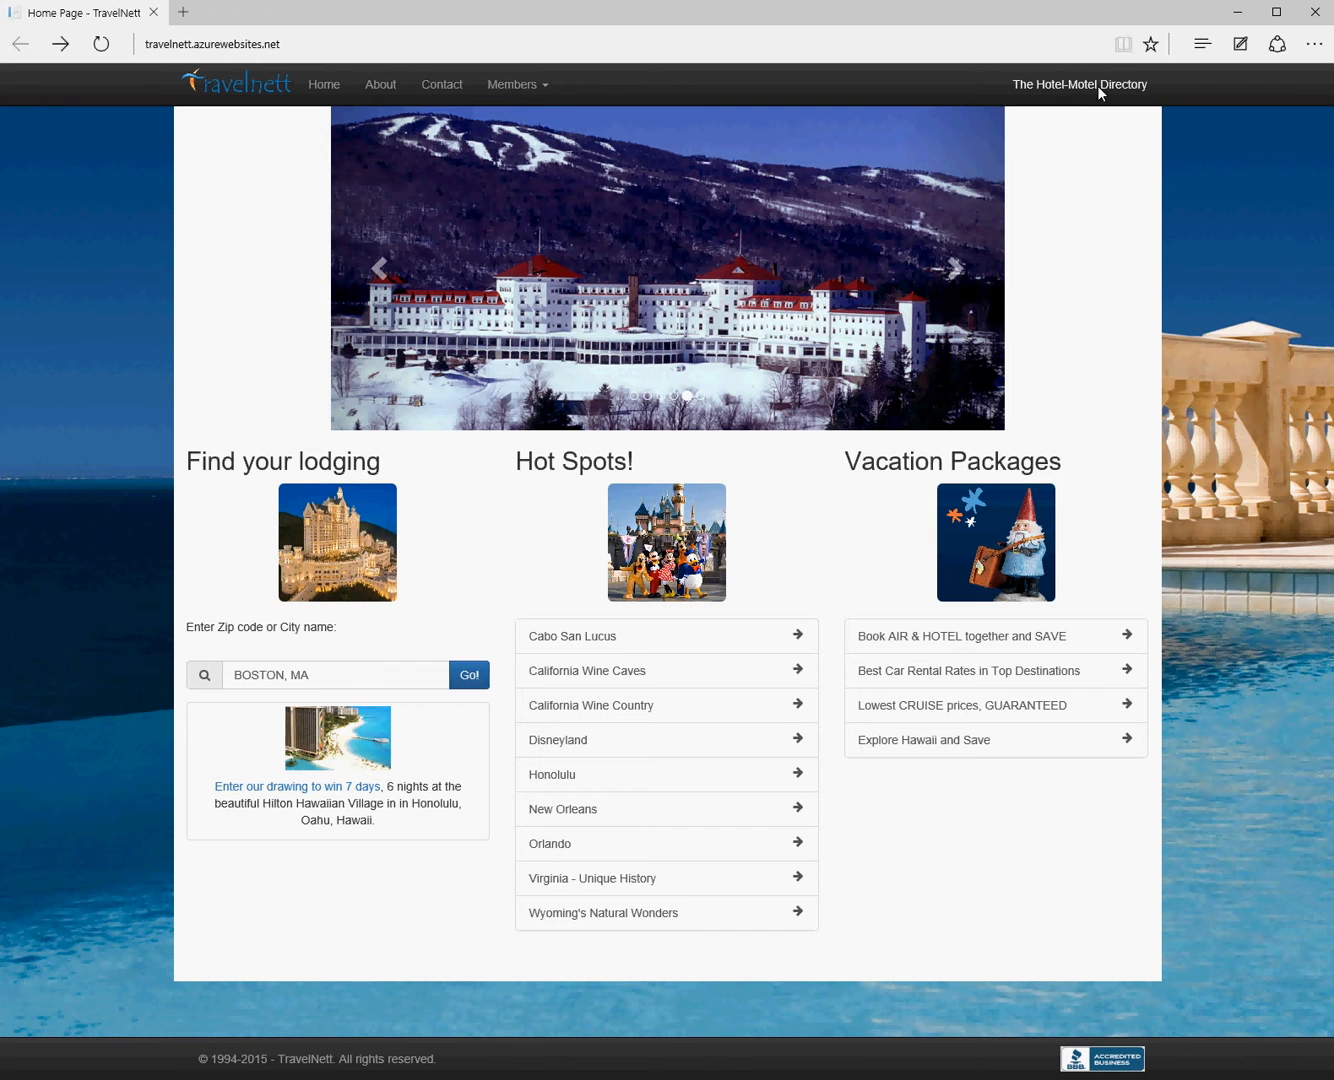
{"action": "mouse_move", "coordinate": [228, 540]}
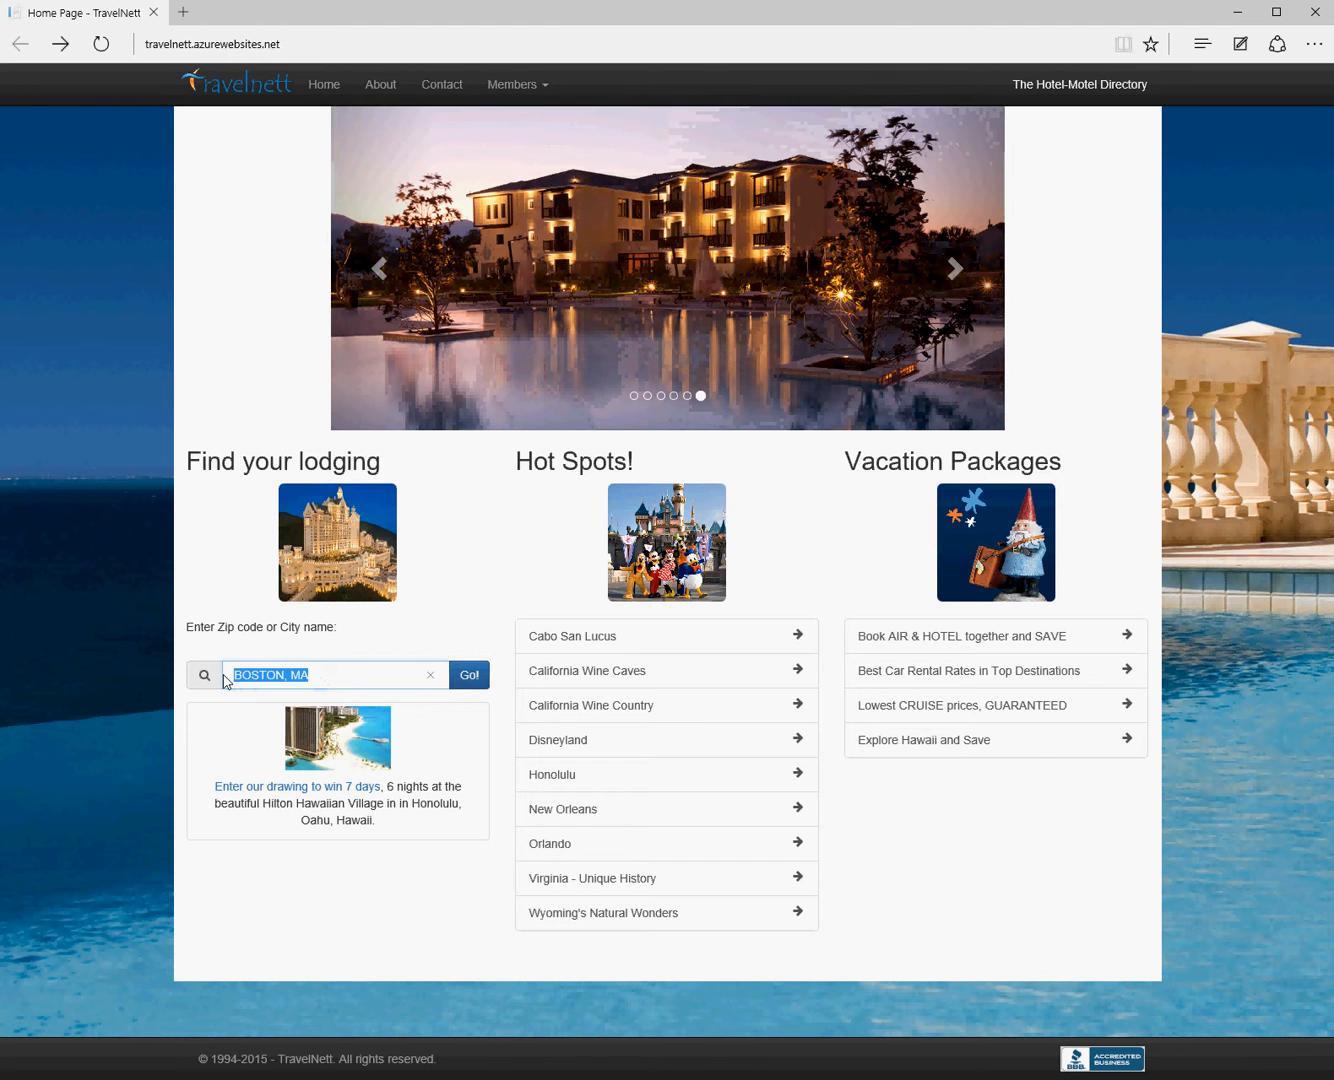
- Search the directory for lodging in Boston, MA via the 'Bo' autocomplete suggestion
{"action": "type", "text": "Bos"}
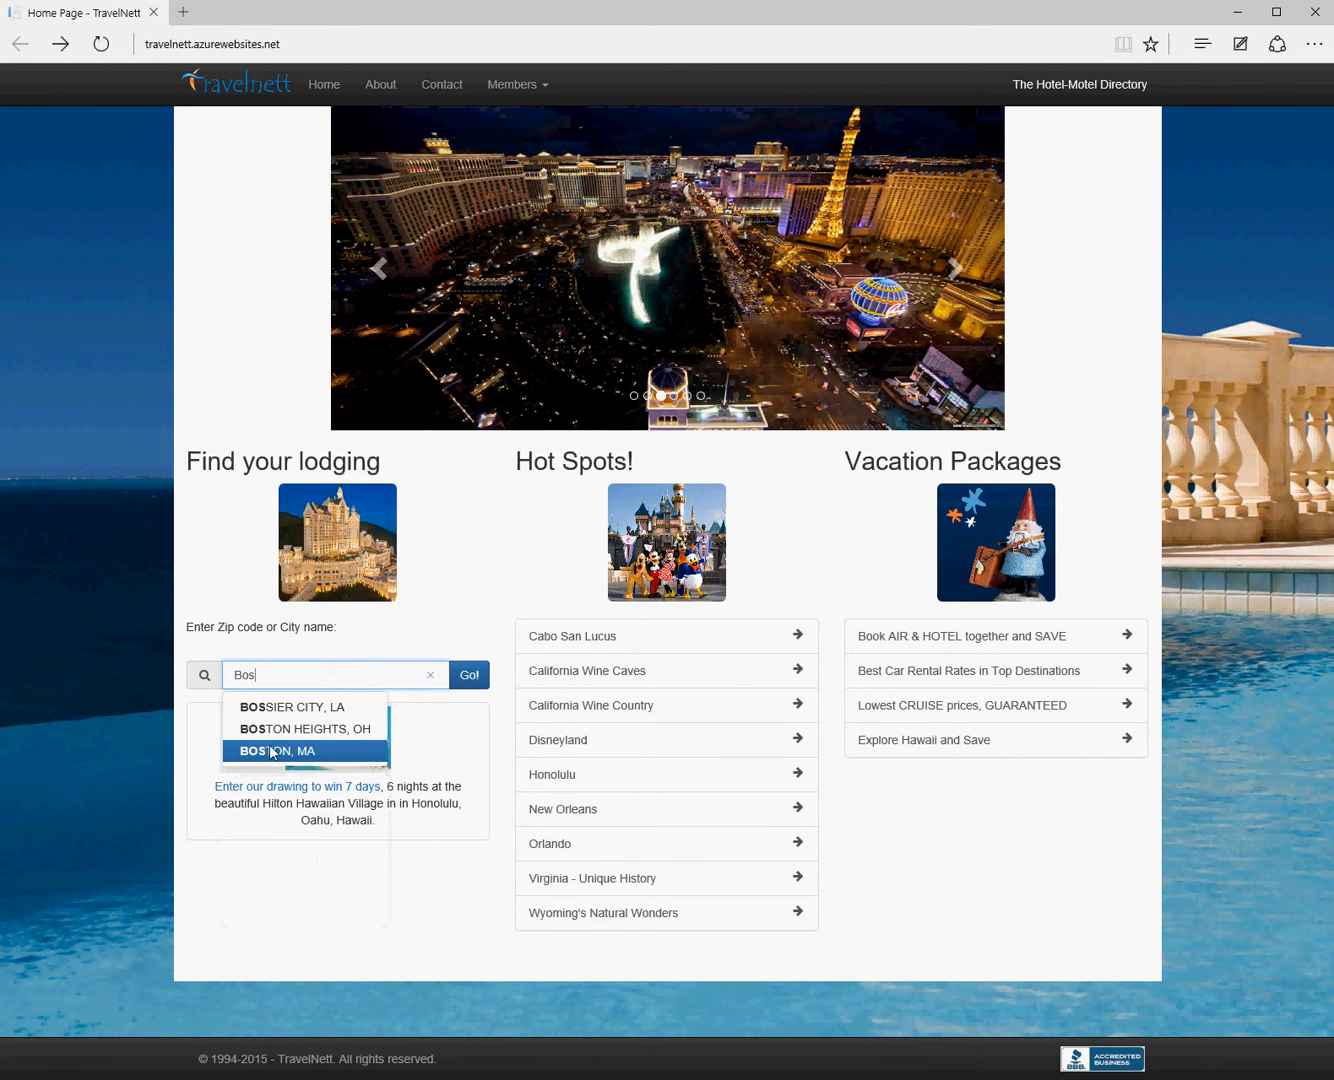
{"action": "left_click", "coordinate": [276, 752]}
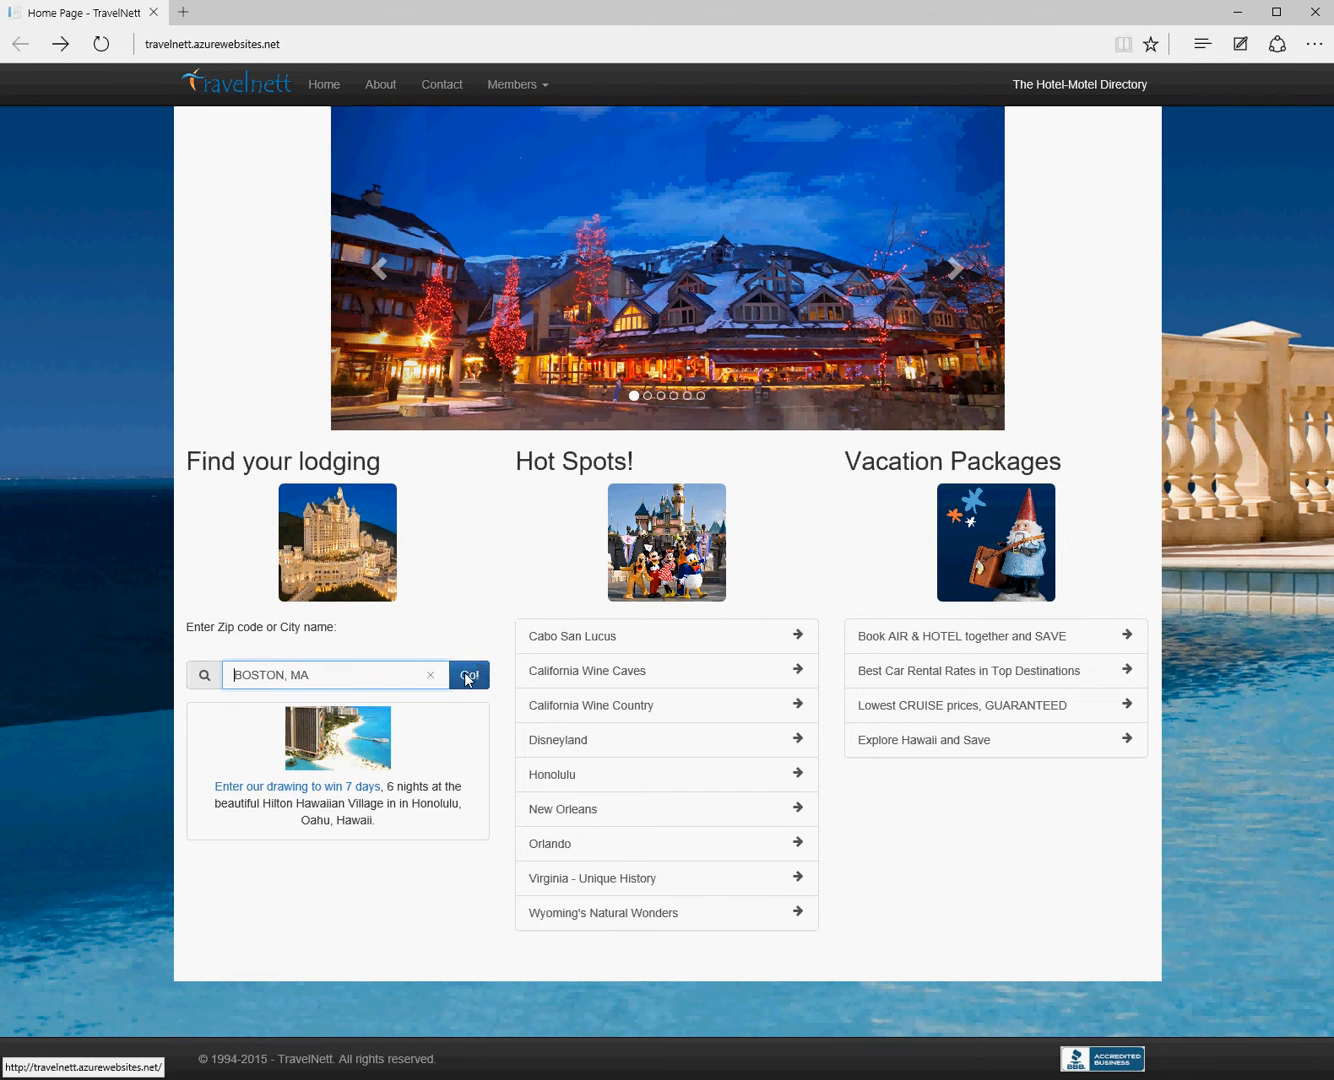
{"action": "left_click", "coordinate": [468, 674]}
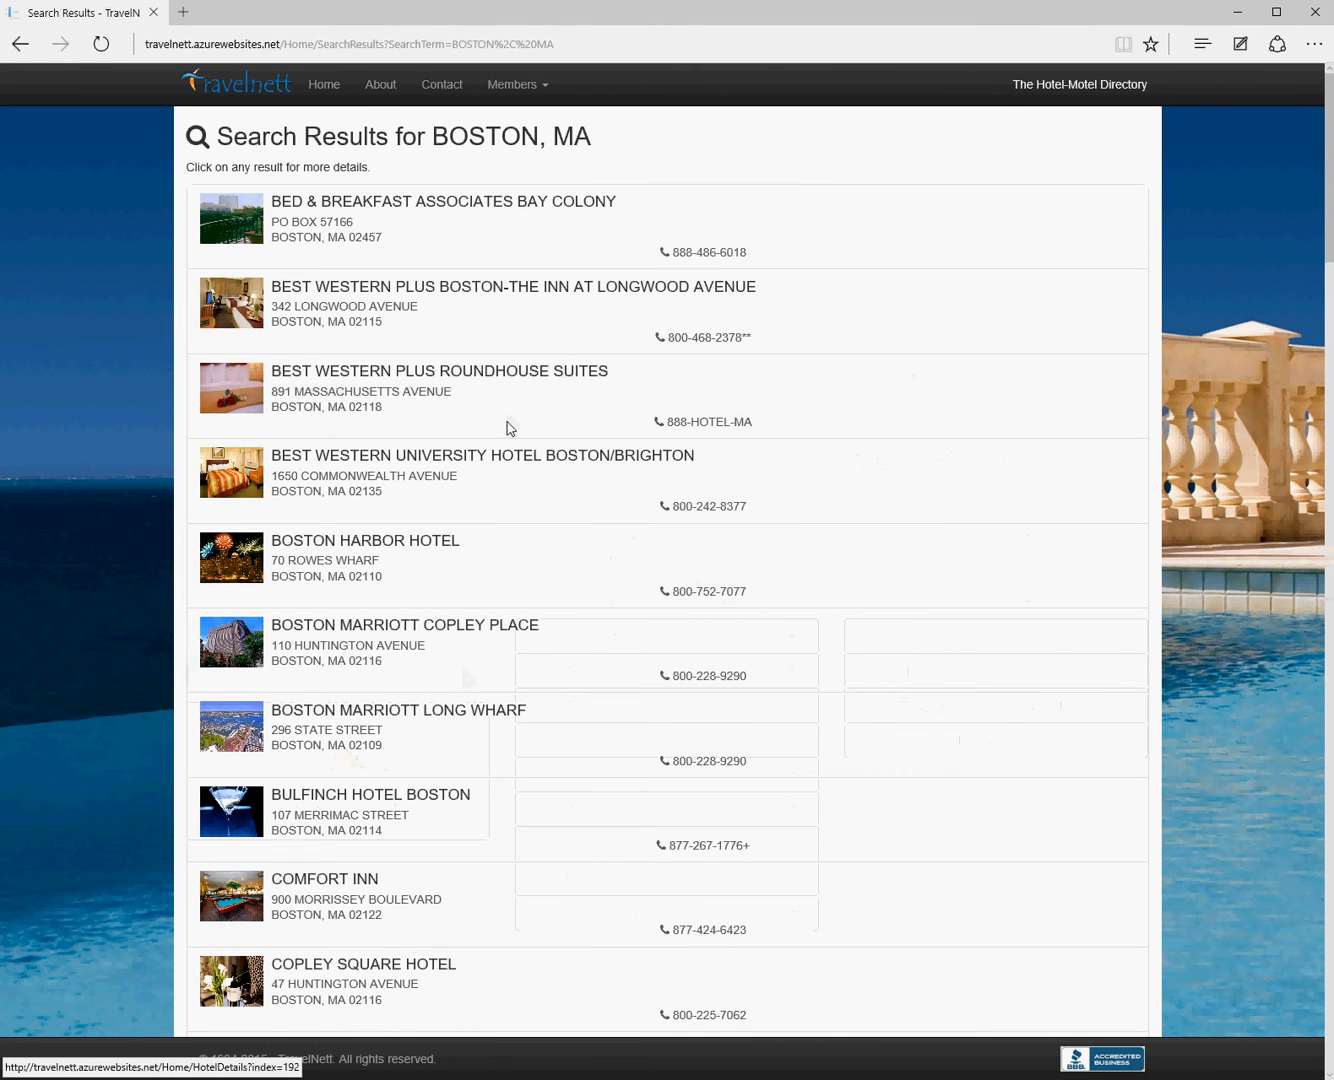
- Locate and open the Nine Zero Hotel entry in the Boston search results
{"action": "scroll", "scroll_direction": "down", "scroll_amount": 3}
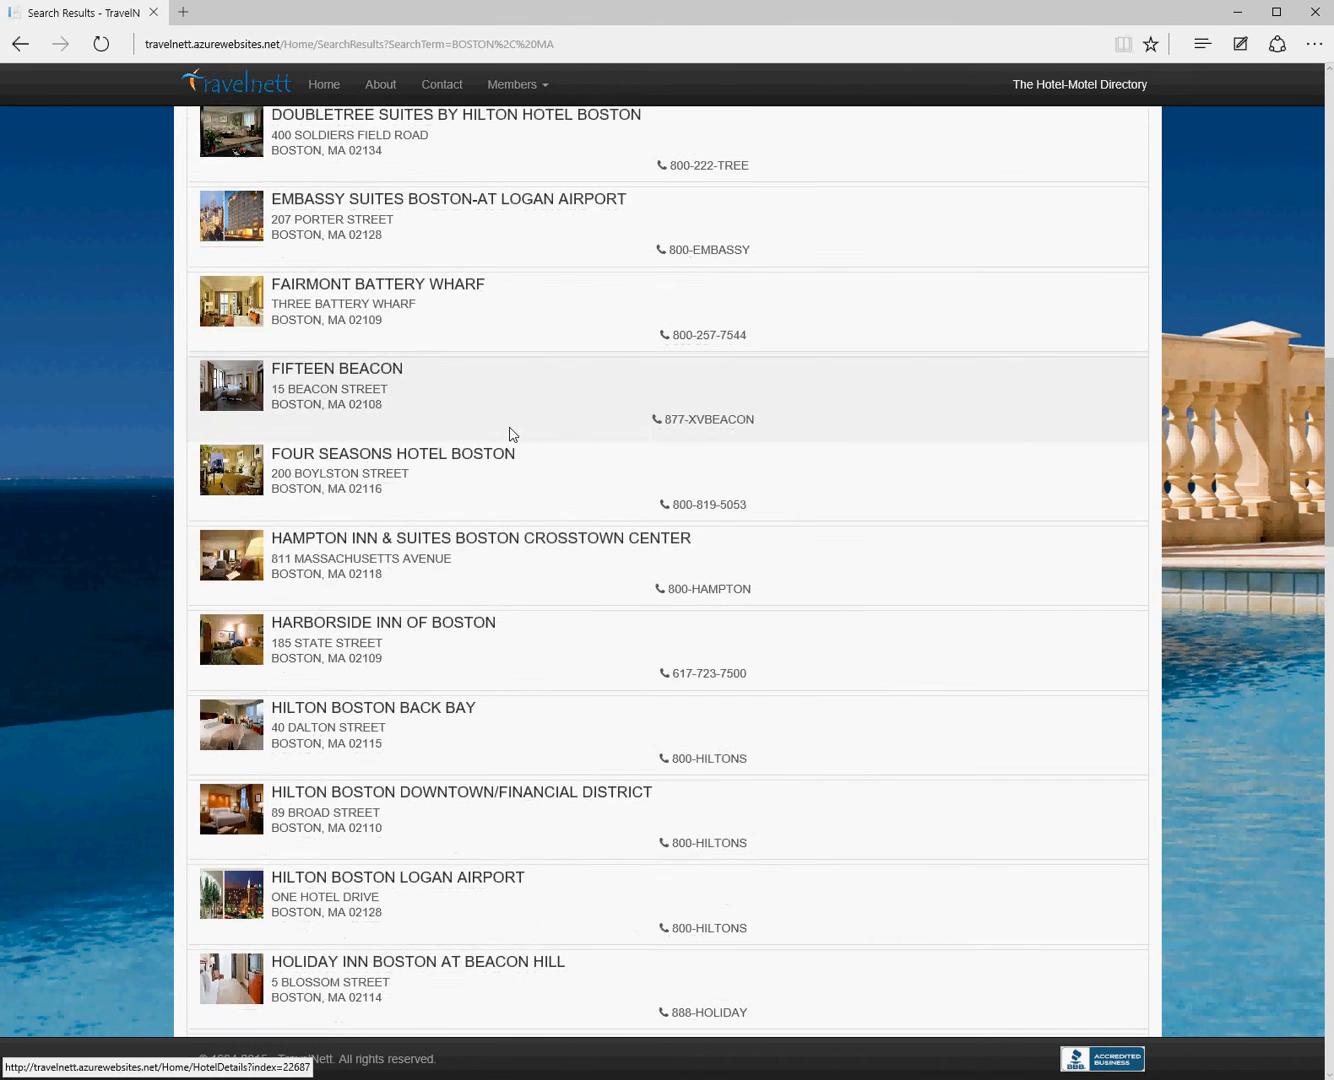
{"action": "scroll", "scroll_direction": "down", "scroll_amount": 3}
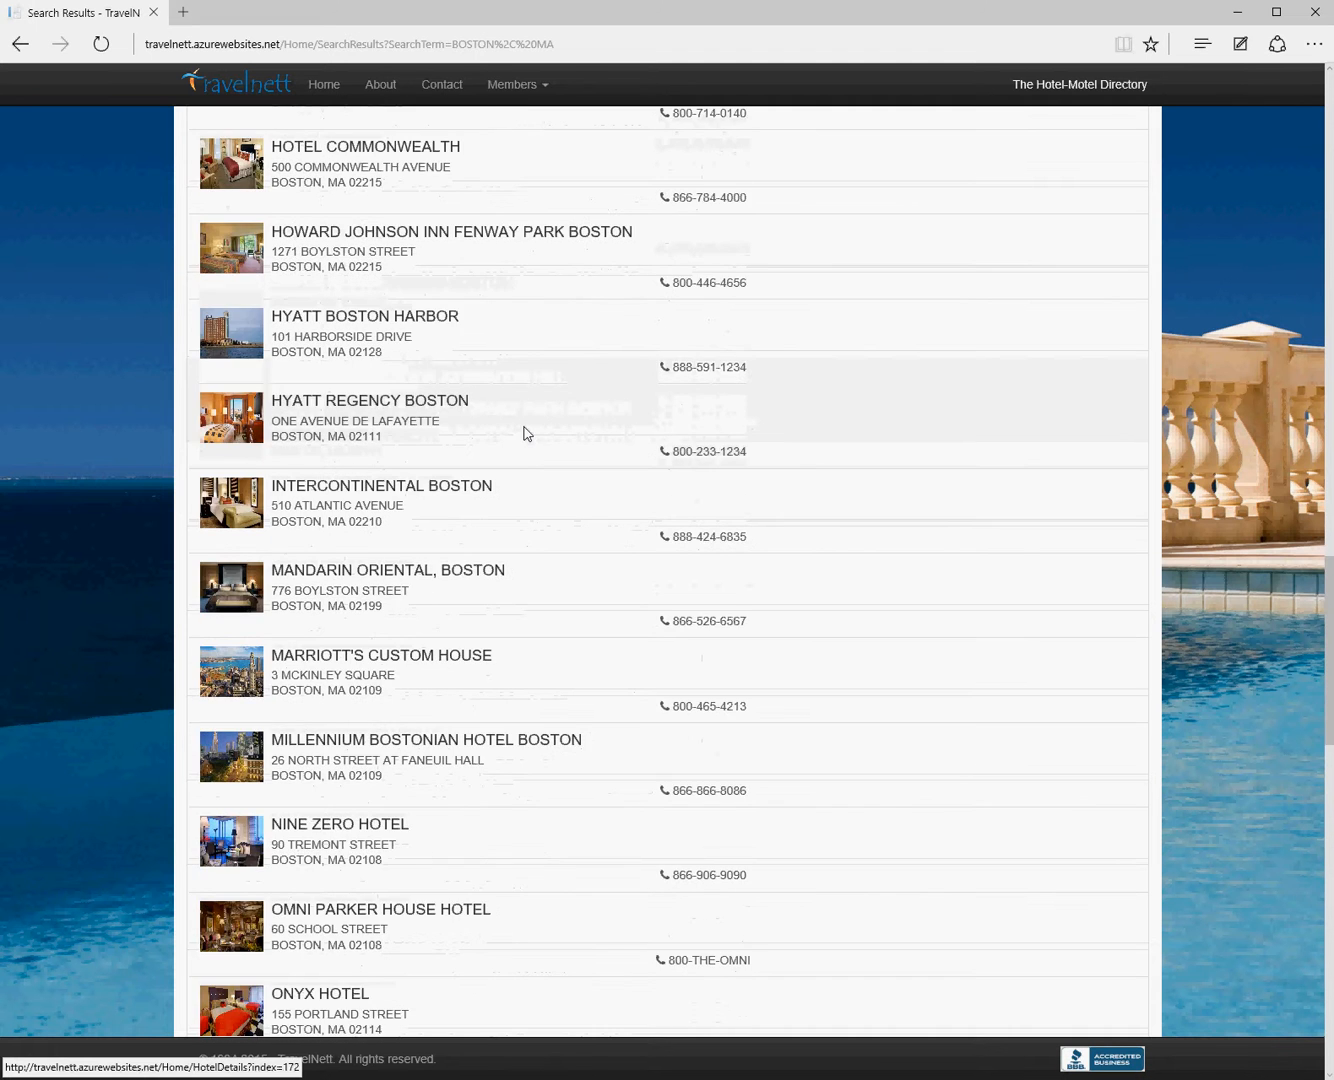
{"action": "scroll", "scroll_direction": "down", "scroll_amount": 3}
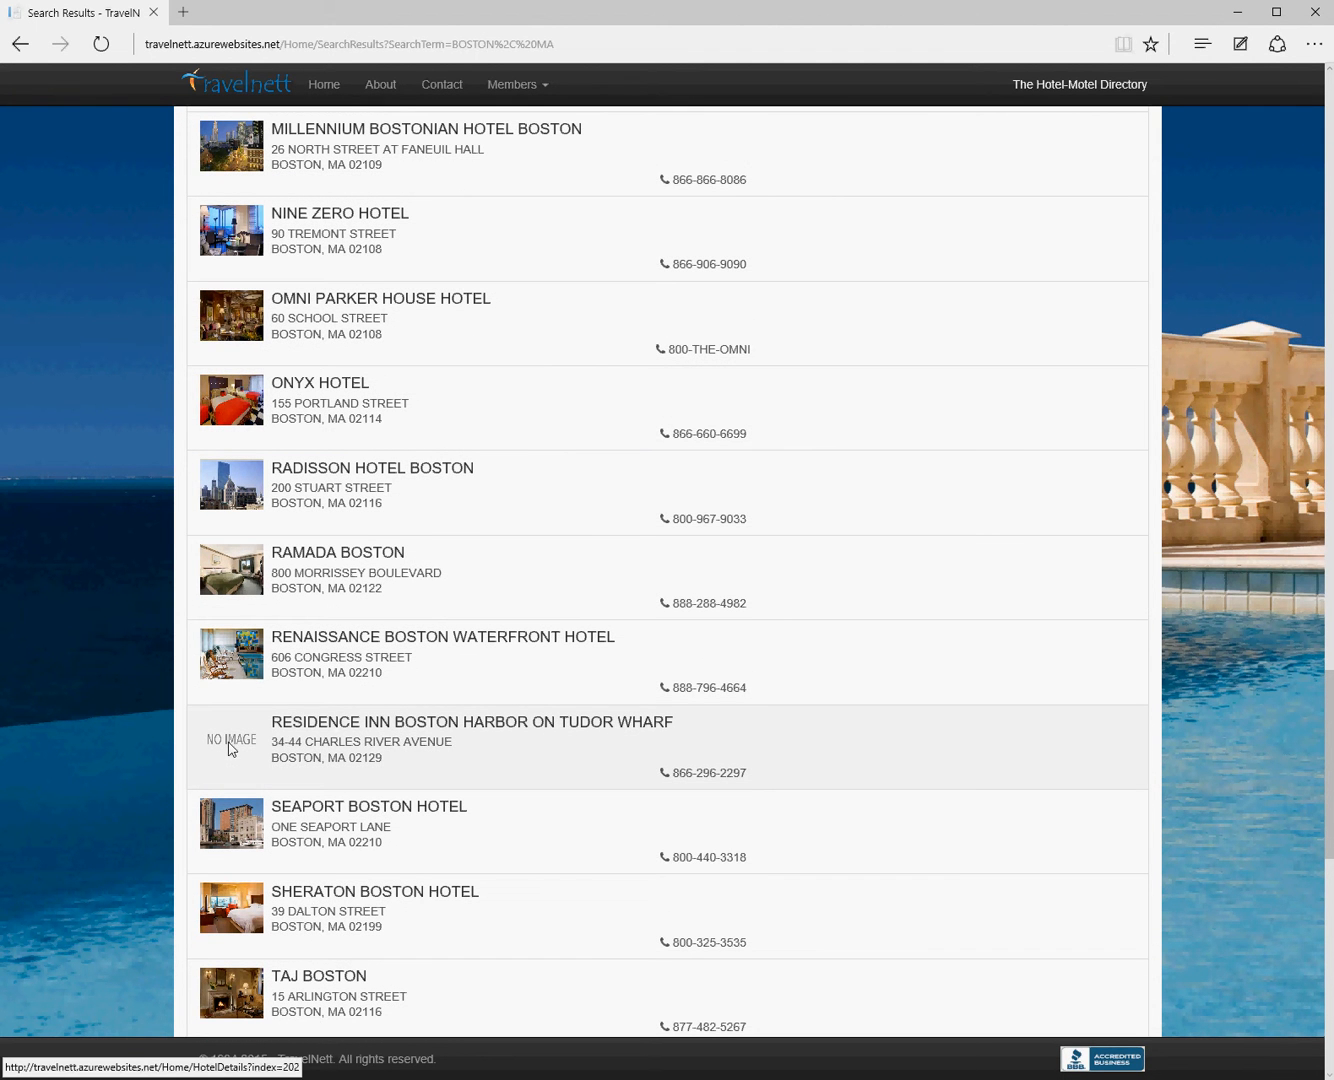
{"action": "mouse_move", "coordinate": [512, 756]}
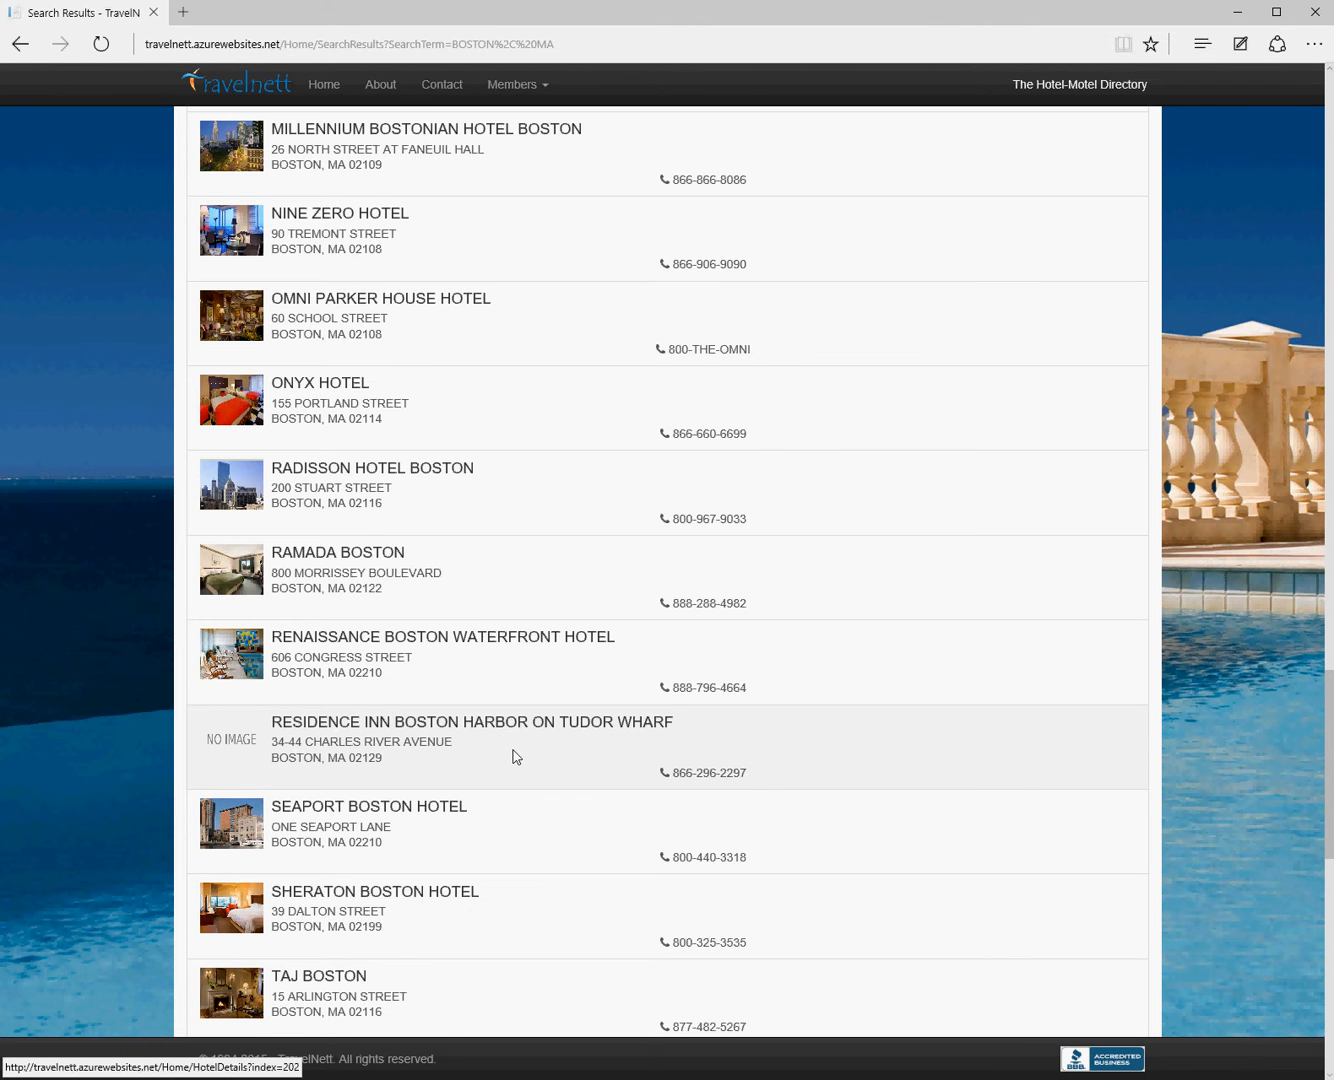
{"action": "scroll", "scroll_direction": "up", "scroll_amount": 3}
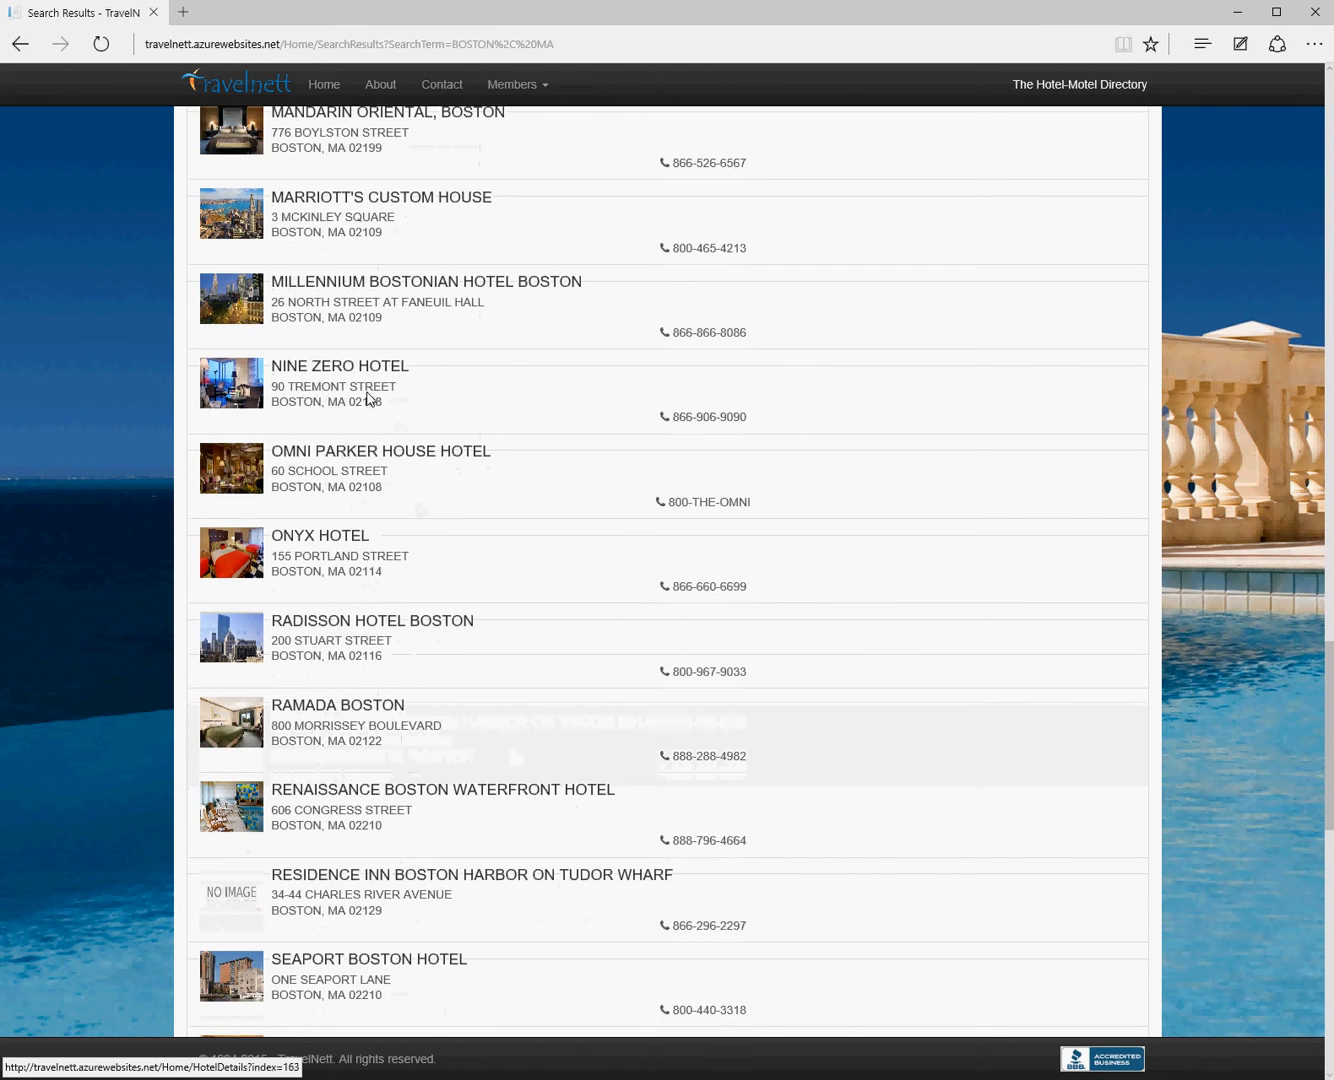
{"action": "left_click", "coordinate": [338, 366]}
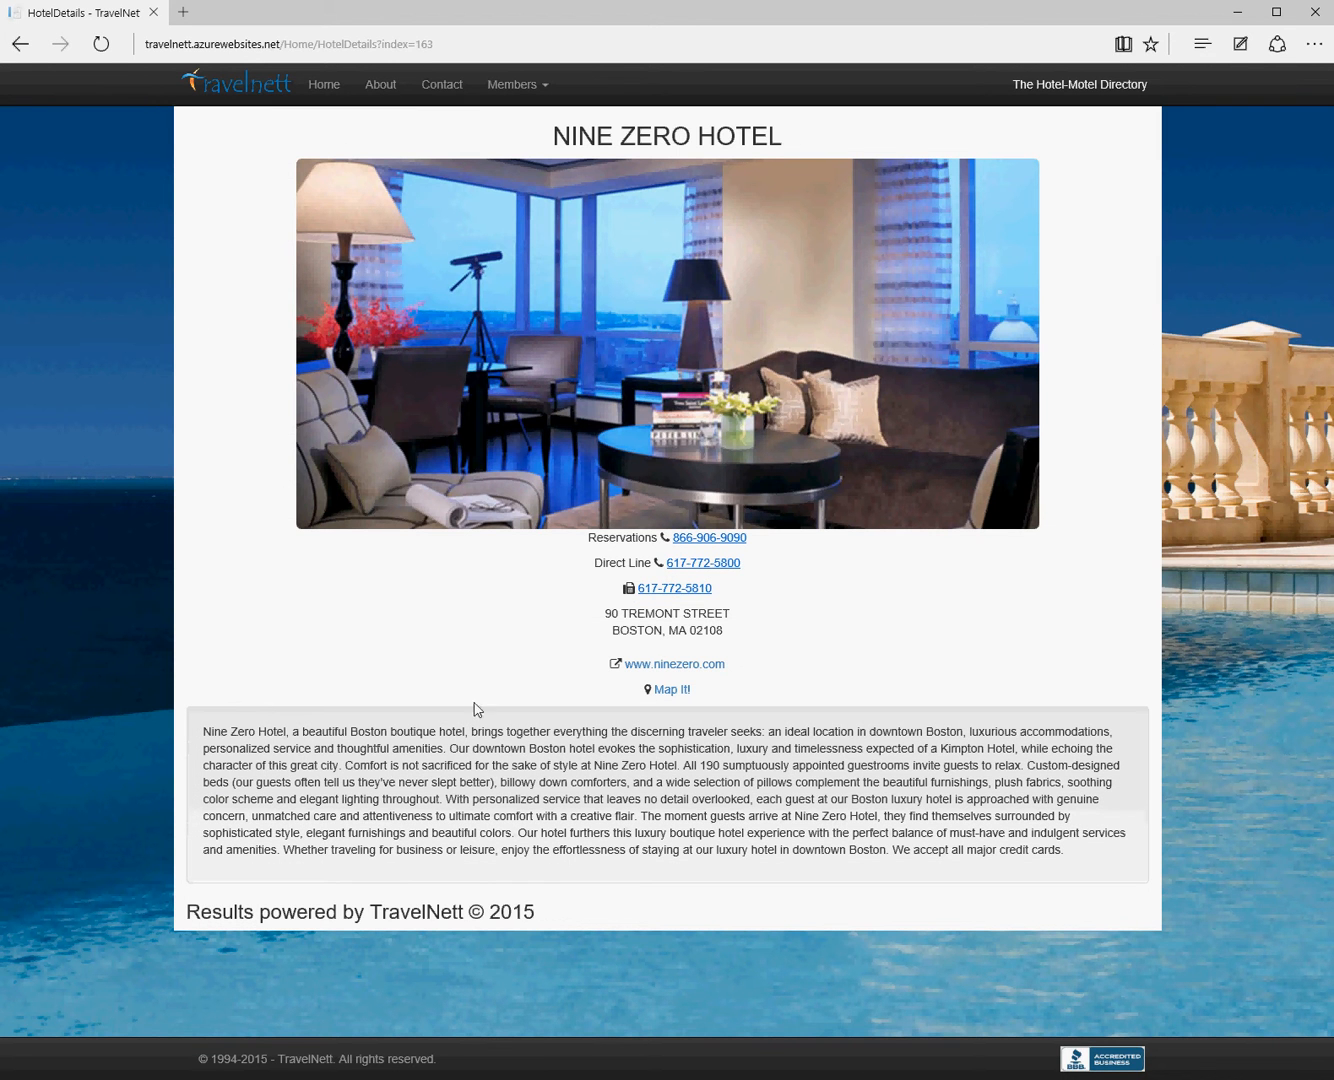
{"action": "mouse_move", "coordinate": [758, 712]}
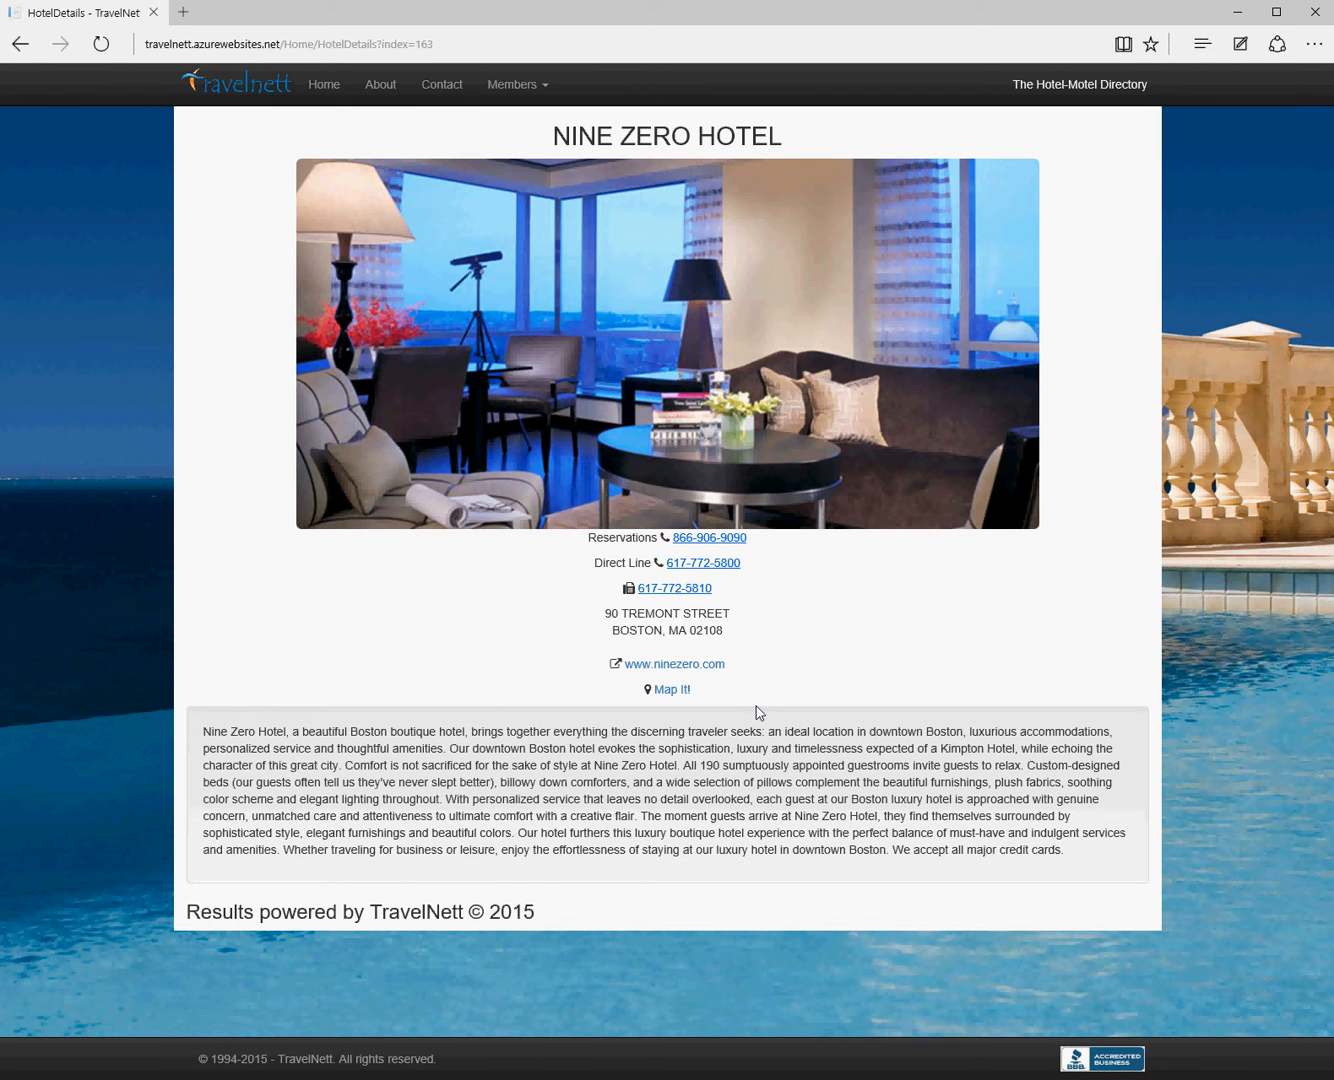
{"action": "mouse_move", "coordinate": [708, 548]}
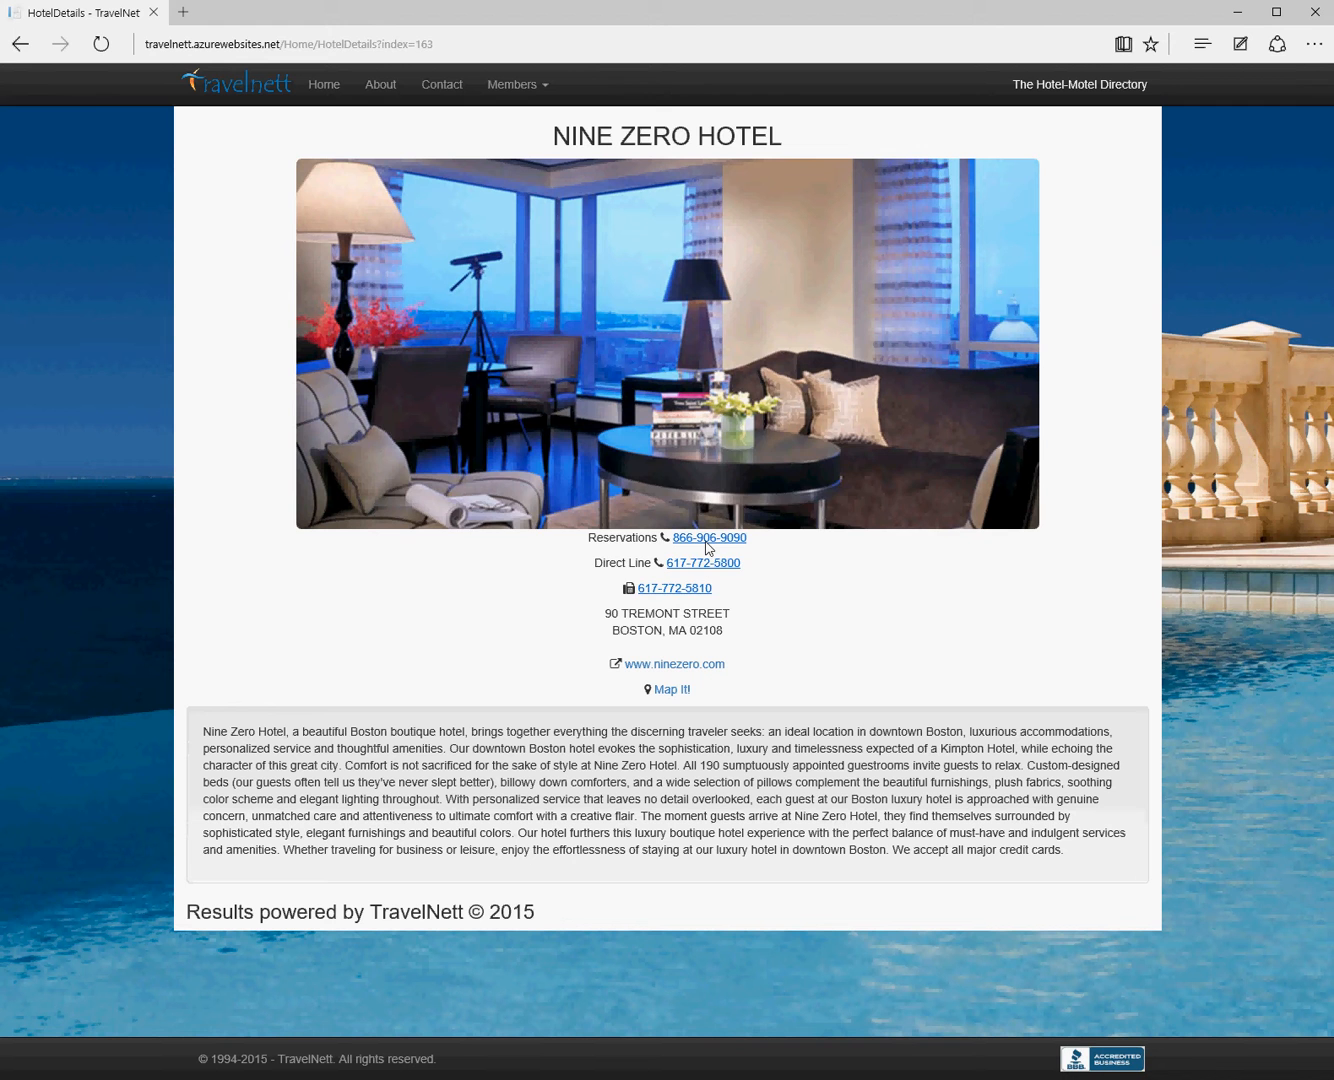
{"action": "left_click", "coordinate": [708, 536]}
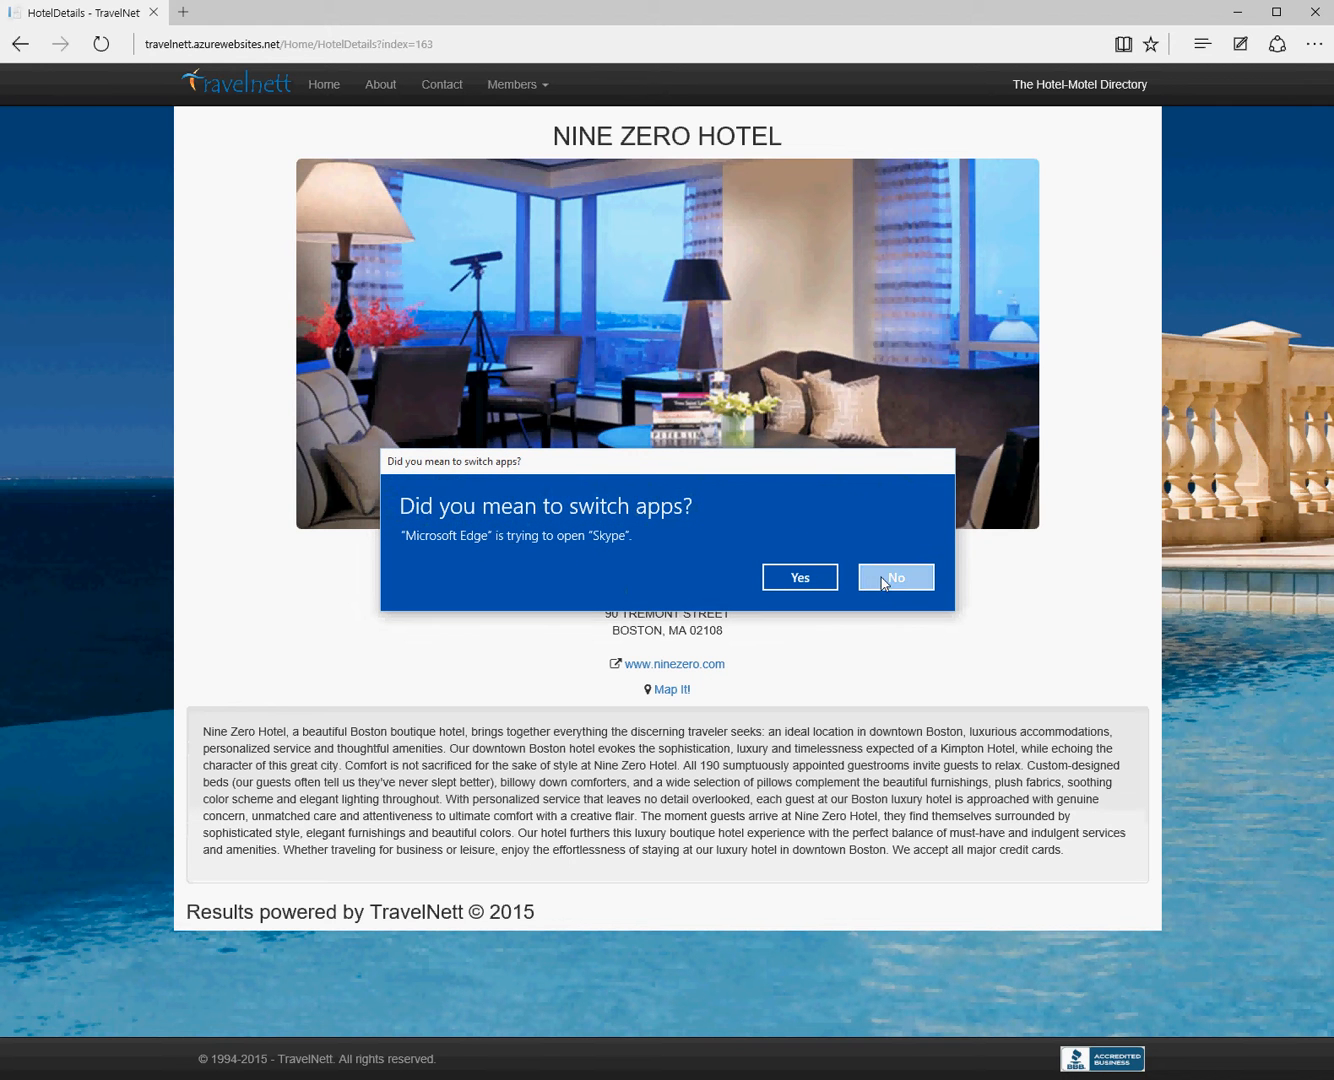
{"action": "left_click", "coordinate": [896, 576]}
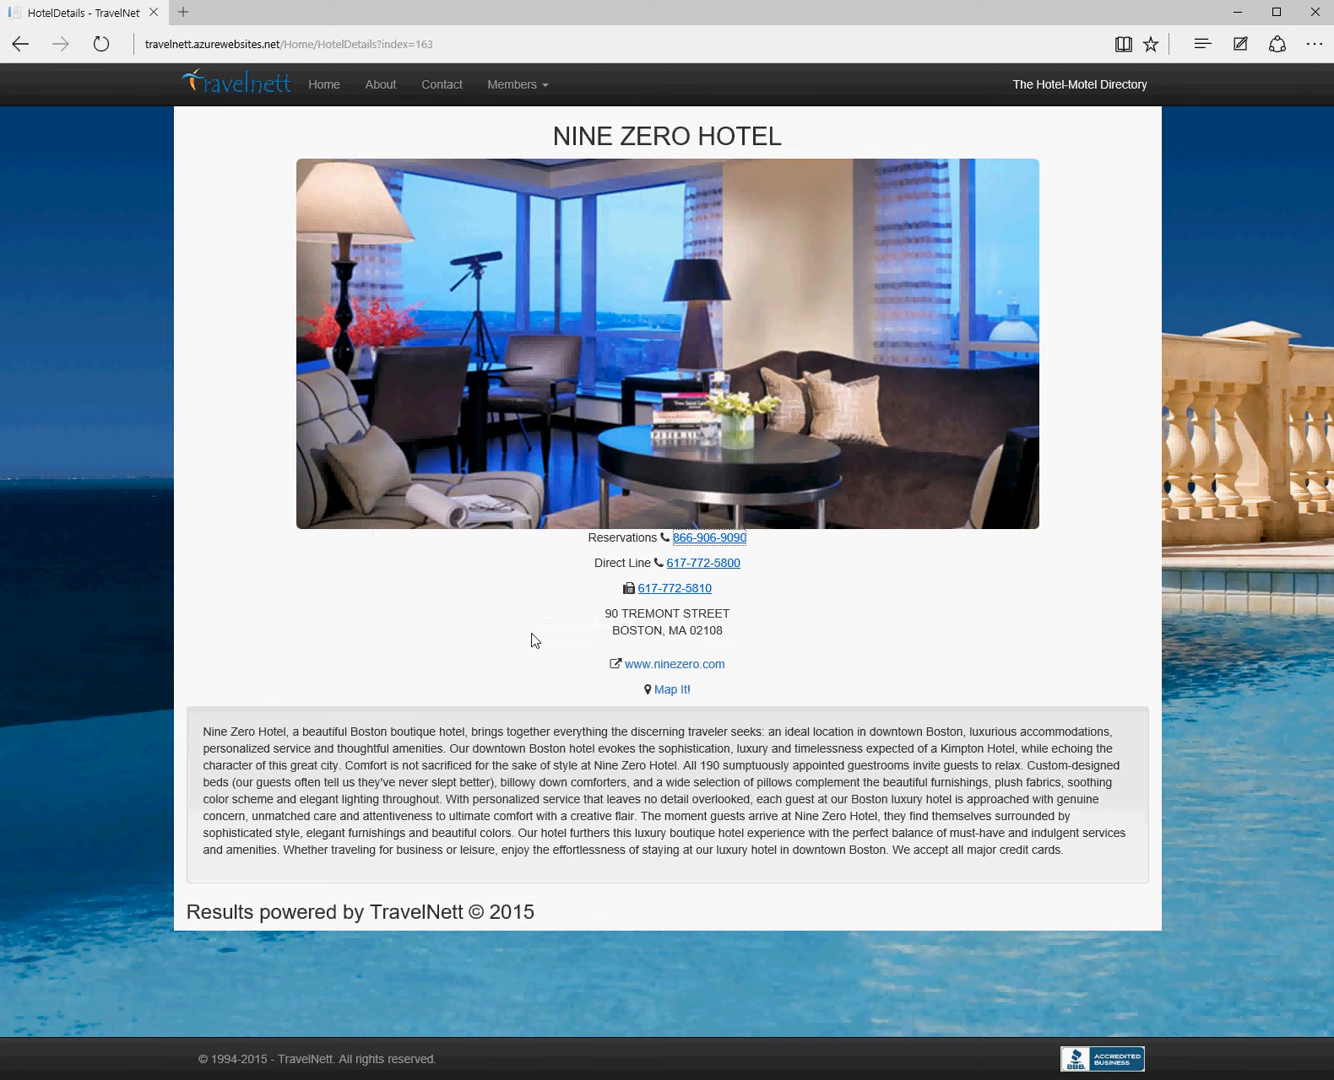
{"action": "mouse_move", "coordinate": [586, 650]}
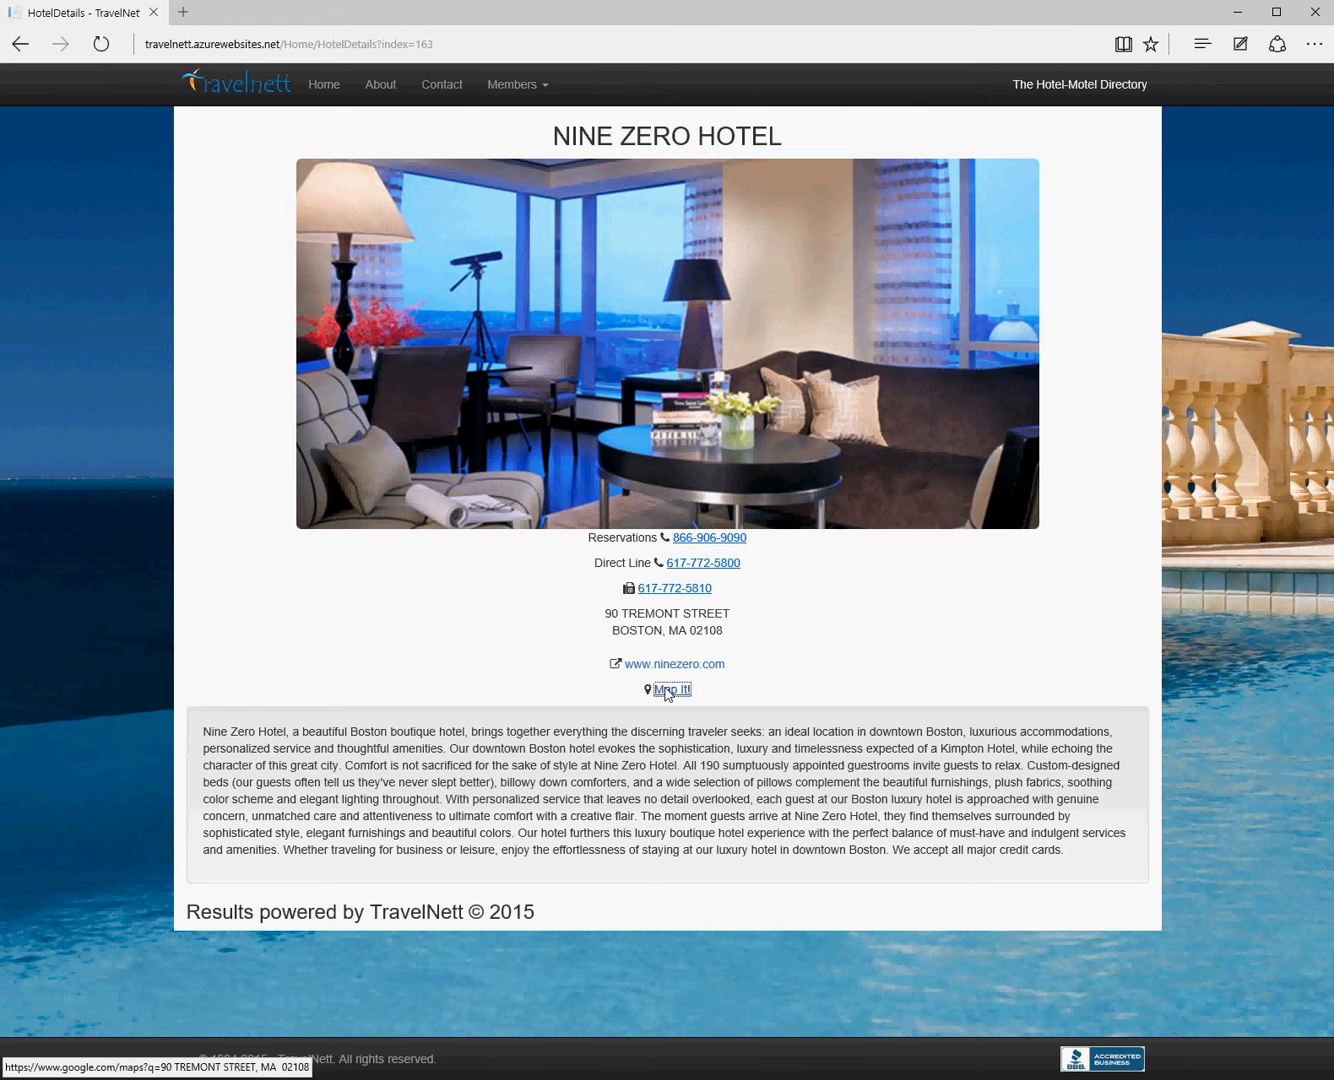
{"action": "left_click", "coordinate": [674, 690]}
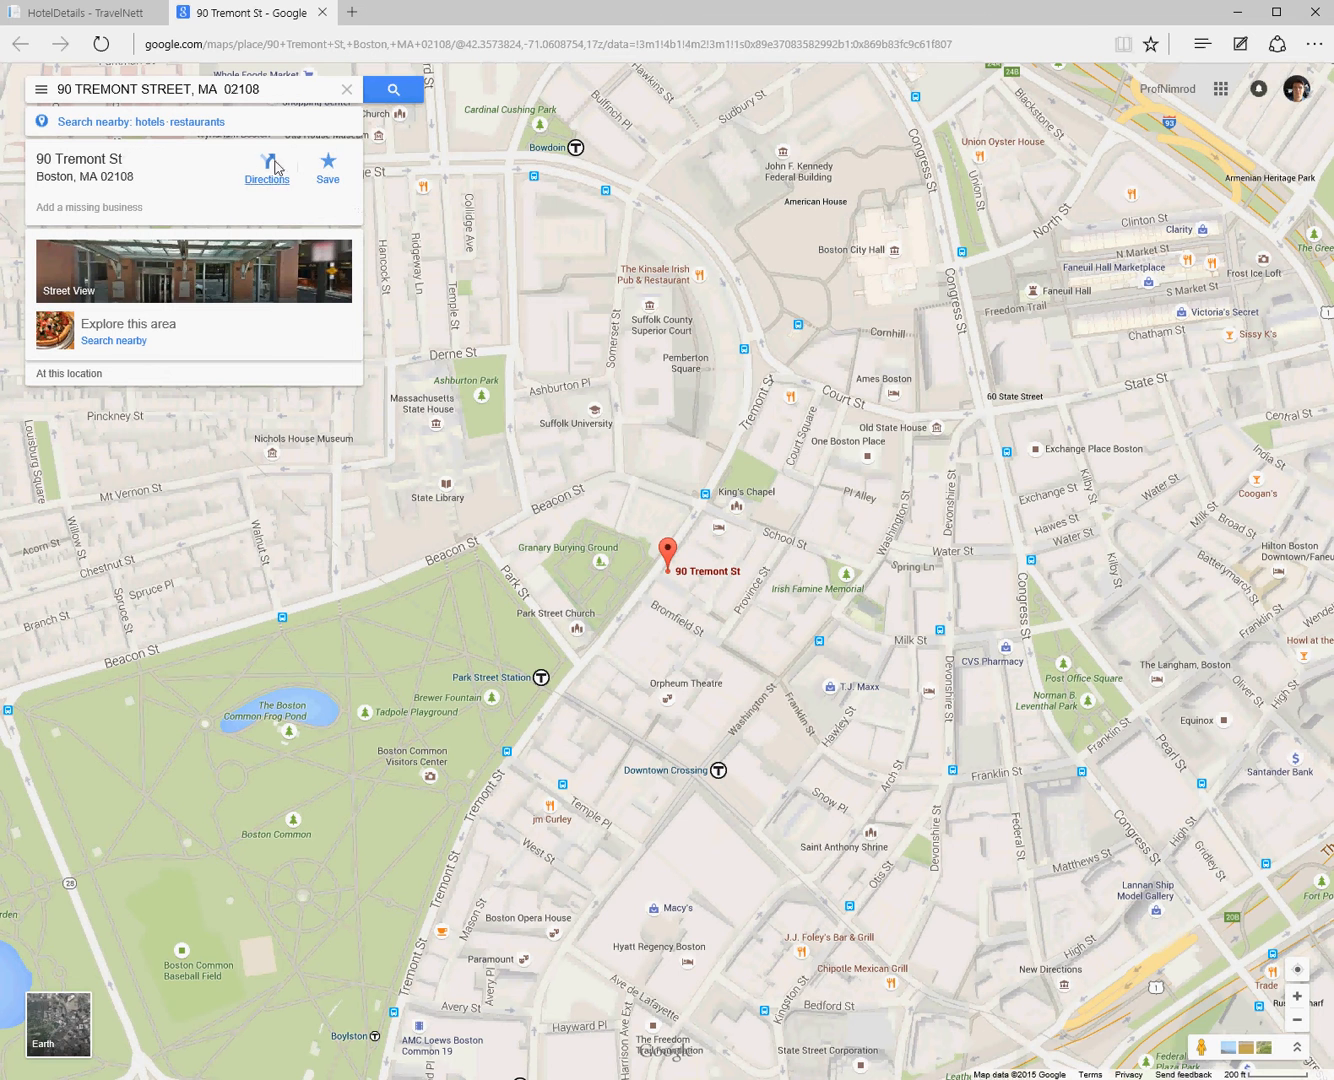
{"action": "mouse_move", "coordinate": [550, 286]}
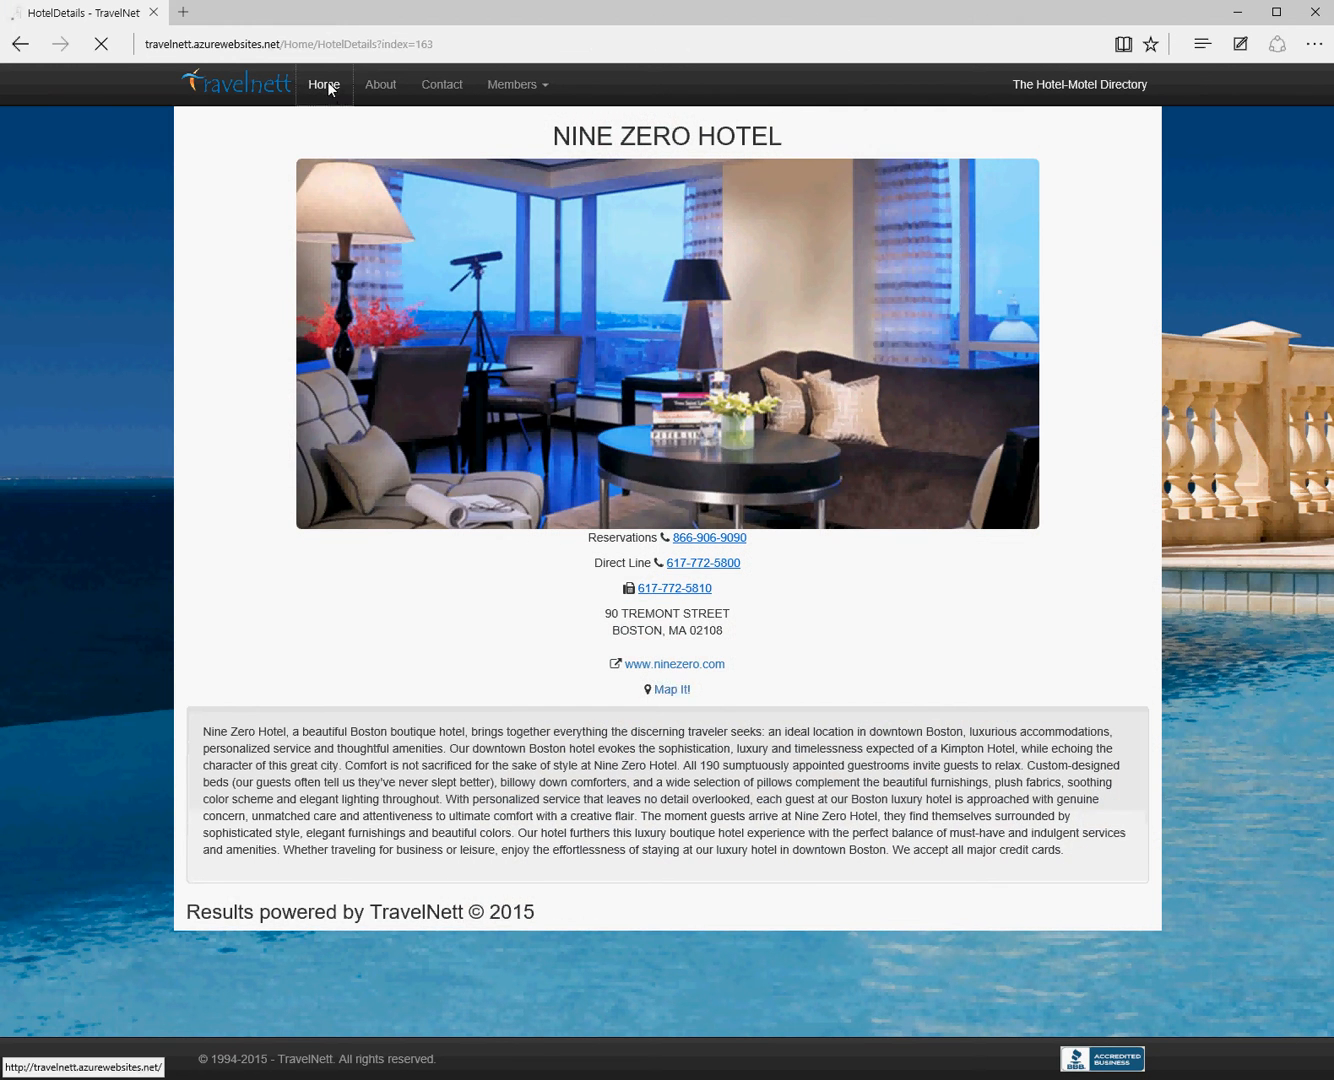
- From the home page, search for lodging in Mansfield, MA via the '02' suggestion
{"action": "left_click", "coordinate": [324, 84]}
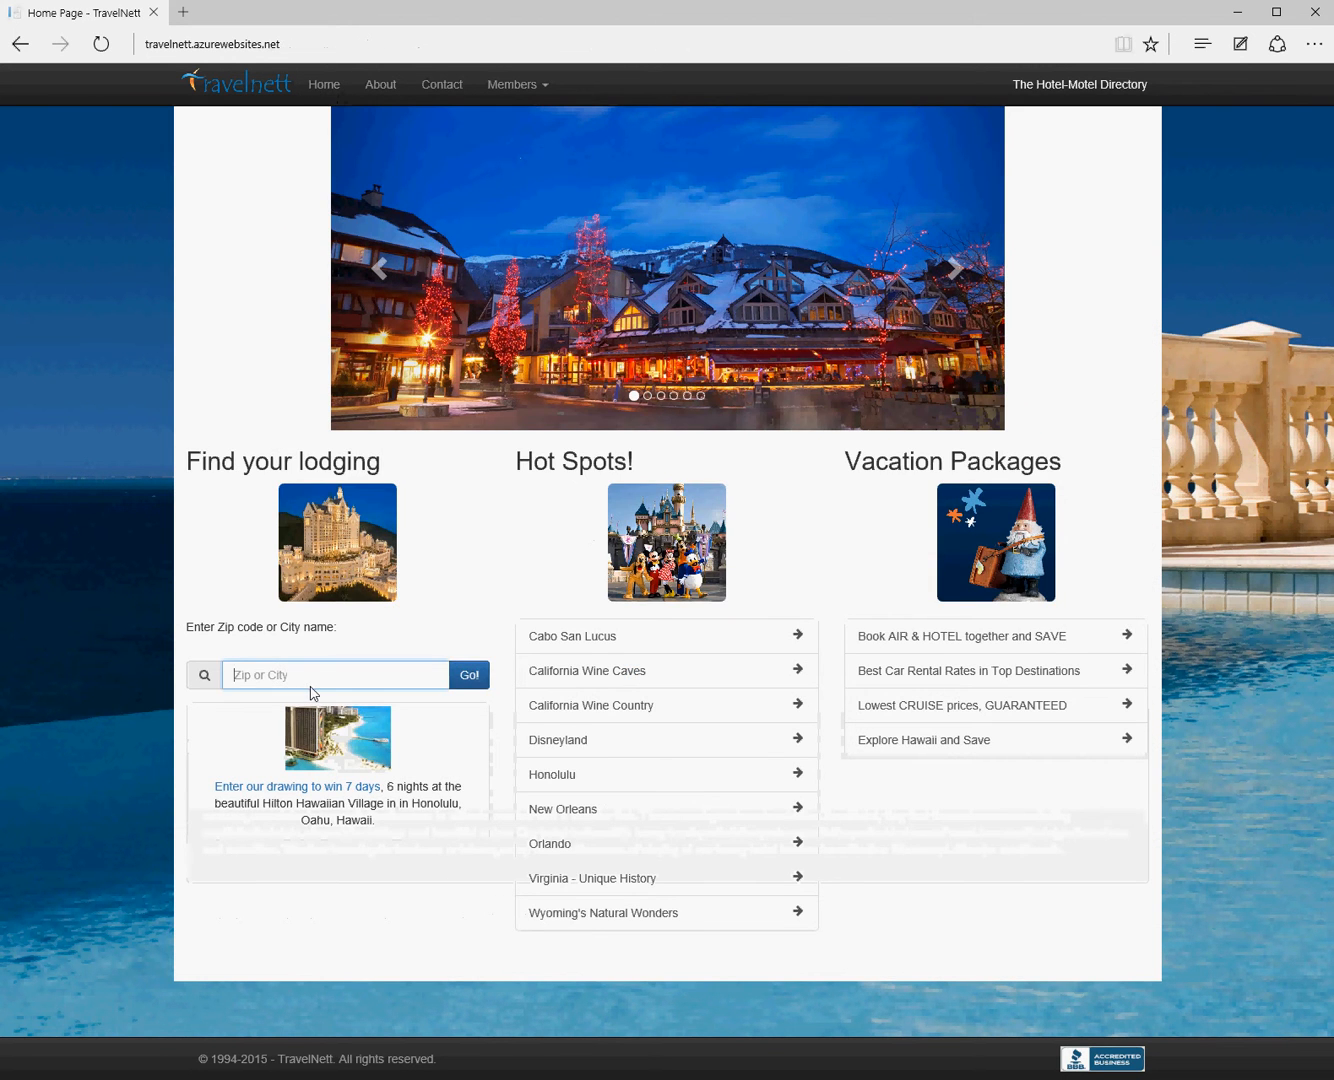
{"action": "type", "text": "020"}
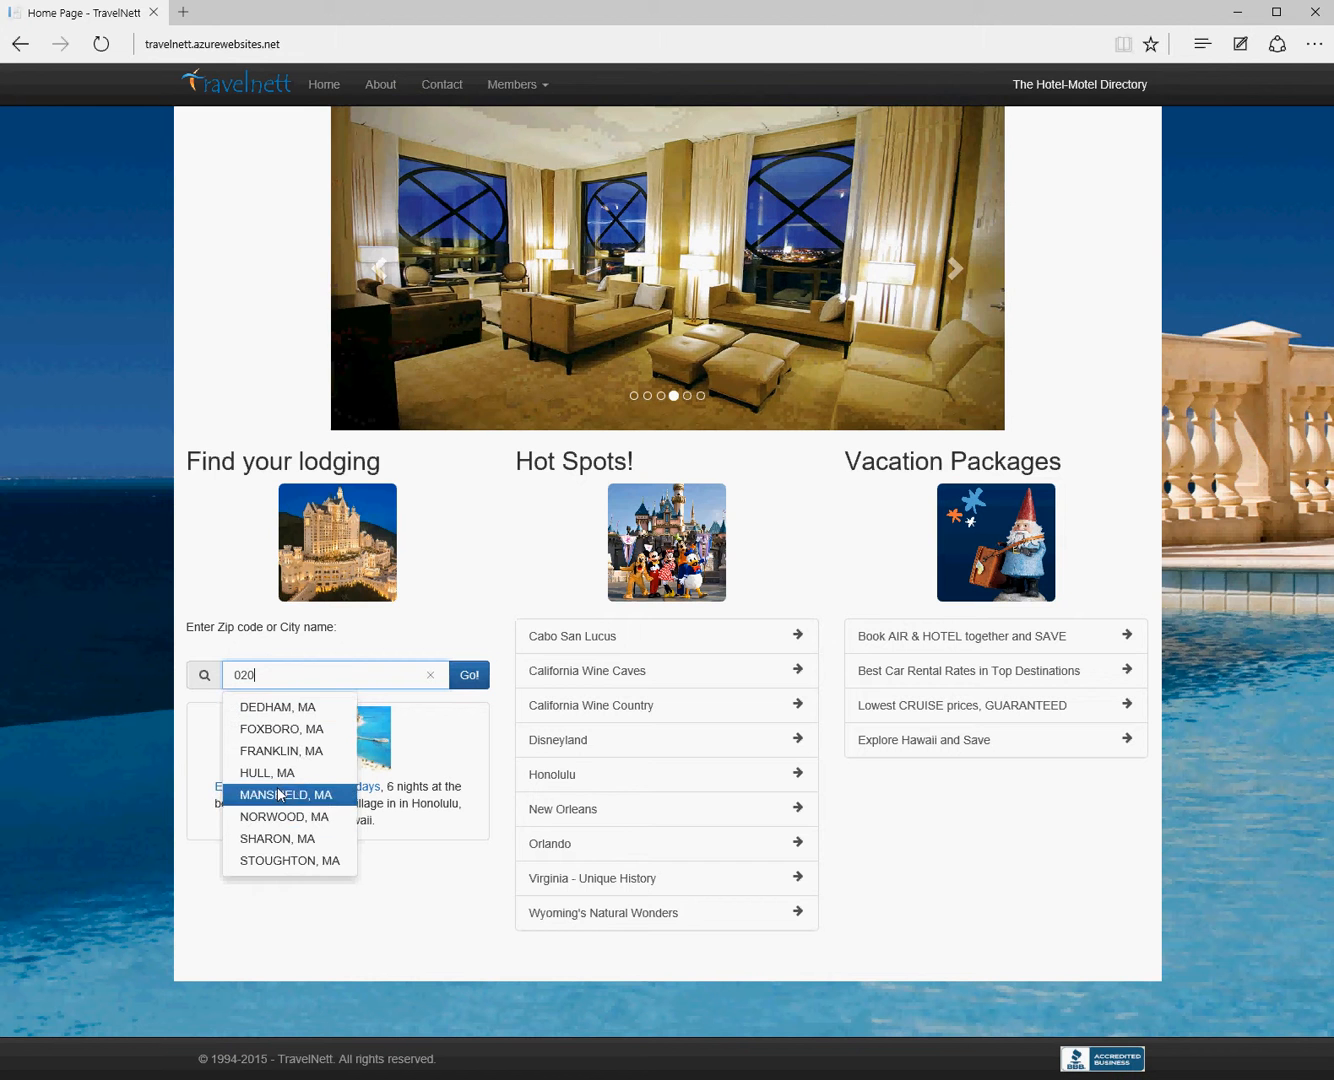
{"action": "left_click", "coordinate": [284, 794]}
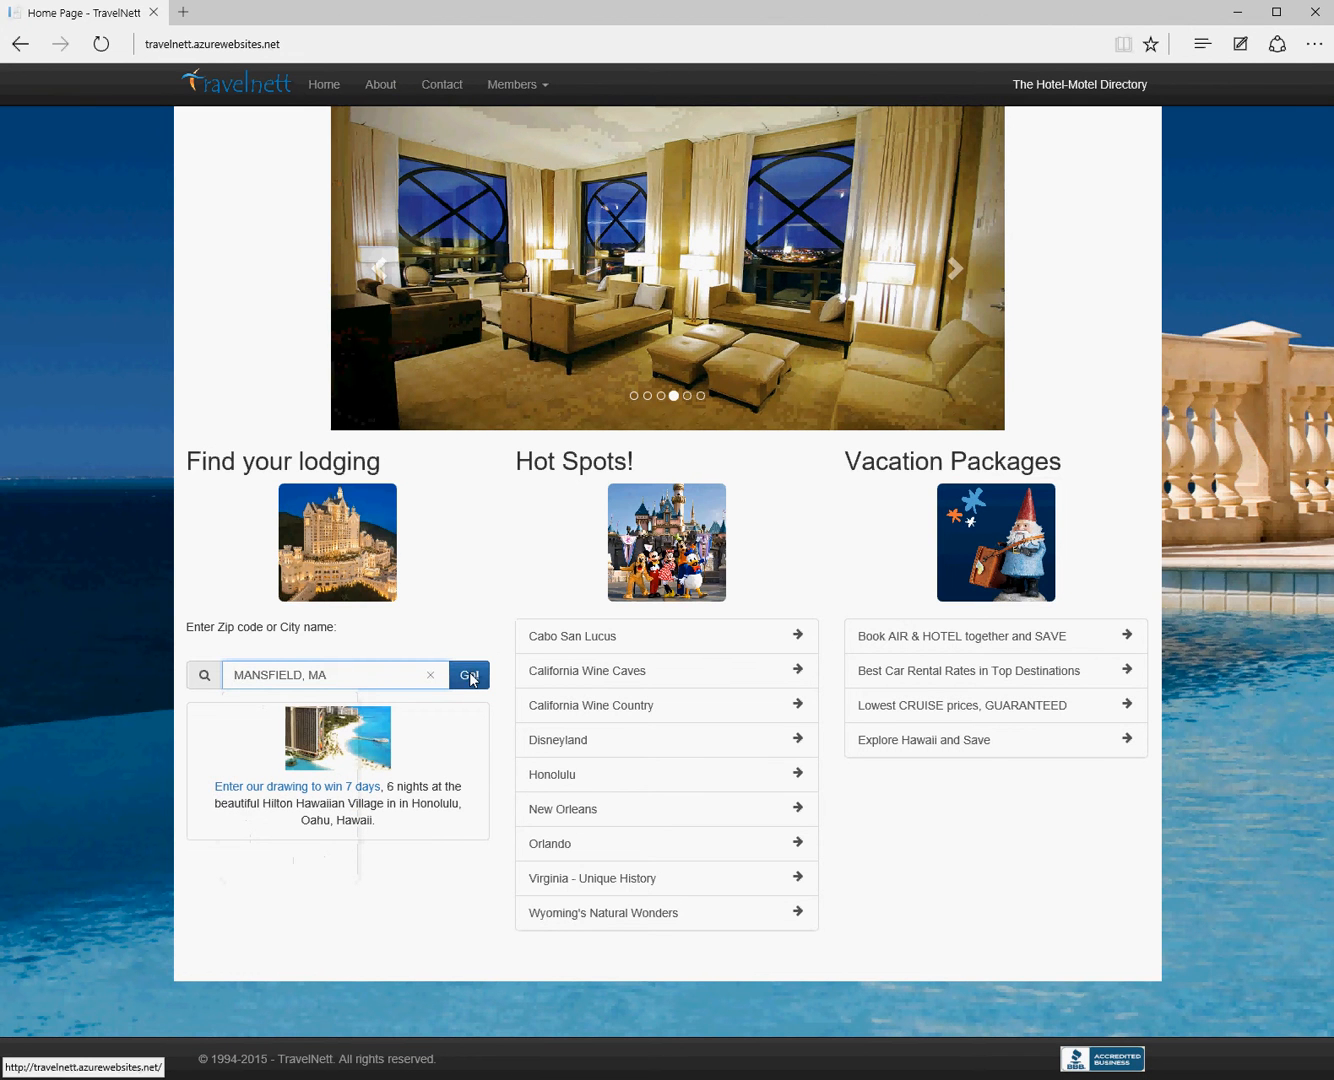
{"action": "left_click", "coordinate": [468, 674]}
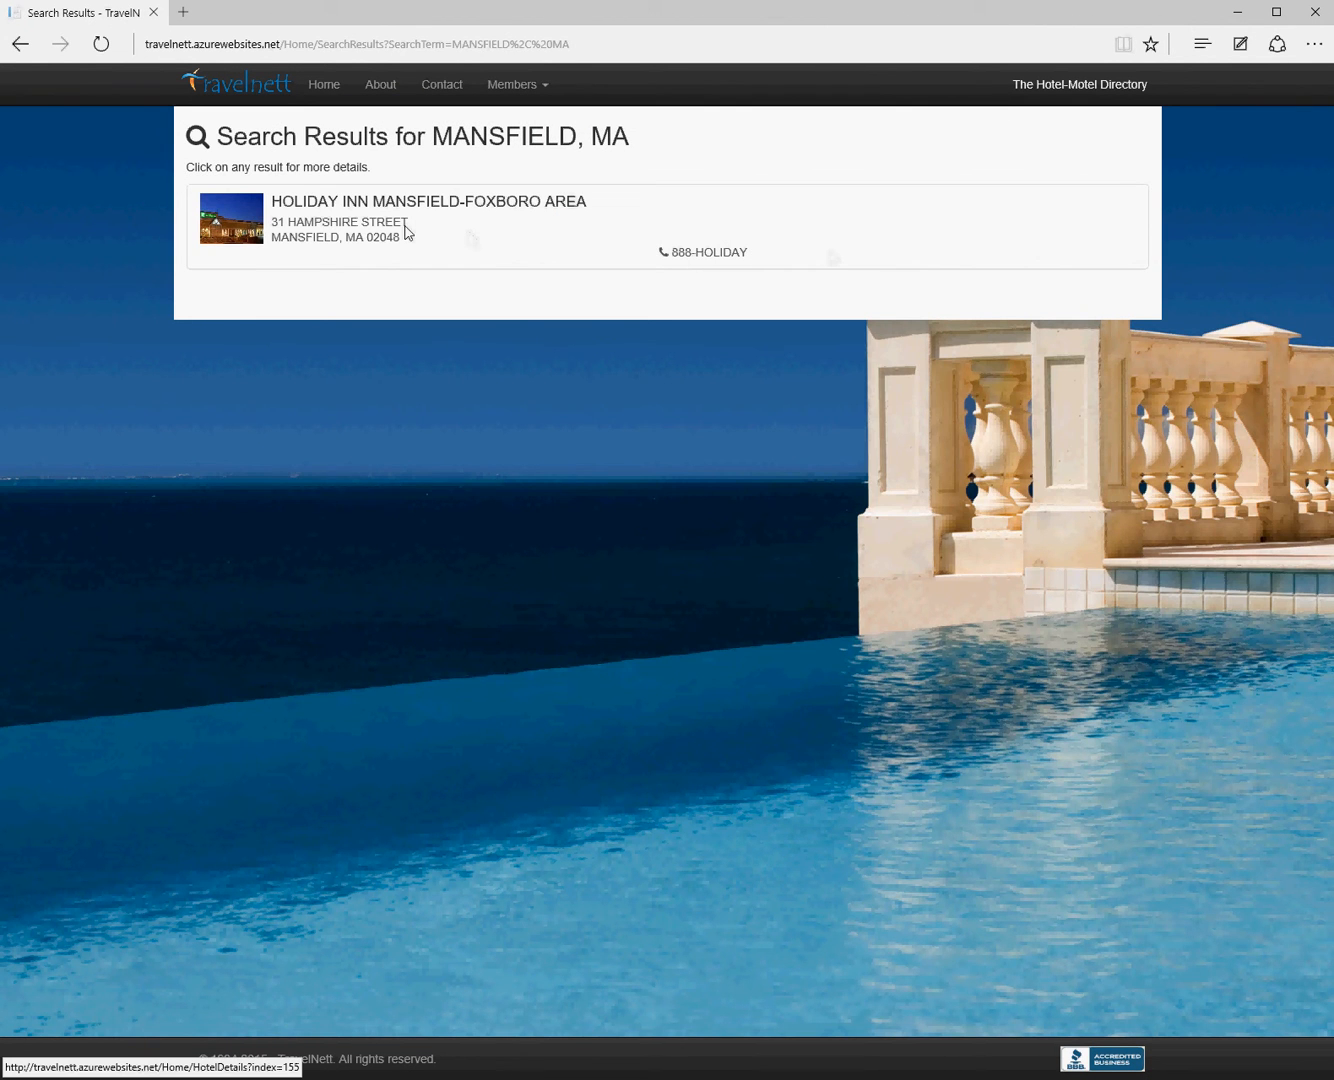
- View the Holiday Inn Mansfield-Foxboro Area details, then return to the home page
{"action": "left_click", "coordinate": [428, 224]}
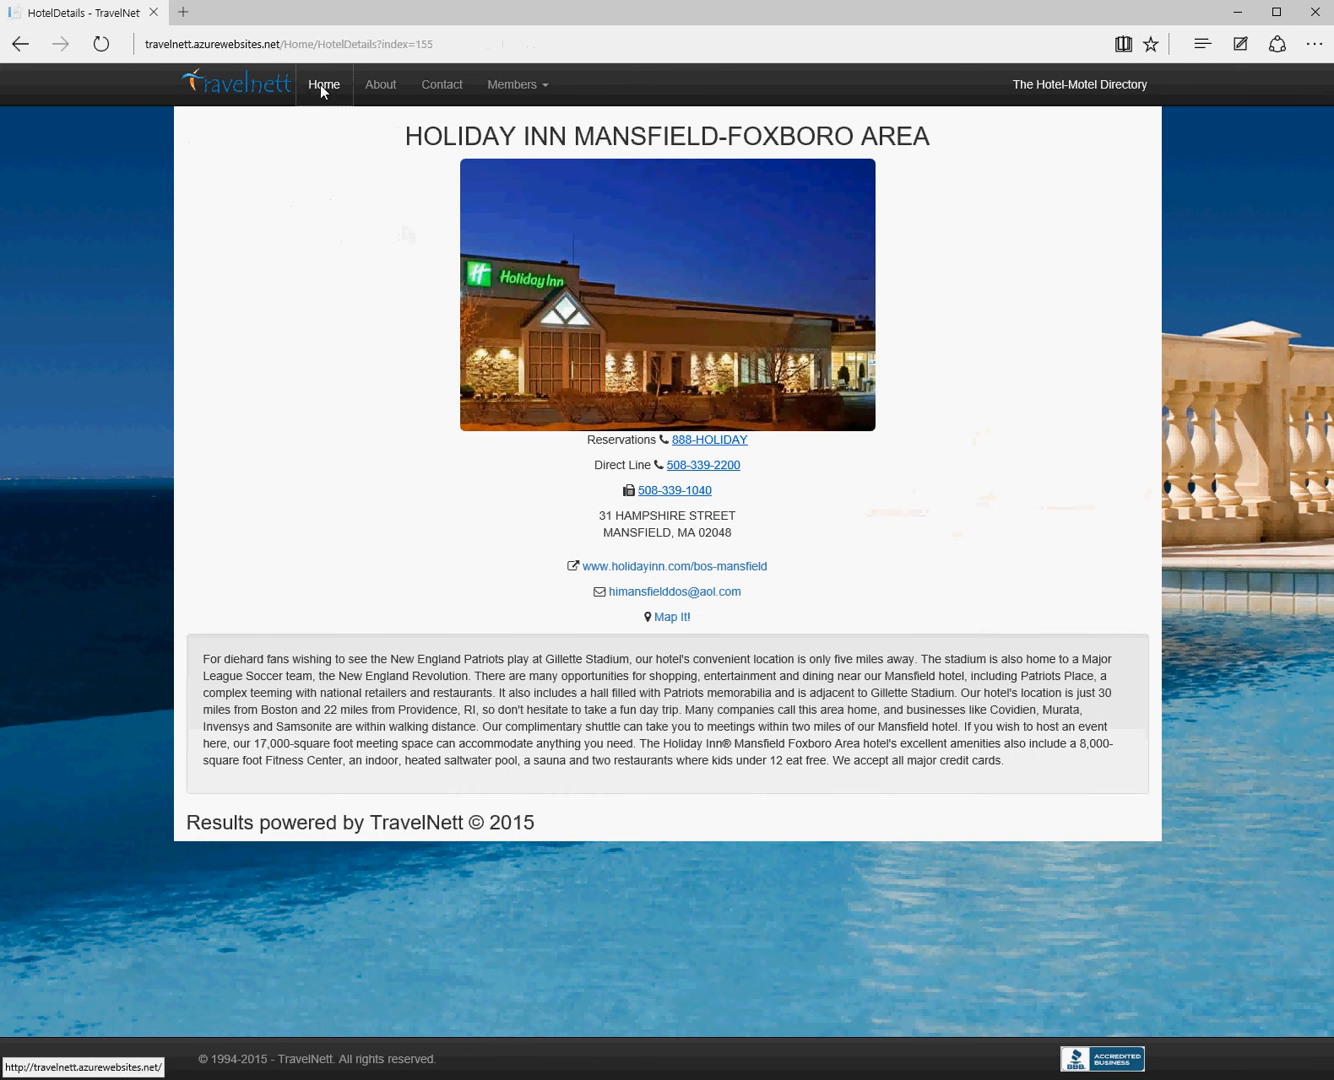
{"action": "left_click", "coordinate": [324, 84]}
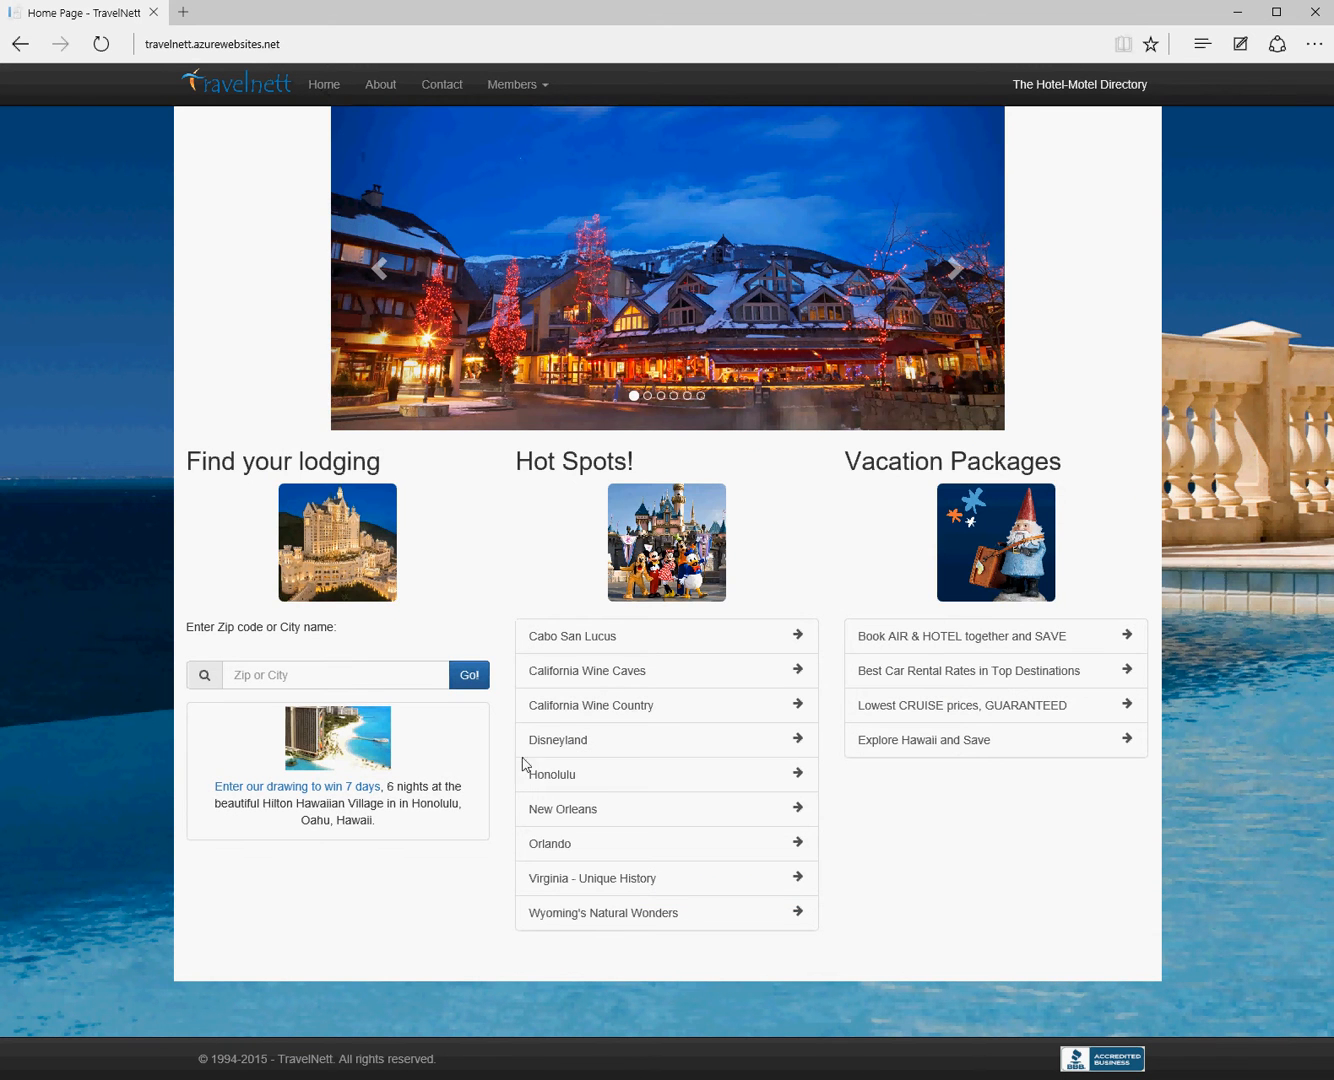
- Open the Hawaii vacation drawing entry form and check the start and end date years
{"action": "left_click", "coordinate": [296, 786]}
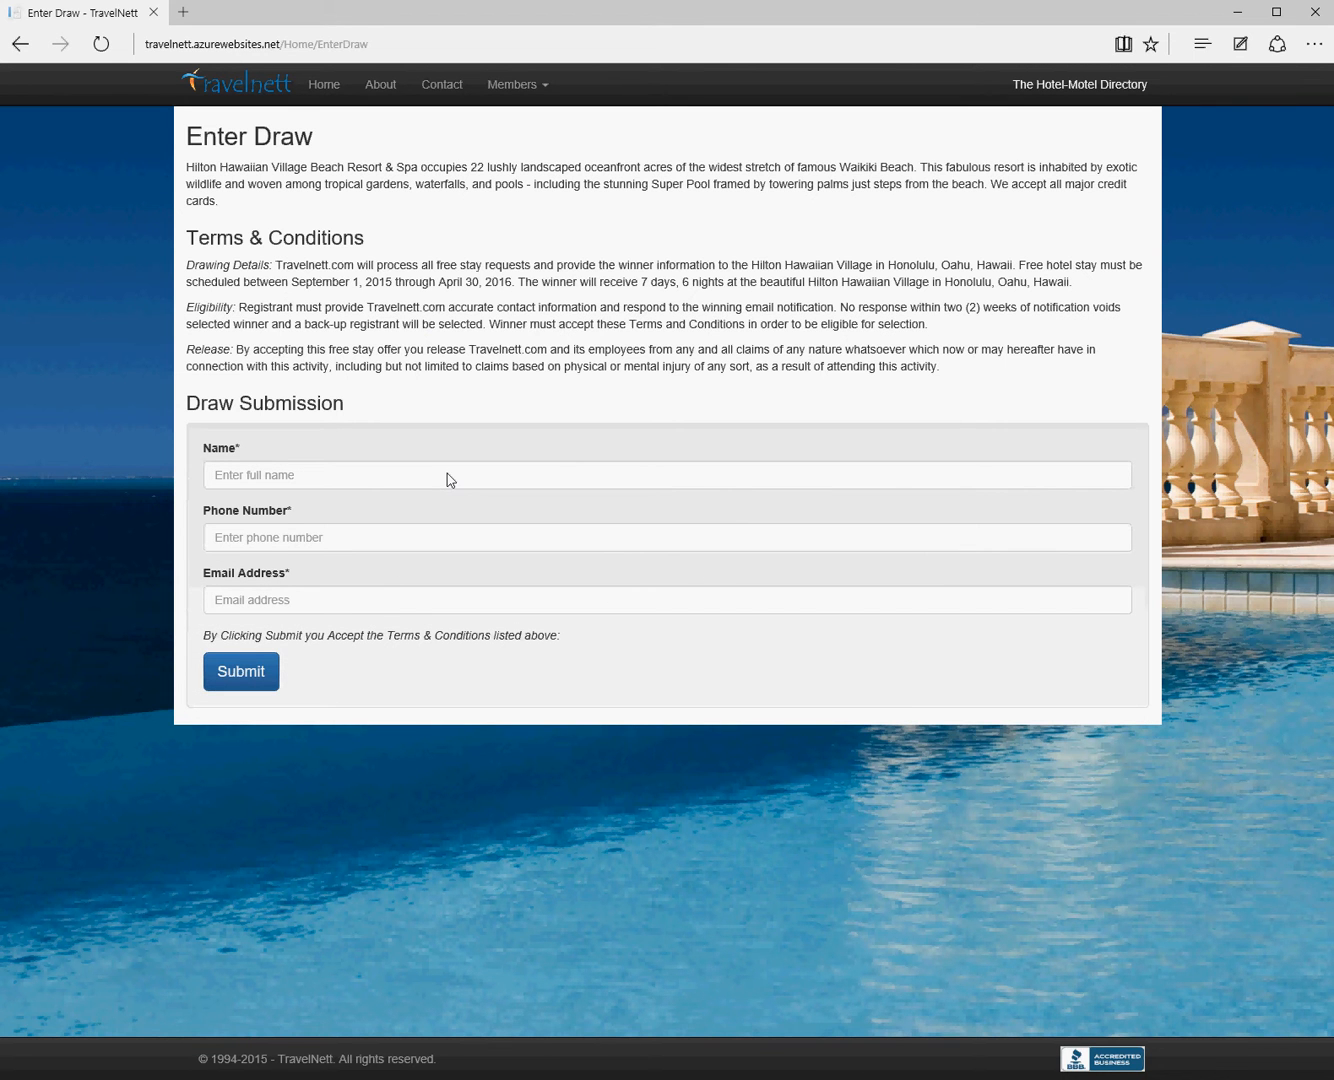
{"action": "mouse_move", "coordinate": [352, 572]}
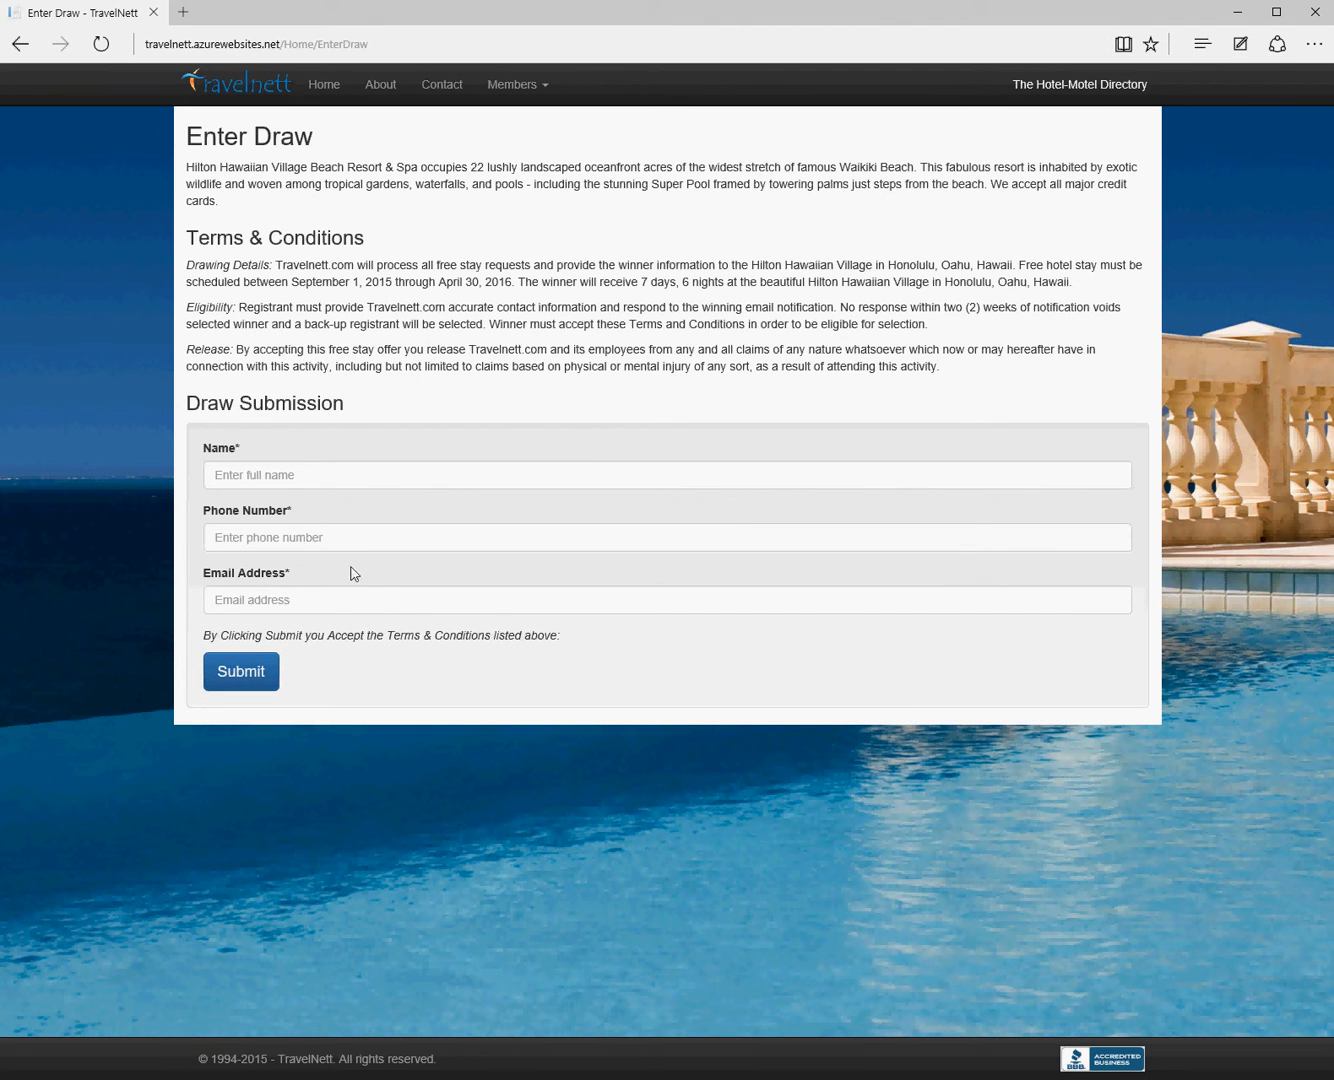
{"action": "mouse_move", "coordinate": [250, 676]}
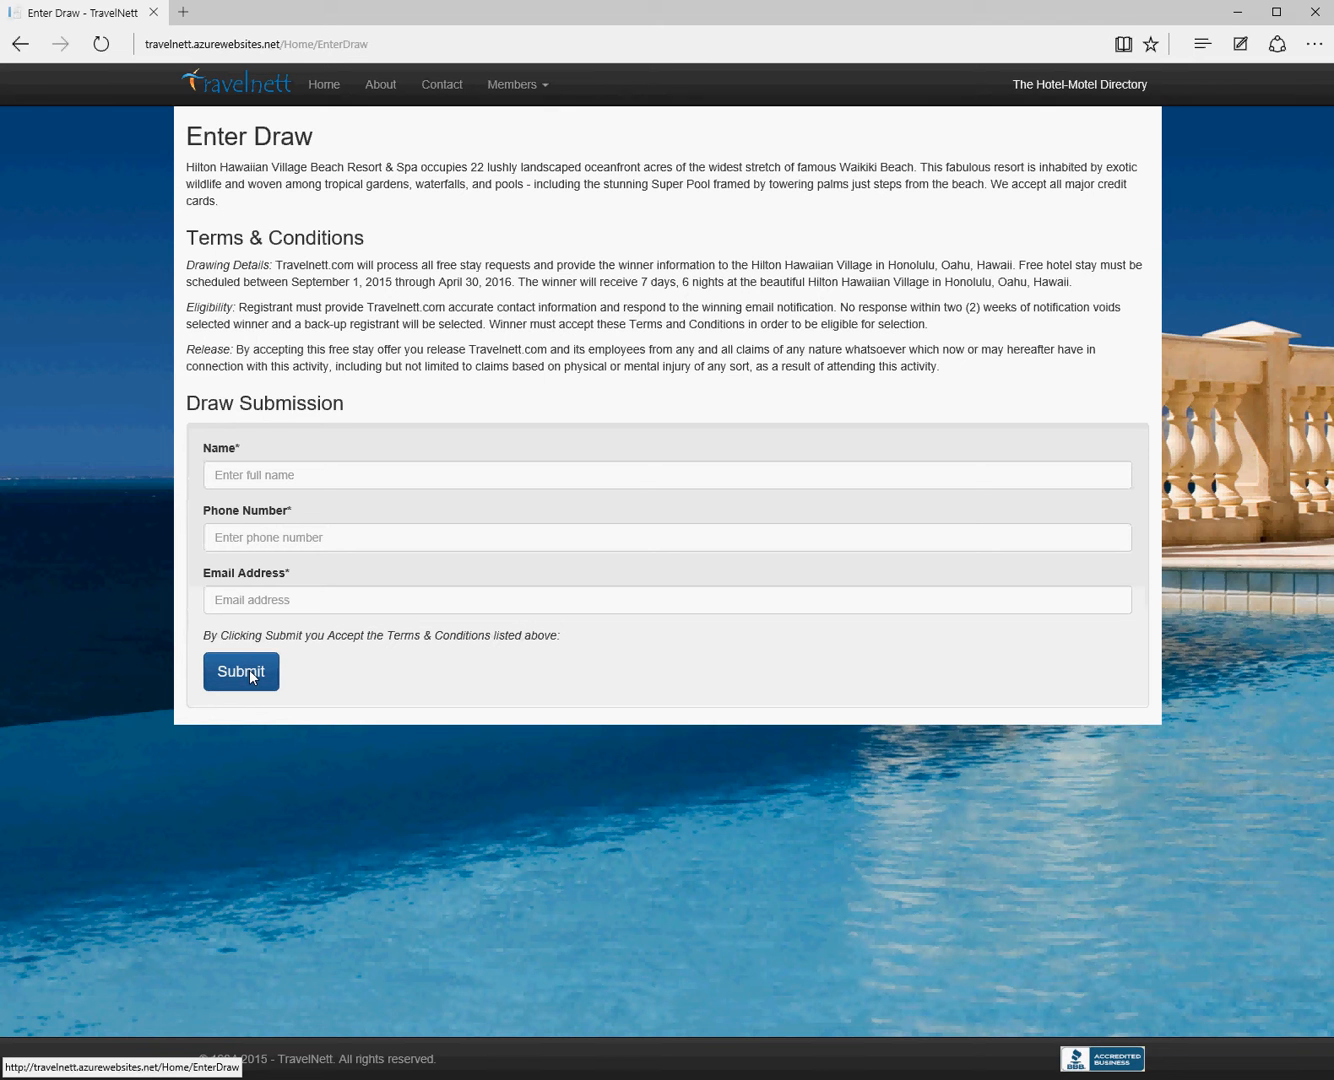
{"action": "mouse_move", "coordinate": [396, 214]}
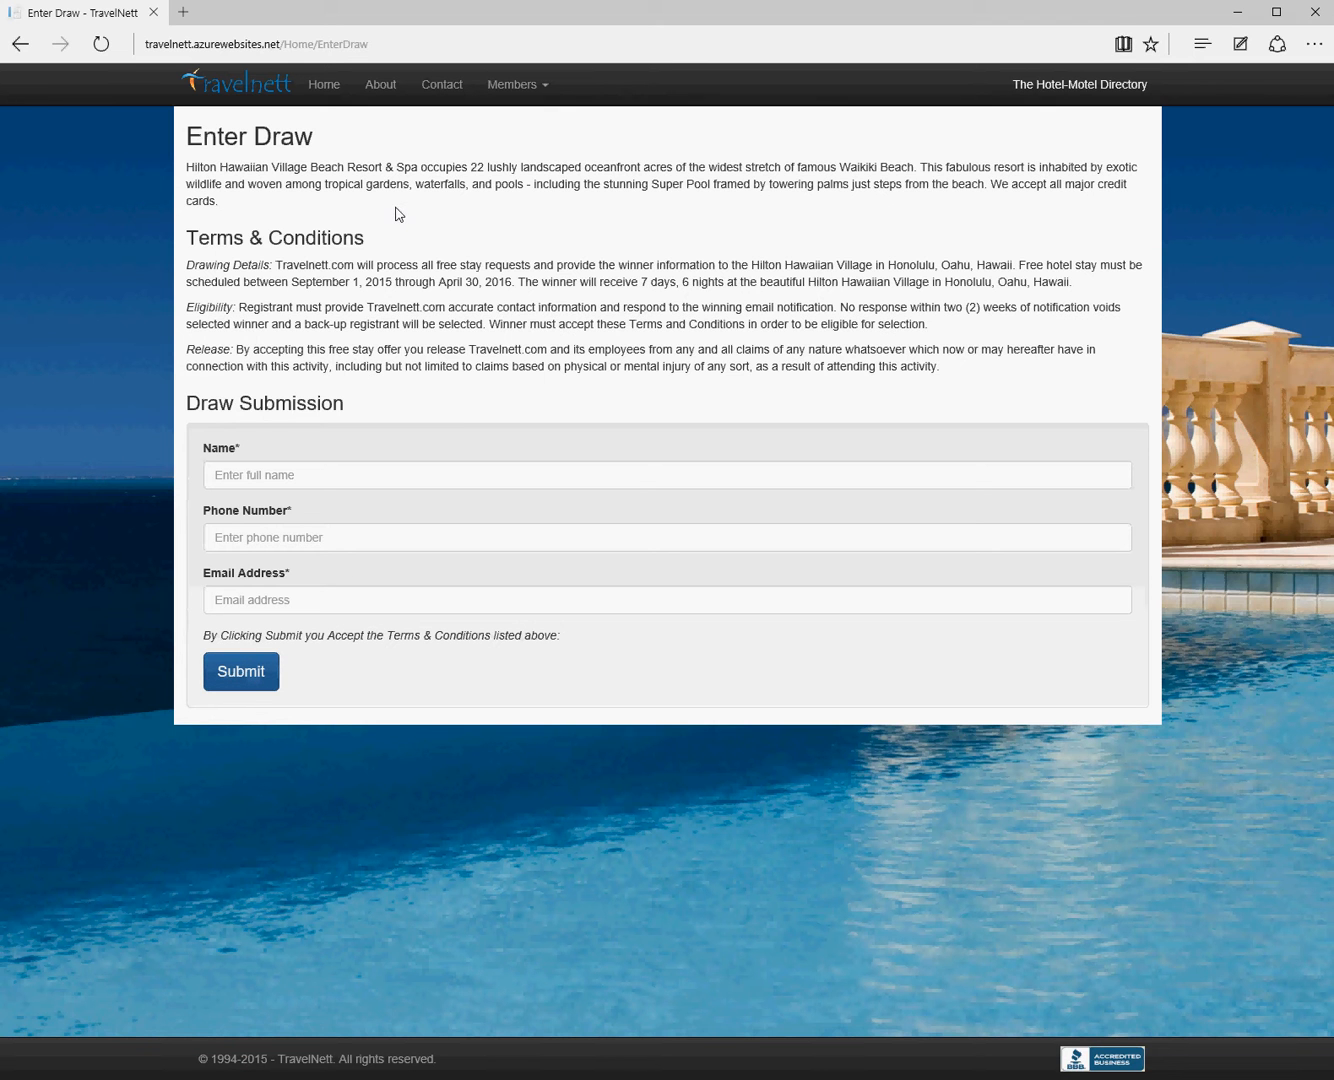
{"action": "mouse_move", "coordinate": [418, 318]}
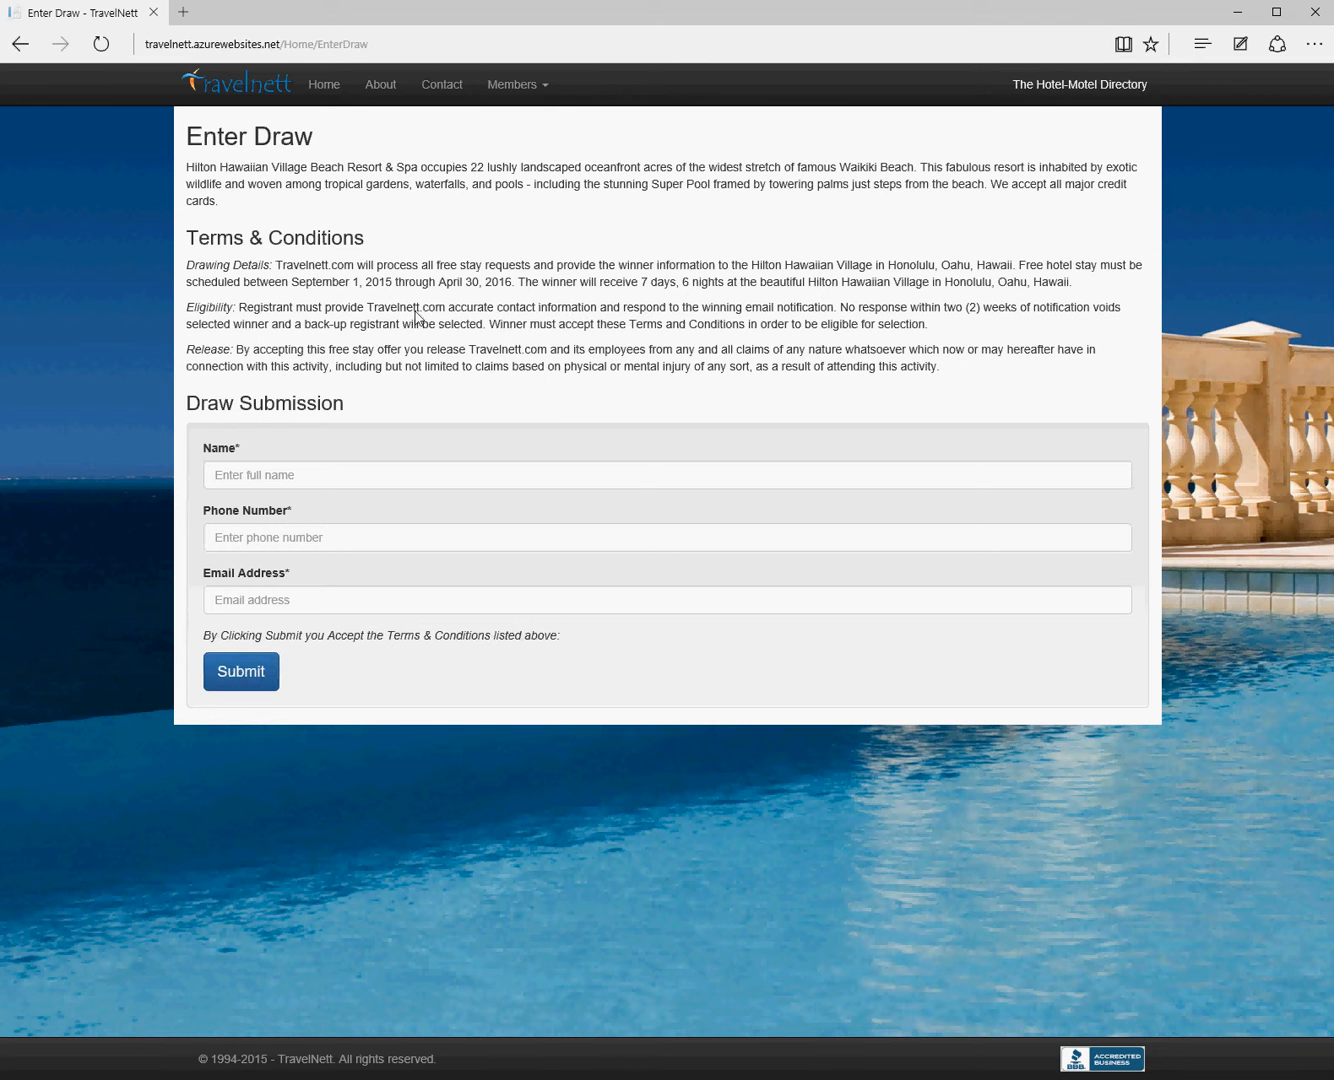
{"action": "double_click", "coordinate": [384, 280]}
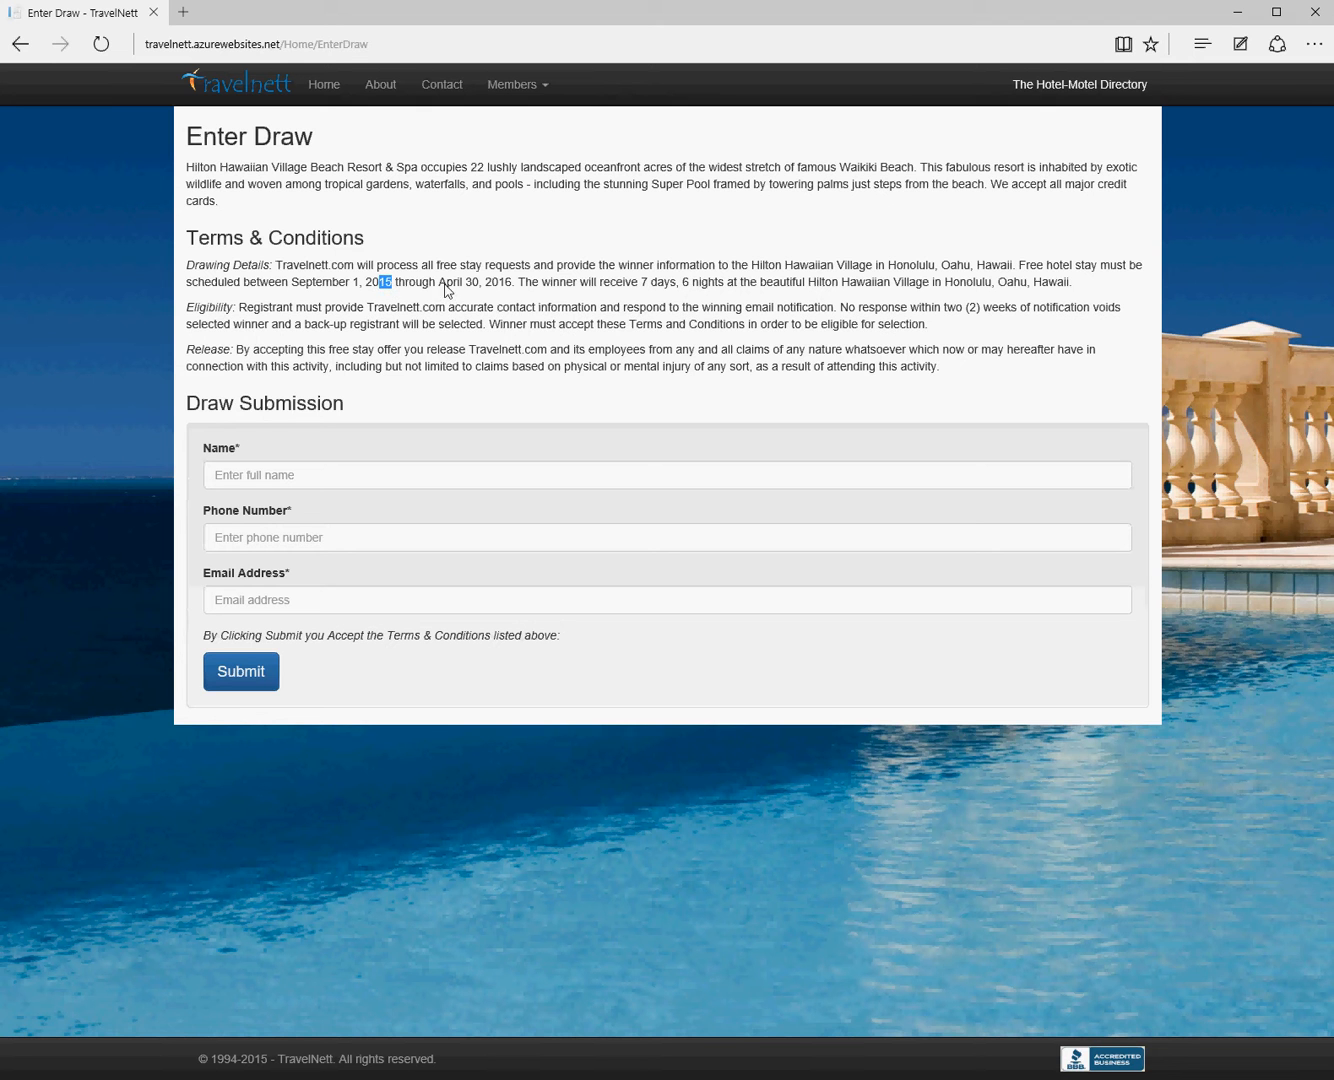
{"action": "double_click", "coordinate": [504, 280]}
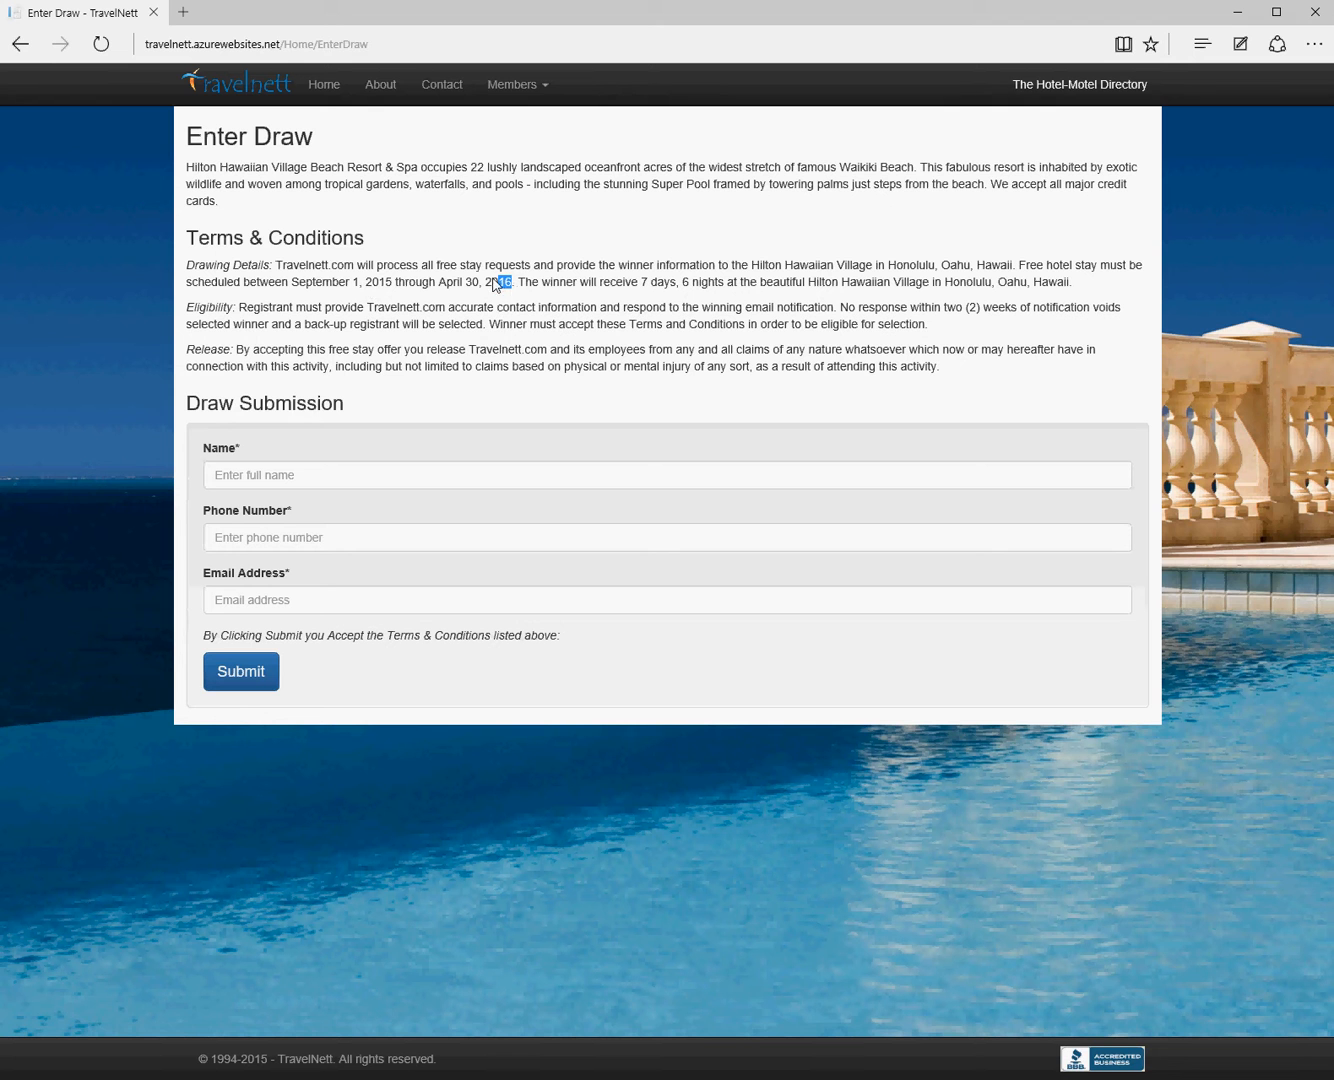
{"action": "mouse_move", "coordinate": [488, 322]}
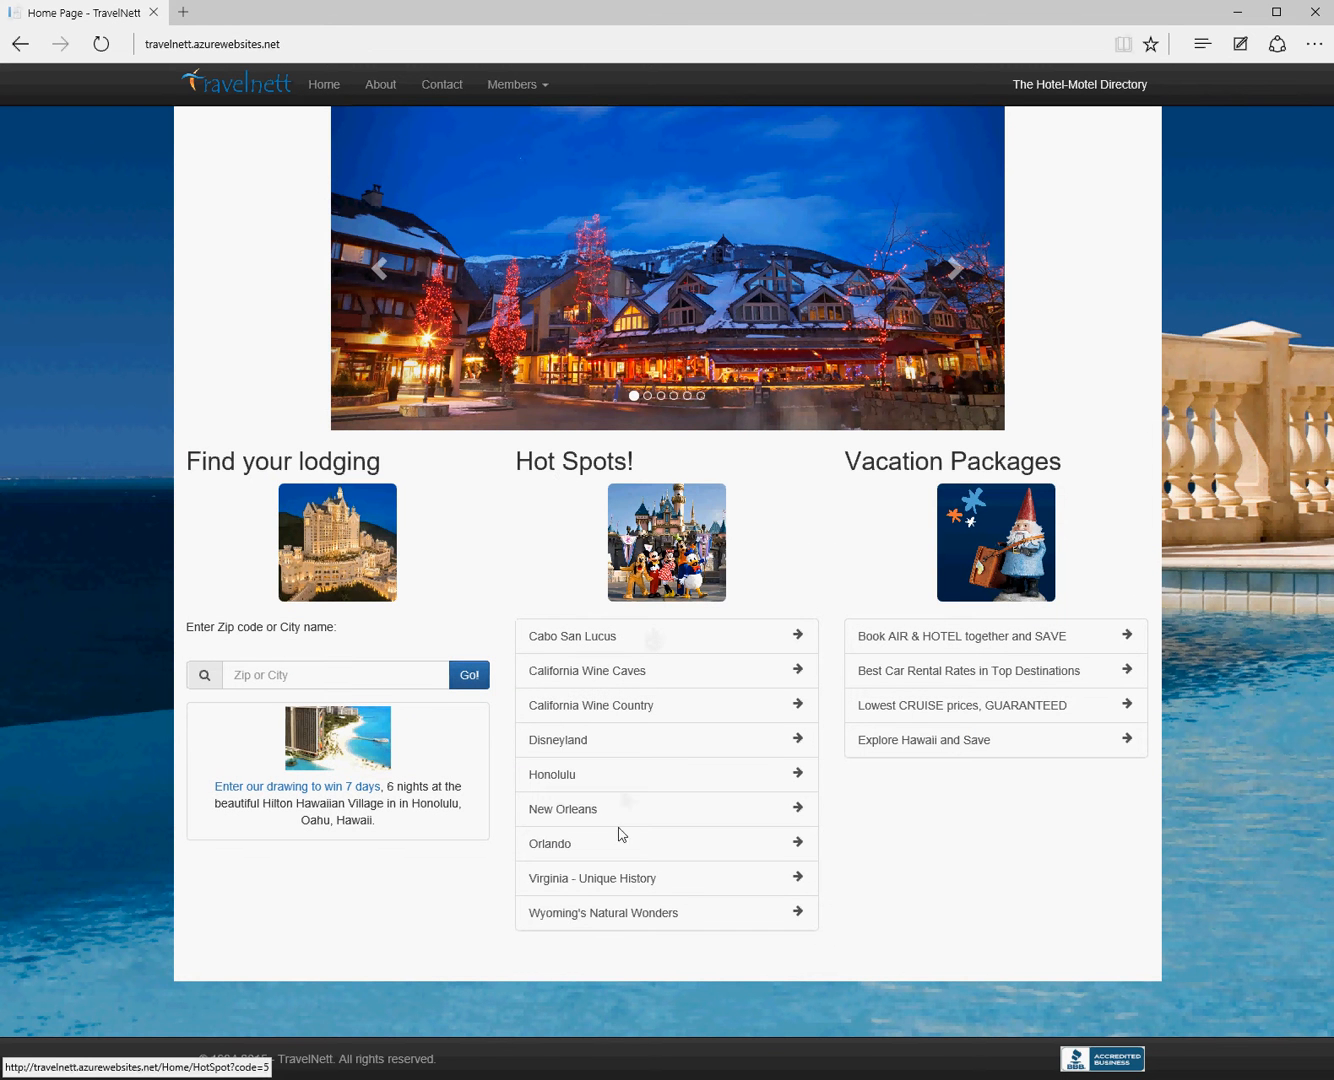
{"action": "left_click", "coordinate": [552, 774]}
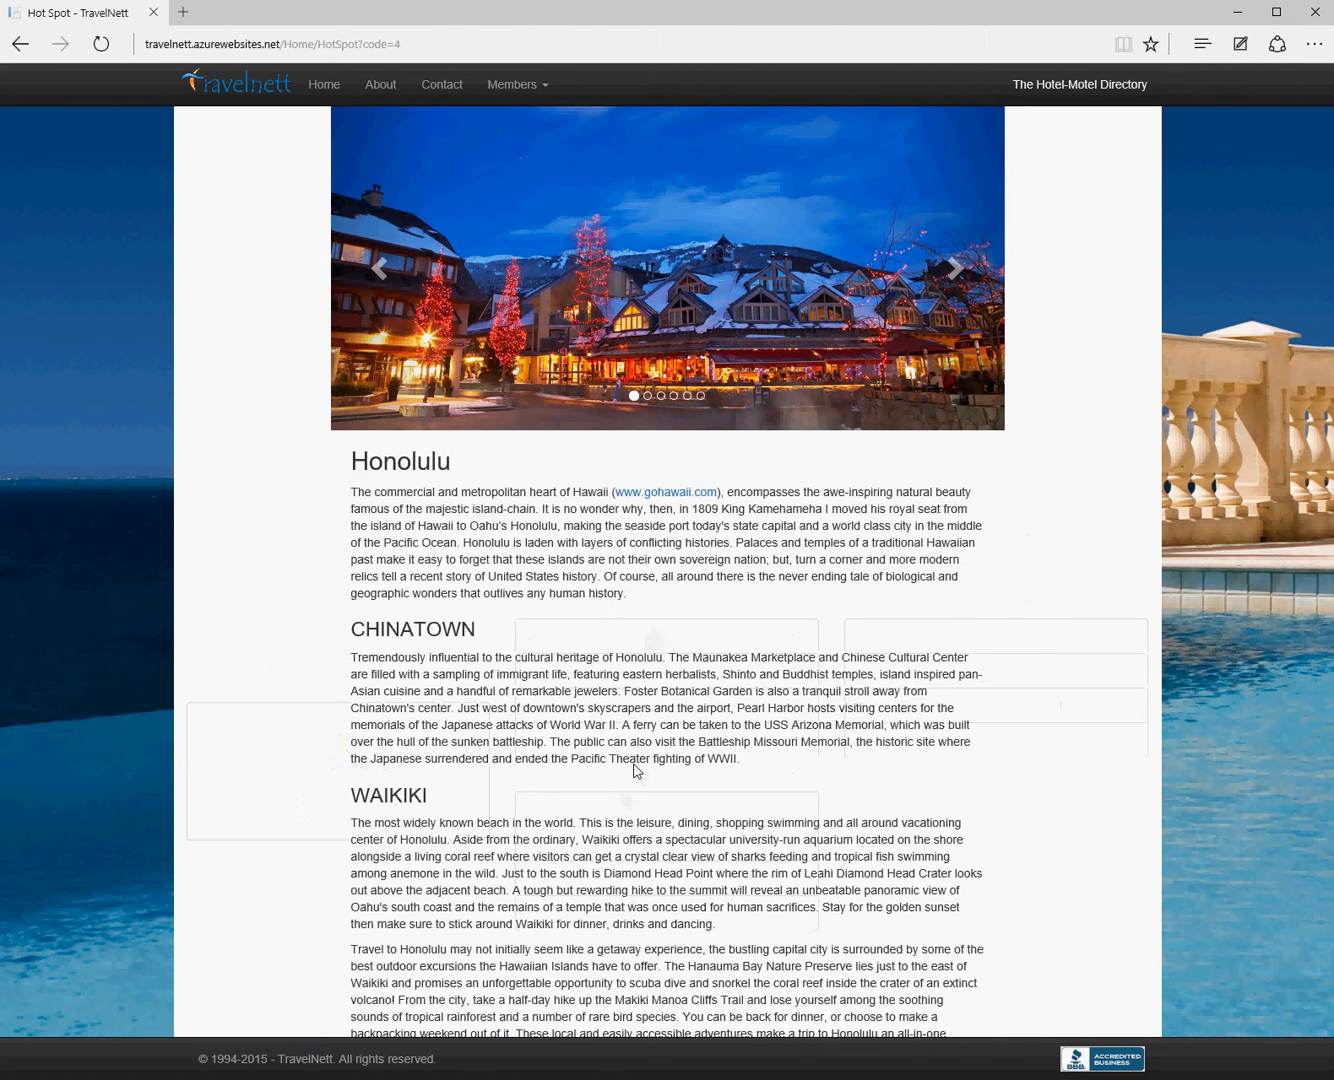
{"action": "scroll", "scroll_direction": "down", "scroll_amount": 3}
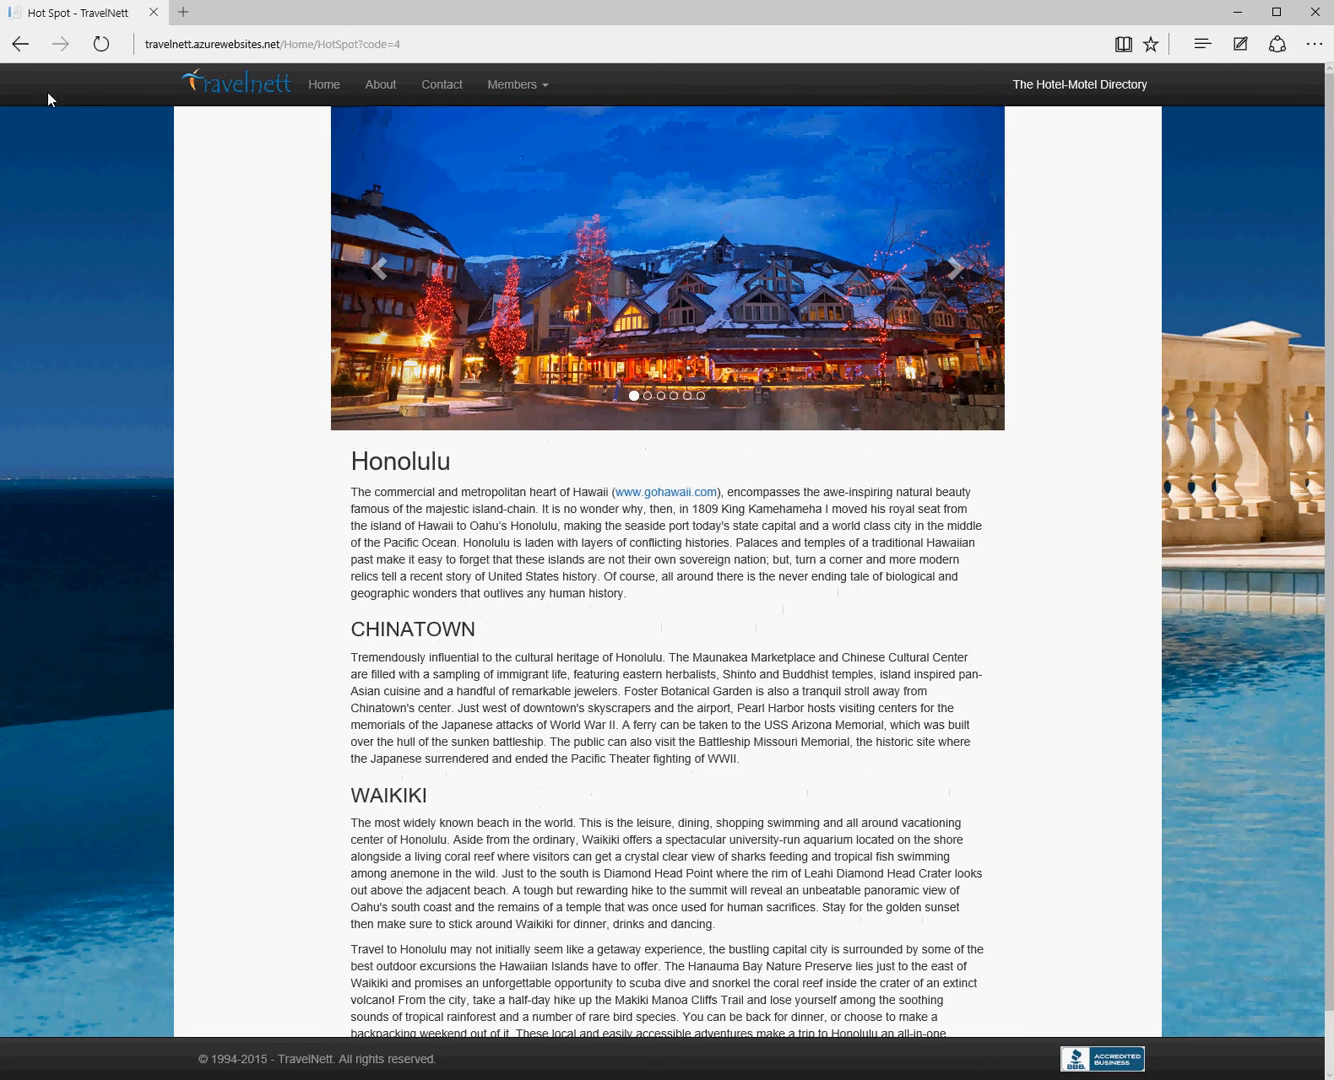
{"action": "left_click", "coordinate": [324, 84]}
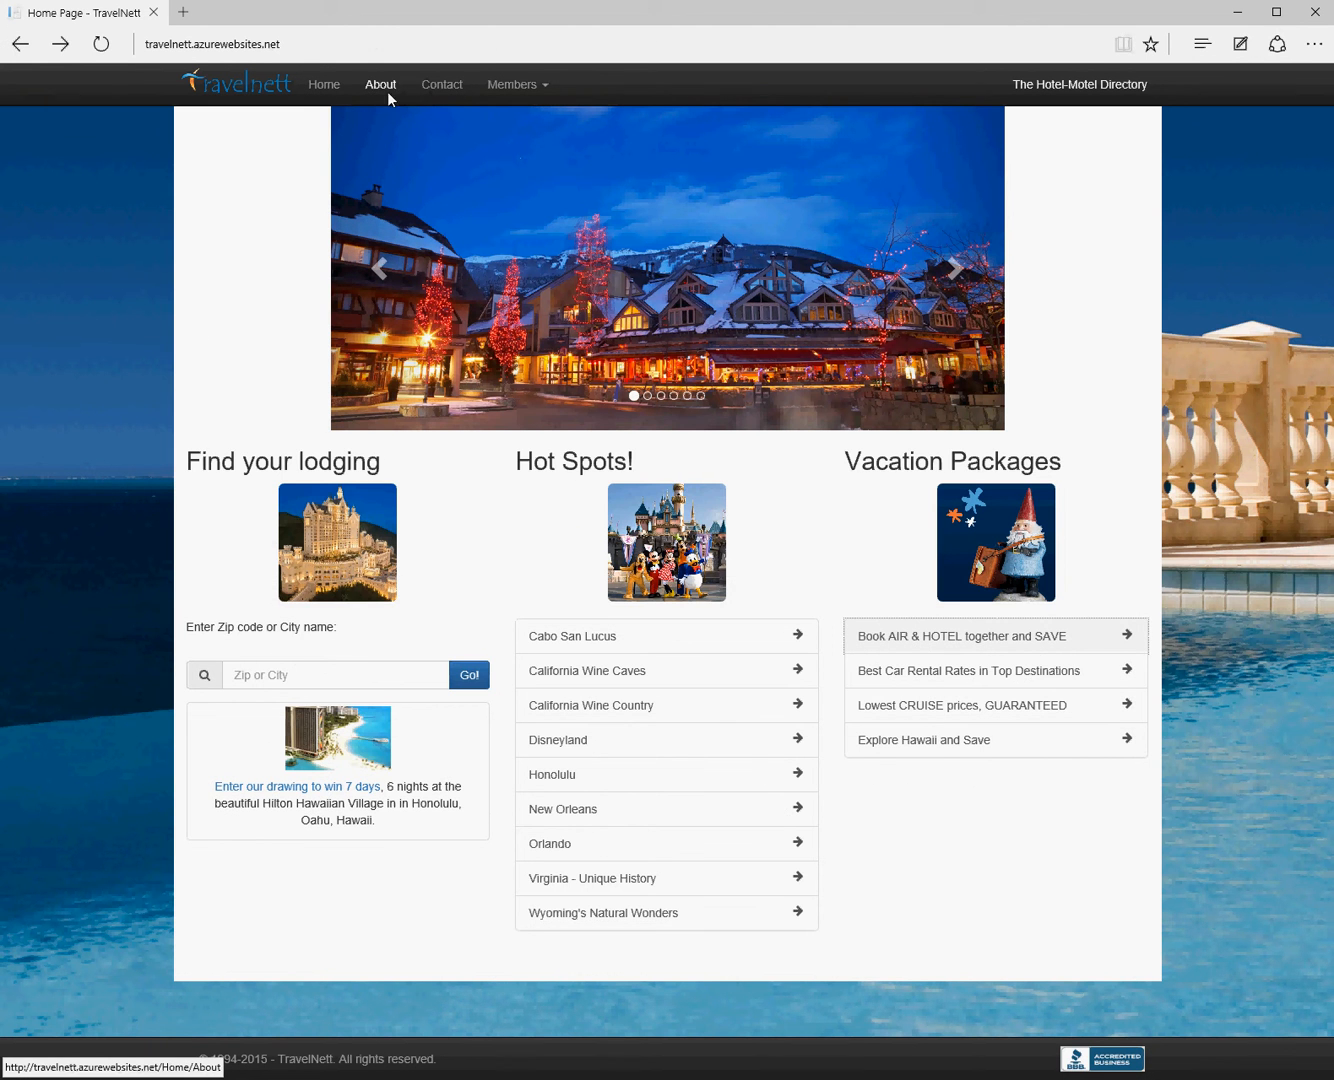
- Visit the About and Contact pages, then show the Members menu options
{"action": "left_click", "coordinate": [380, 84]}
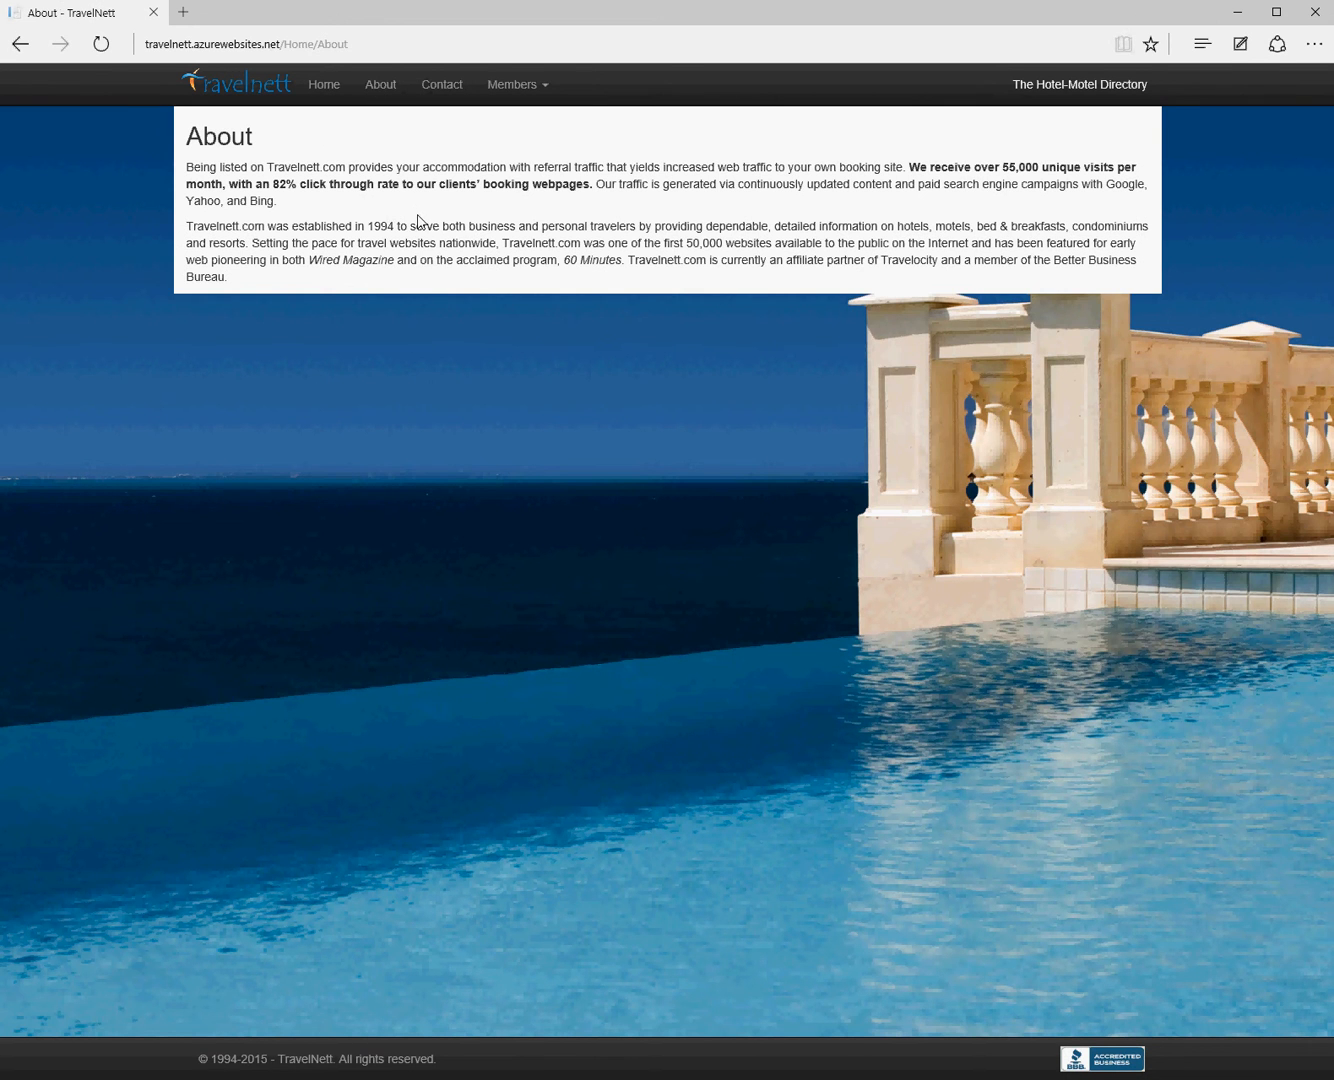
{"action": "left_click", "coordinate": [440, 84]}
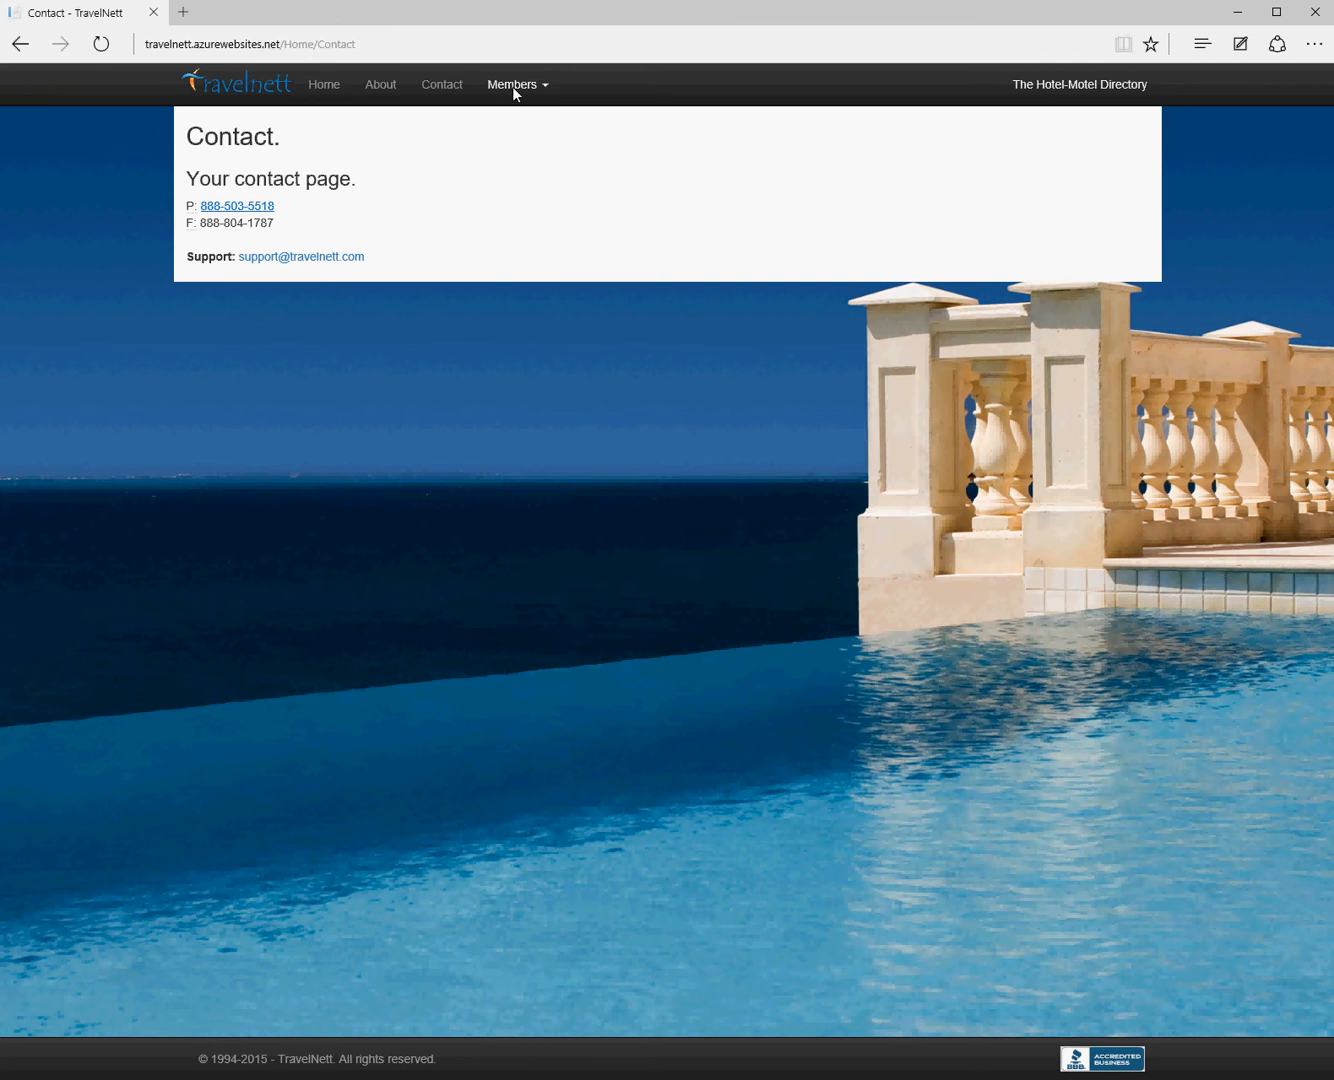
{"action": "left_click", "coordinate": [516, 84]}
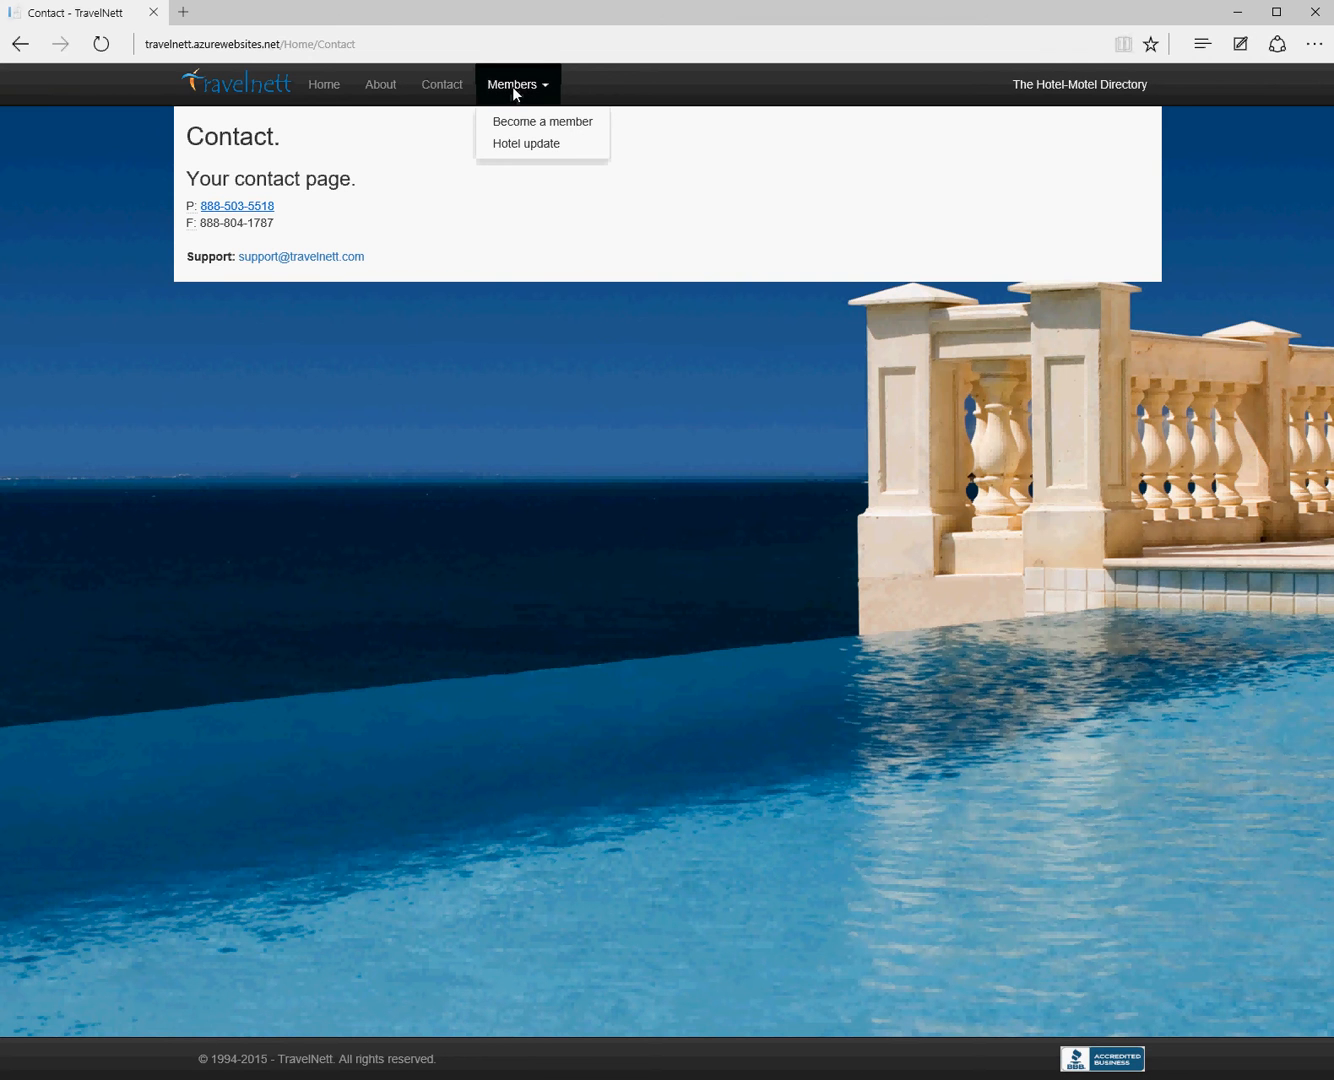
{"action": "mouse_move", "coordinate": [542, 120]}
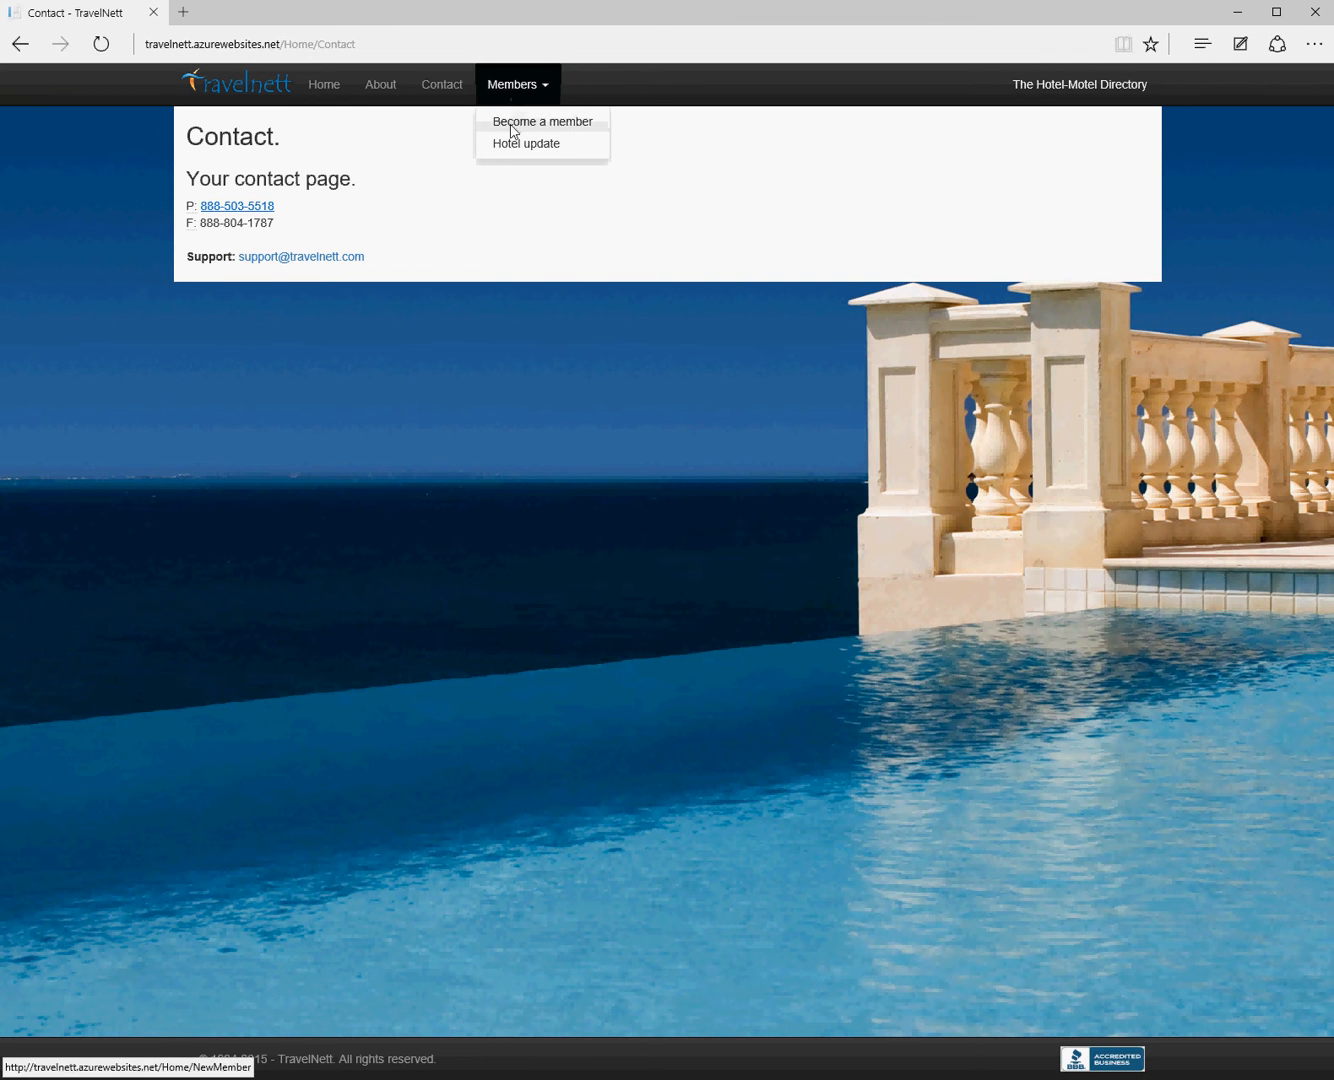
- Choose 'Become a member' to open the Advertize with us listing form
{"action": "left_click", "coordinate": [544, 120]}
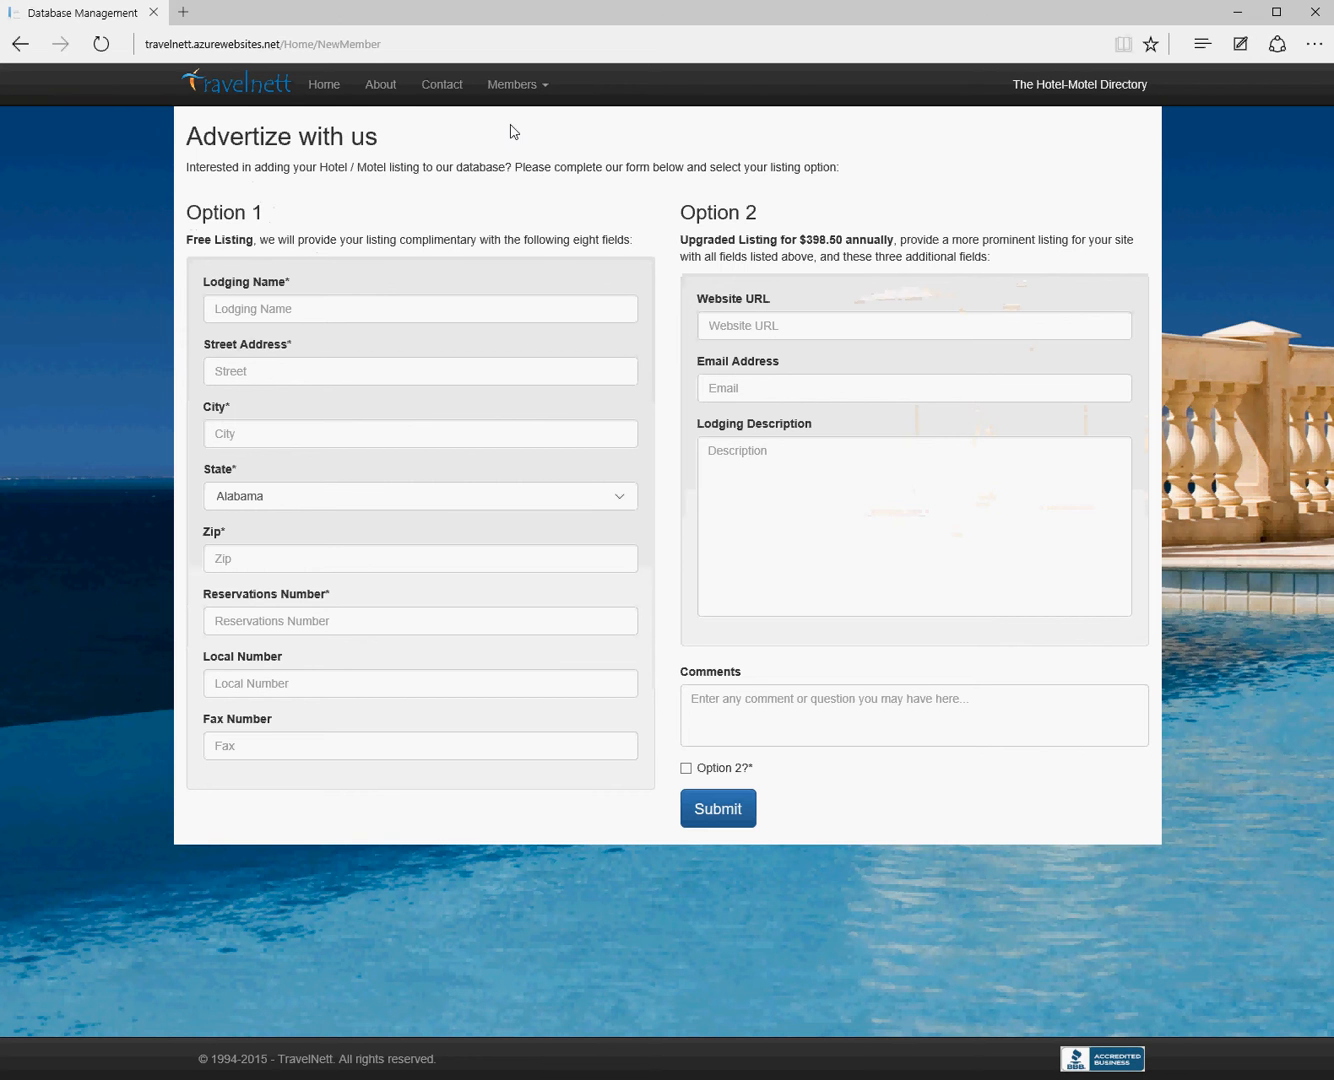
{"action": "mouse_move", "coordinate": [292, 282]}
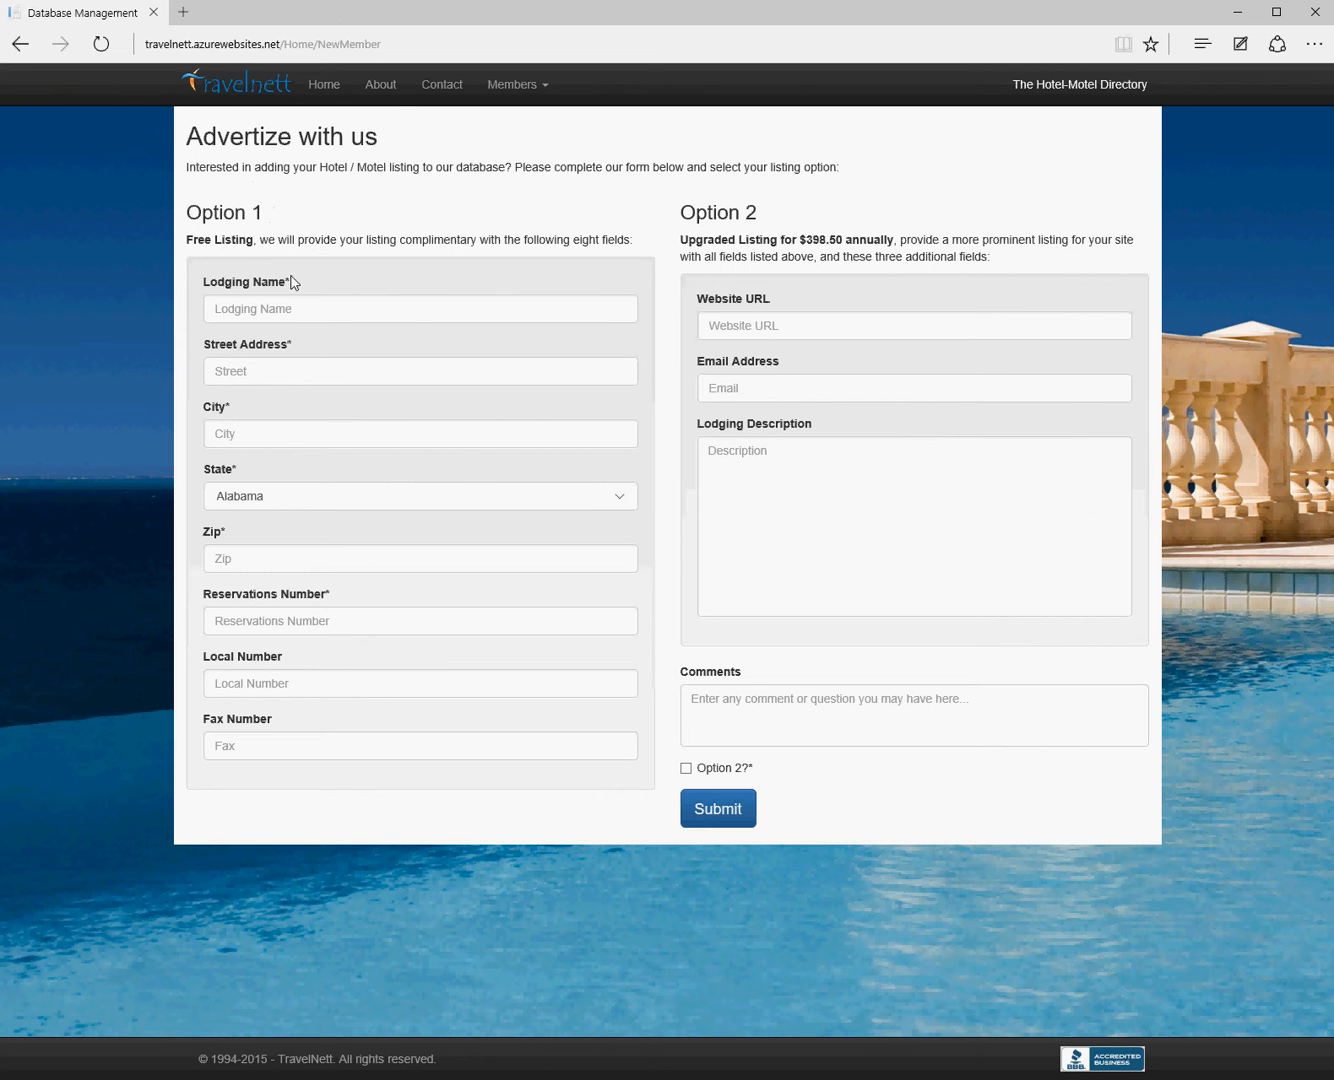
{"action": "mouse_move", "coordinate": [324, 412]}
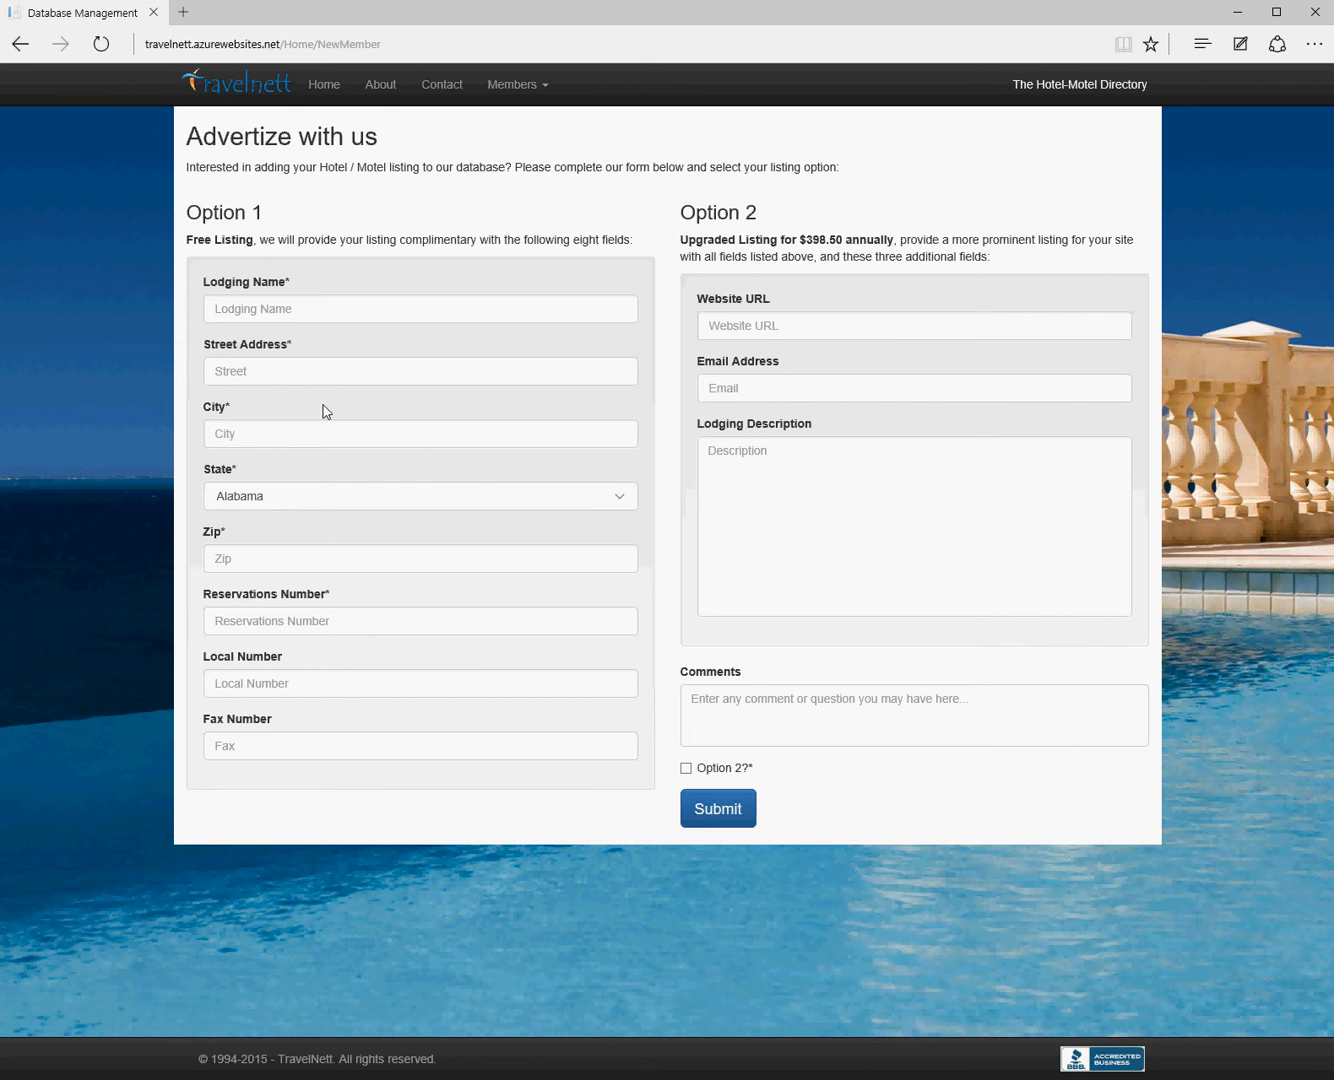
{"action": "mouse_move", "coordinate": [314, 656]}
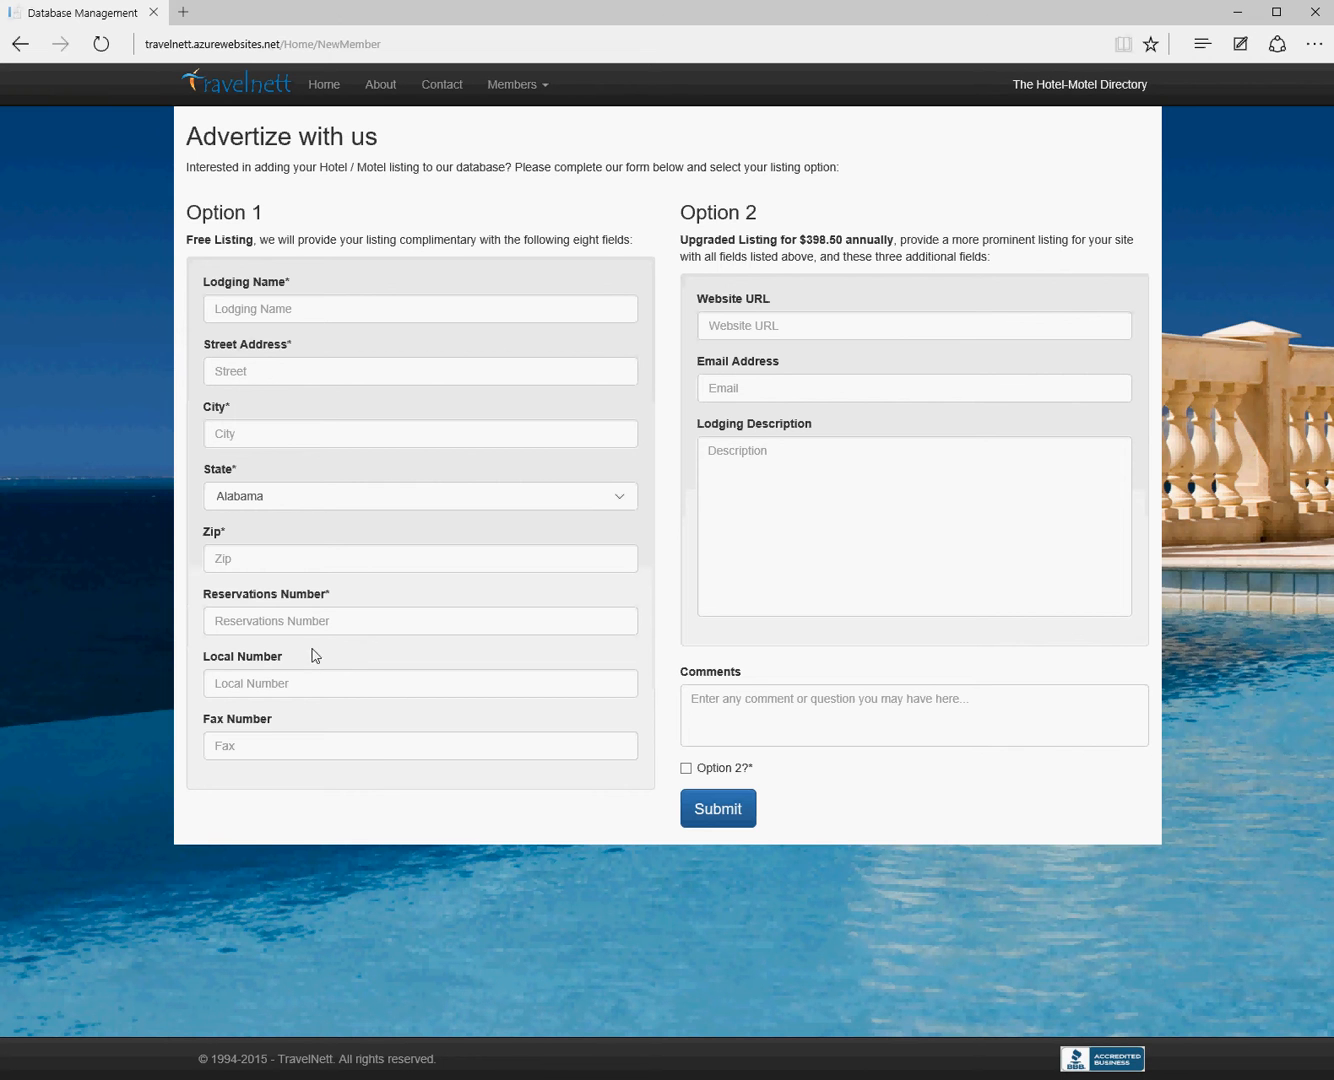
{"action": "mouse_move", "coordinate": [292, 620]}
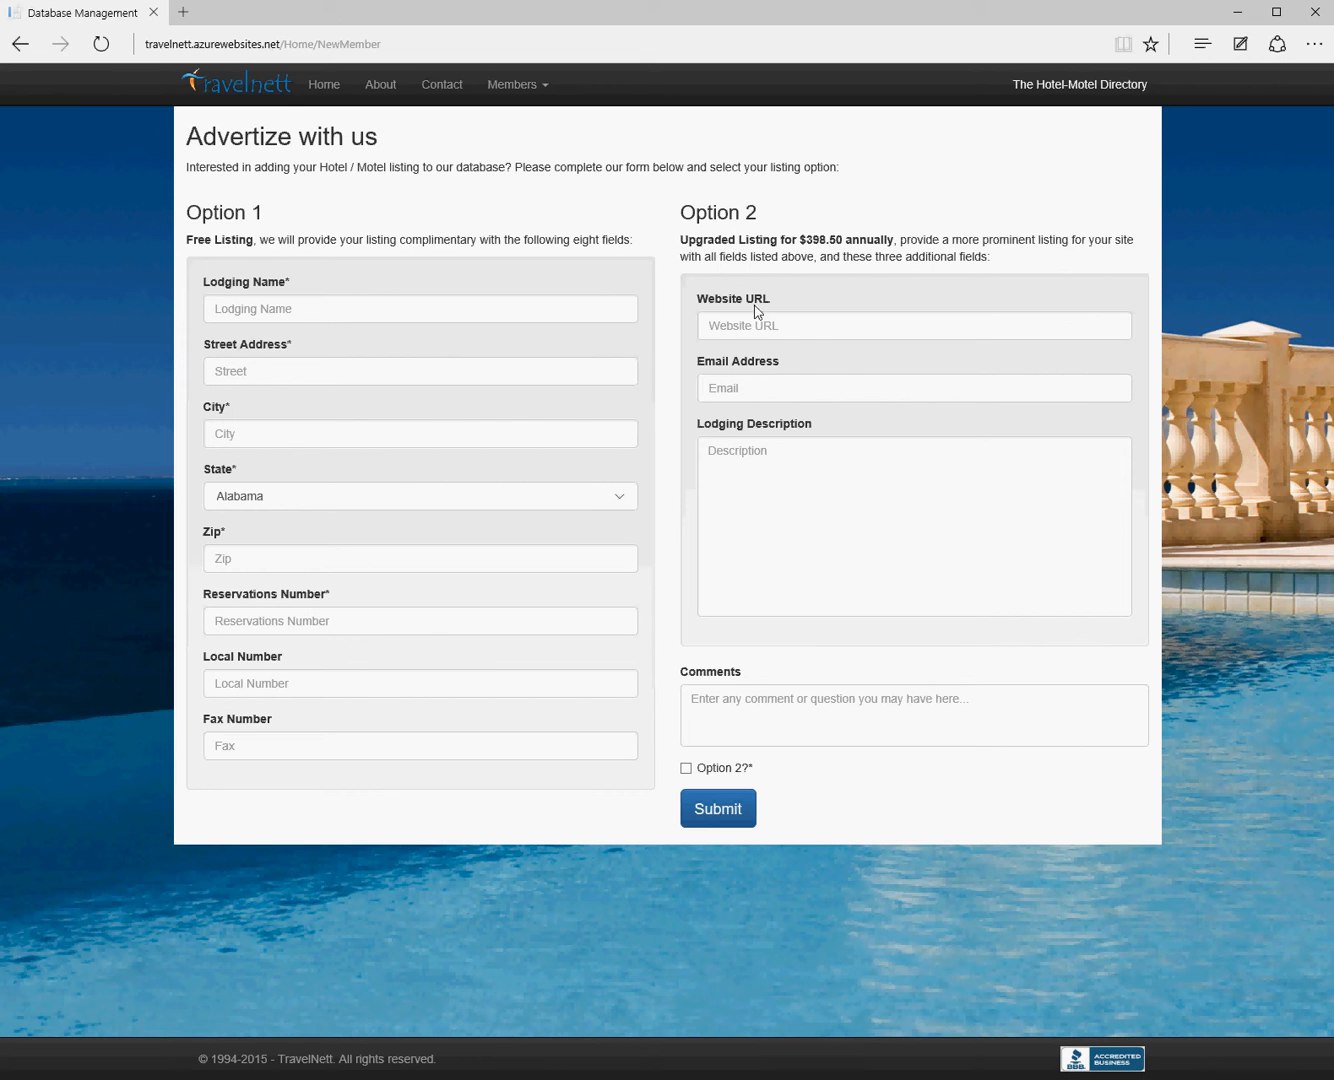
{"action": "mouse_move", "coordinate": [784, 388]}
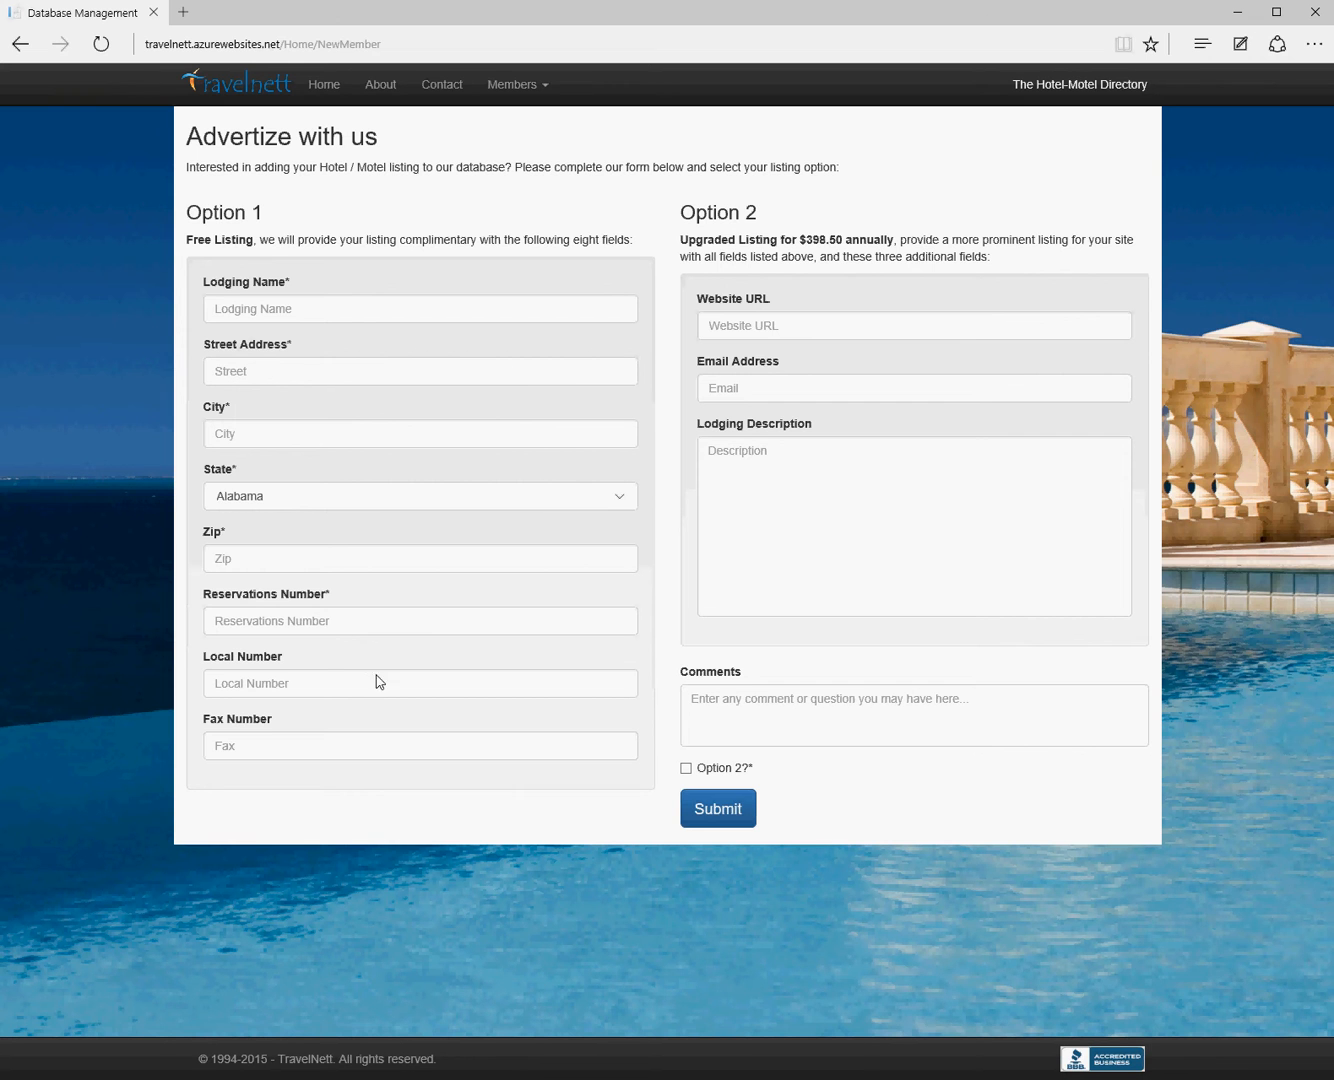
{"action": "mouse_move", "coordinate": [338, 644]}
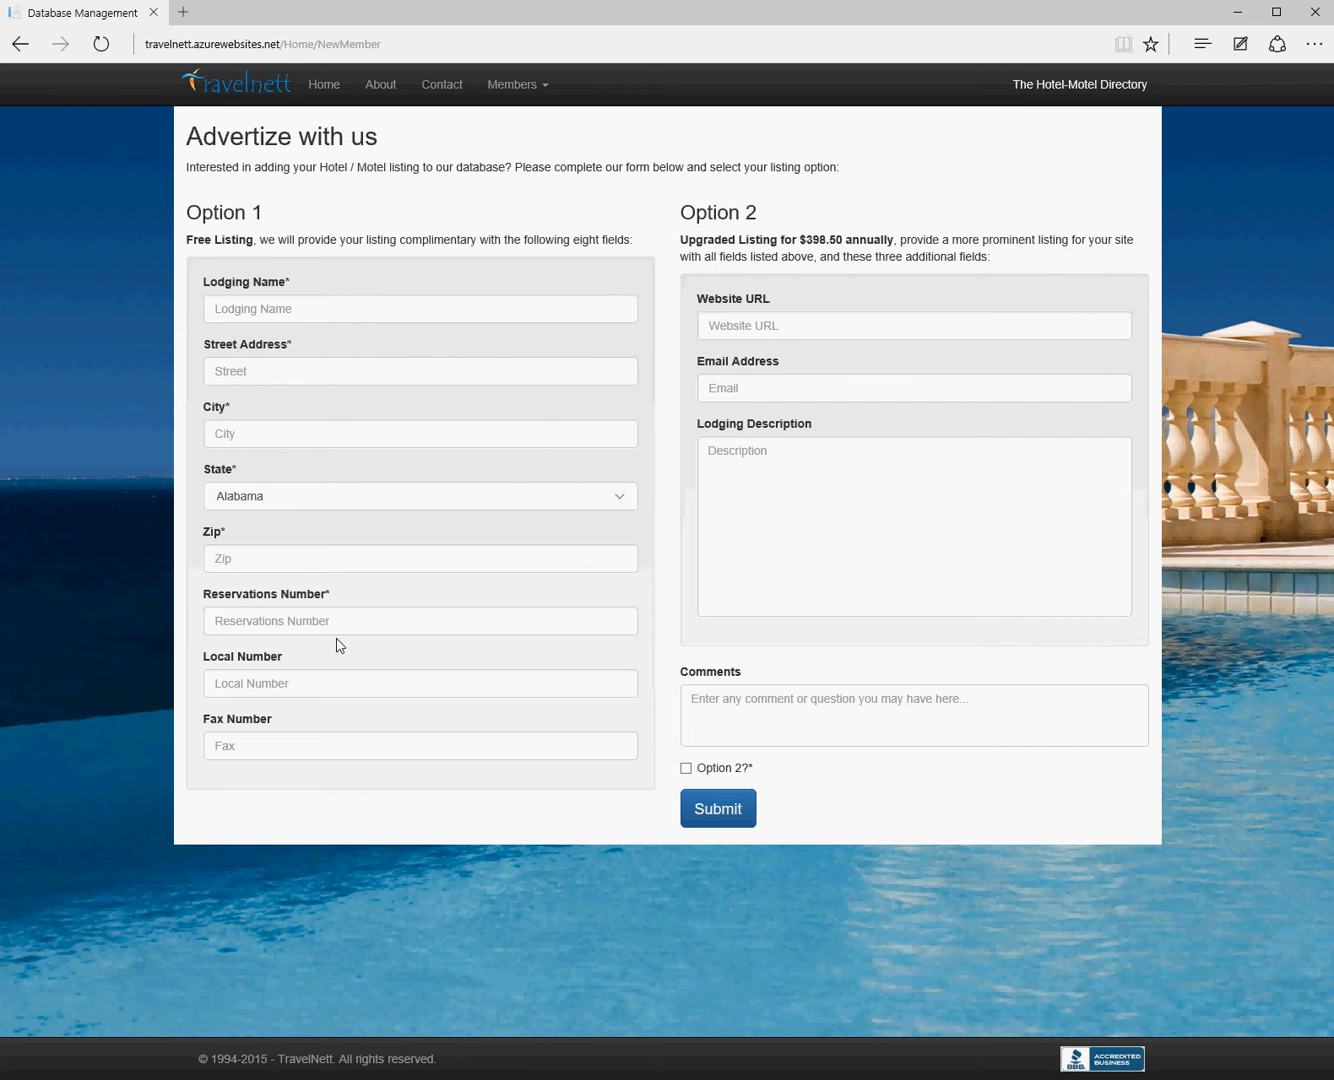
- Fill the listing with name Test, address test and city LITCHFIELD PARK
{"action": "left_click", "coordinate": [420, 308]}
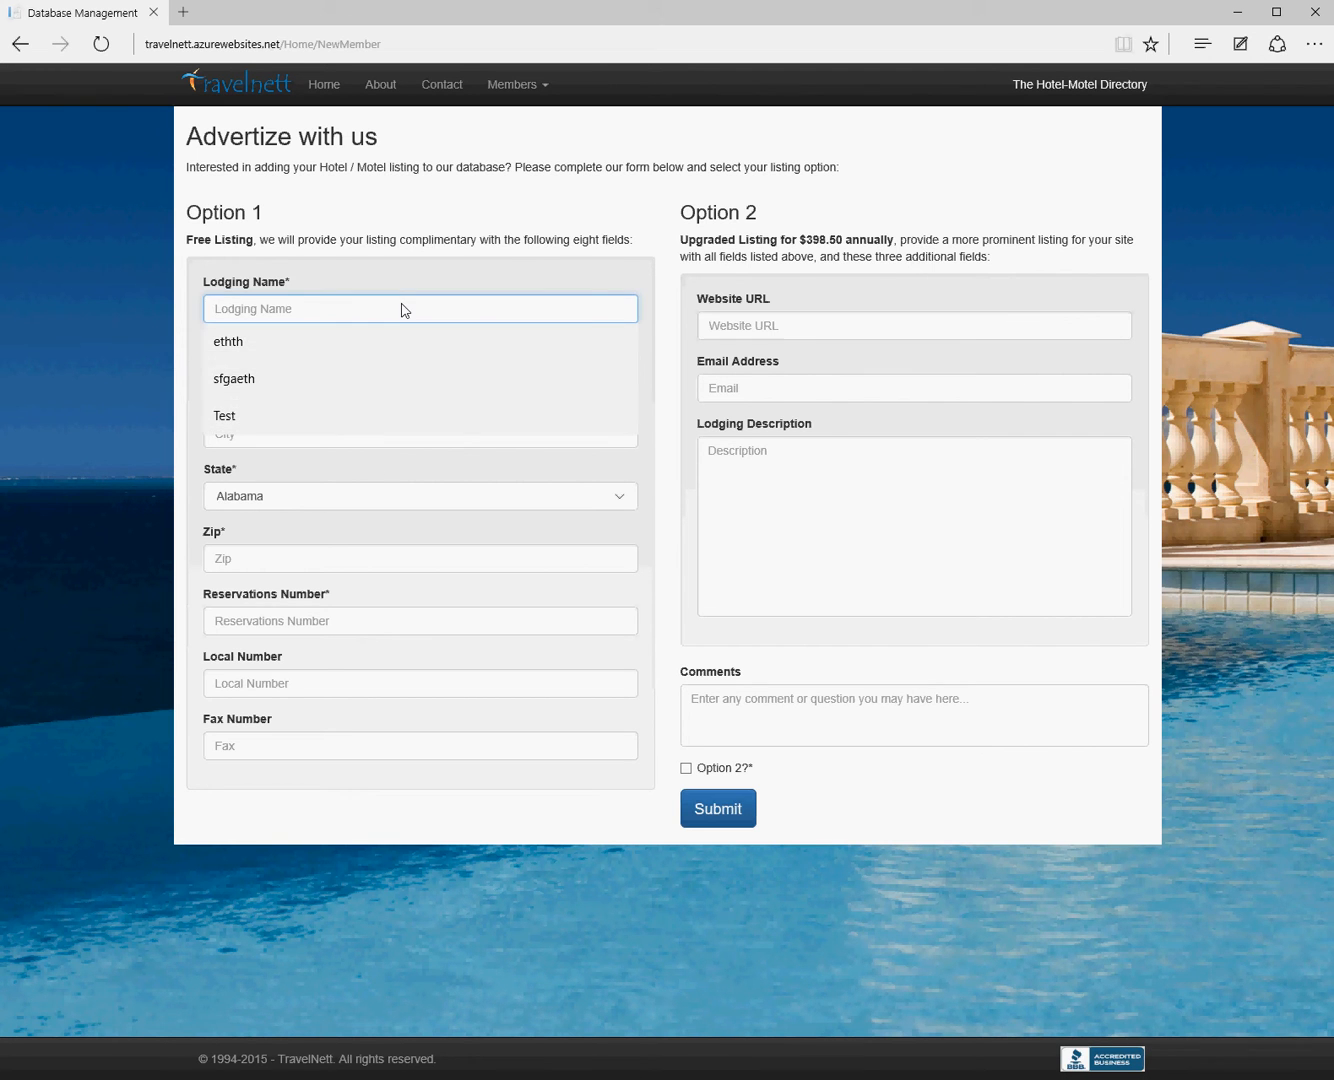
{"action": "left_click", "coordinate": [224, 416]}
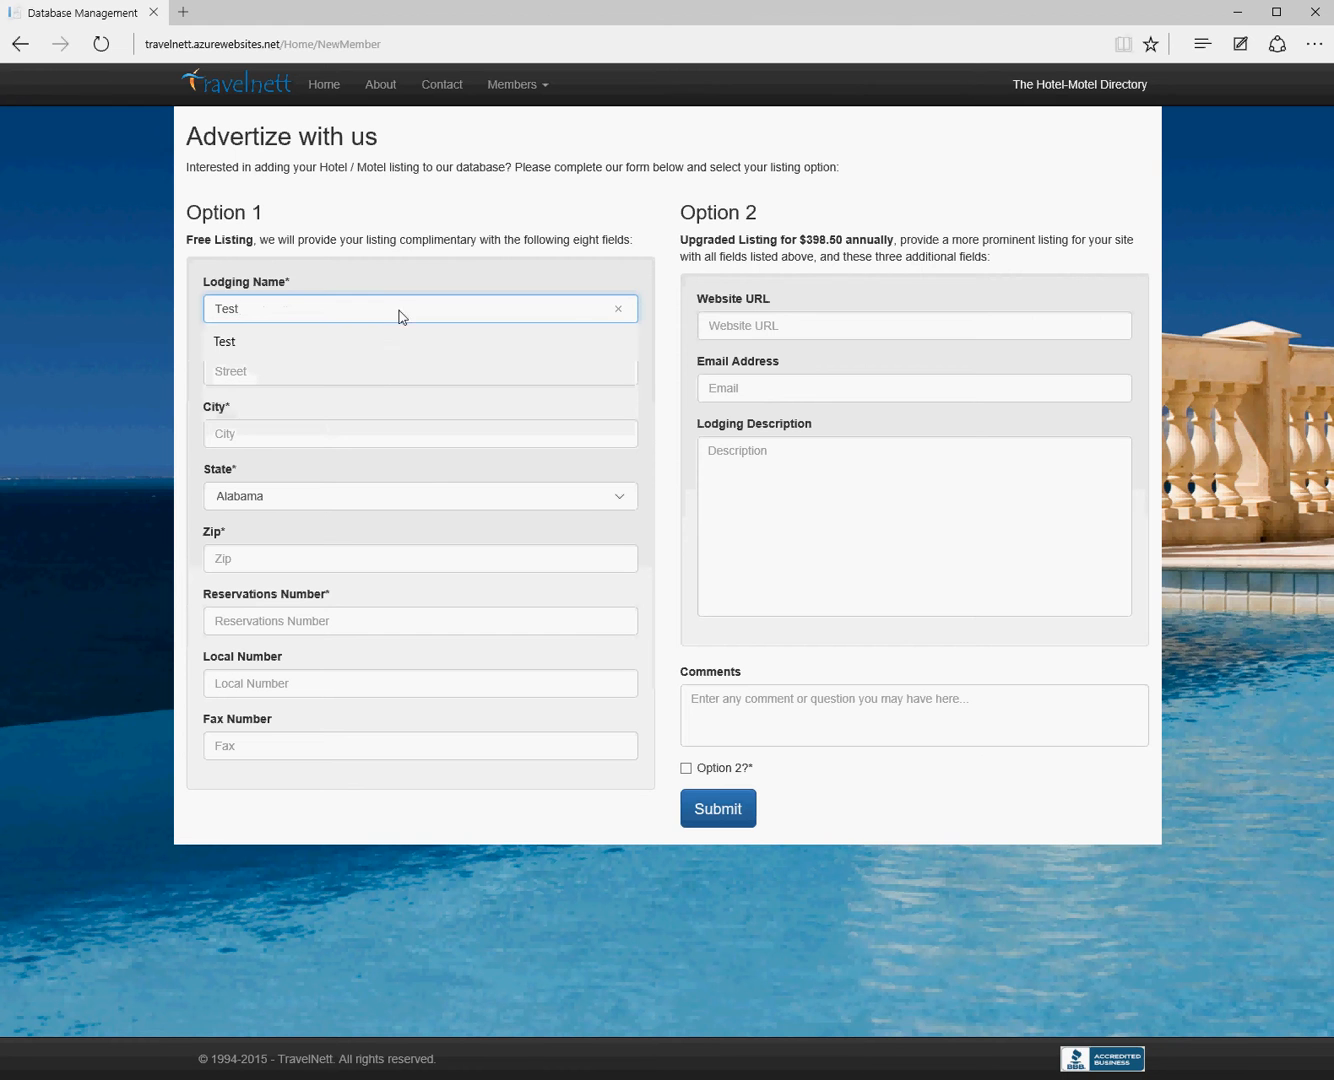
{"action": "left_click", "coordinate": [420, 372]}
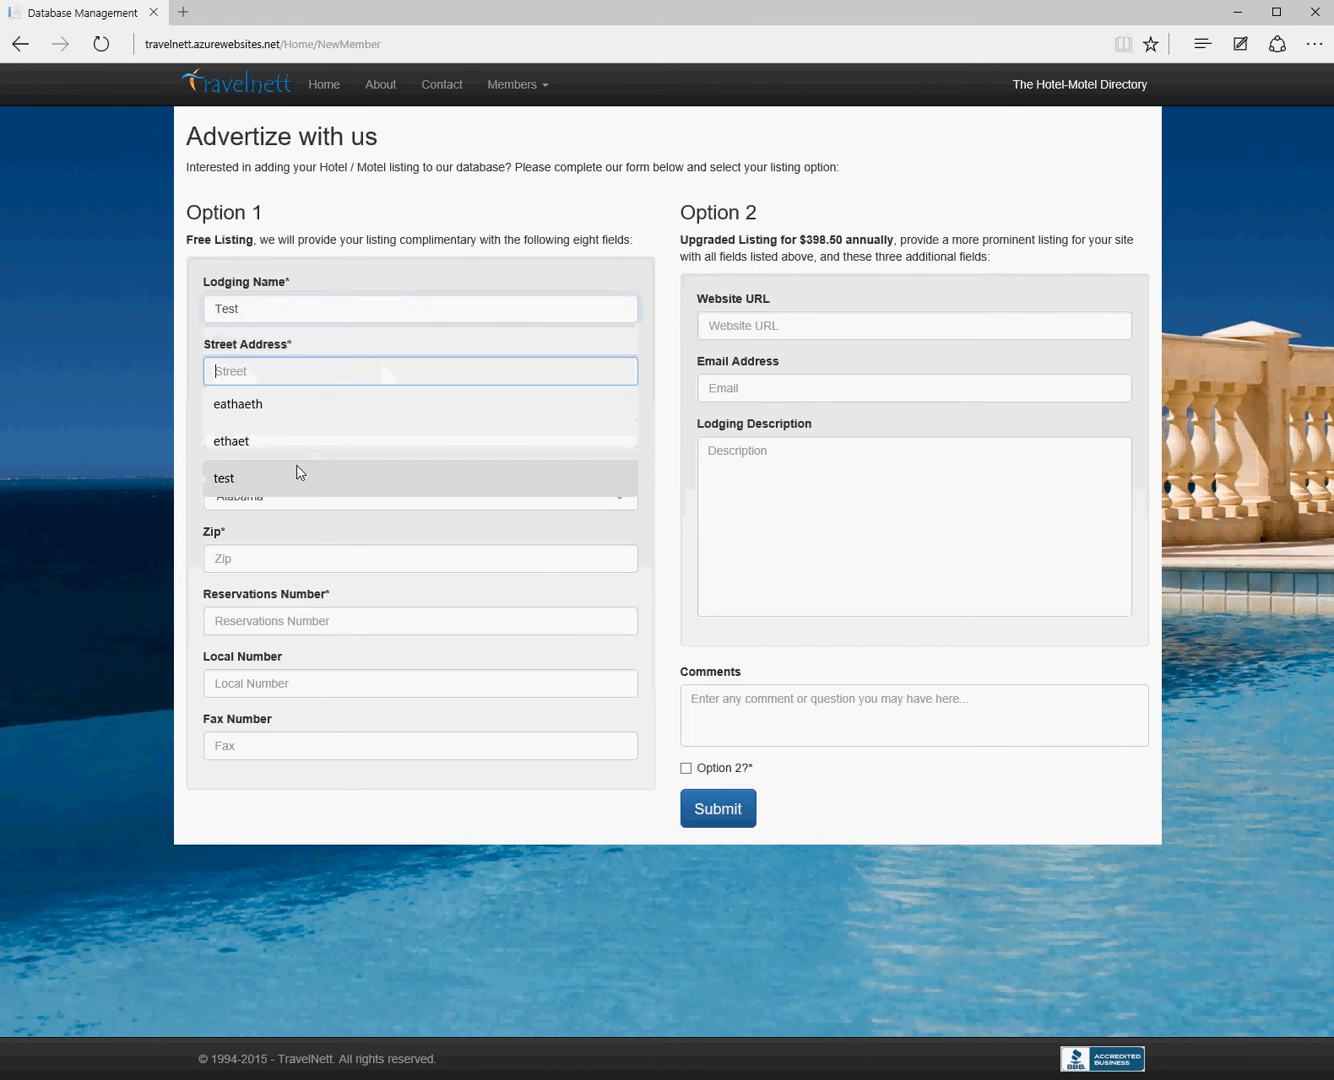
{"action": "left_click", "coordinate": [224, 478]}
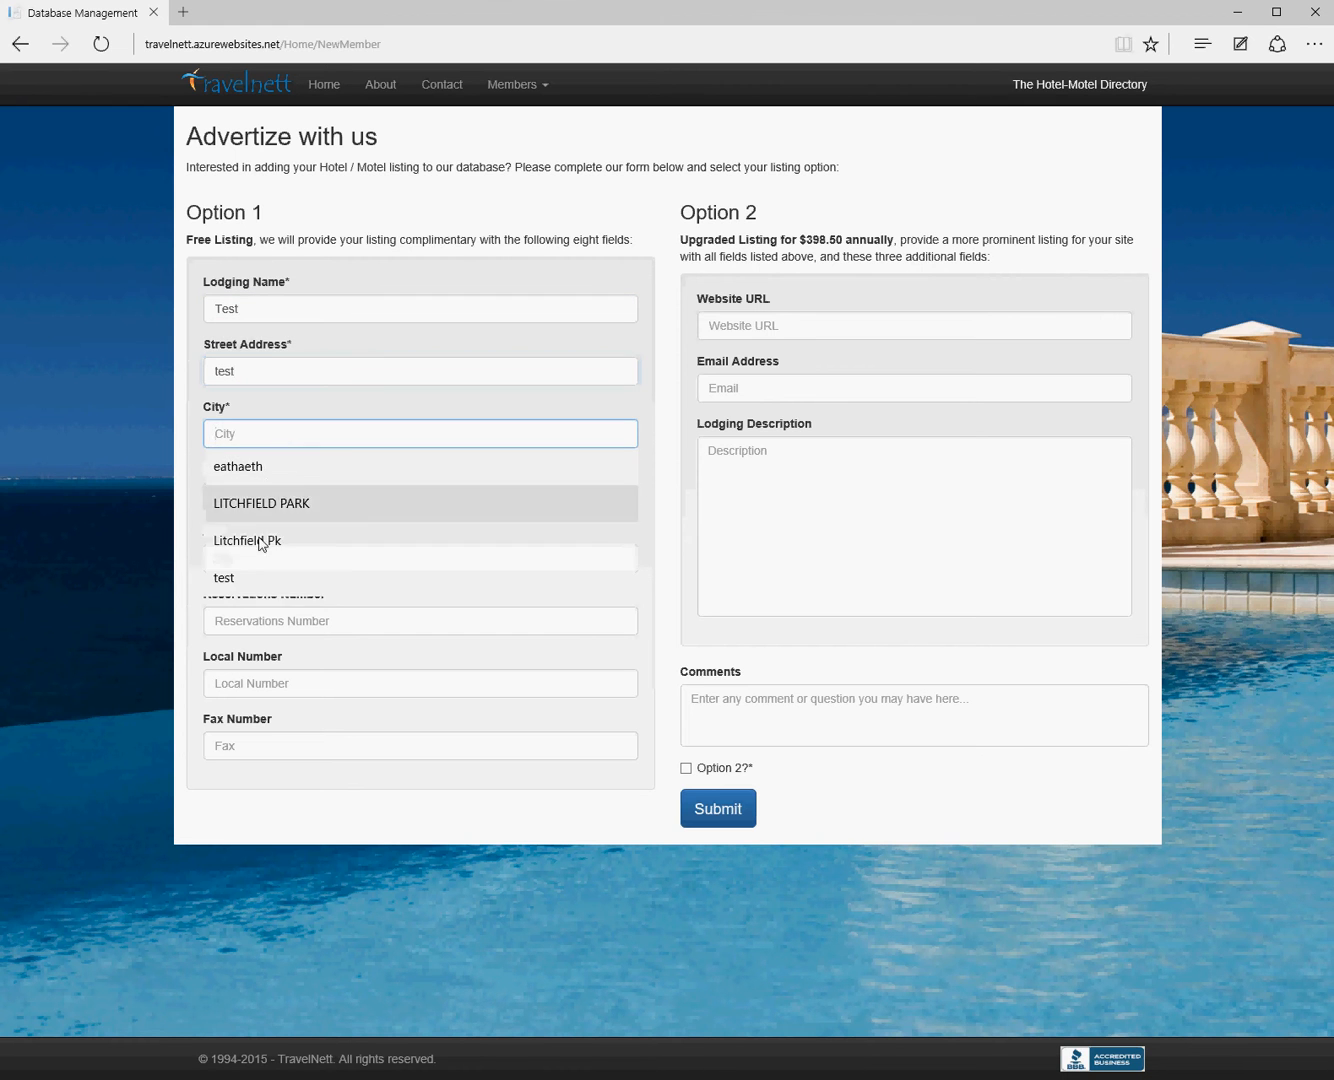
{"action": "left_click", "coordinate": [260, 504]}
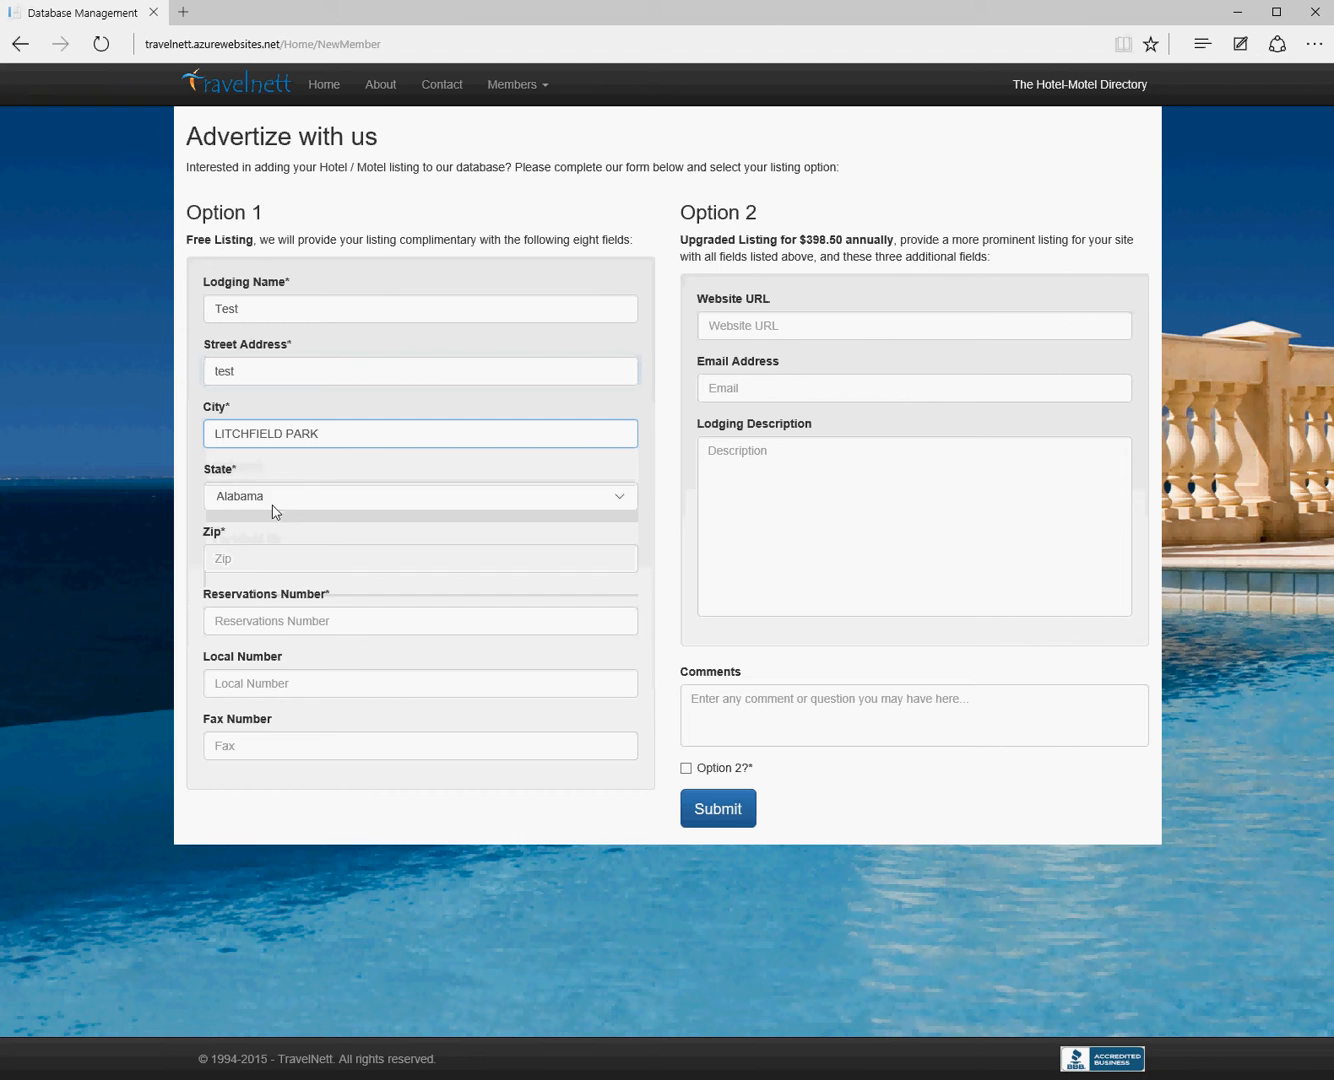
{"action": "left_click", "coordinate": [420, 496]}
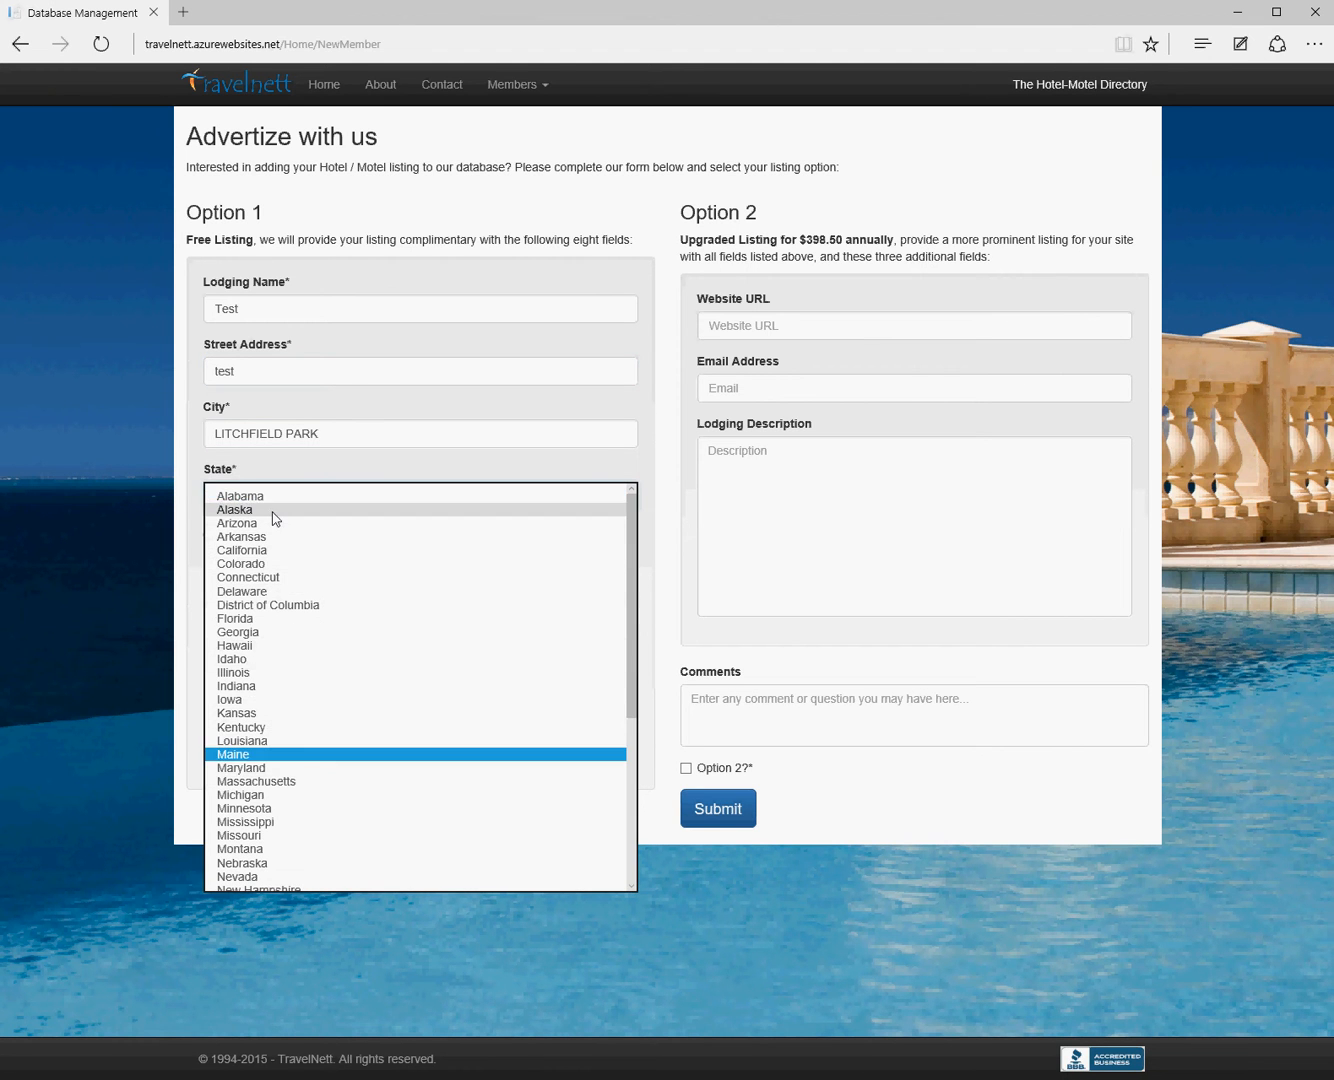
{"action": "left_click", "coordinate": [256, 780]}
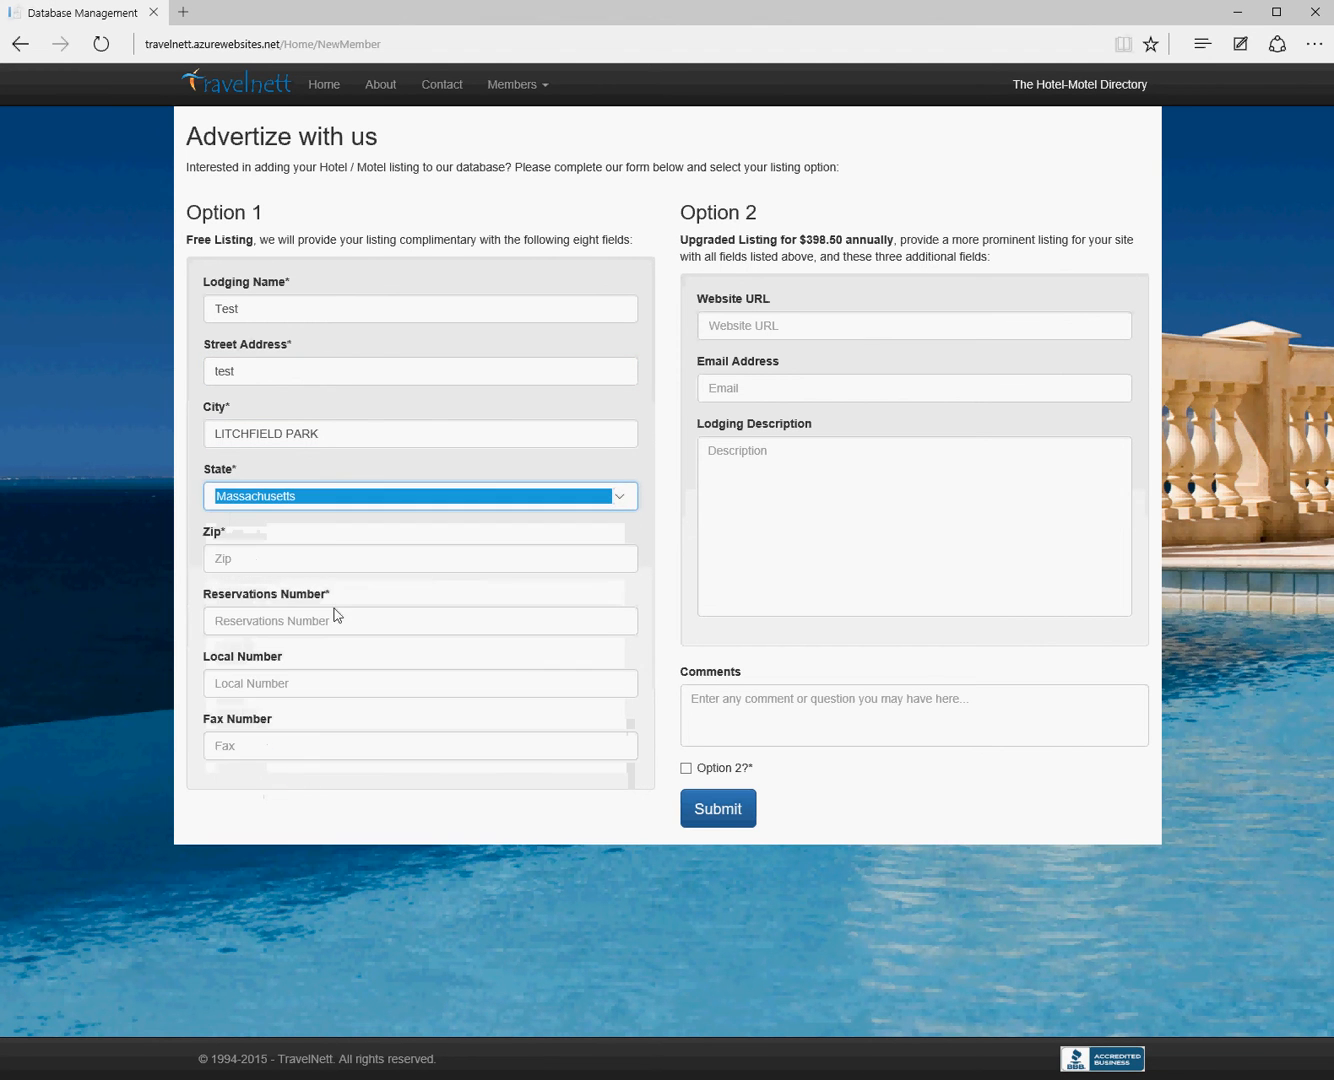
{"action": "left_click", "coordinate": [420, 558]}
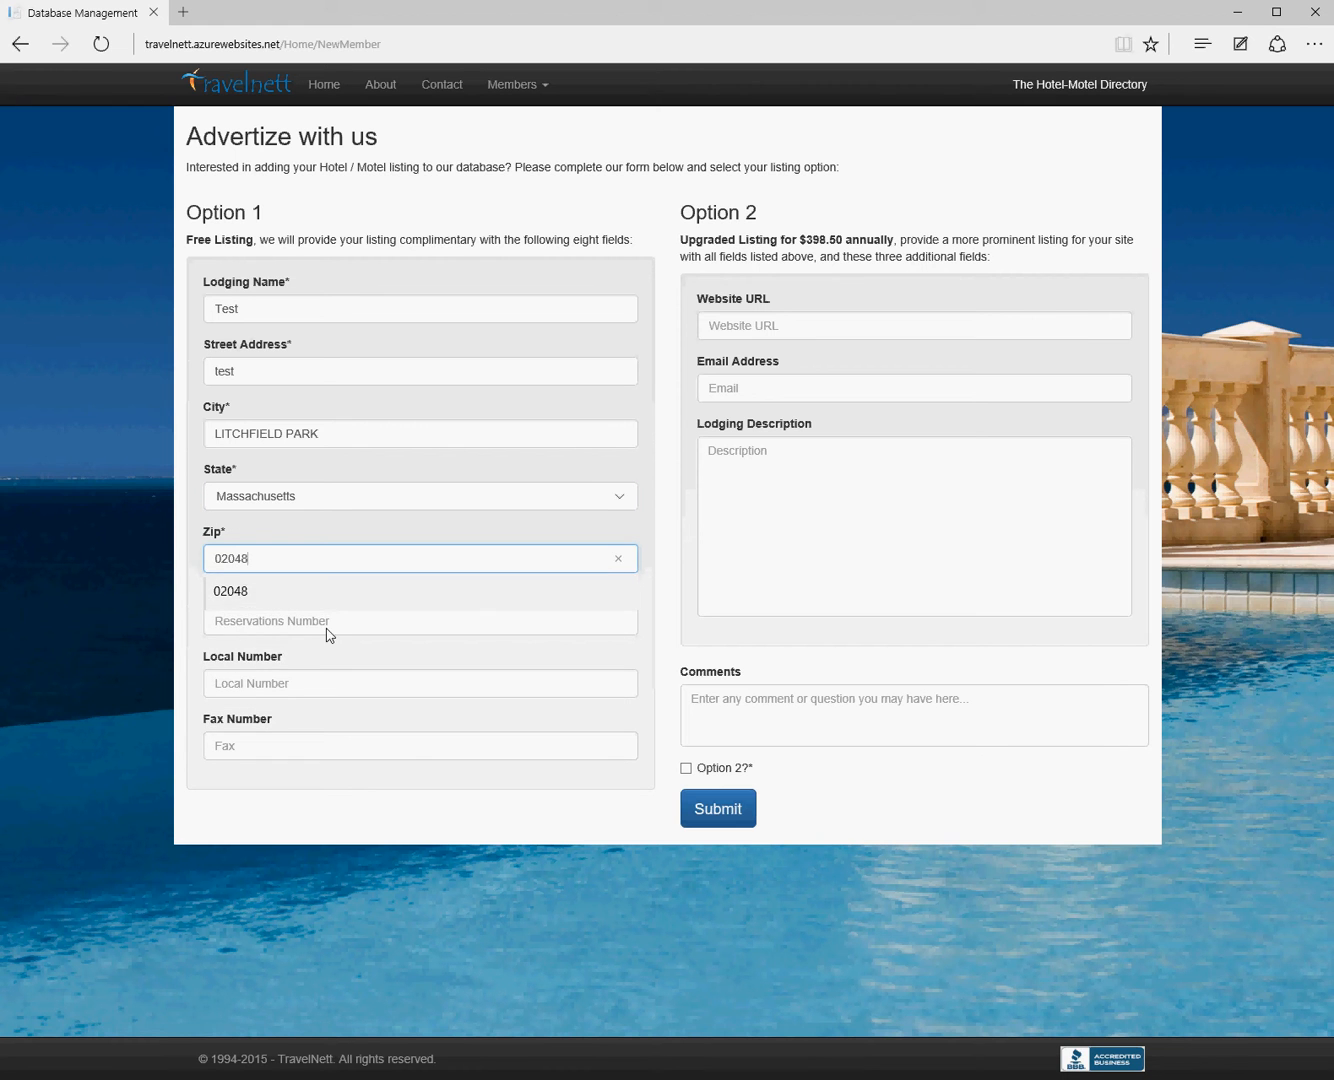
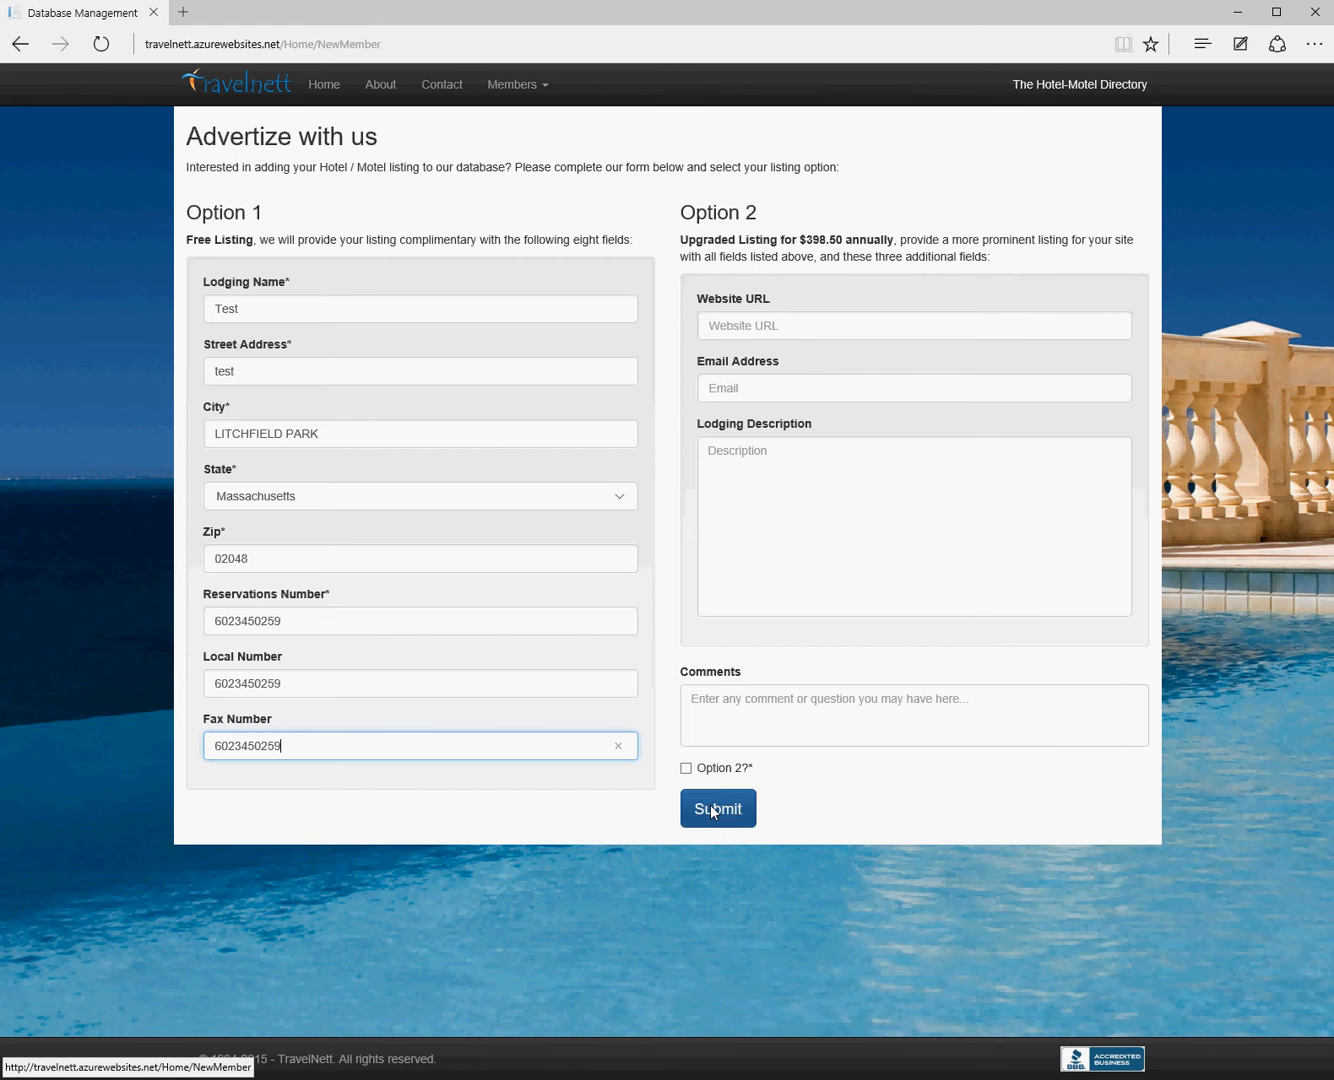
- Submit the free listing application to get the thank-you confirmation
{"action": "left_click", "coordinate": [716, 808]}
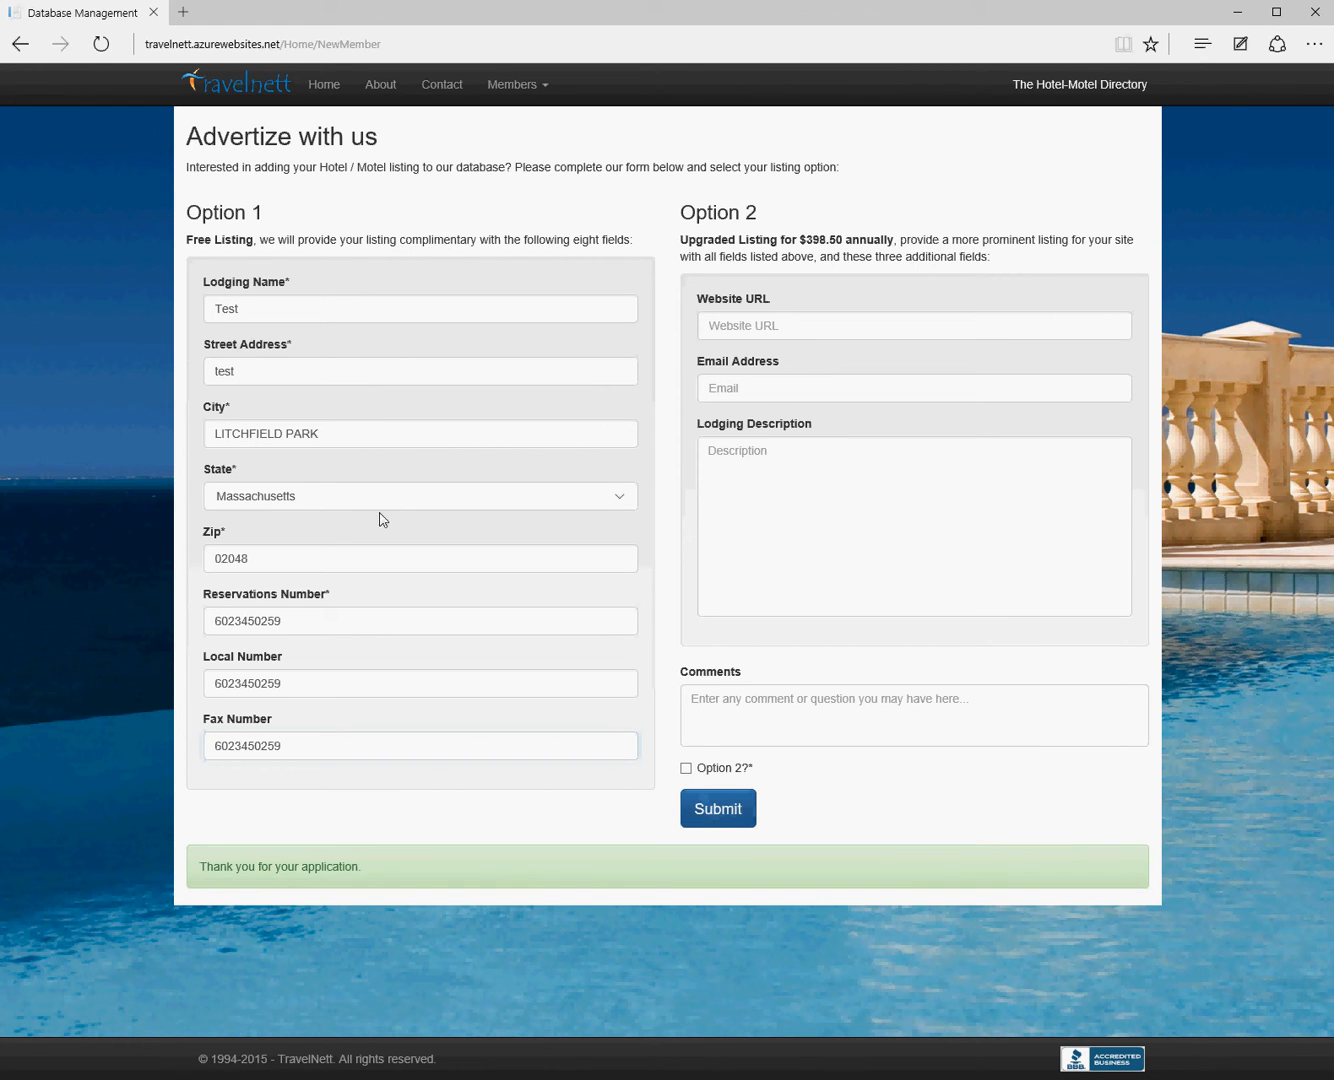
{"action": "mouse_move", "coordinate": [586, 876]}
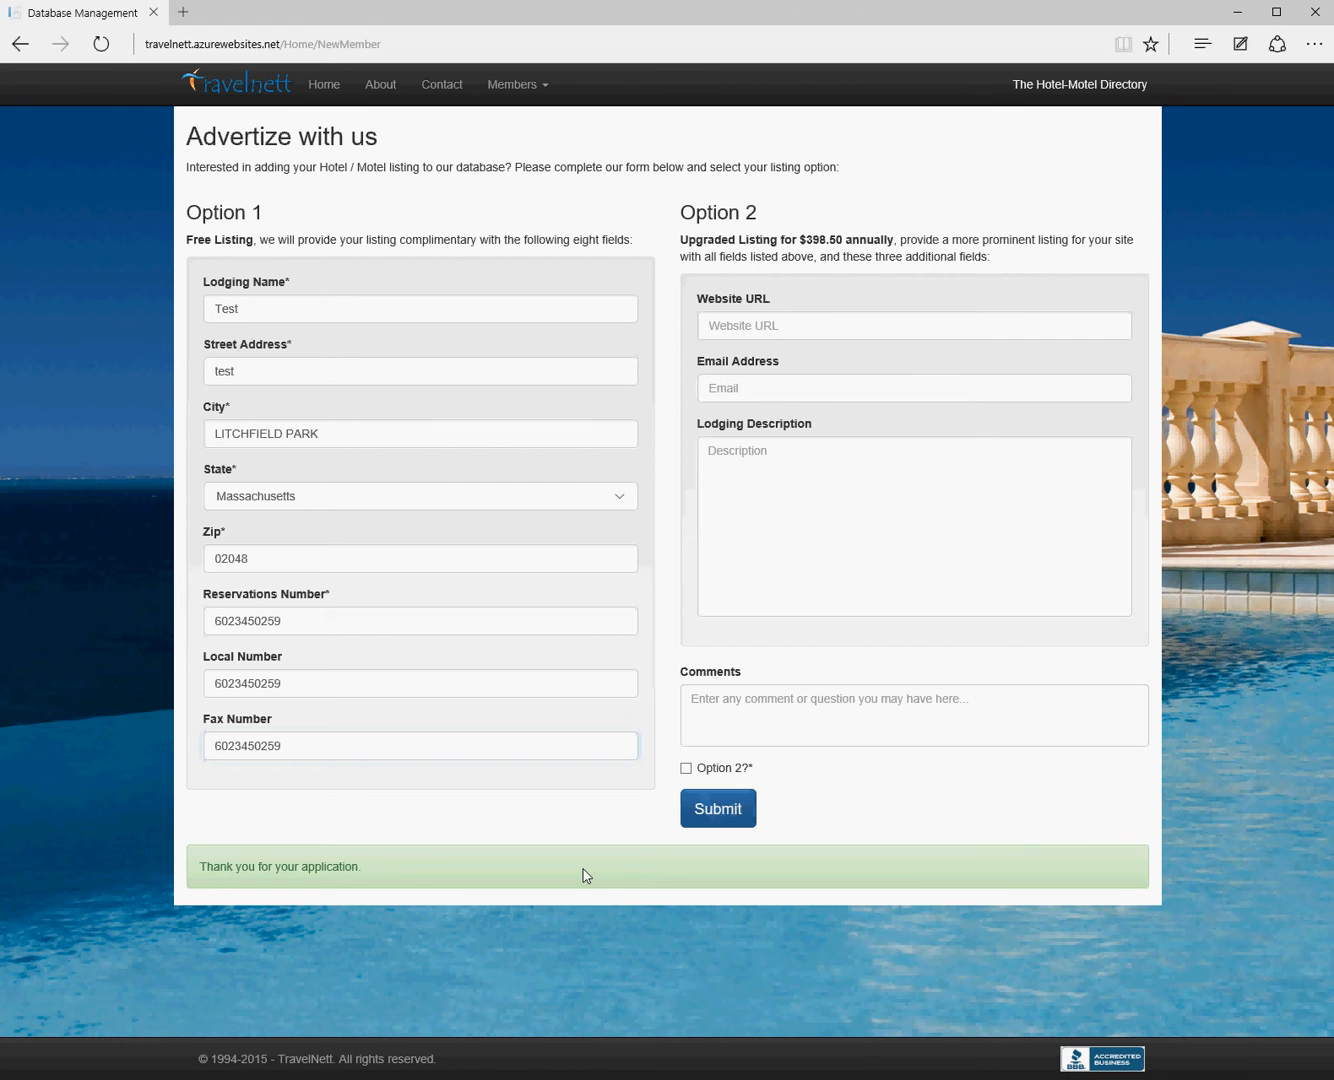
{"action": "mouse_move", "coordinate": [516, 460]}
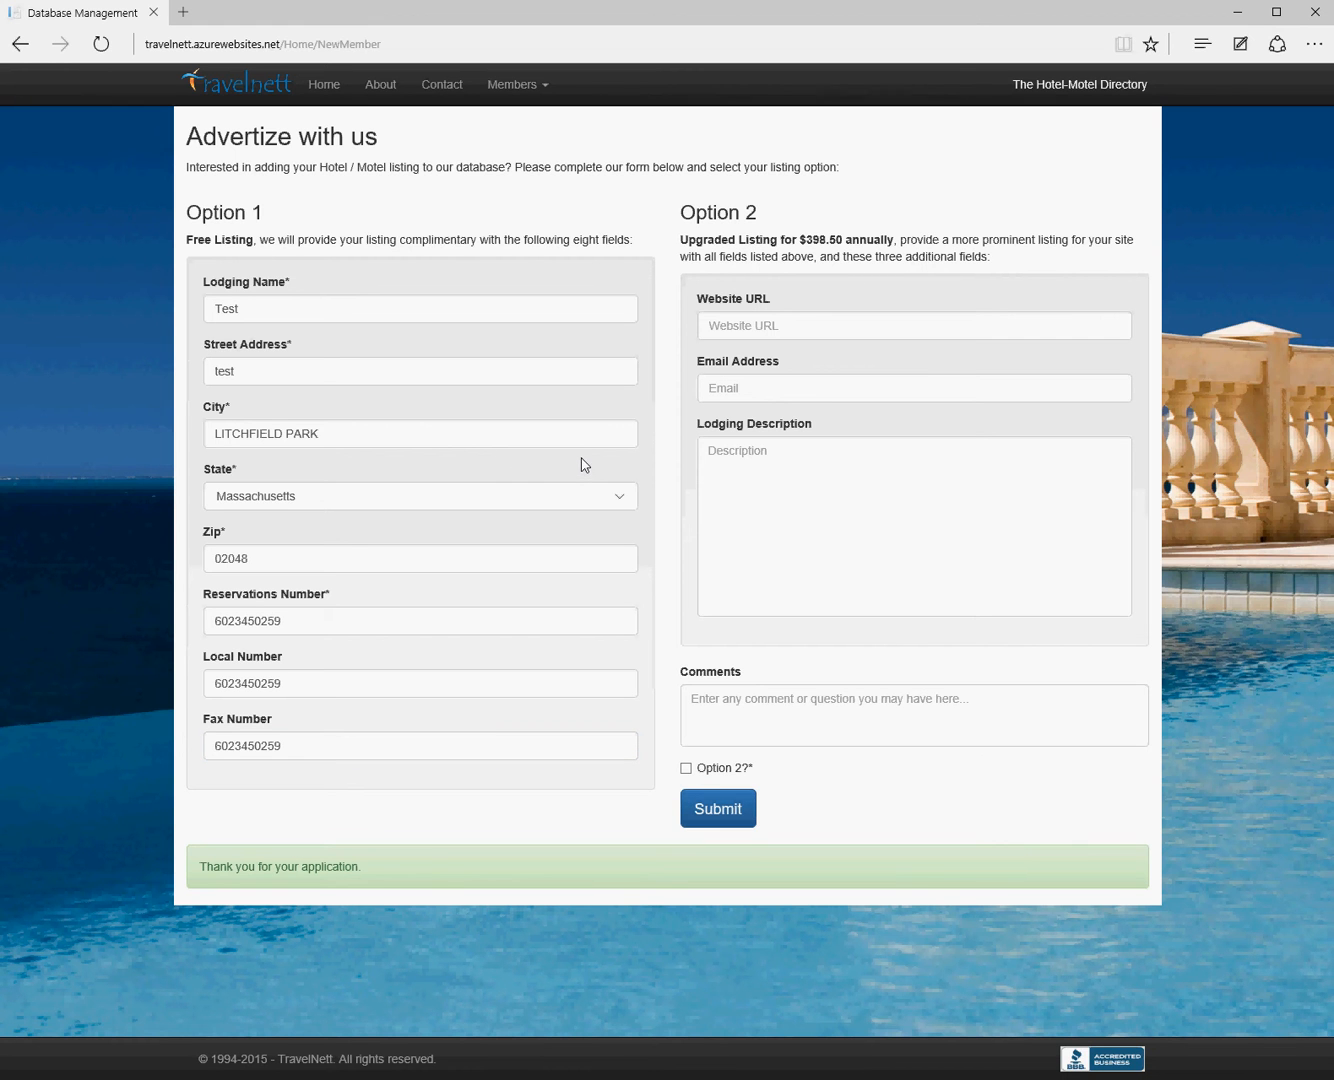
{"action": "mouse_move", "coordinate": [590, 462]}
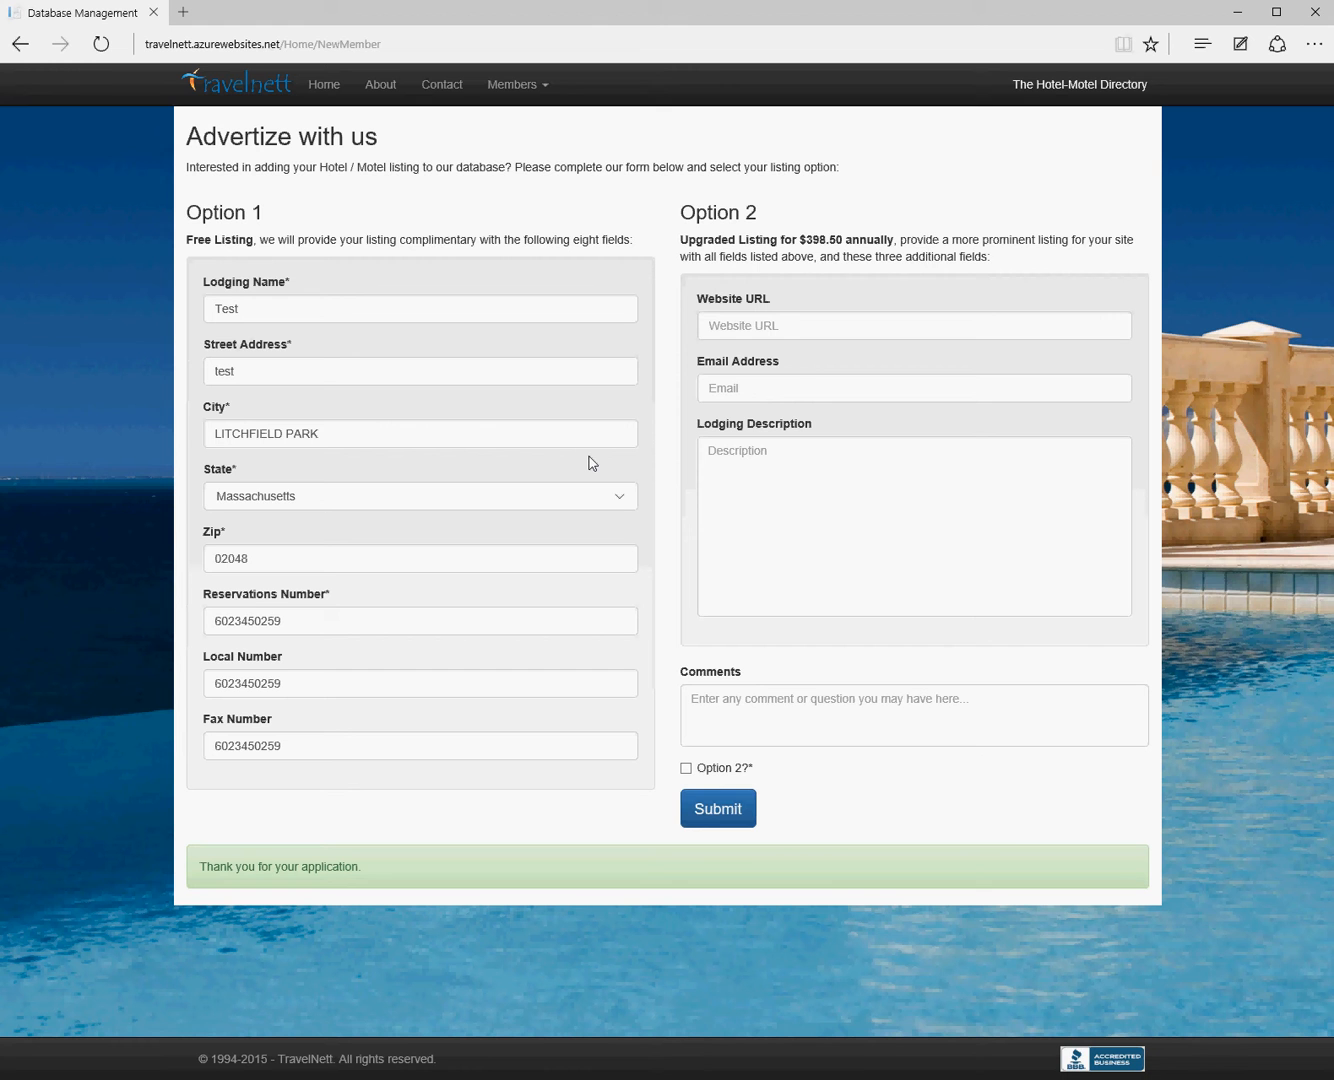
{"action": "mouse_move", "coordinate": [536, 100]}
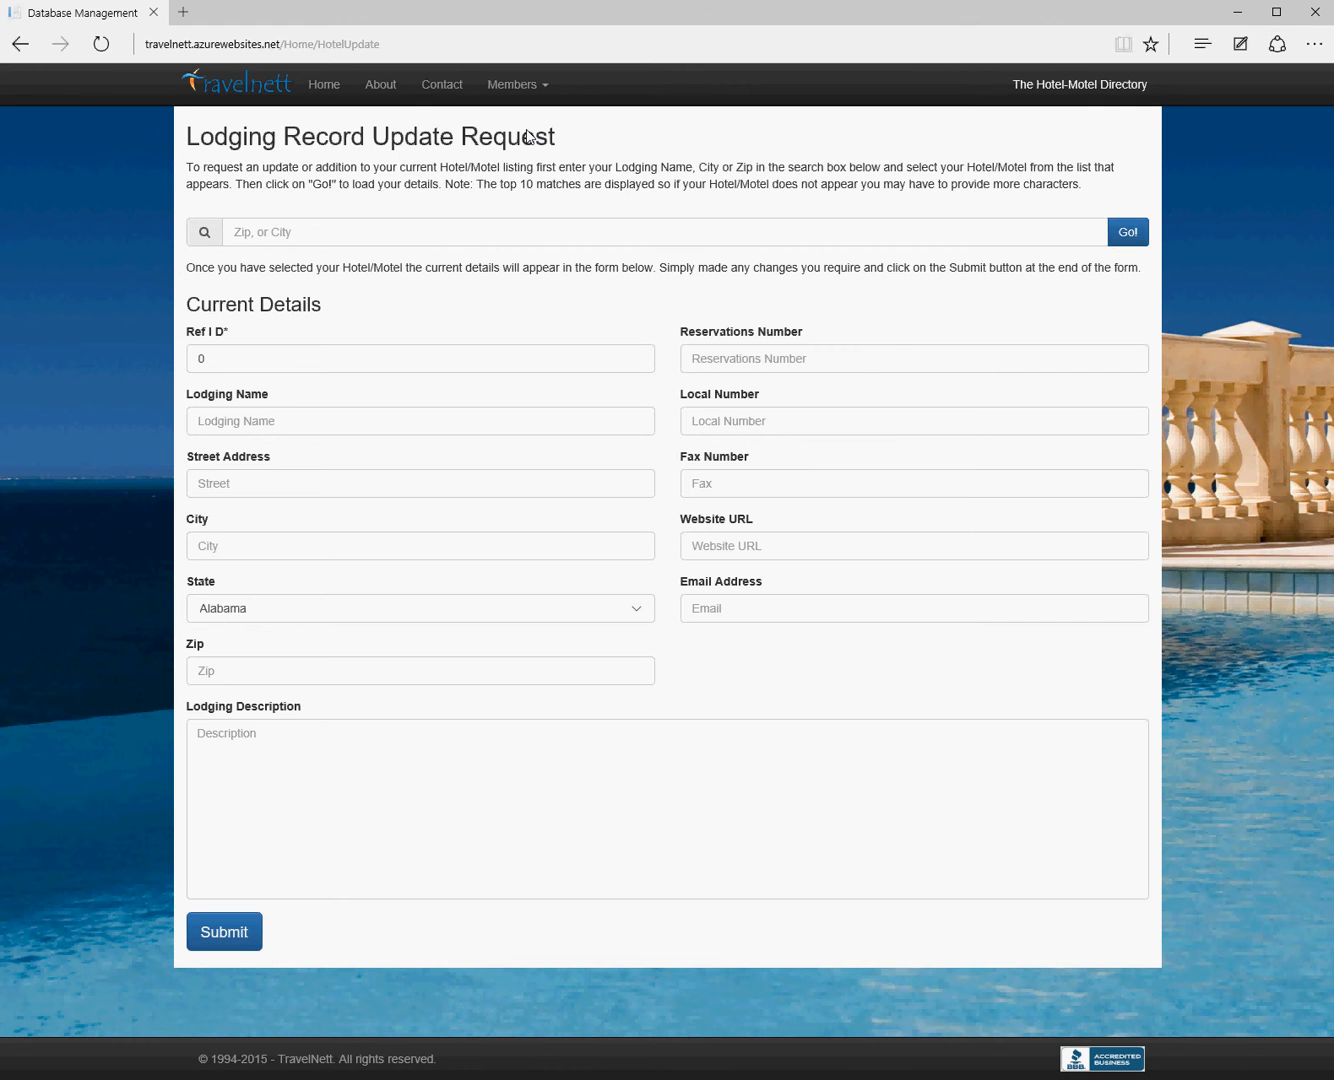
{"action": "mouse_move", "coordinate": [512, 84]}
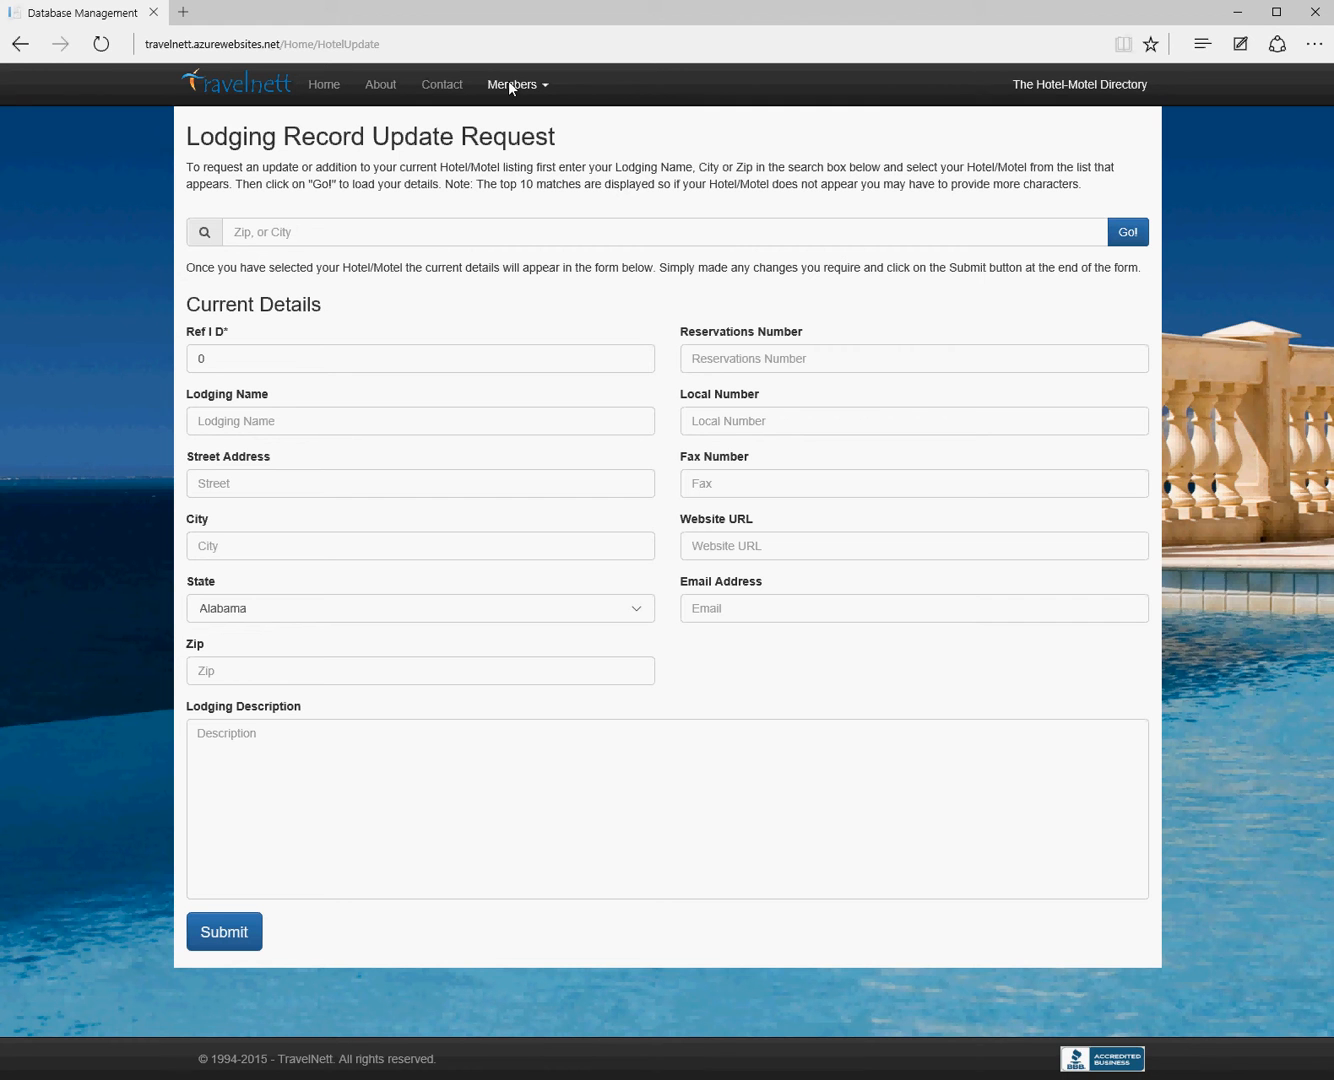
{"action": "mouse_move", "coordinate": [490, 98]}
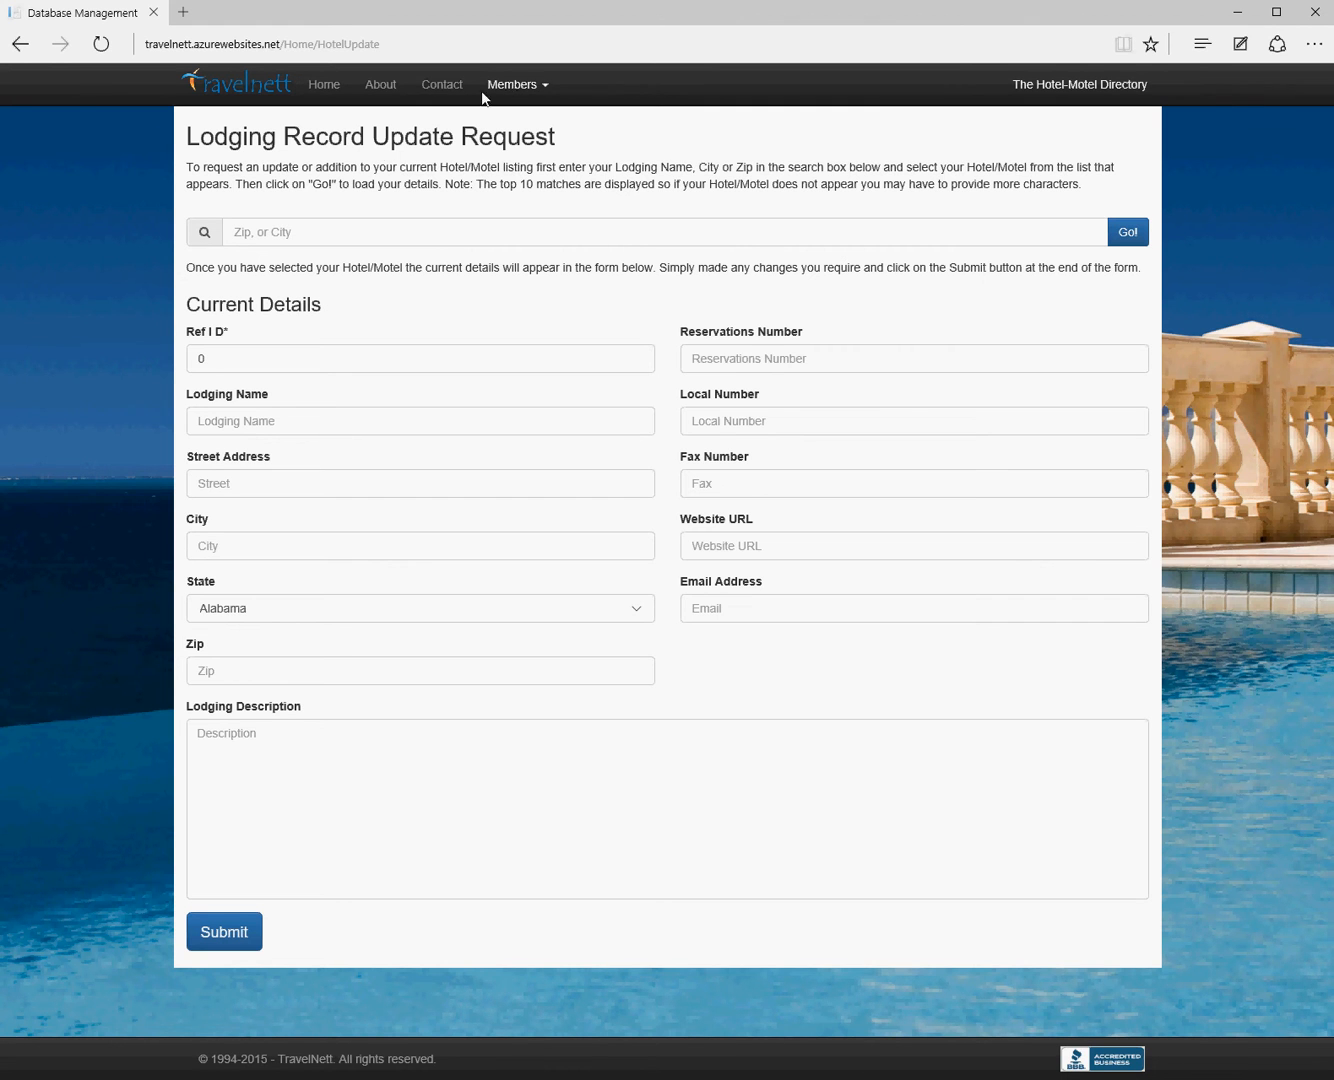
- Search '020' and load the Hampton Inn Franklin/Milford record's current details
{"action": "left_click", "coordinate": [660, 232]}
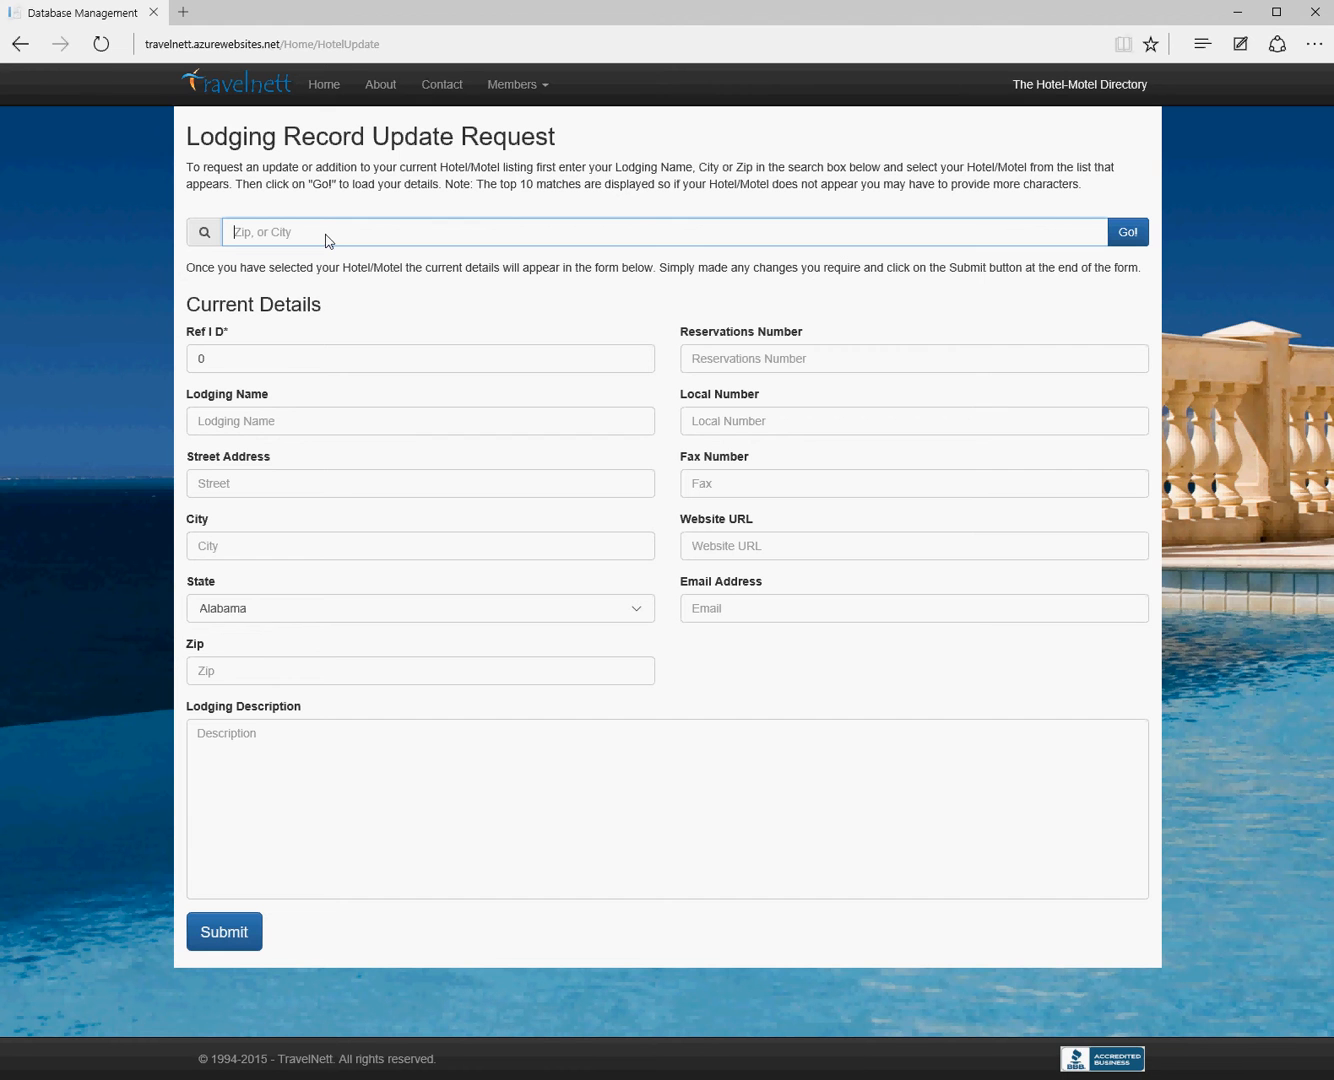
{"action": "type", "text": "020"}
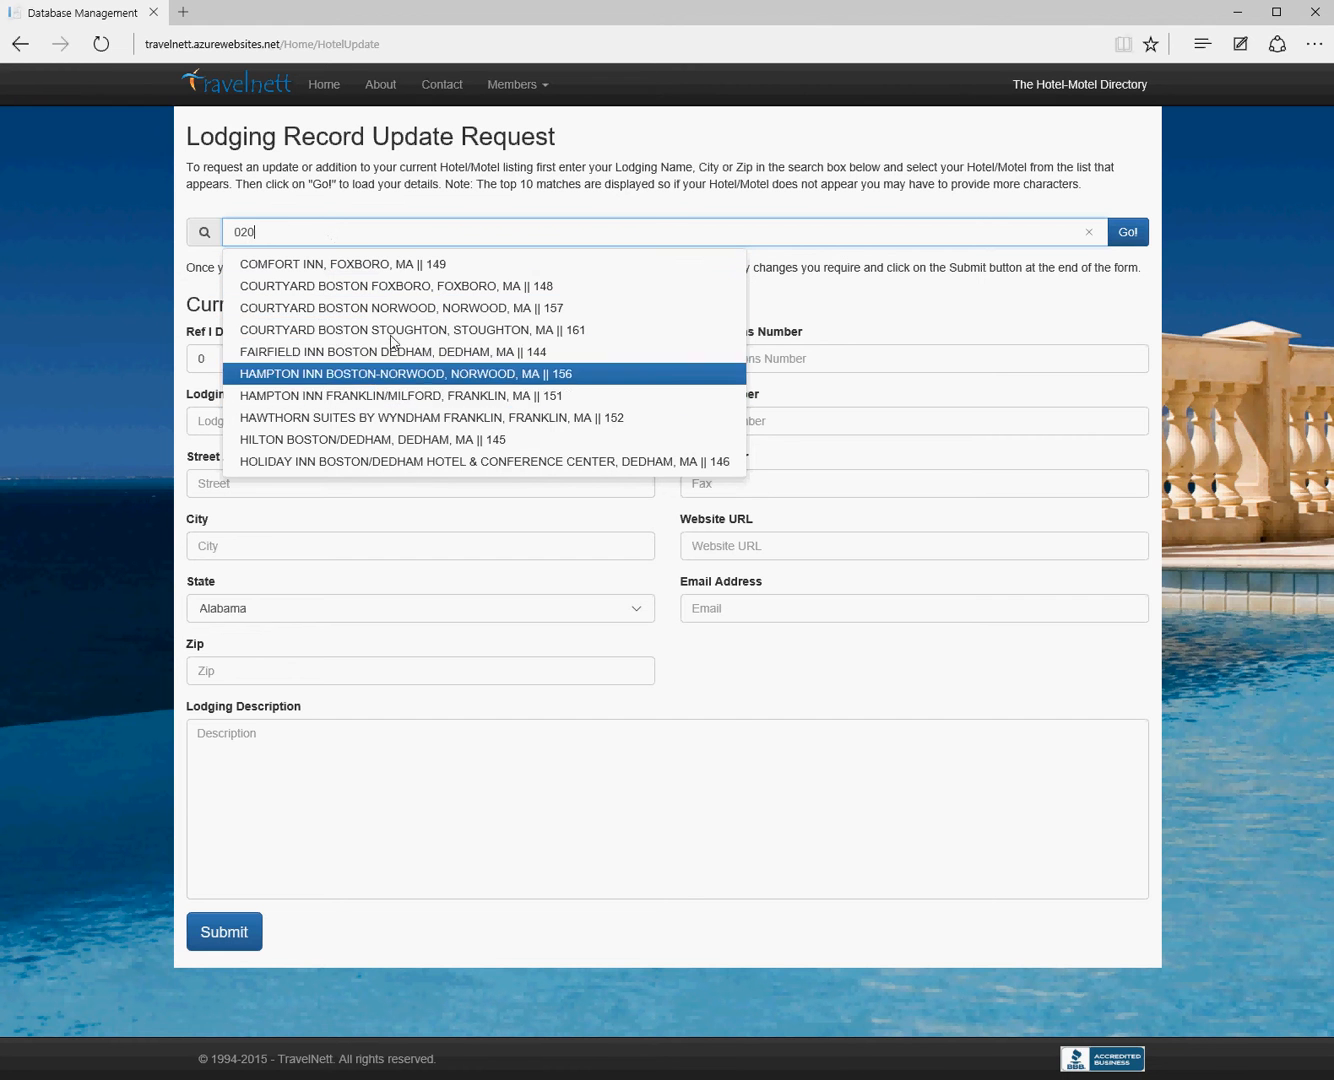
{"action": "mouse_move", "coordinate": [330, 396]}
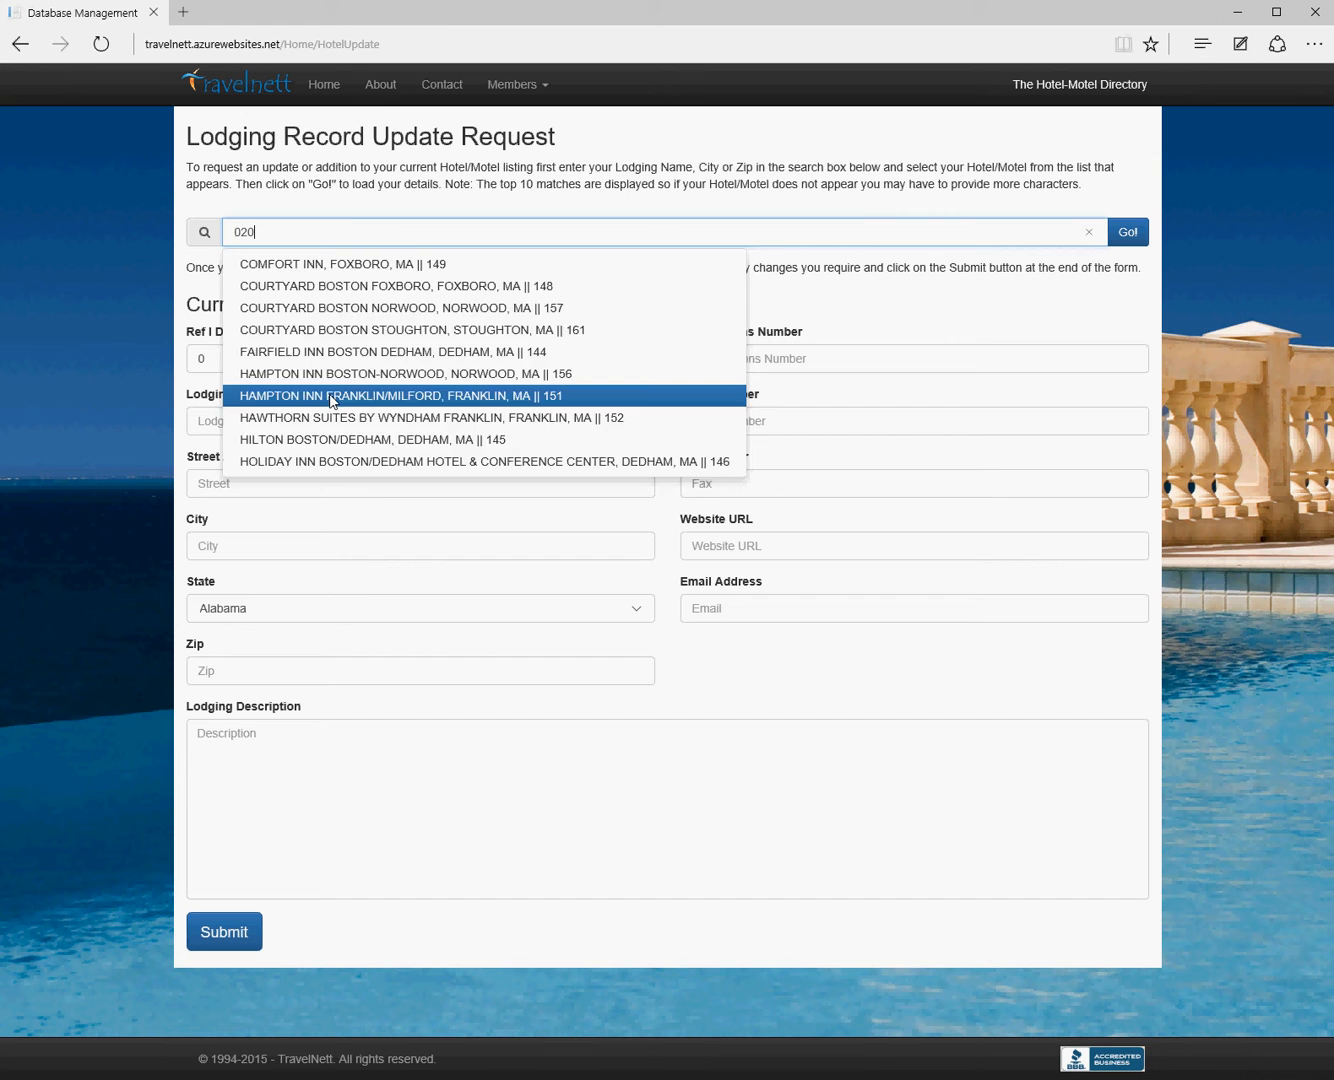
{"action": "left_click", "coordinate": [404, 396]}
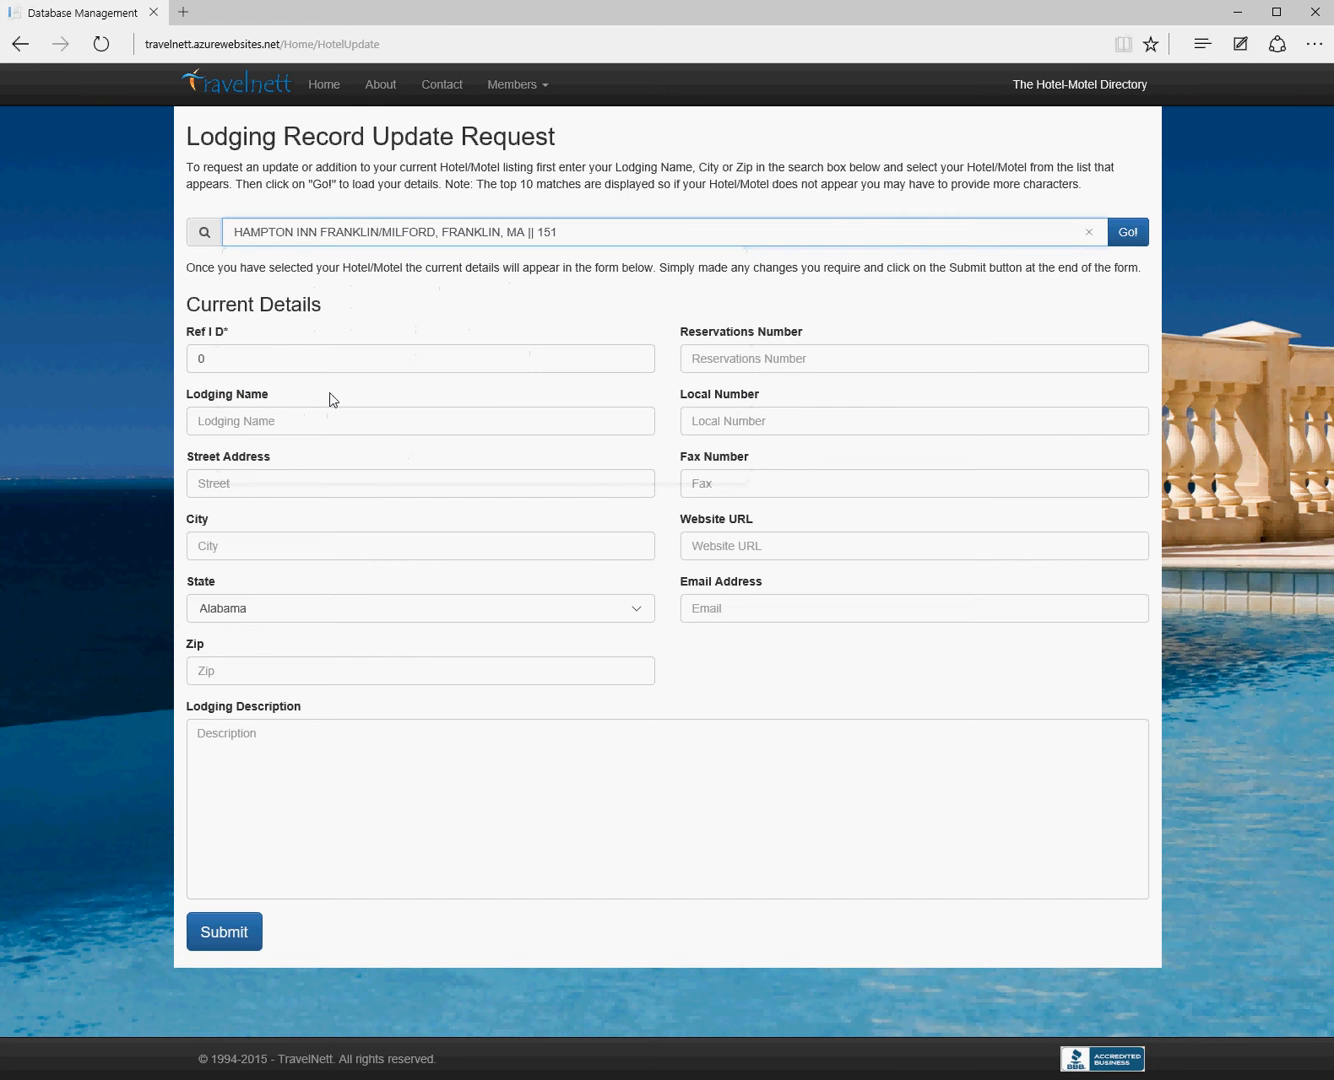
{"action": "left_click", "coordinate": [1128, 232]}
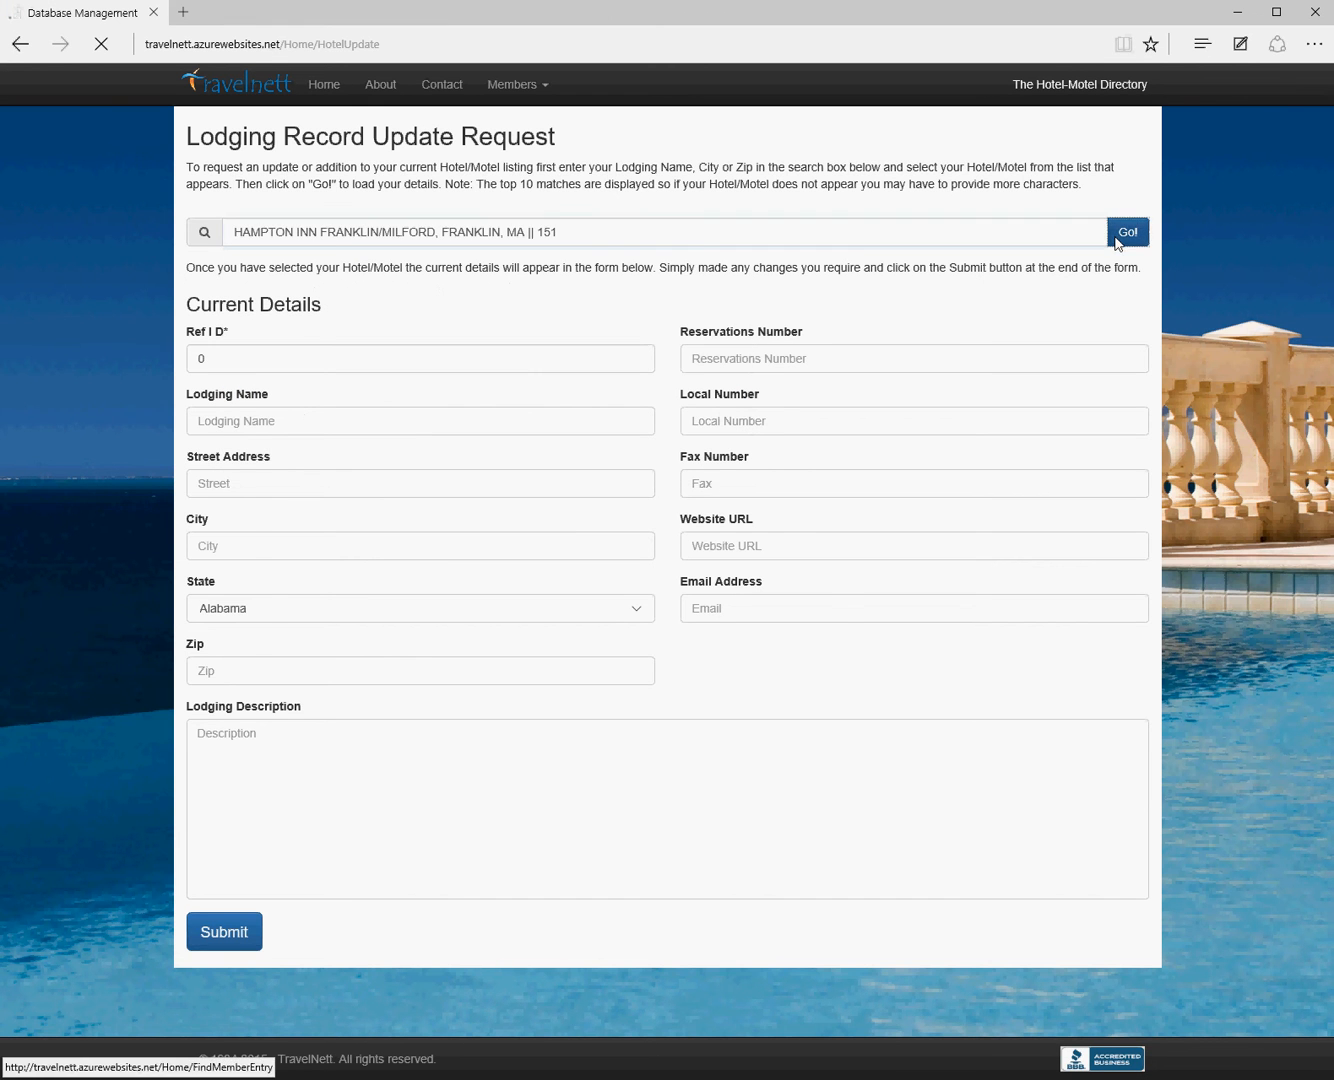
{"action": "left_click", "coordinate": [1128, 232]}
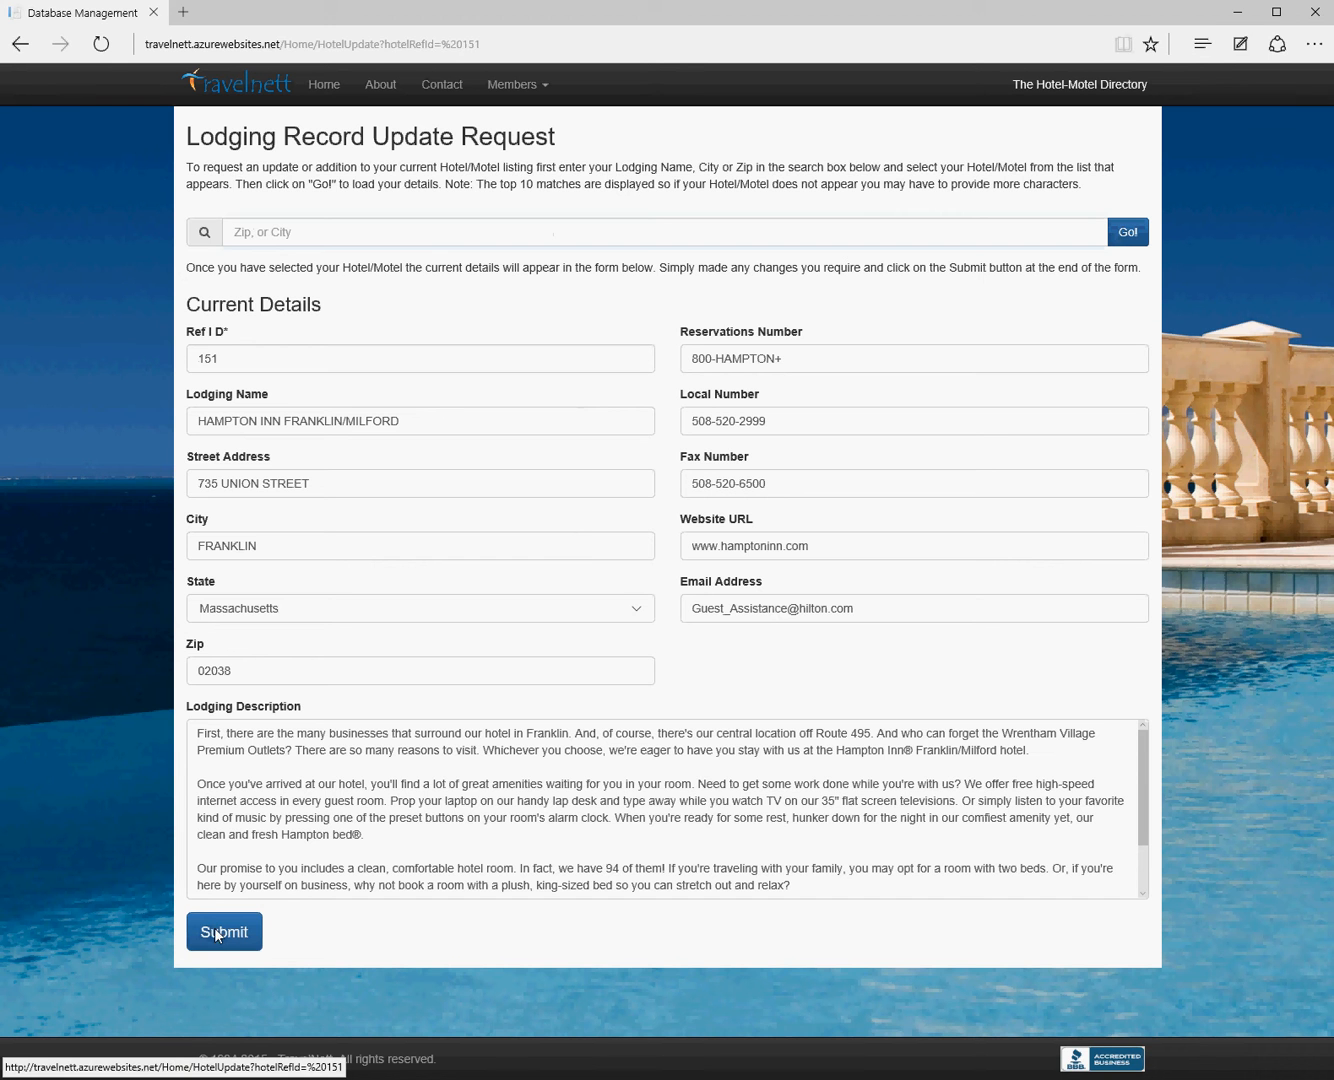
- Submit the update request for the hotel, then return to the home page
{"action": "left_click", "coordinate": [224, 932]}
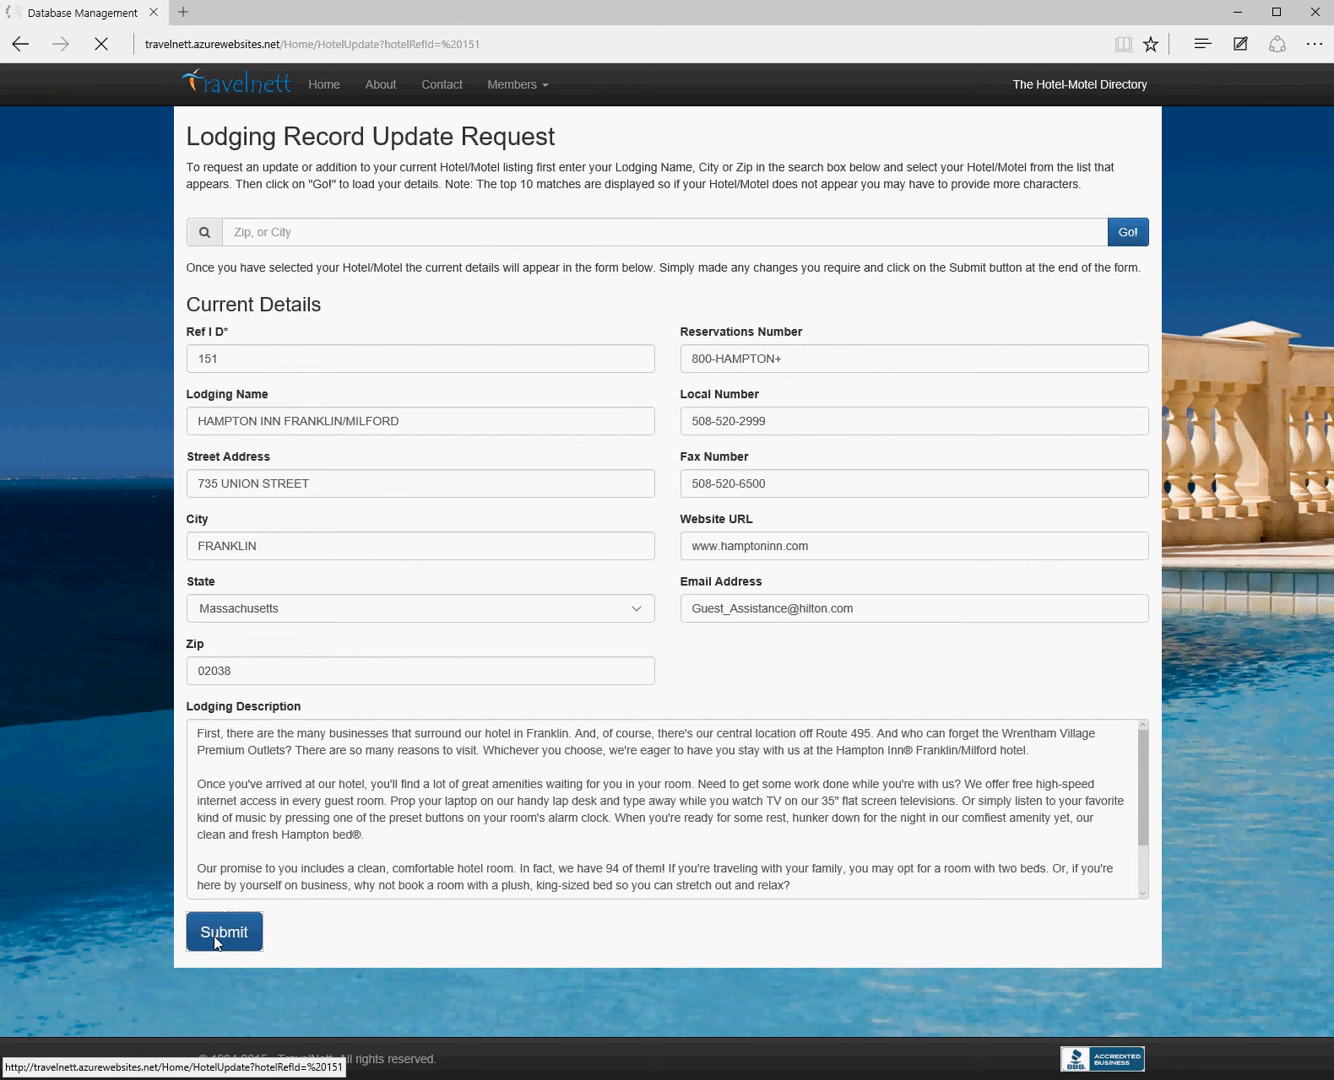
{"action": "left_click", "coordinate": [224, 932]}
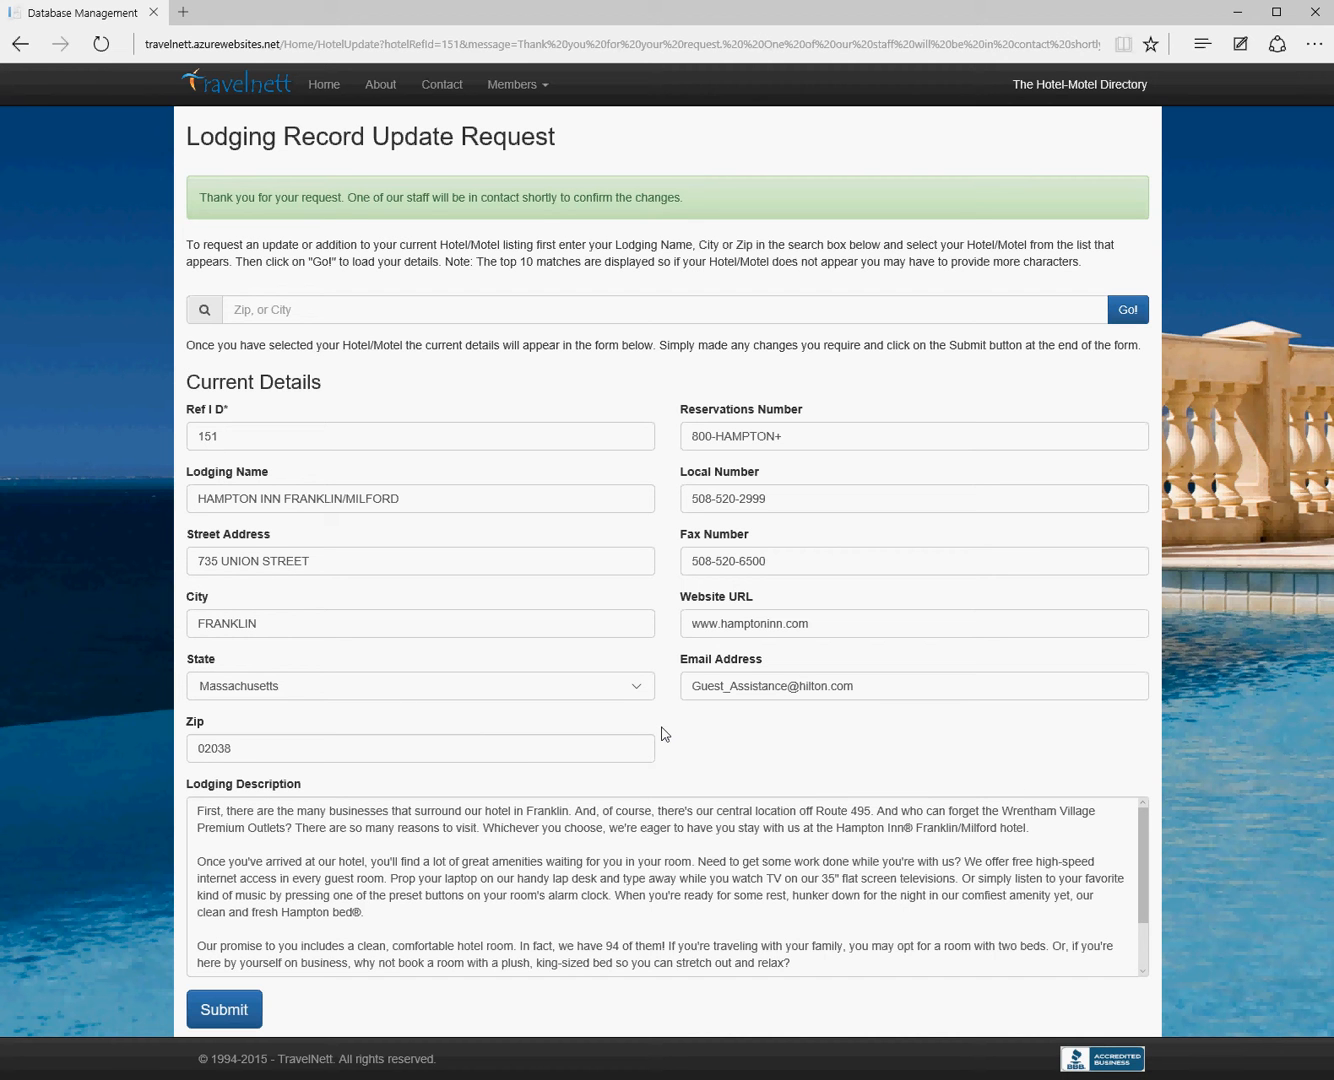
{"action": "mouse_move", "coordinate": [560, 566]}
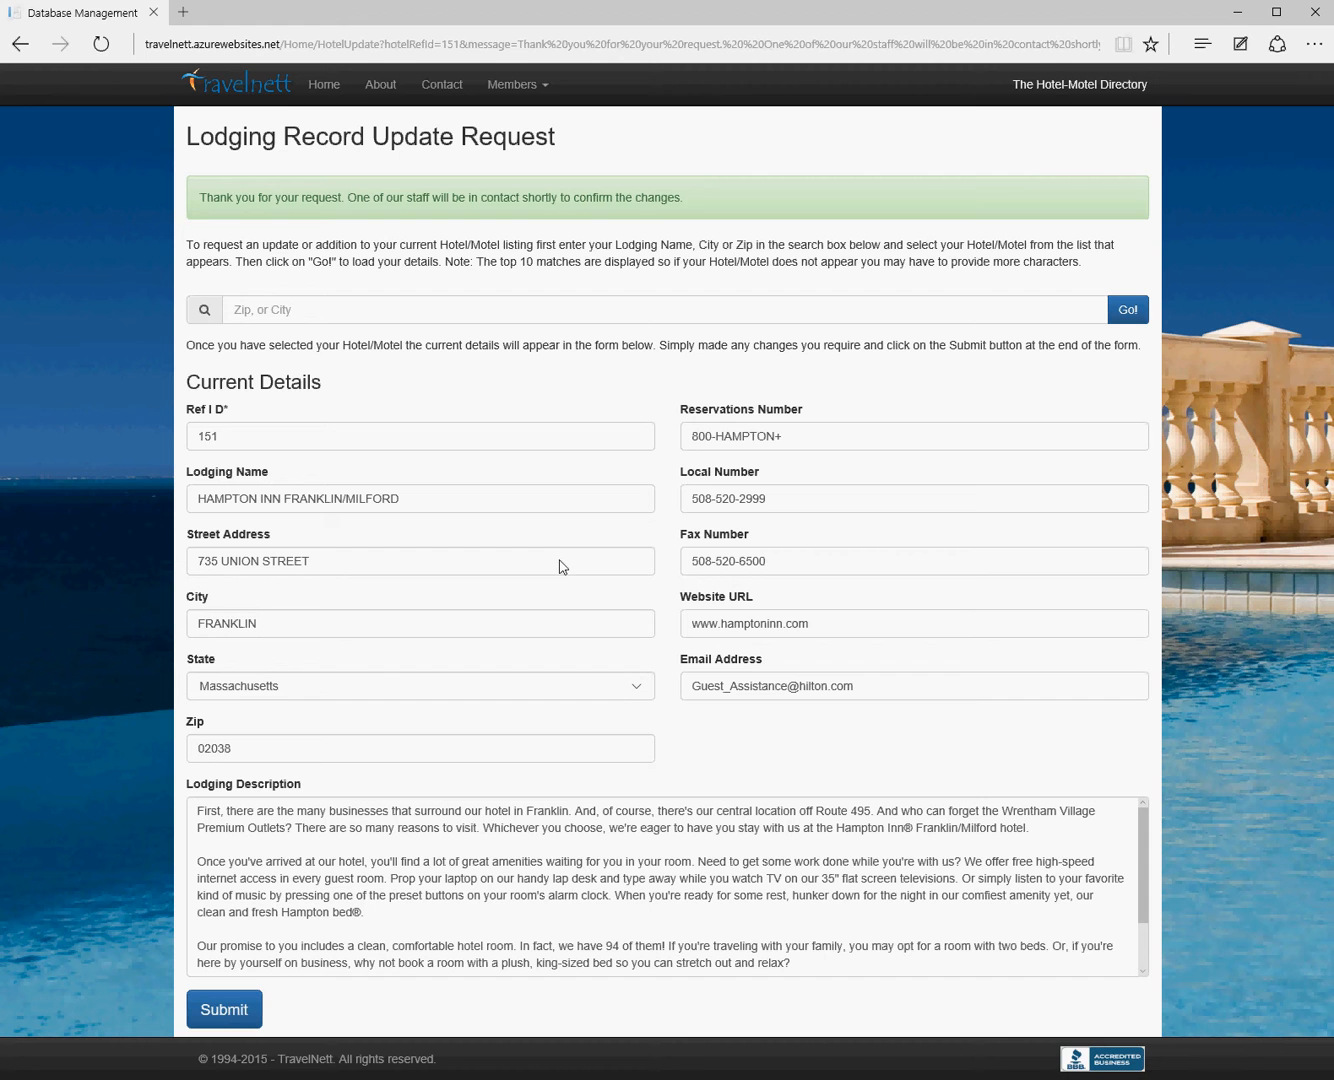
{"action": "mouse_move", "coordinate": [544, 88]}
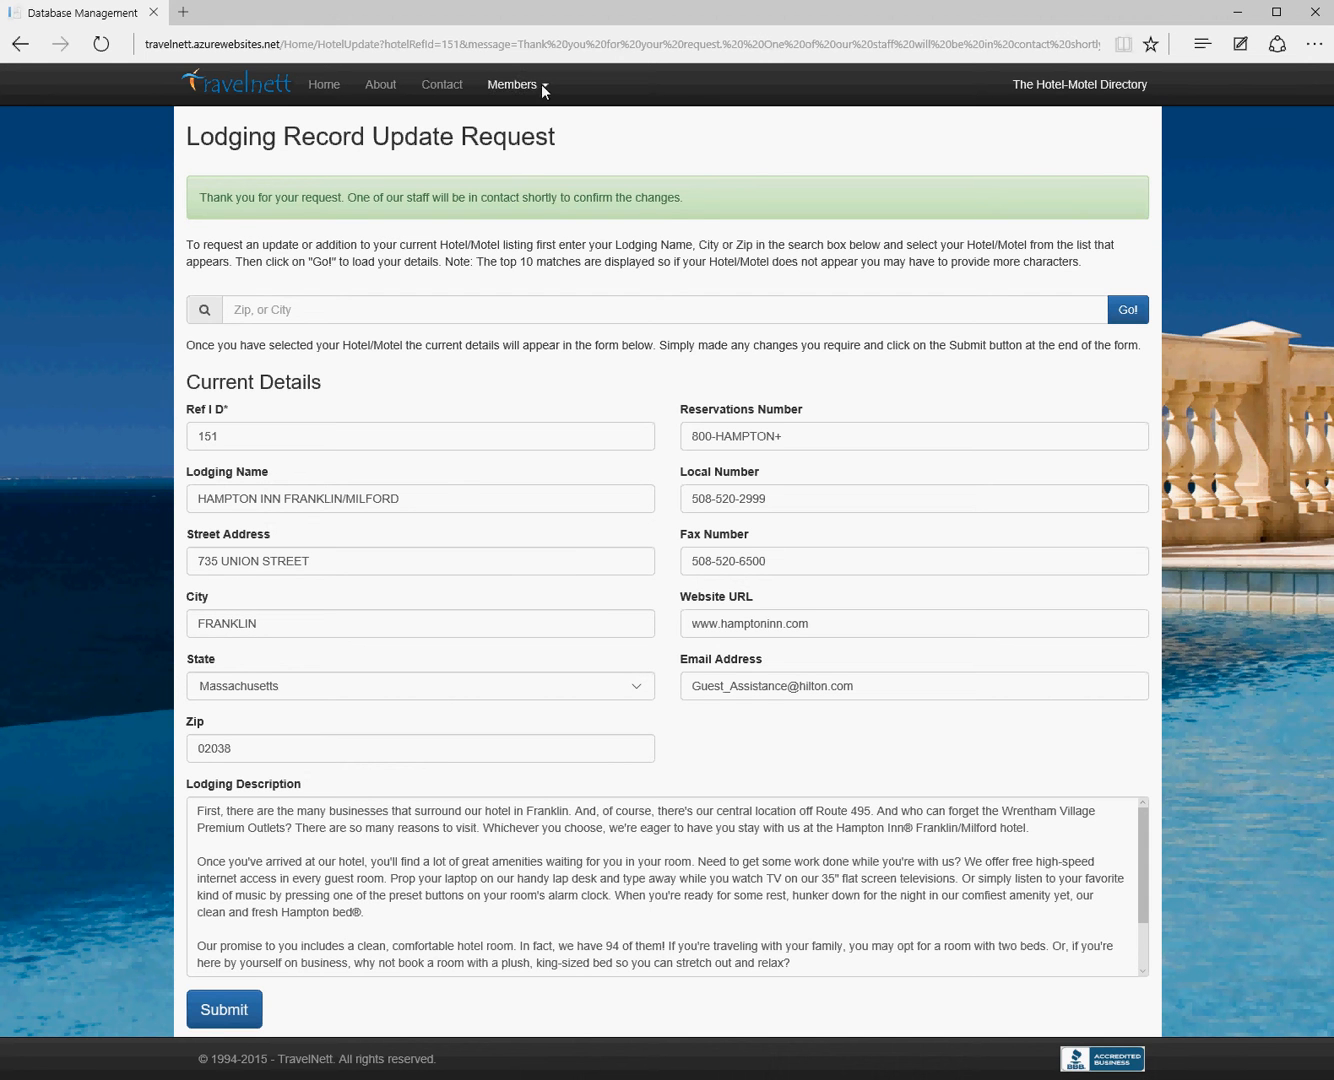
{"action": "mouse_move", "coordinate": [398, 304]}
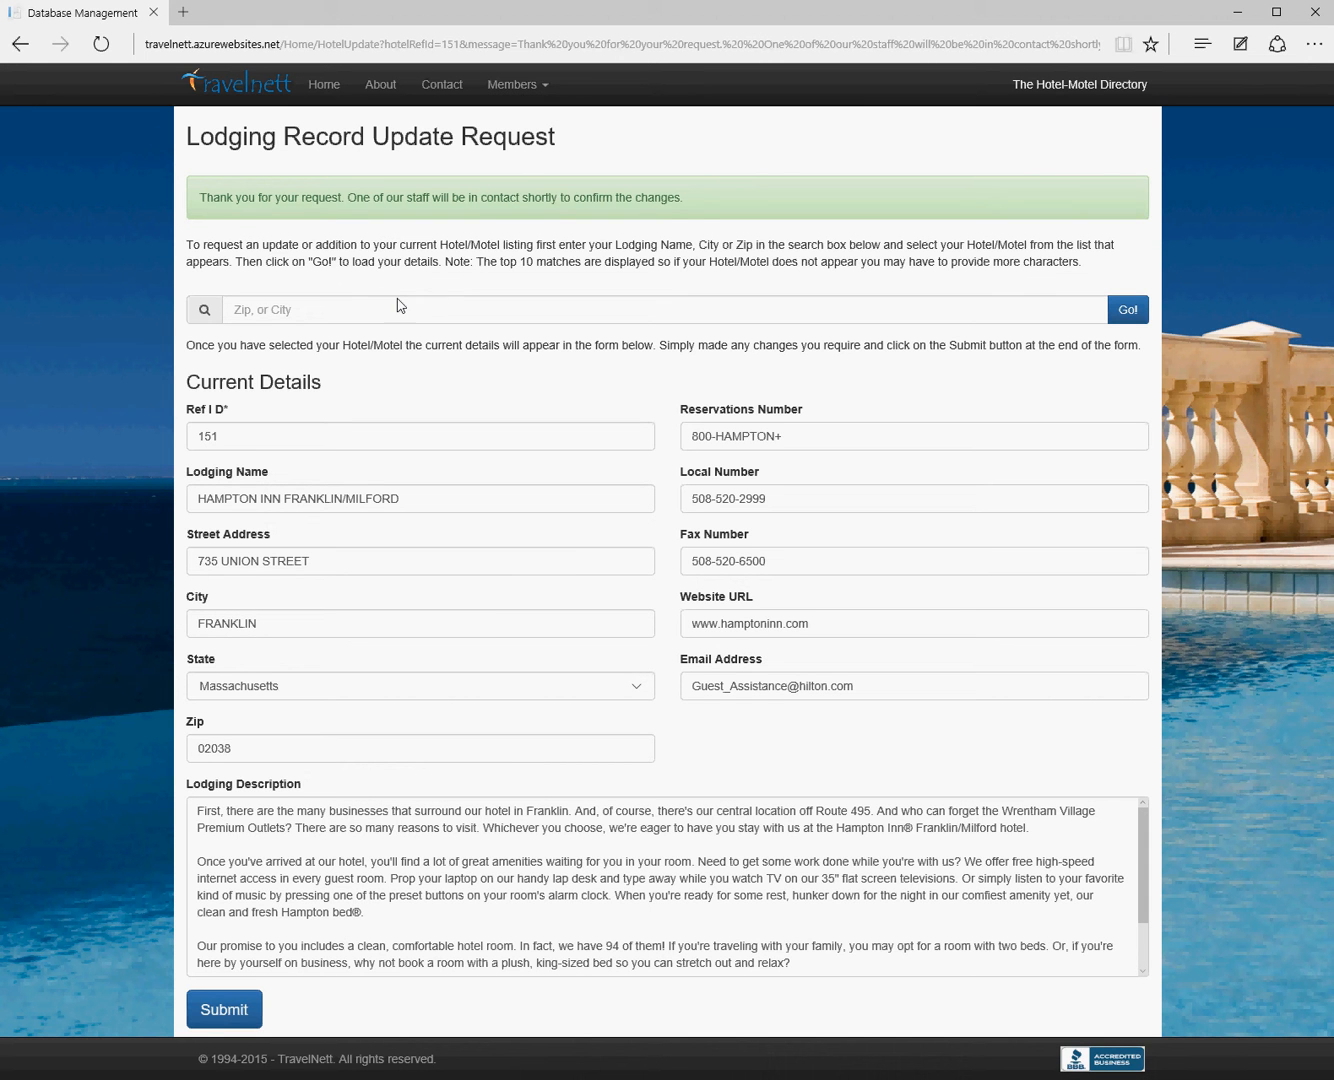
{"action": "mouse_move", "coordinate": [552, 612]}
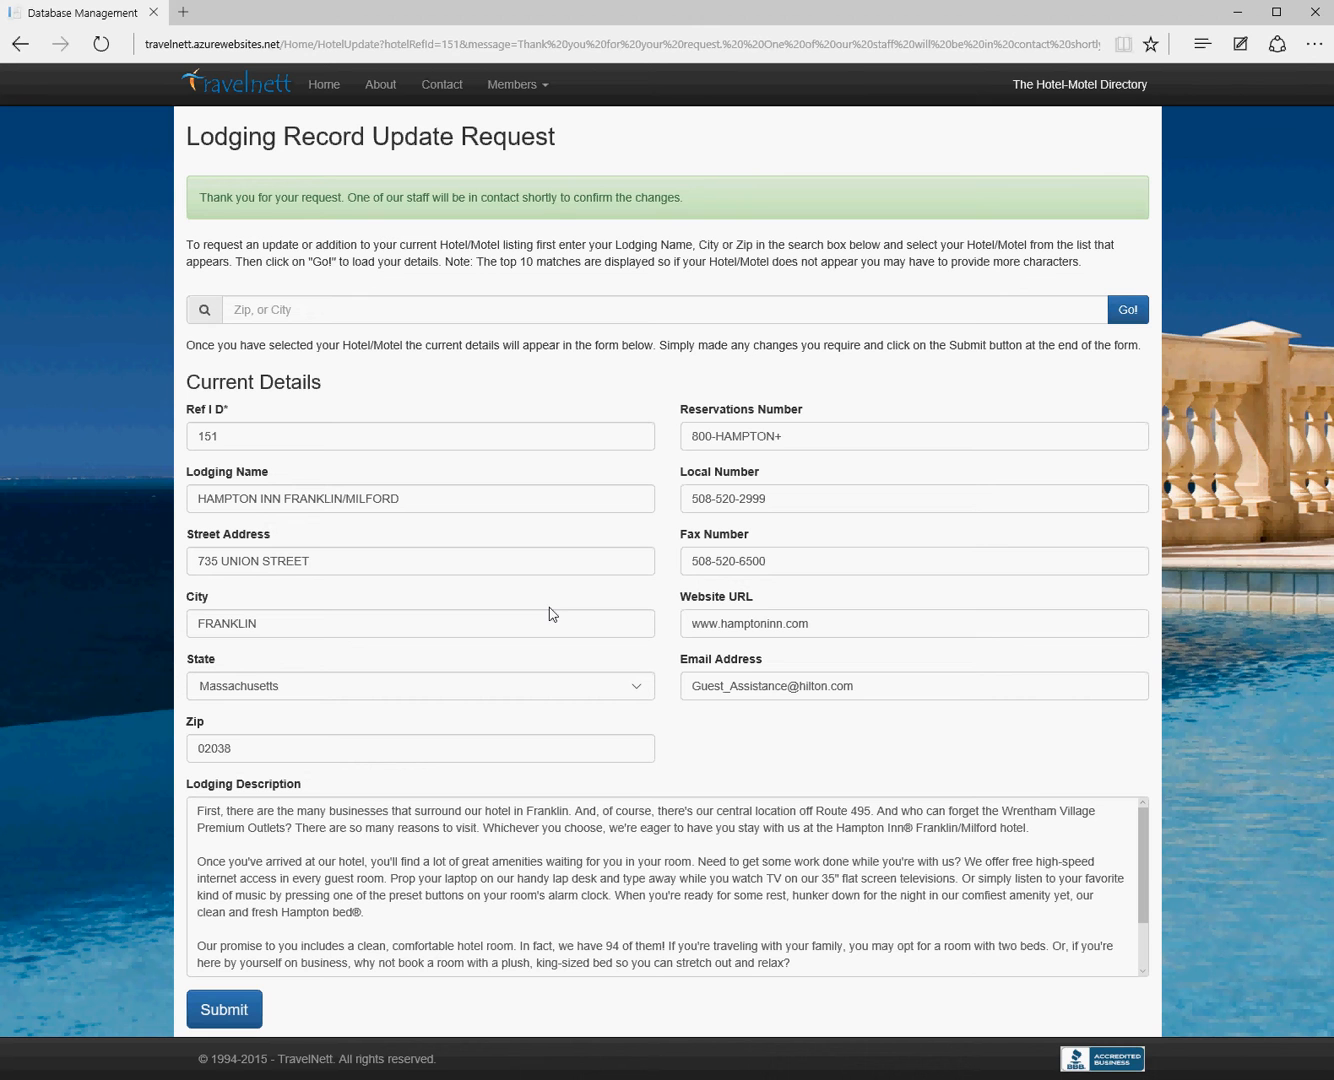
{"action": "mouse_move", "coordinate": [310, 322]}
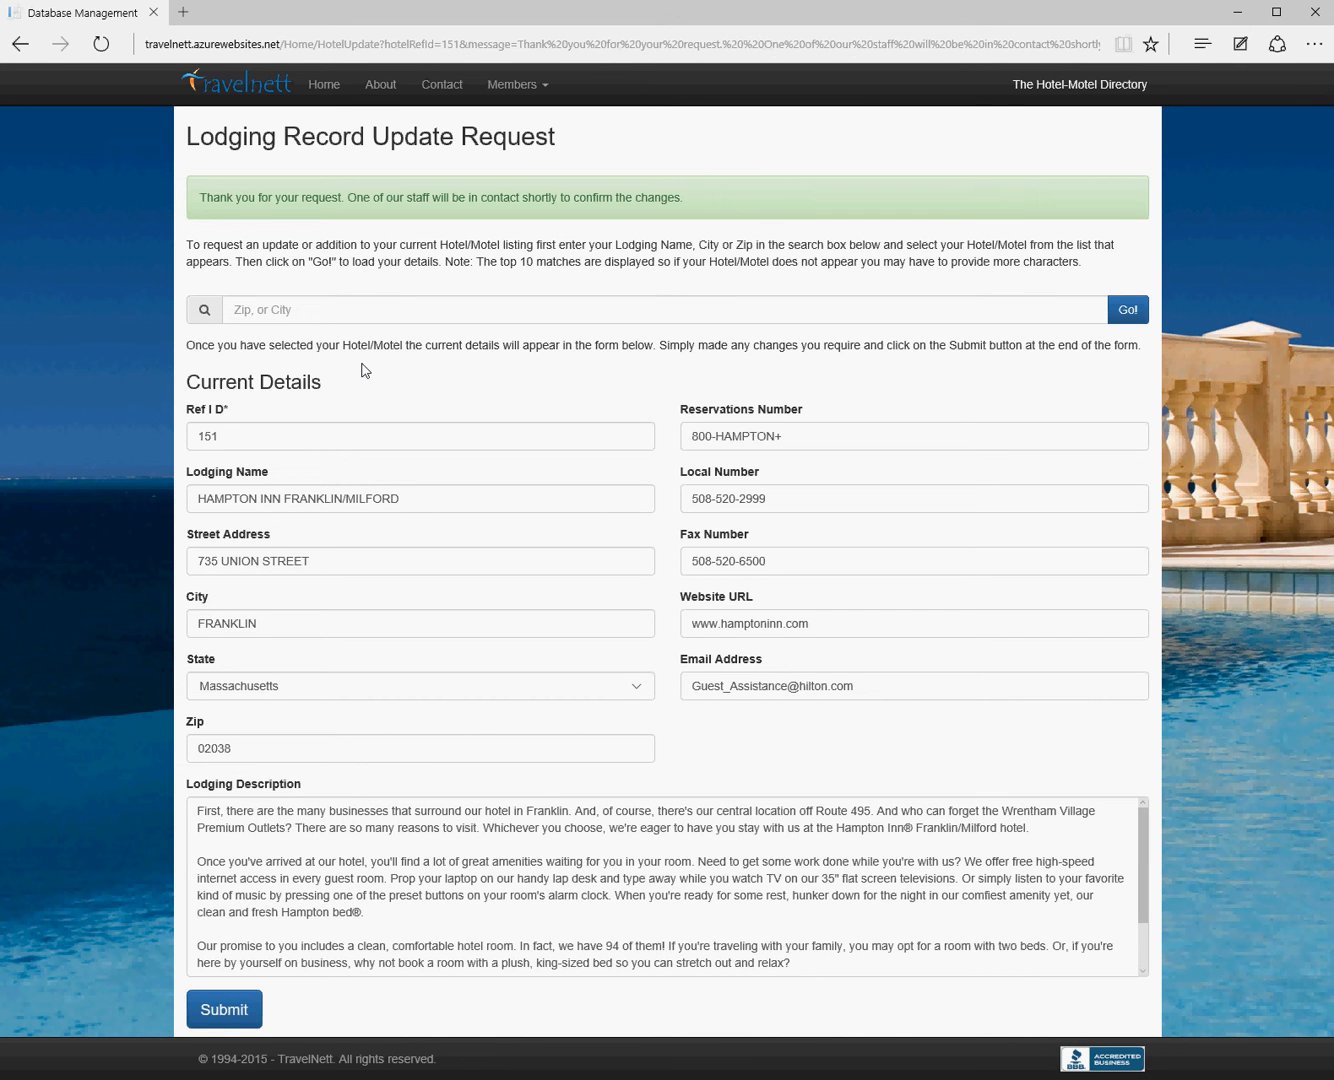
{"action": "mouse_move", "coordinate": [356, 320]}
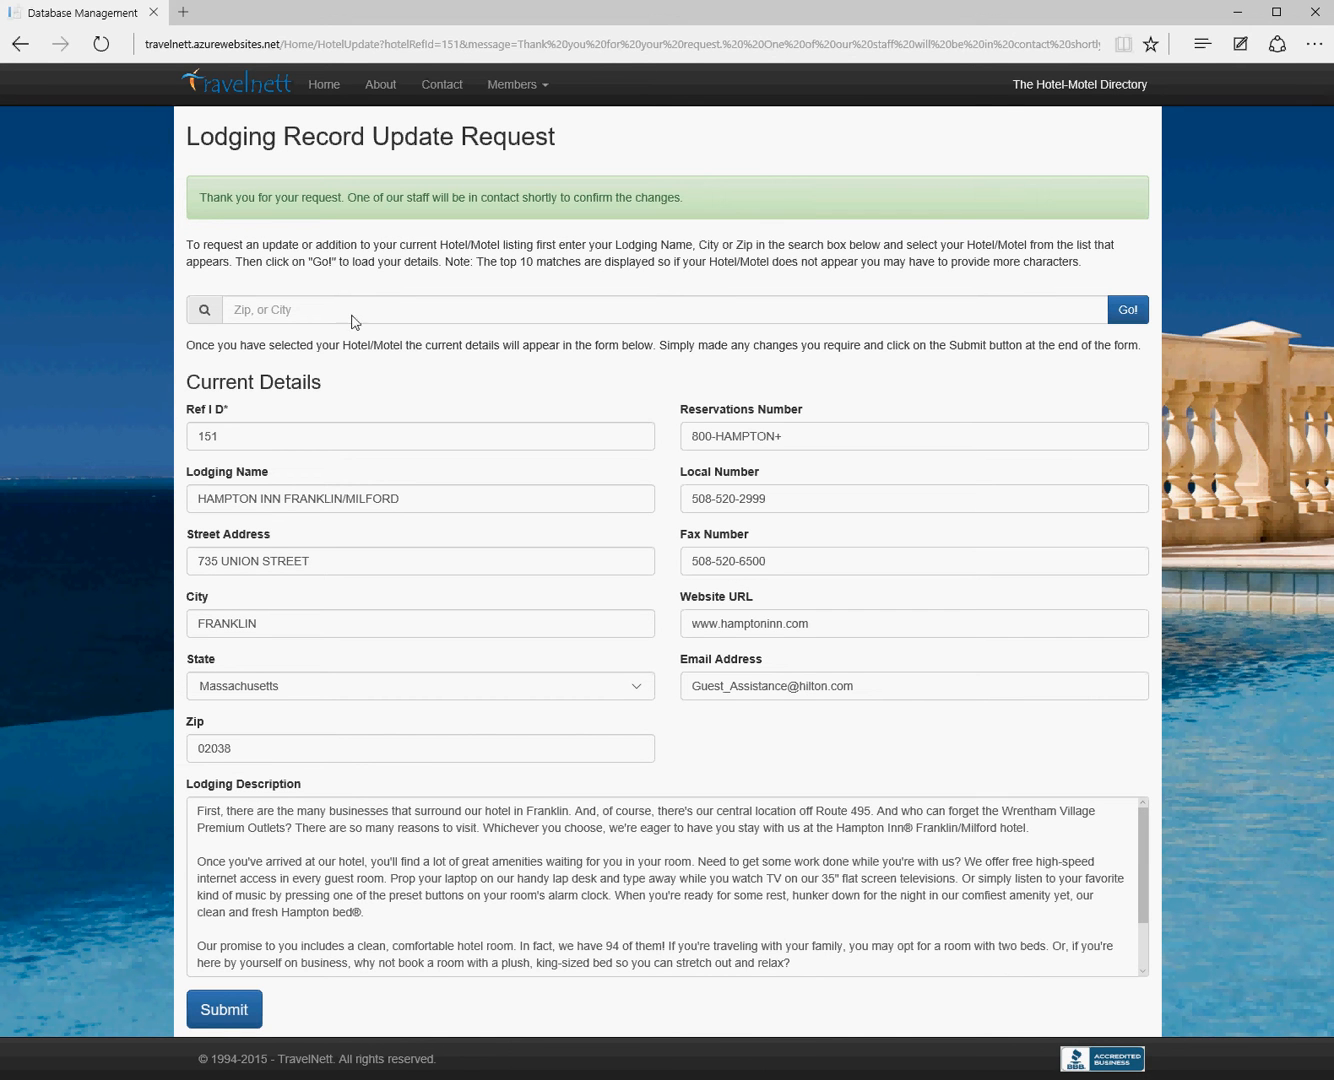
{"action": "left_click", "coordinate": [324, 84]}
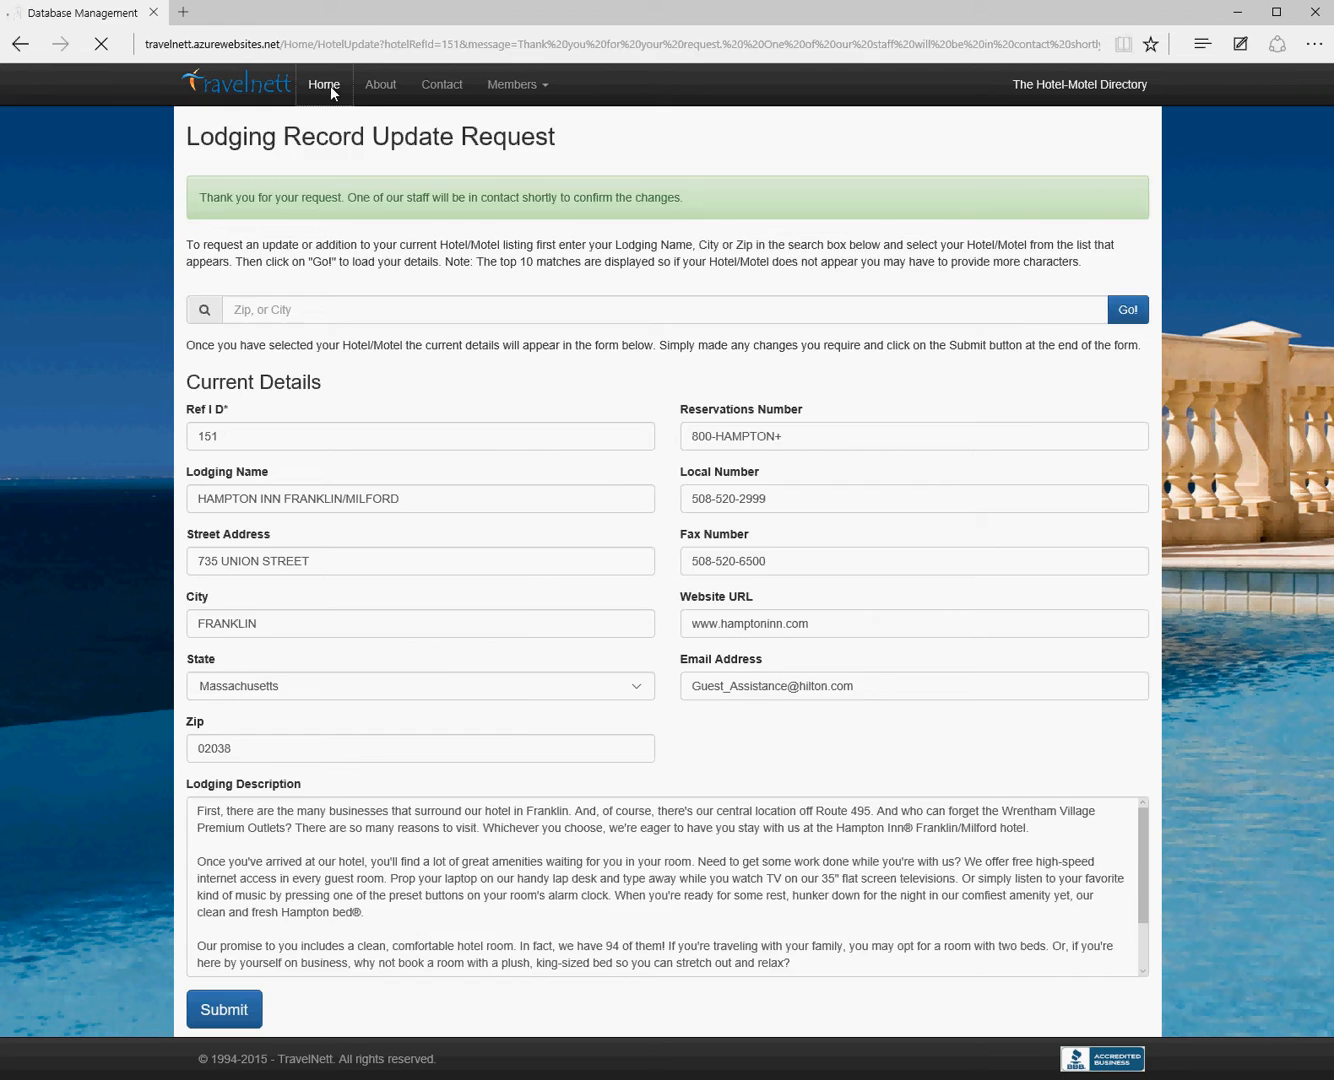
- Return to the directory home page before loading Database Management
{"action": "left_click", "coordinate": [324, 84]}
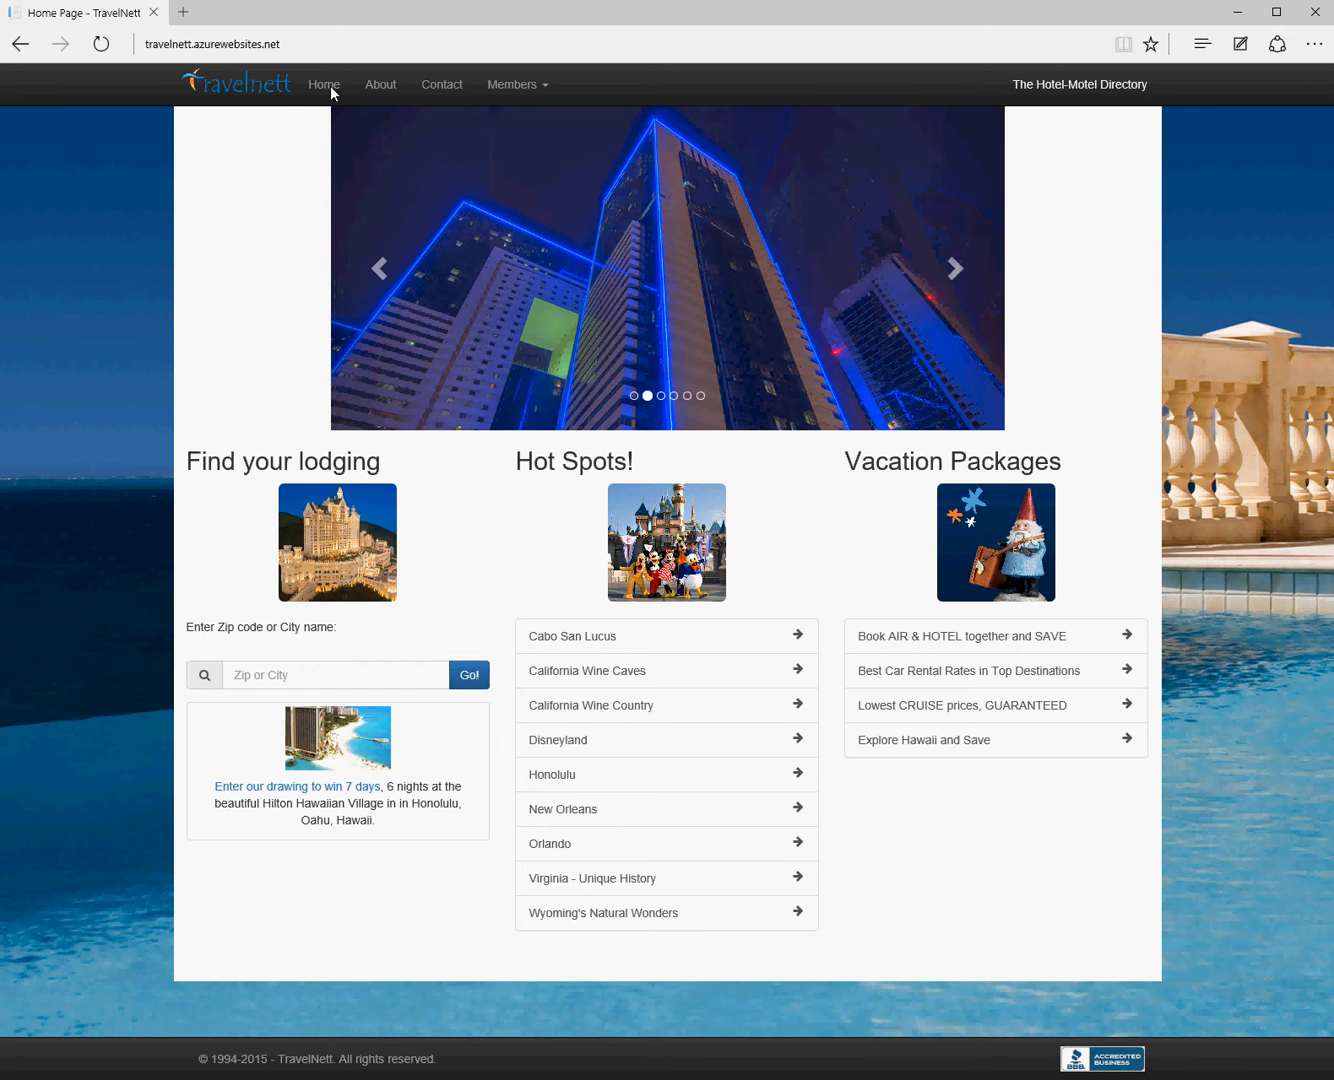
{"action": "mouse_move", "coordinate": [1148, 348]}
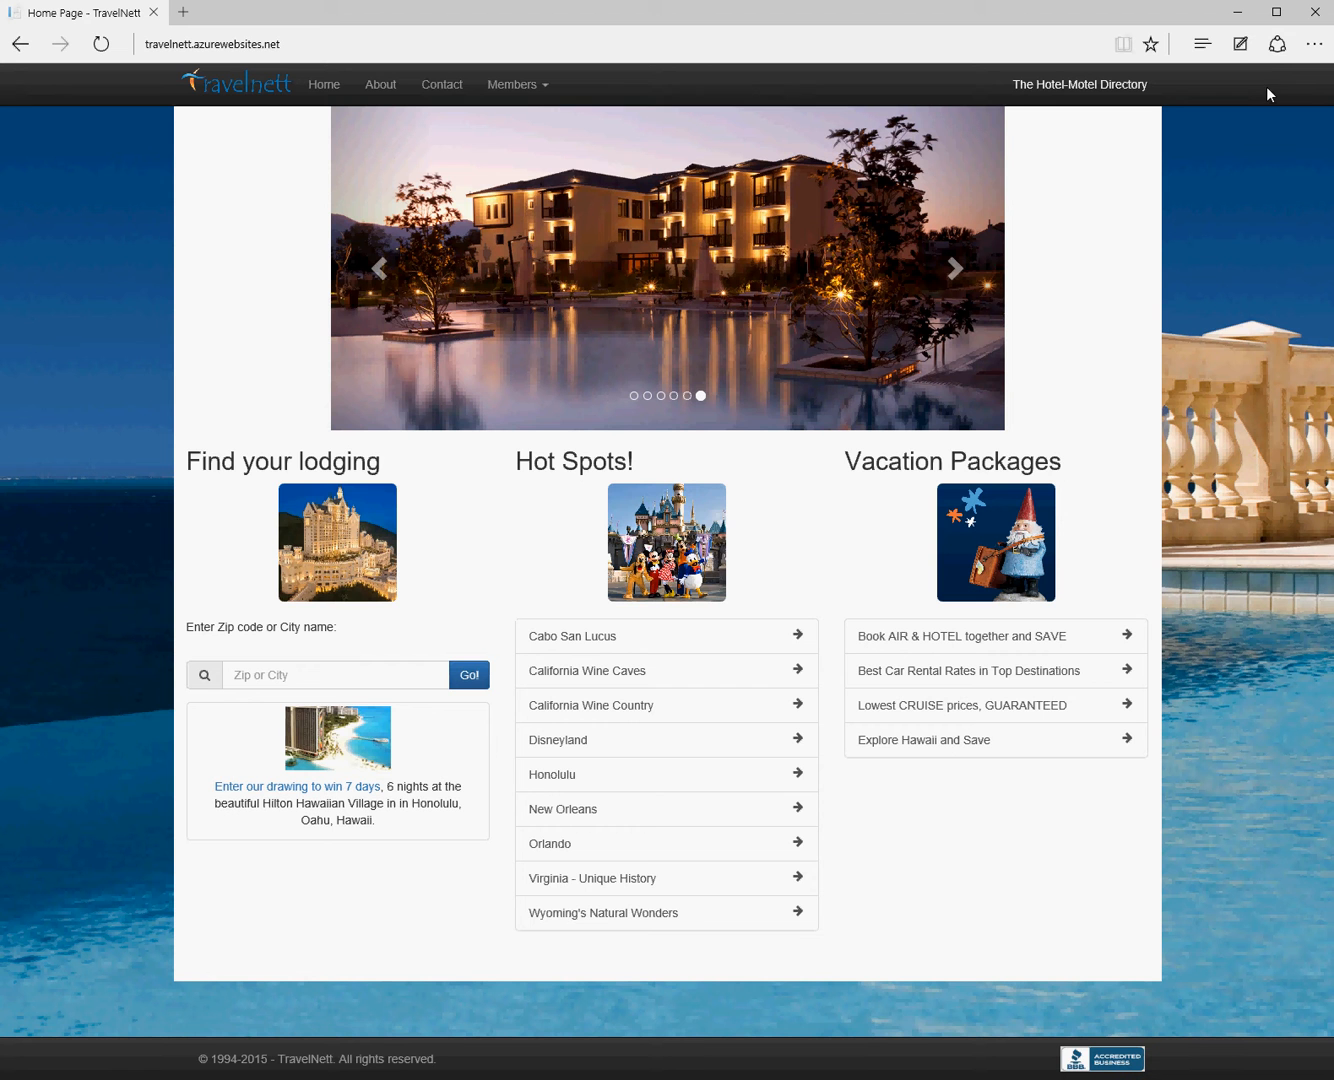
{"action": "mouse_move", "coordinate": [1150, 98]}
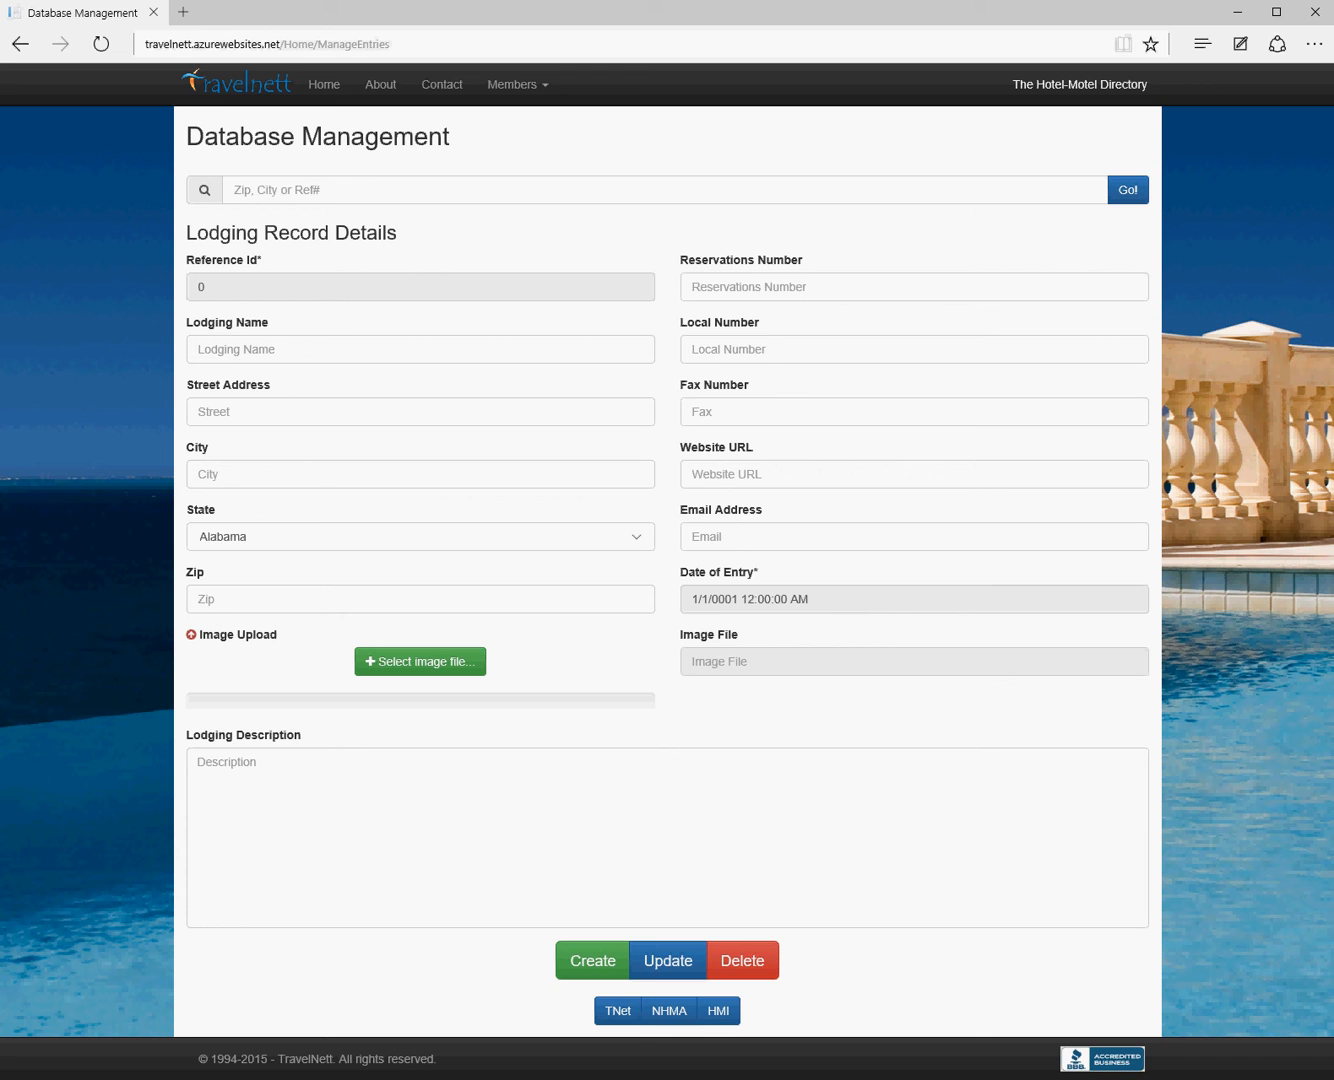
- Search '22' and load ALOFT ARUNDEL MILLS, Hanover, MD (ref 22521) via Go!
{"action": "left_click", "coordinate": [660, 188]}
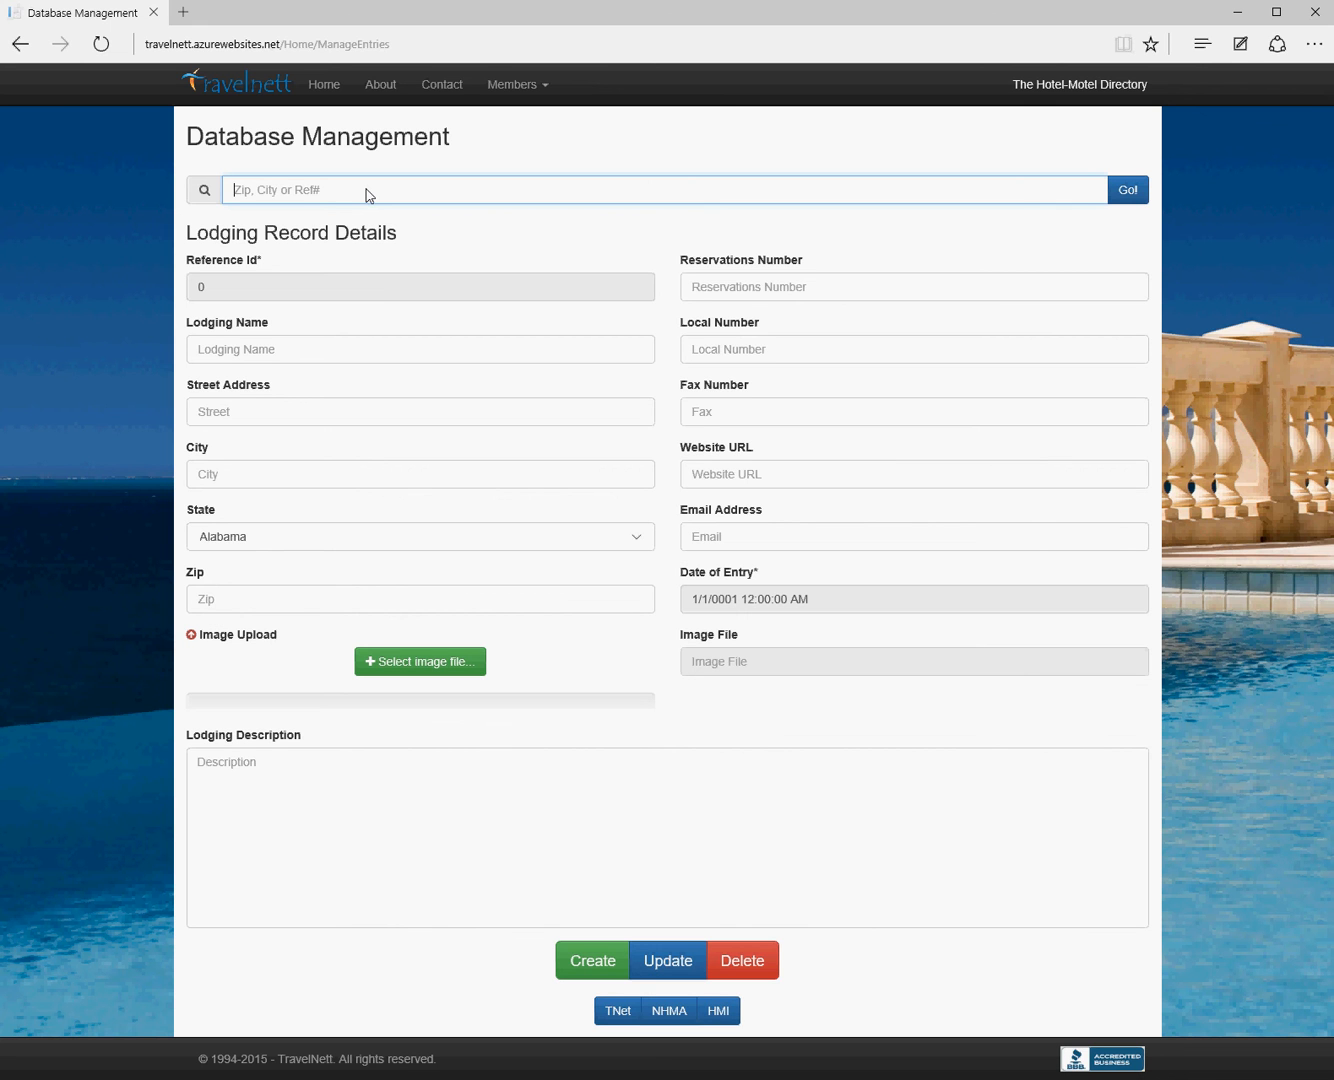
{"action": "type", "text": "2"}
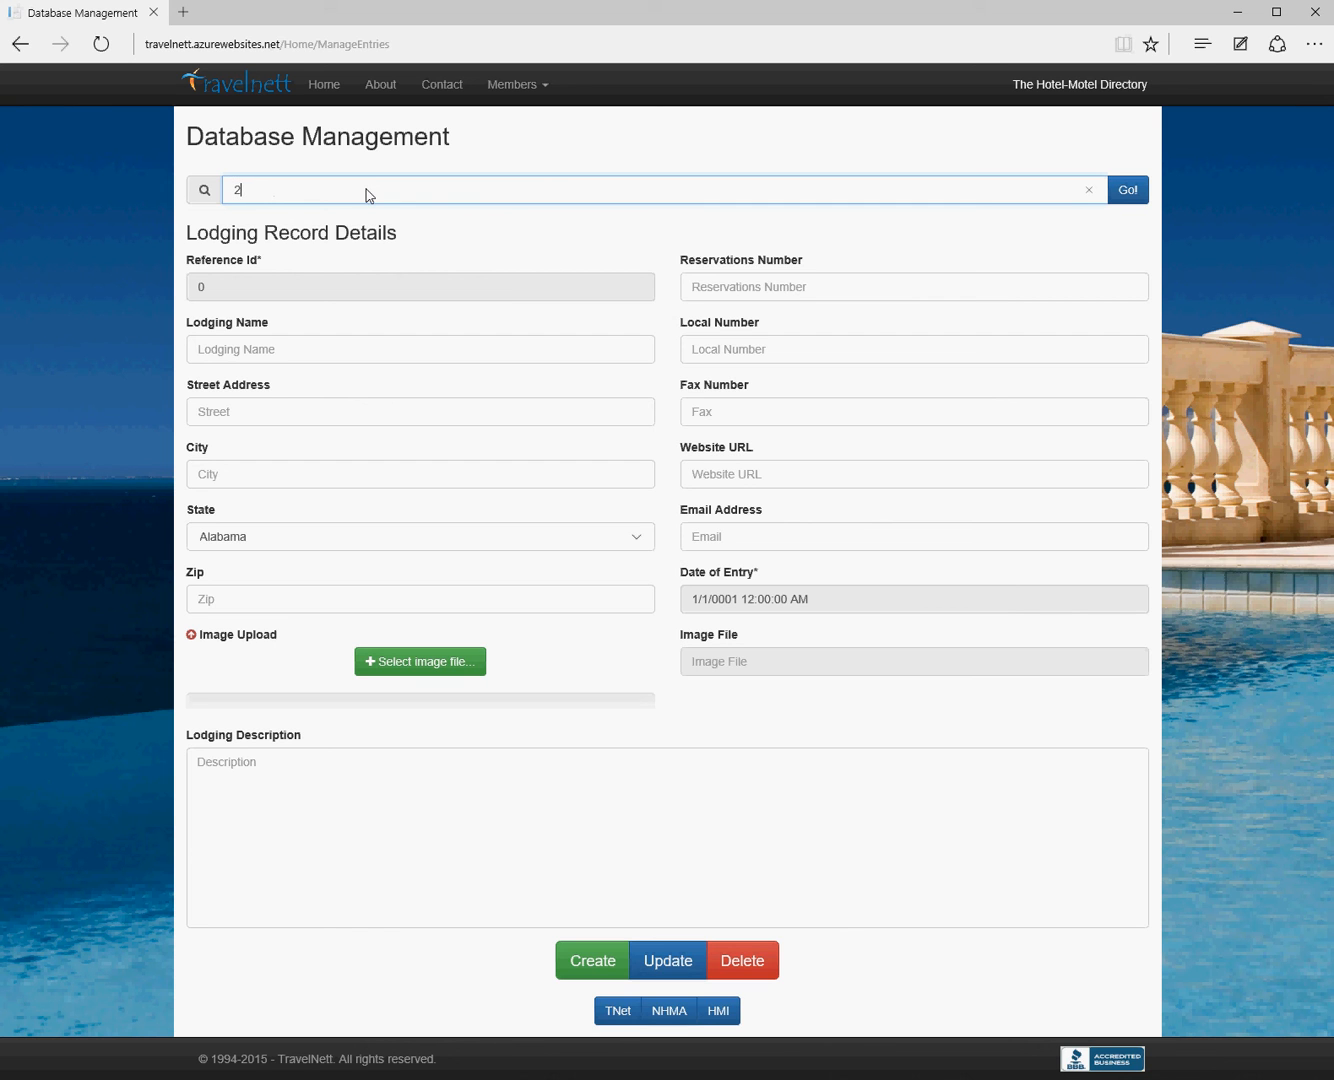
{"action": "type", "text": "2"}
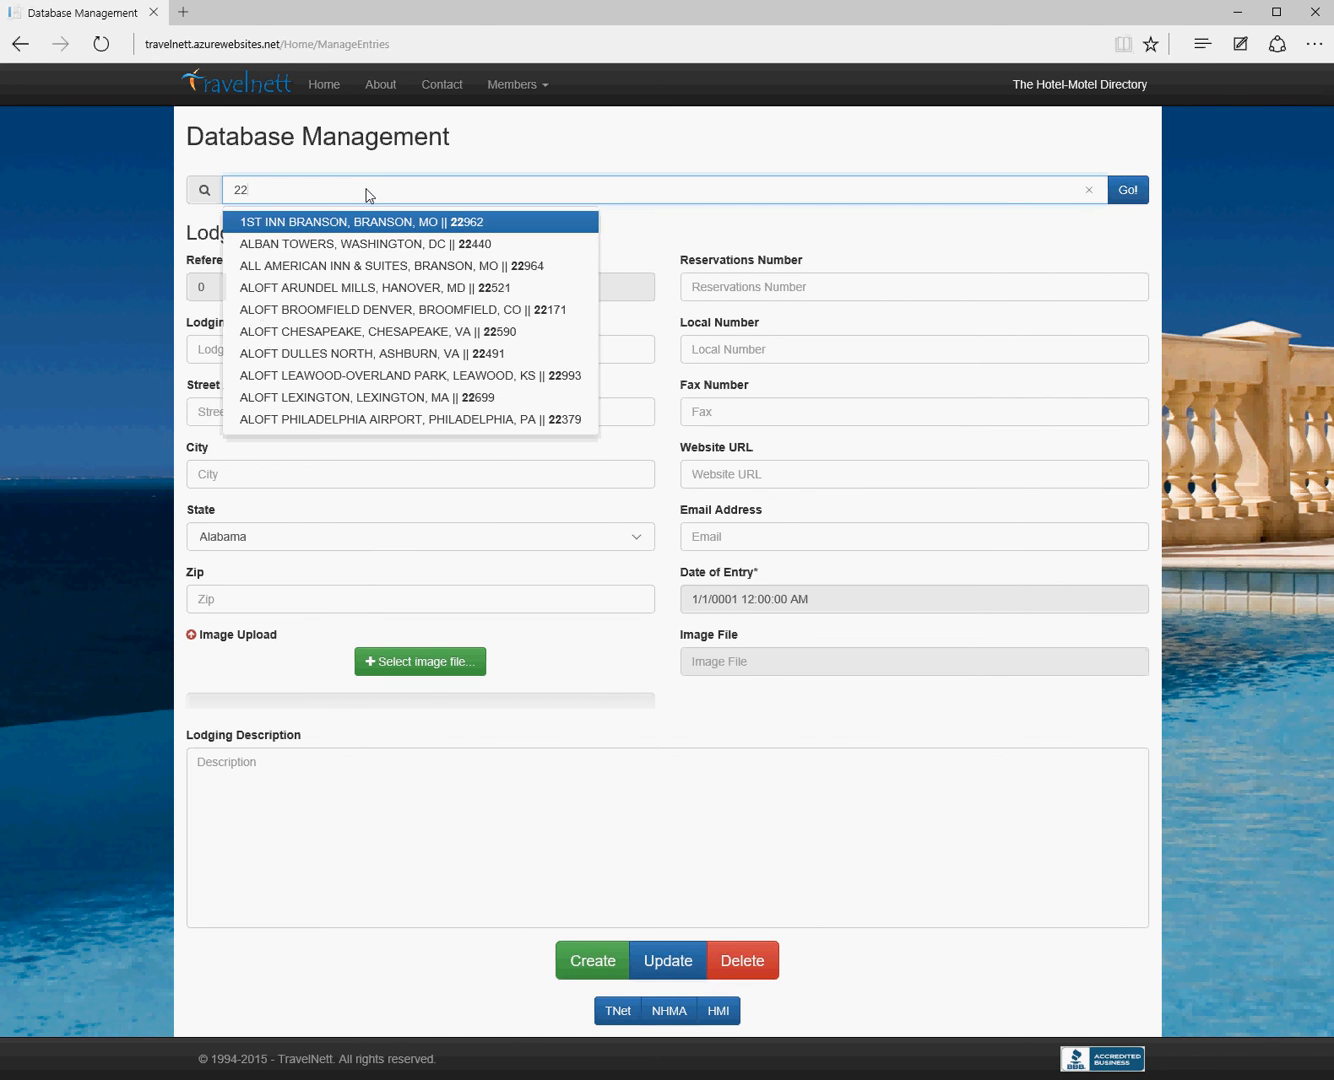
{"action": "mouse_move", "coordinate": [410, 288]}
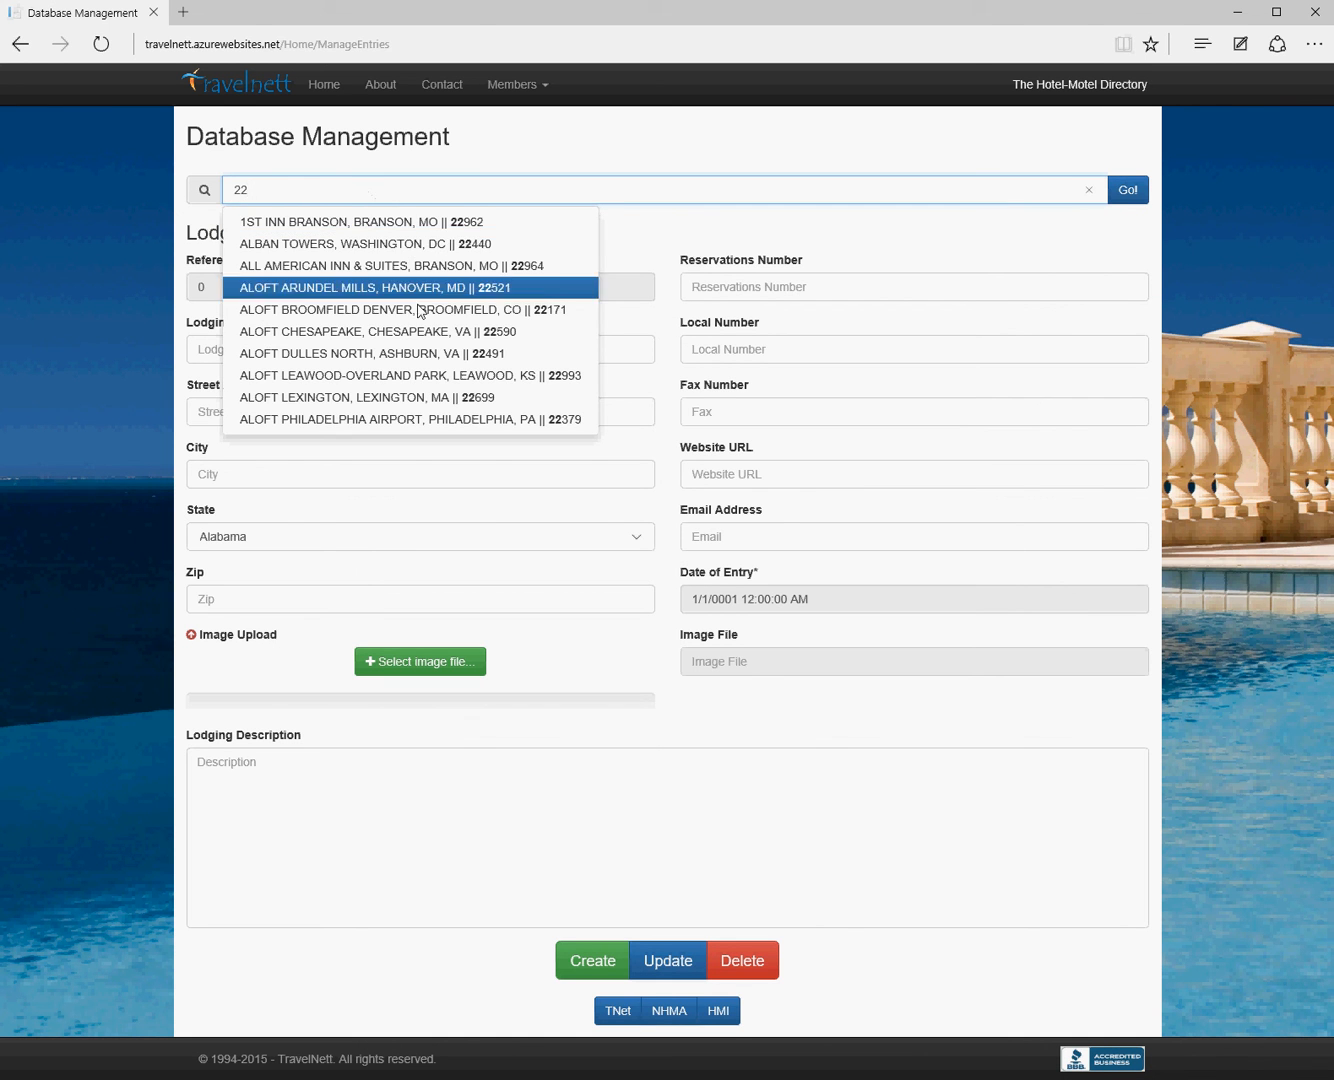
{"action": "mouse_move", "coordinate": [392, 332]}
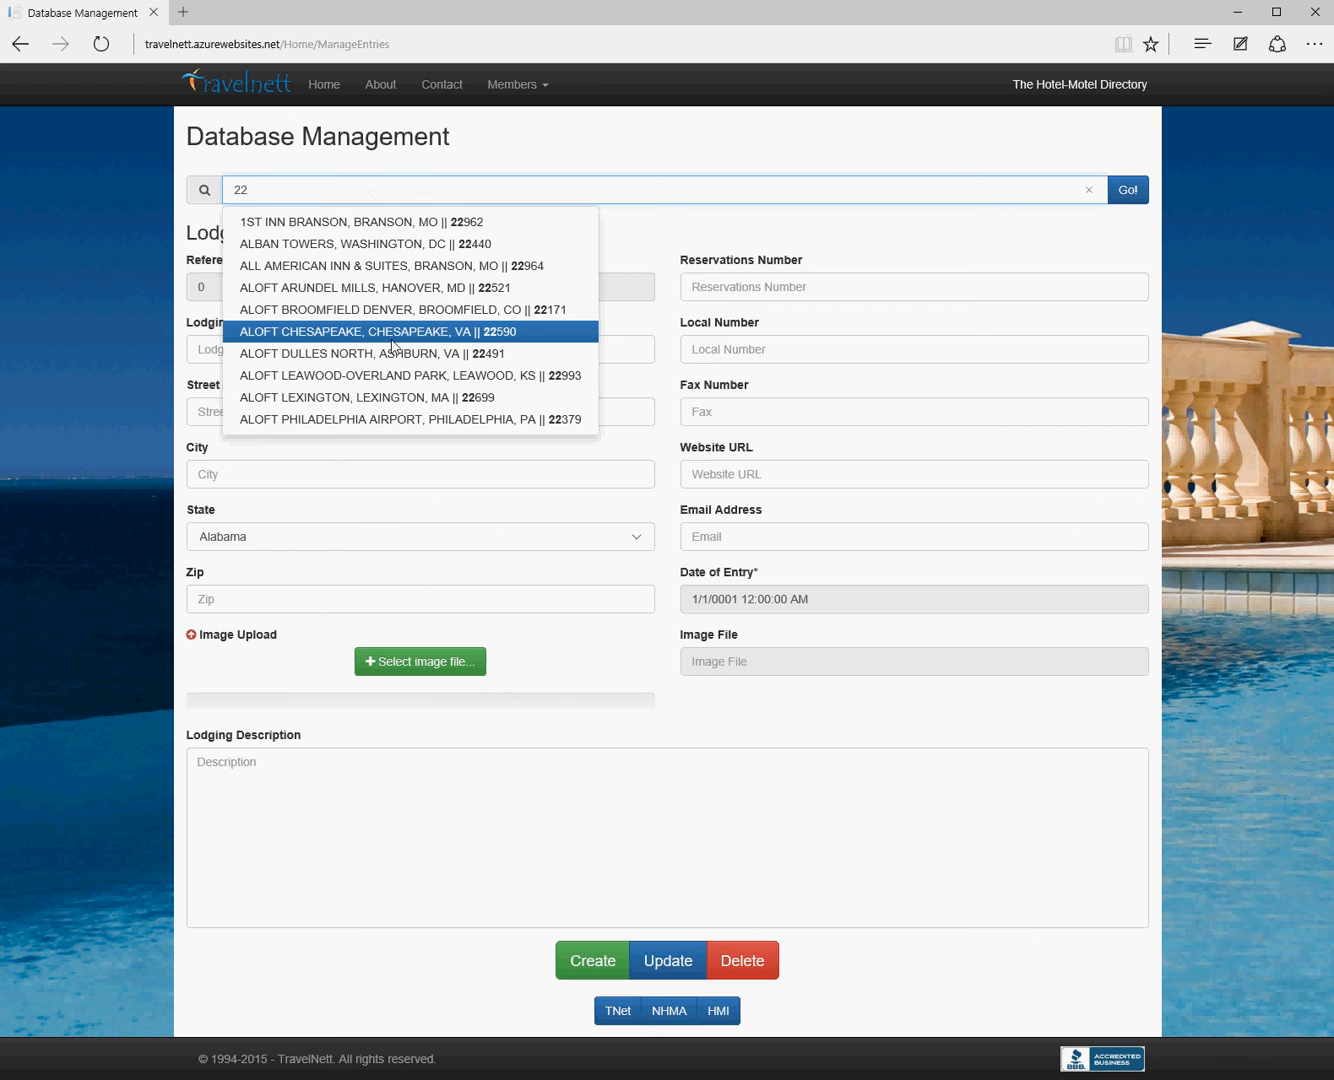
{"action": "mouse_move", "coordinate": [406, 288]}
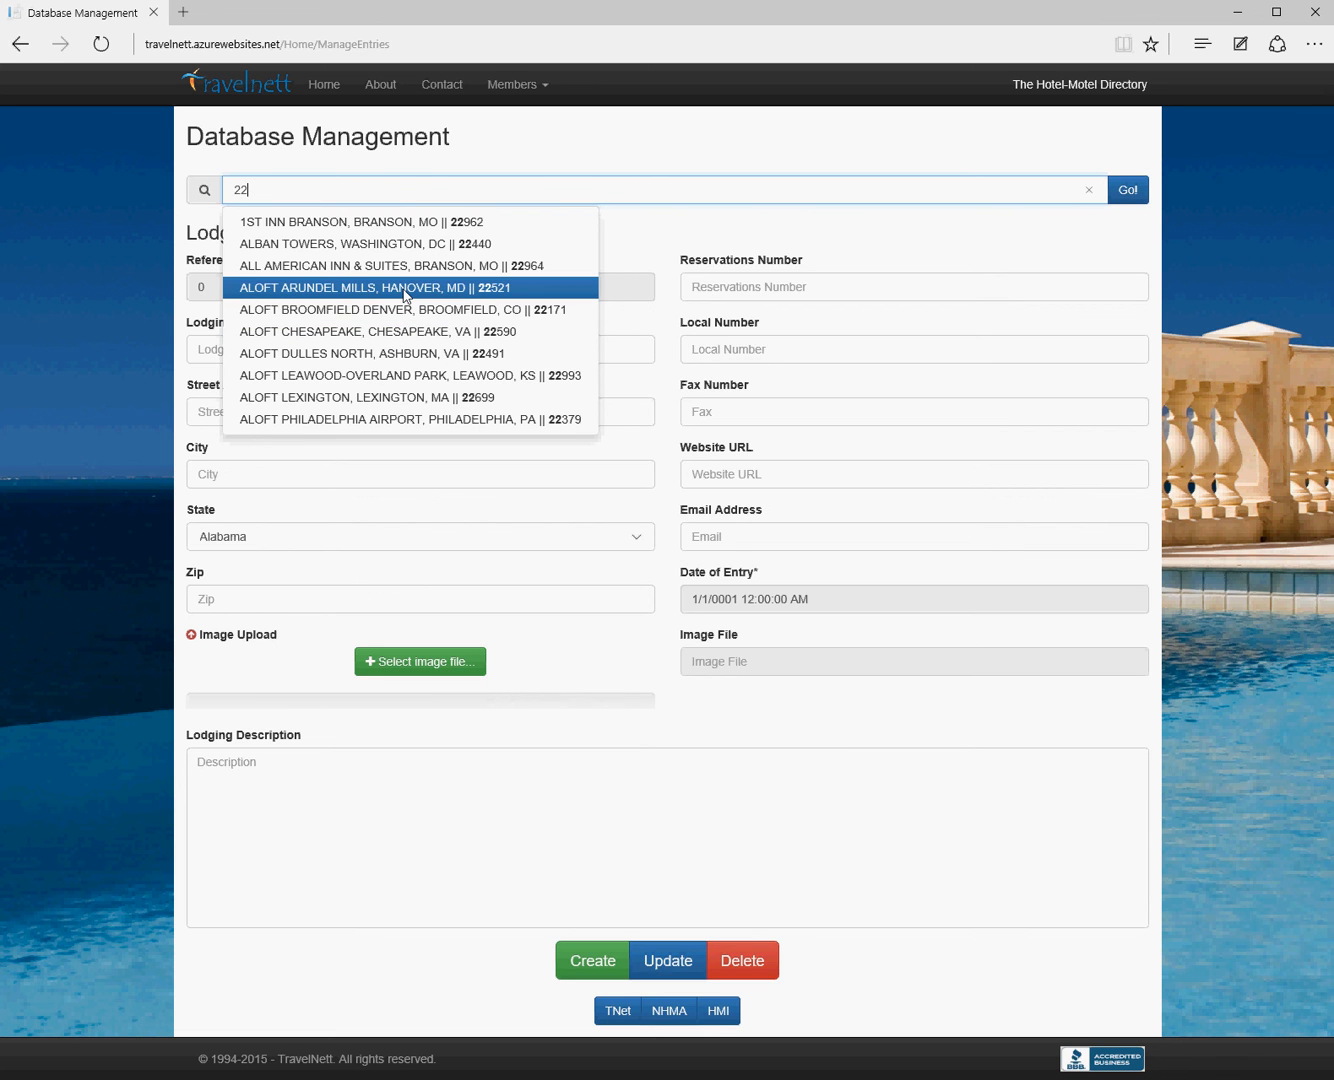
{"action": "left_click", "coordinate": [406, 288]}
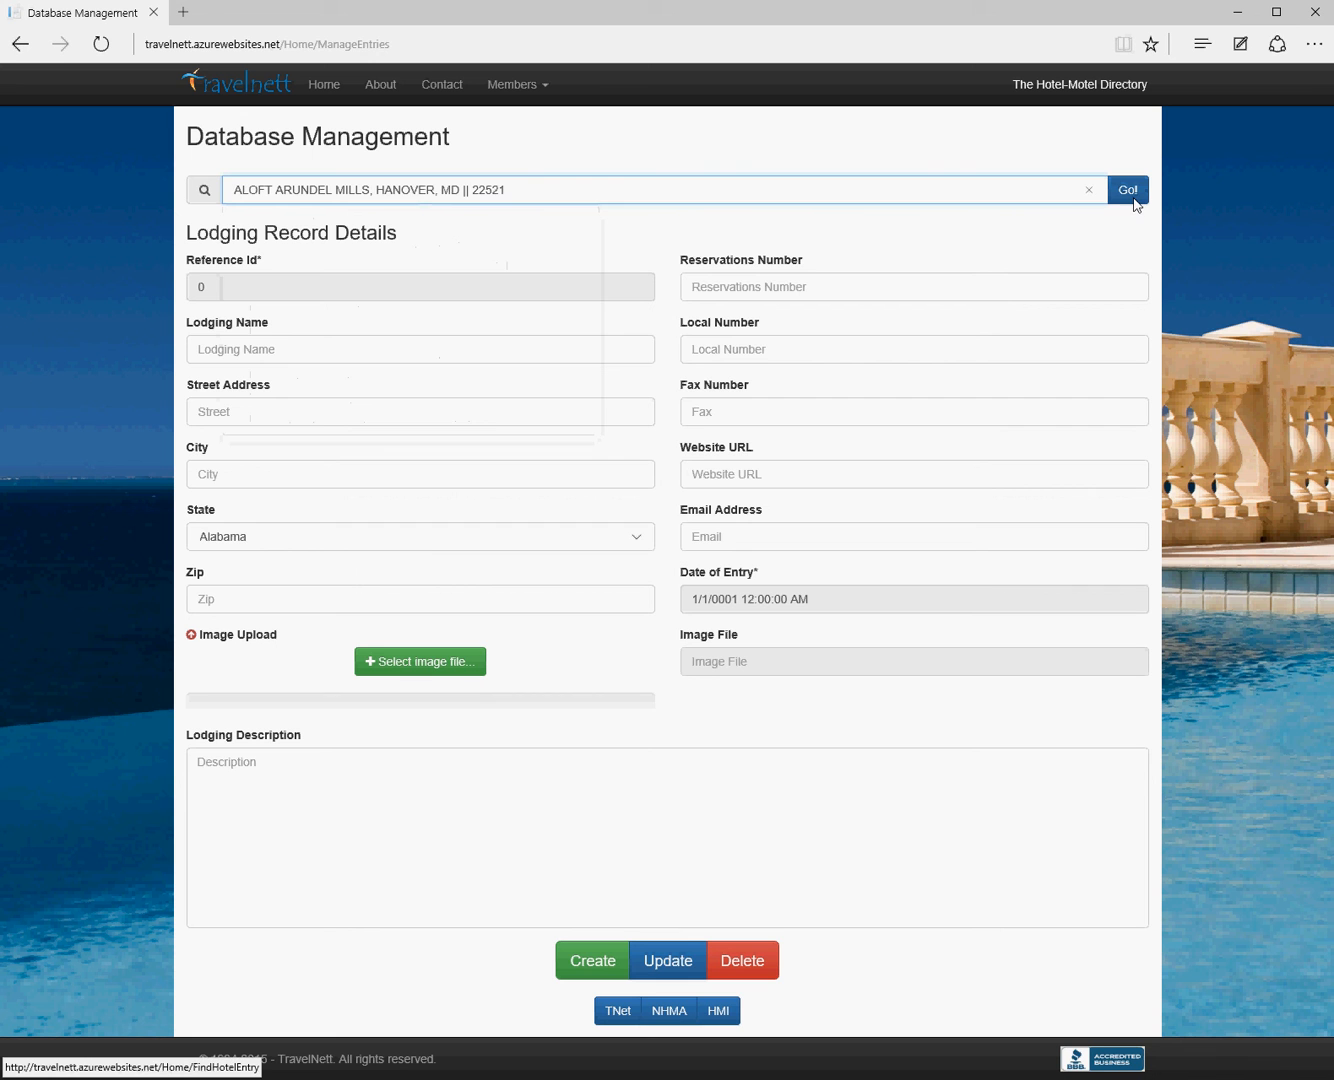
{"action": "left_click", "coordinate": [1128, 190]}
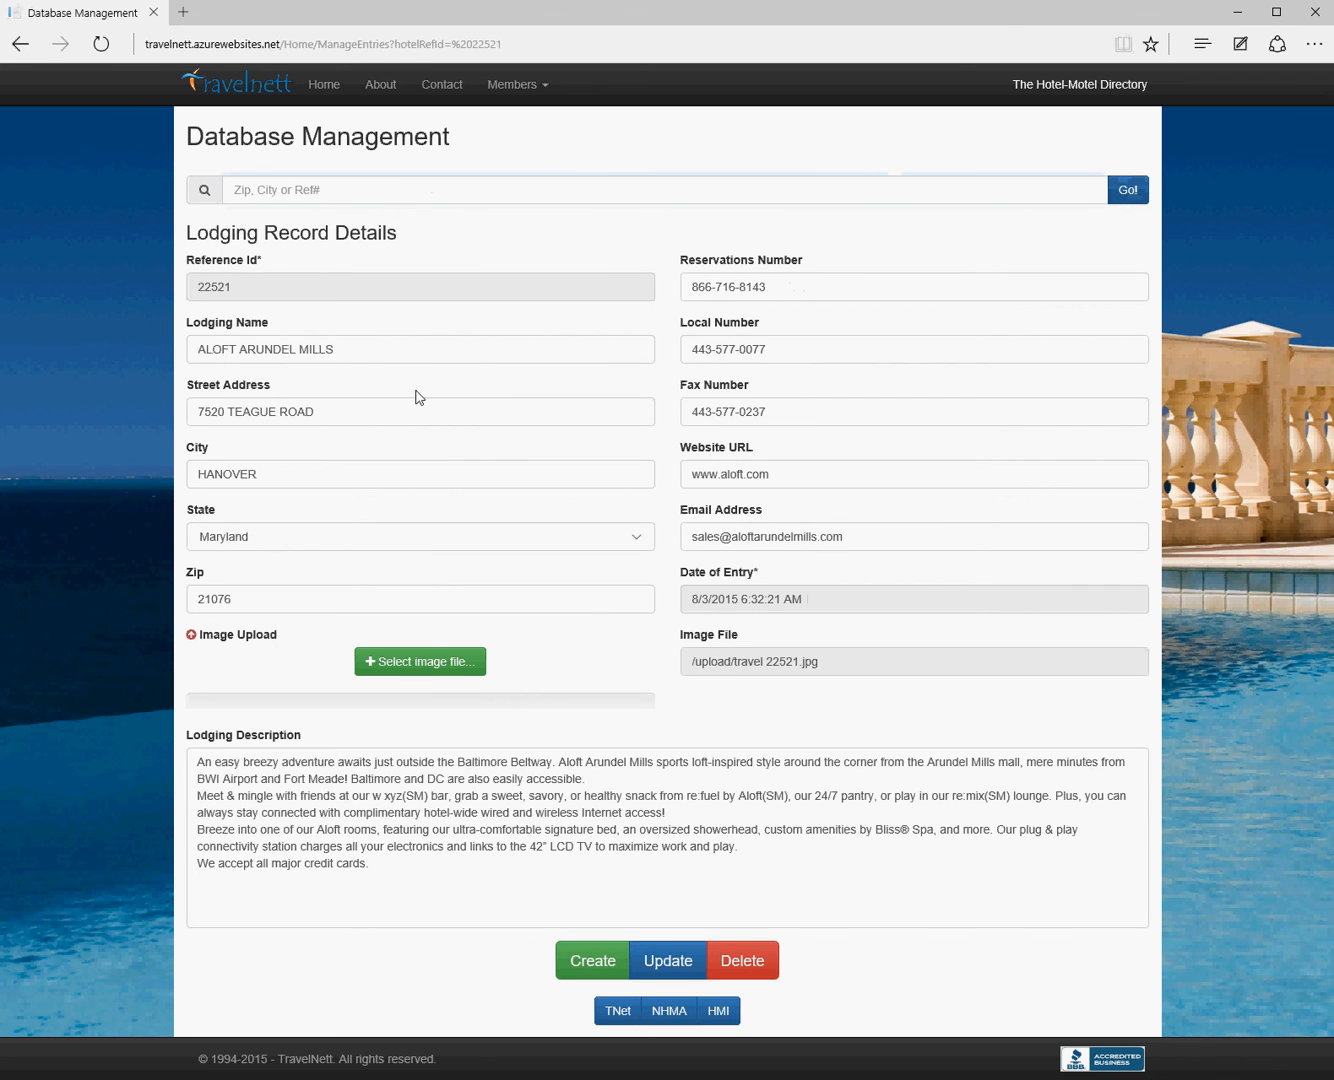
{"action": "mouse_move", "coordinate": [562, 400]}
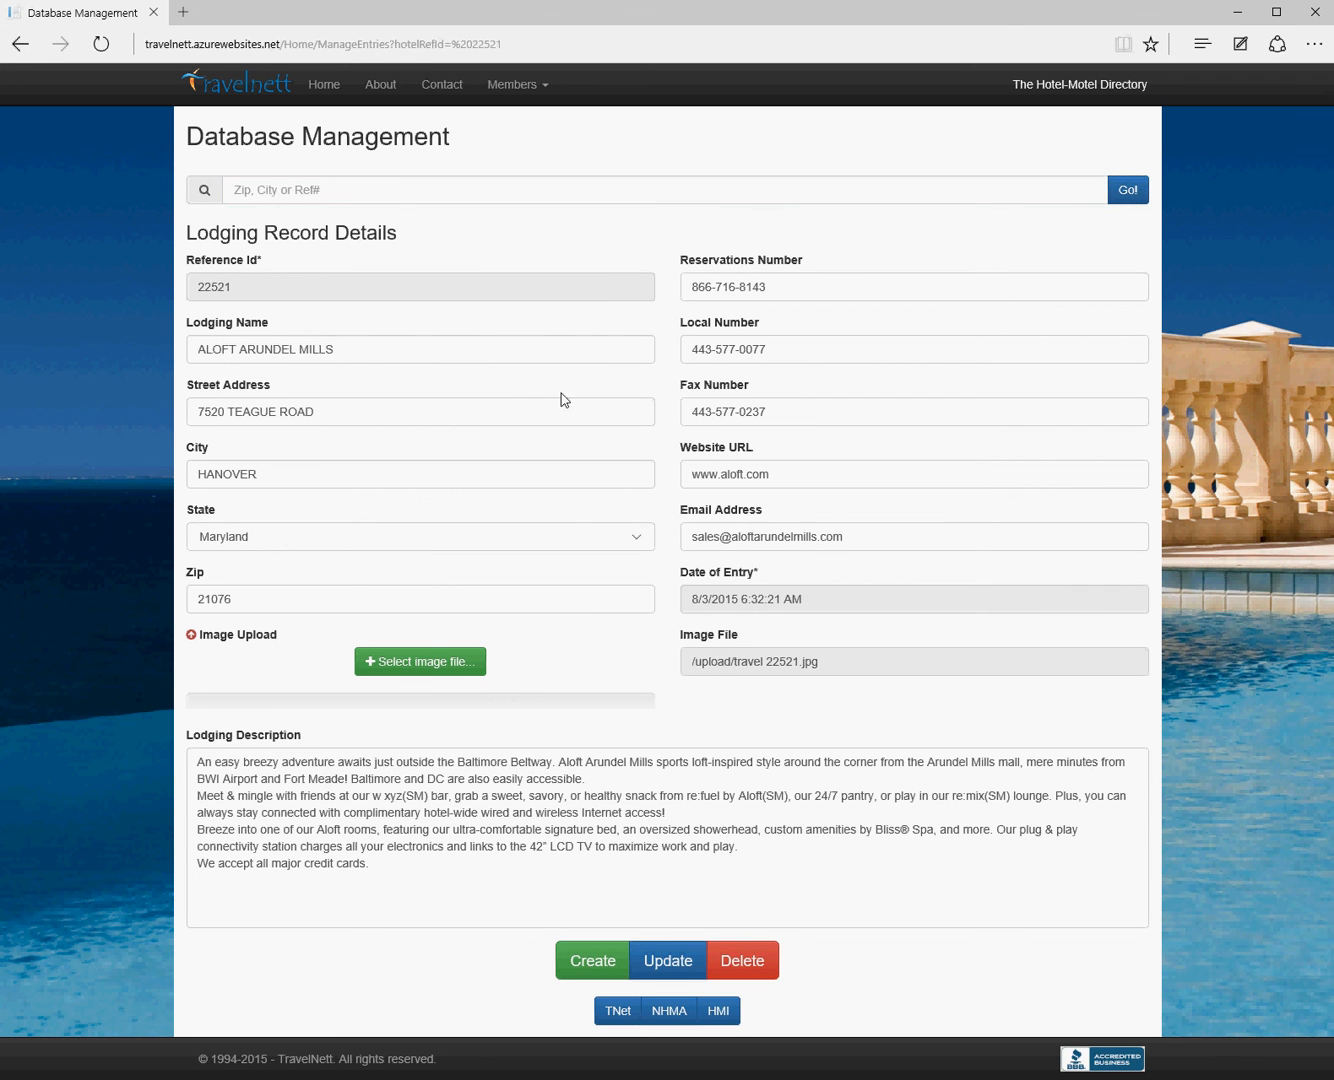
{"action": "mouse_move", "coordinate": [576, 360]}
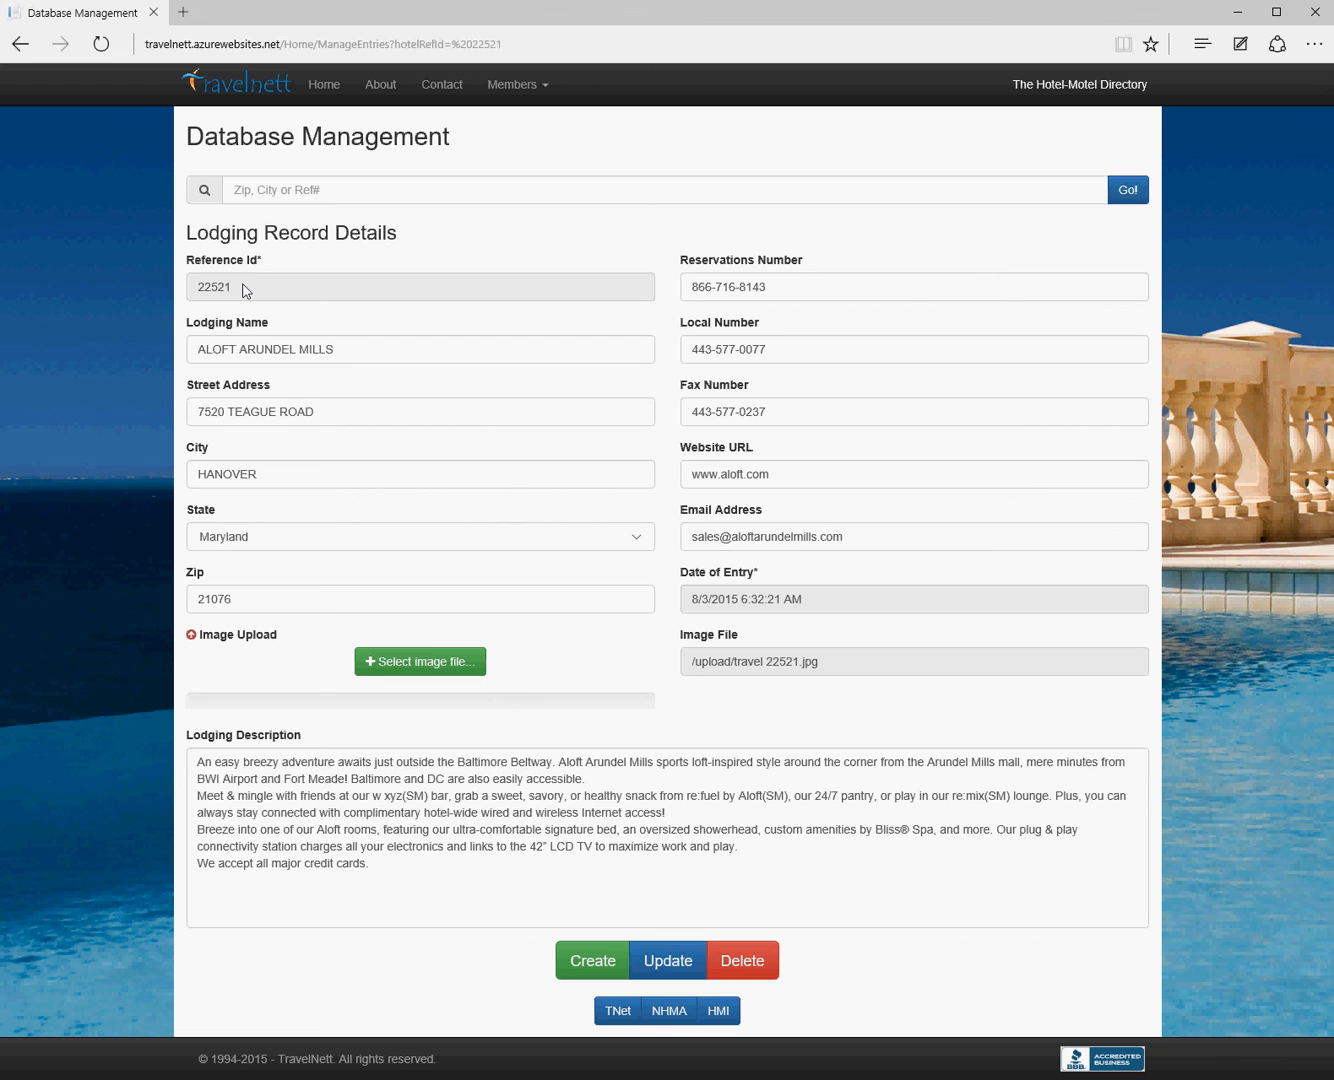
{"action": "mouse_move", "coordinate": [330, 324]}
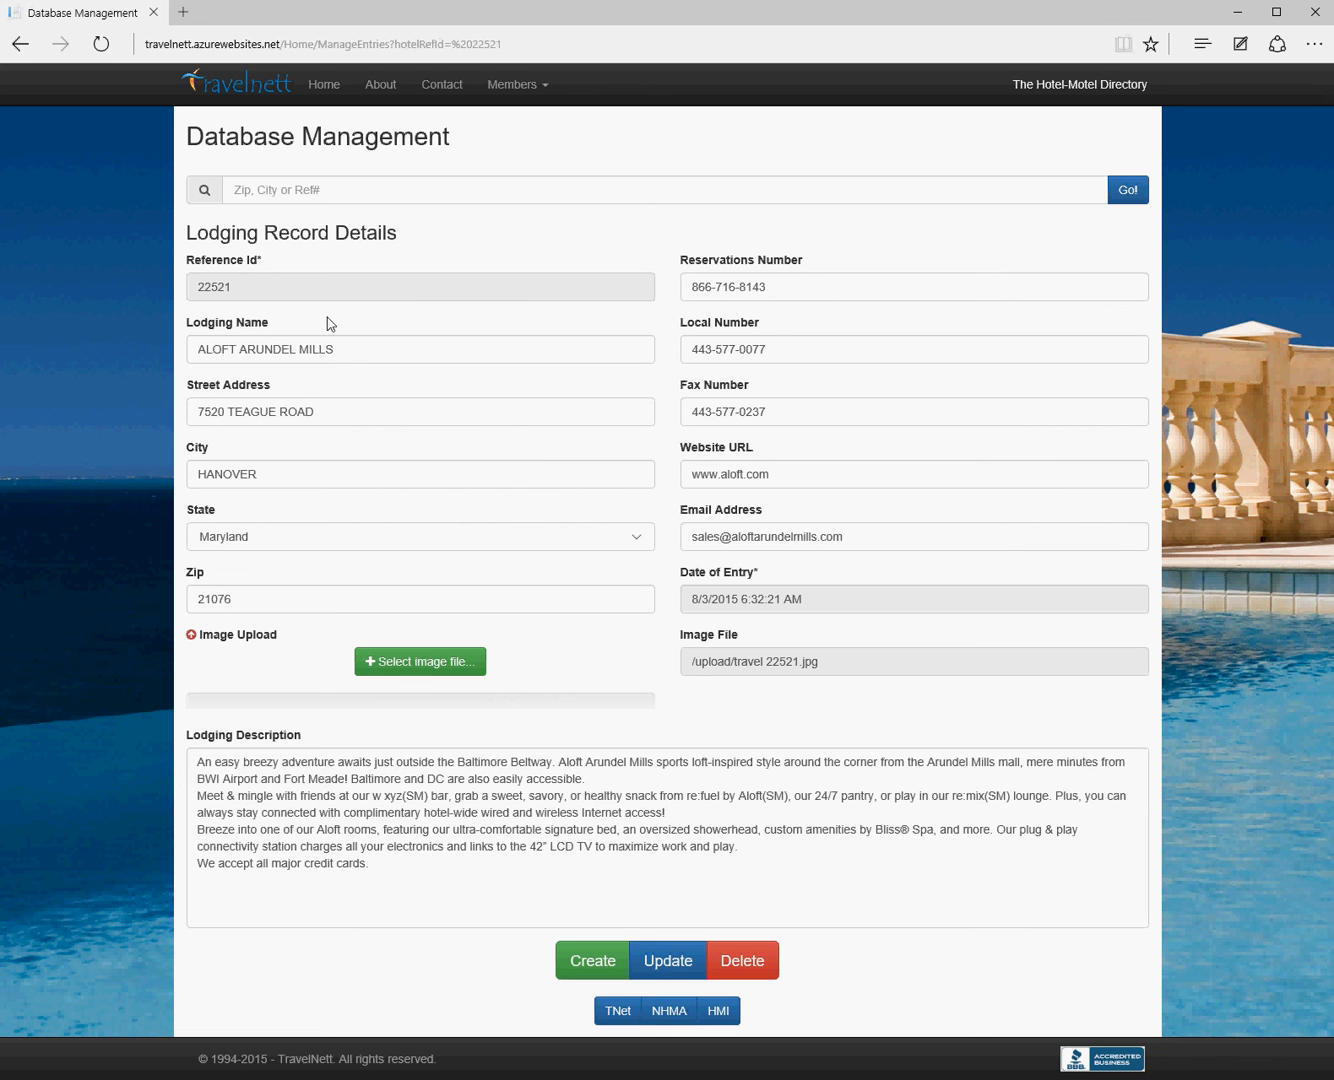
{"action": "mouse_move", "coordinate": [632, 492]}
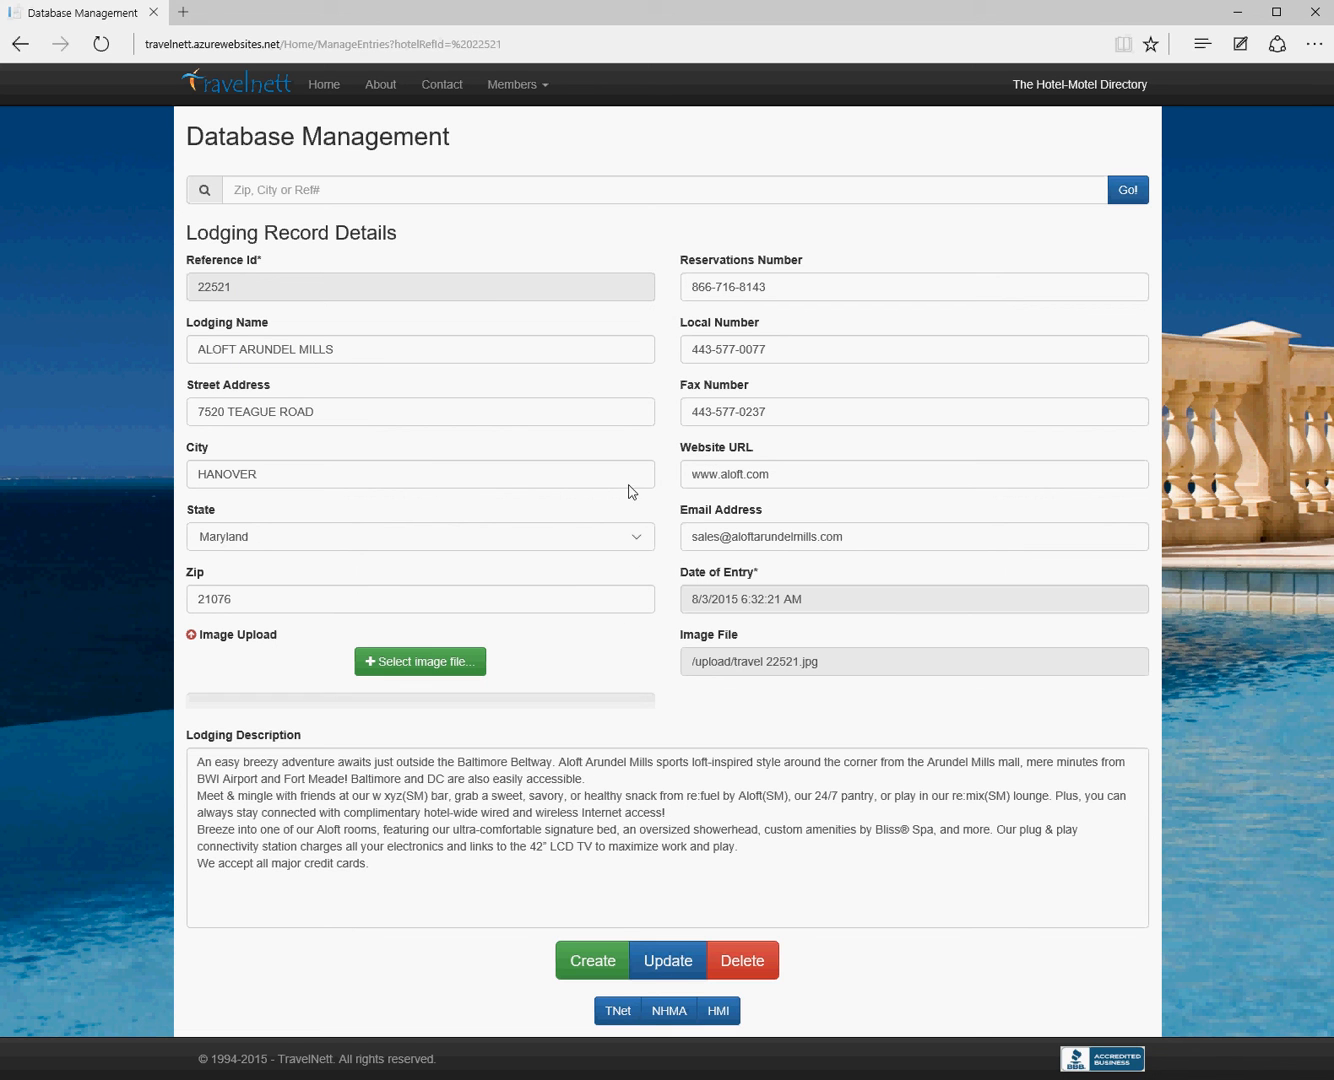
{"action": "mouse_move", "coordinate": [258, 420]}
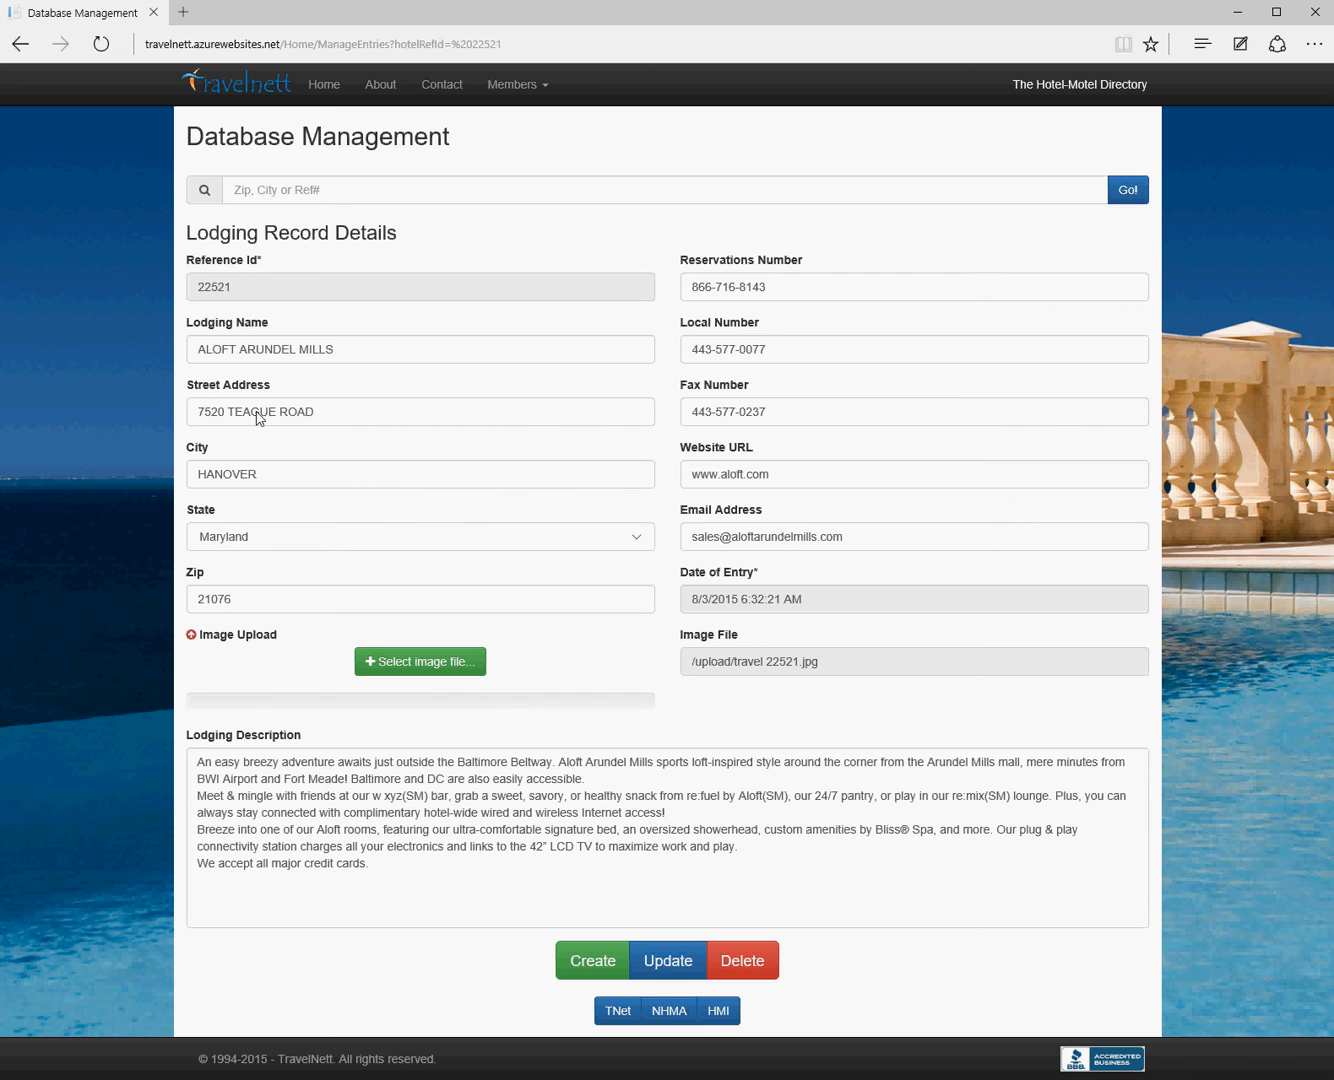
{"action": "mouse_move", "coordinate": [760, 696]}
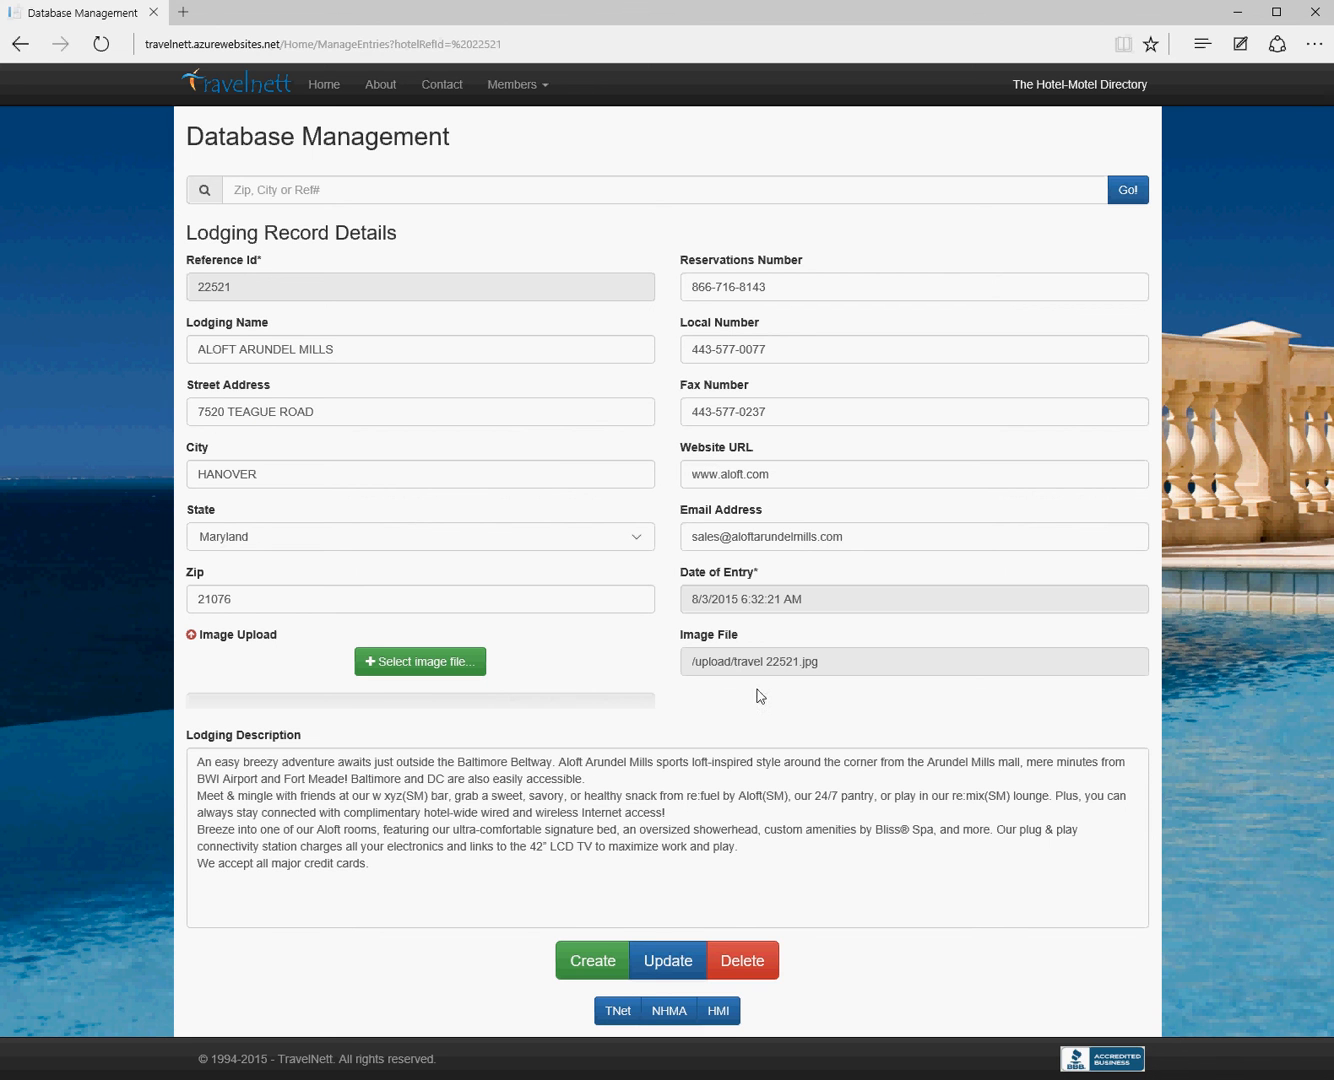
- Submit the loaded Aloft Arundel Mills record details as an update
{"action": "left_click", "coordinate": [666, 960]}
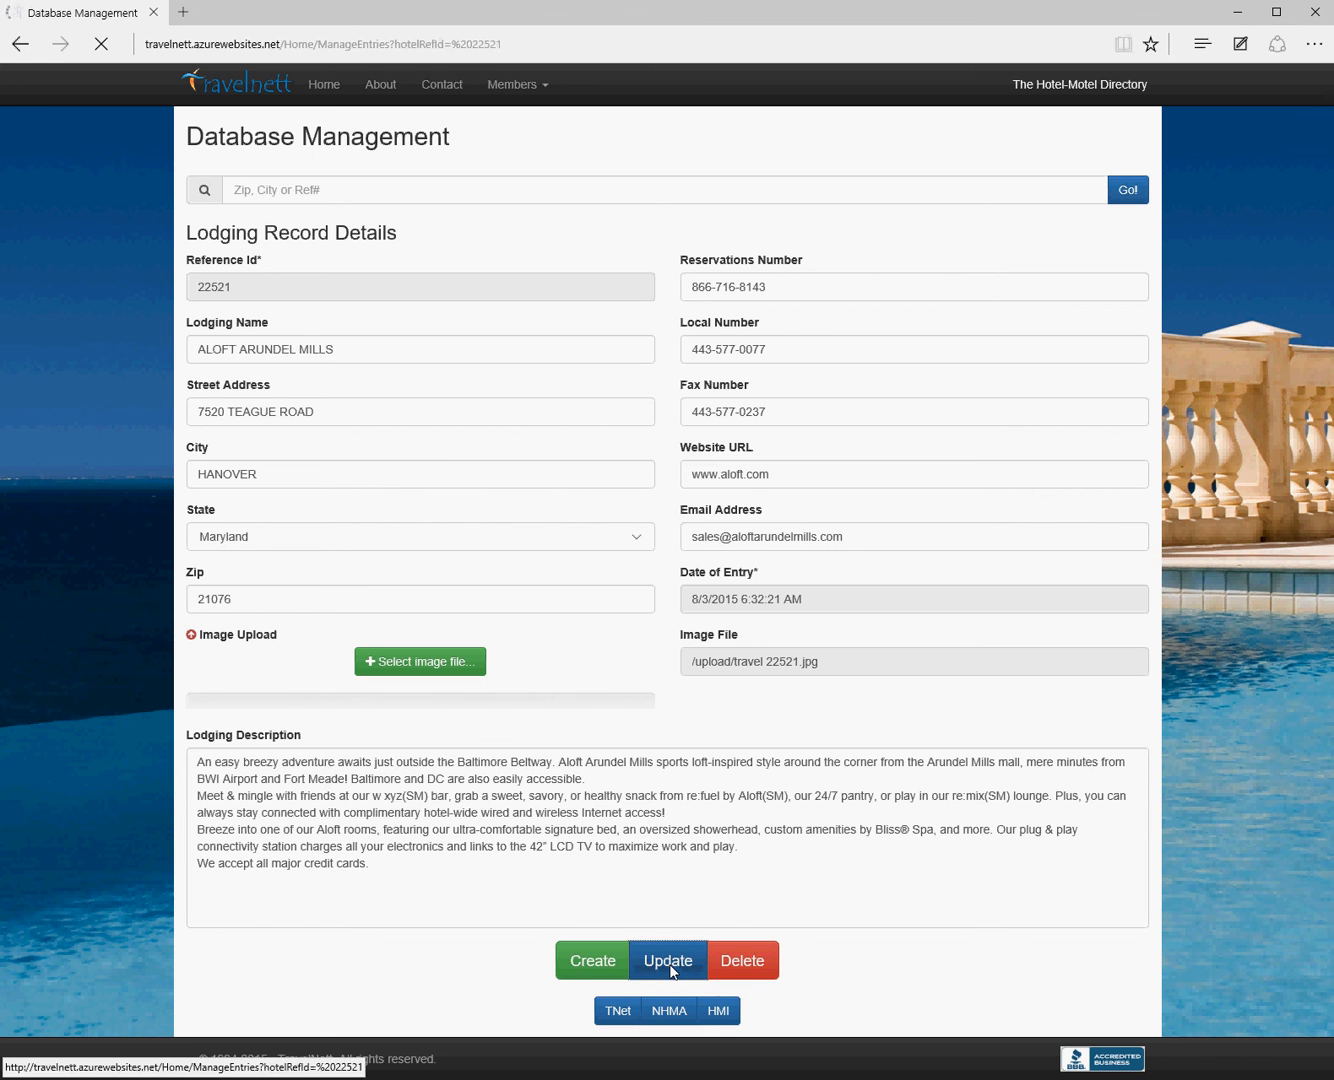
- Complete the update until 'Object was successfully managed.' confirms the record was saved
{"action": "left_click", "coordinate": [668, 960]}
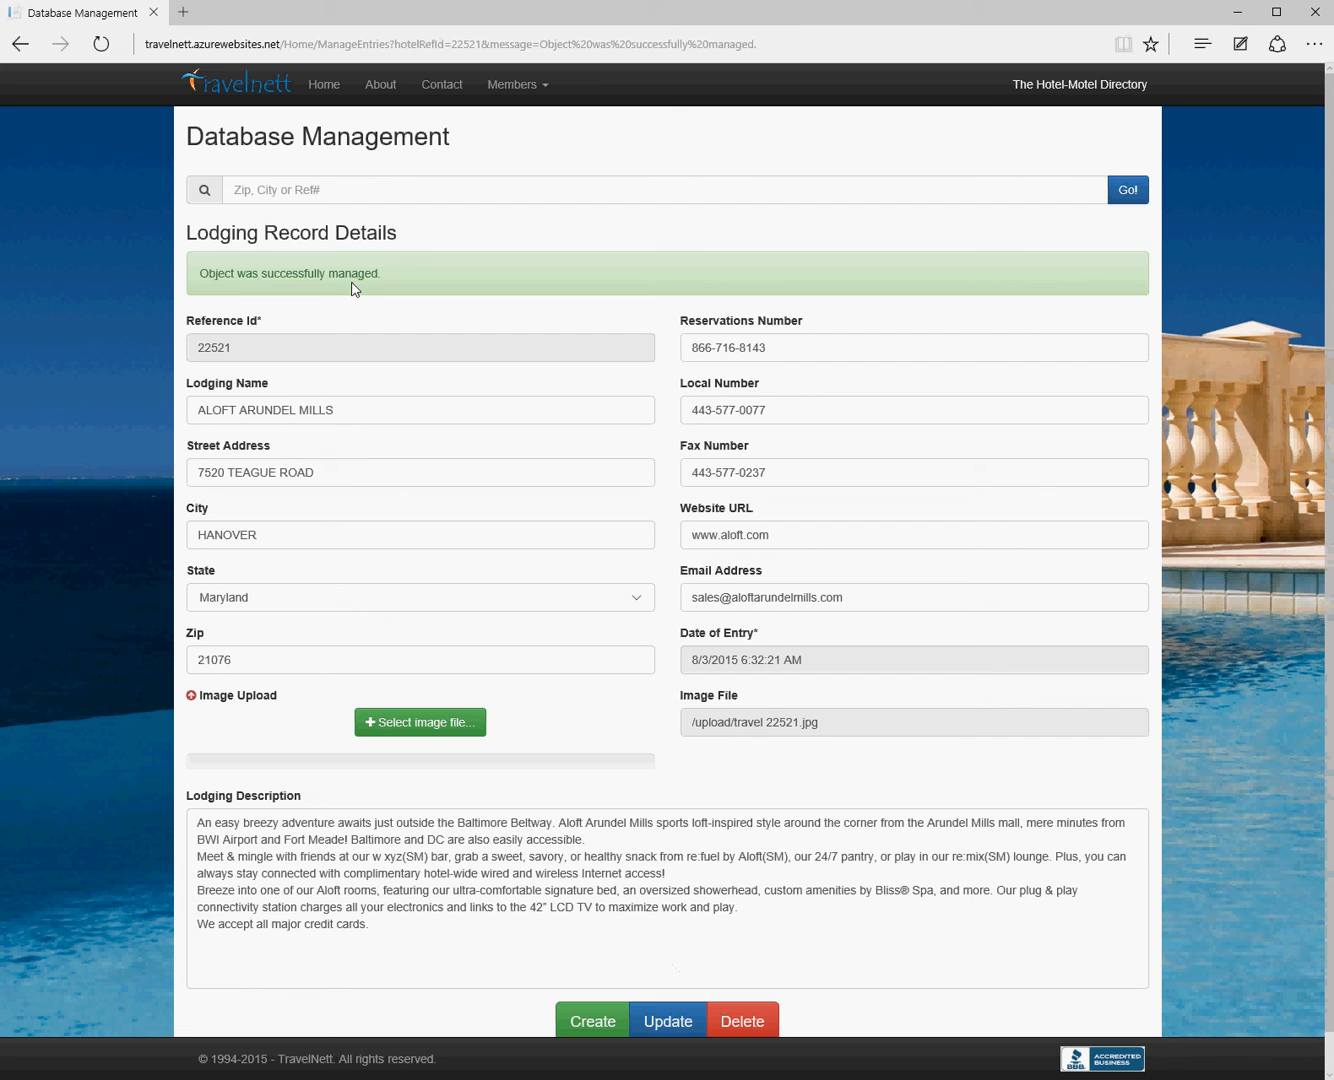
{"action": "mouse_move", "coordinate": [826, 964]}
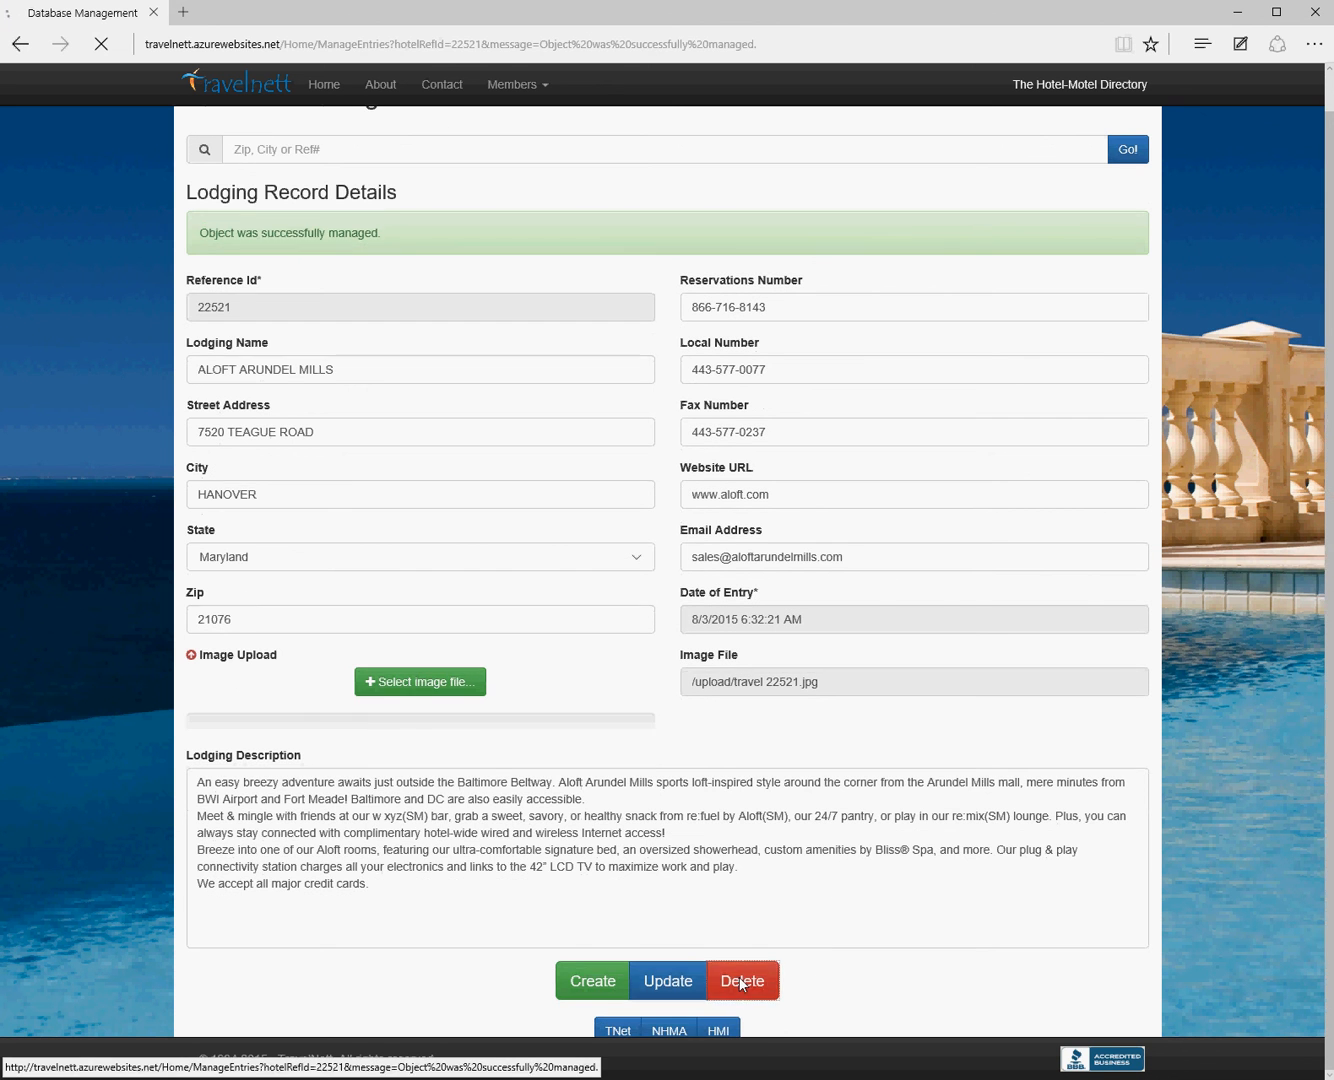
{"action": "left_click", "coordinate": [742, 980]}
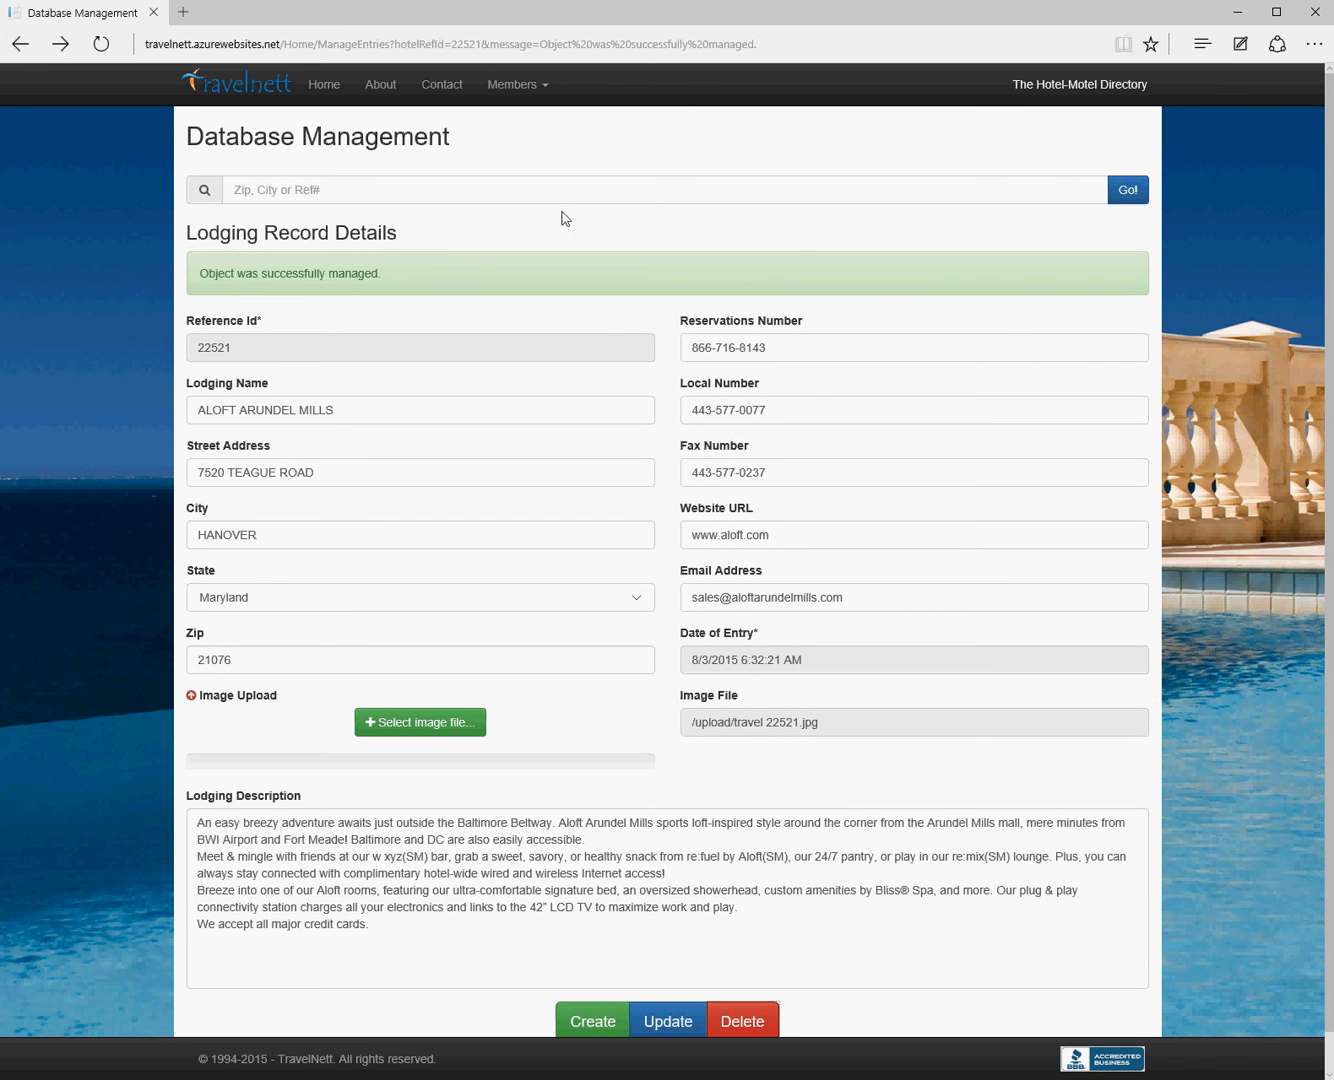
{"action": "scroll", "scroll_direction": "down", "scroll_amount": 3}
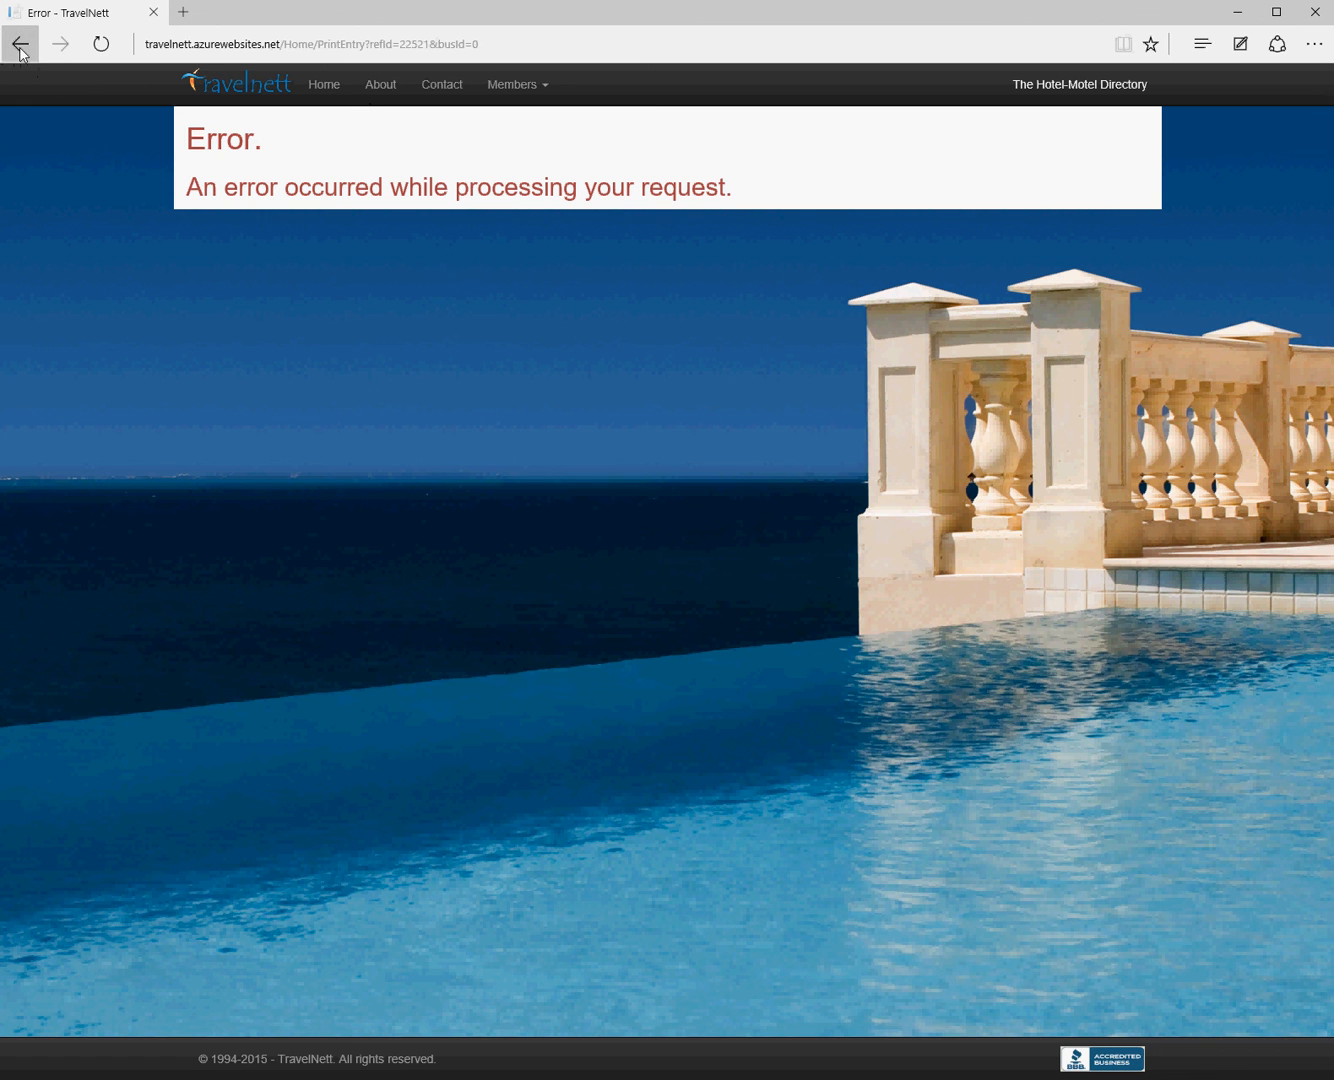
- Go back from the error page to the updated Aloft Arundel Mills record
{"action": "left_click", "coordinate": [20, 44]}
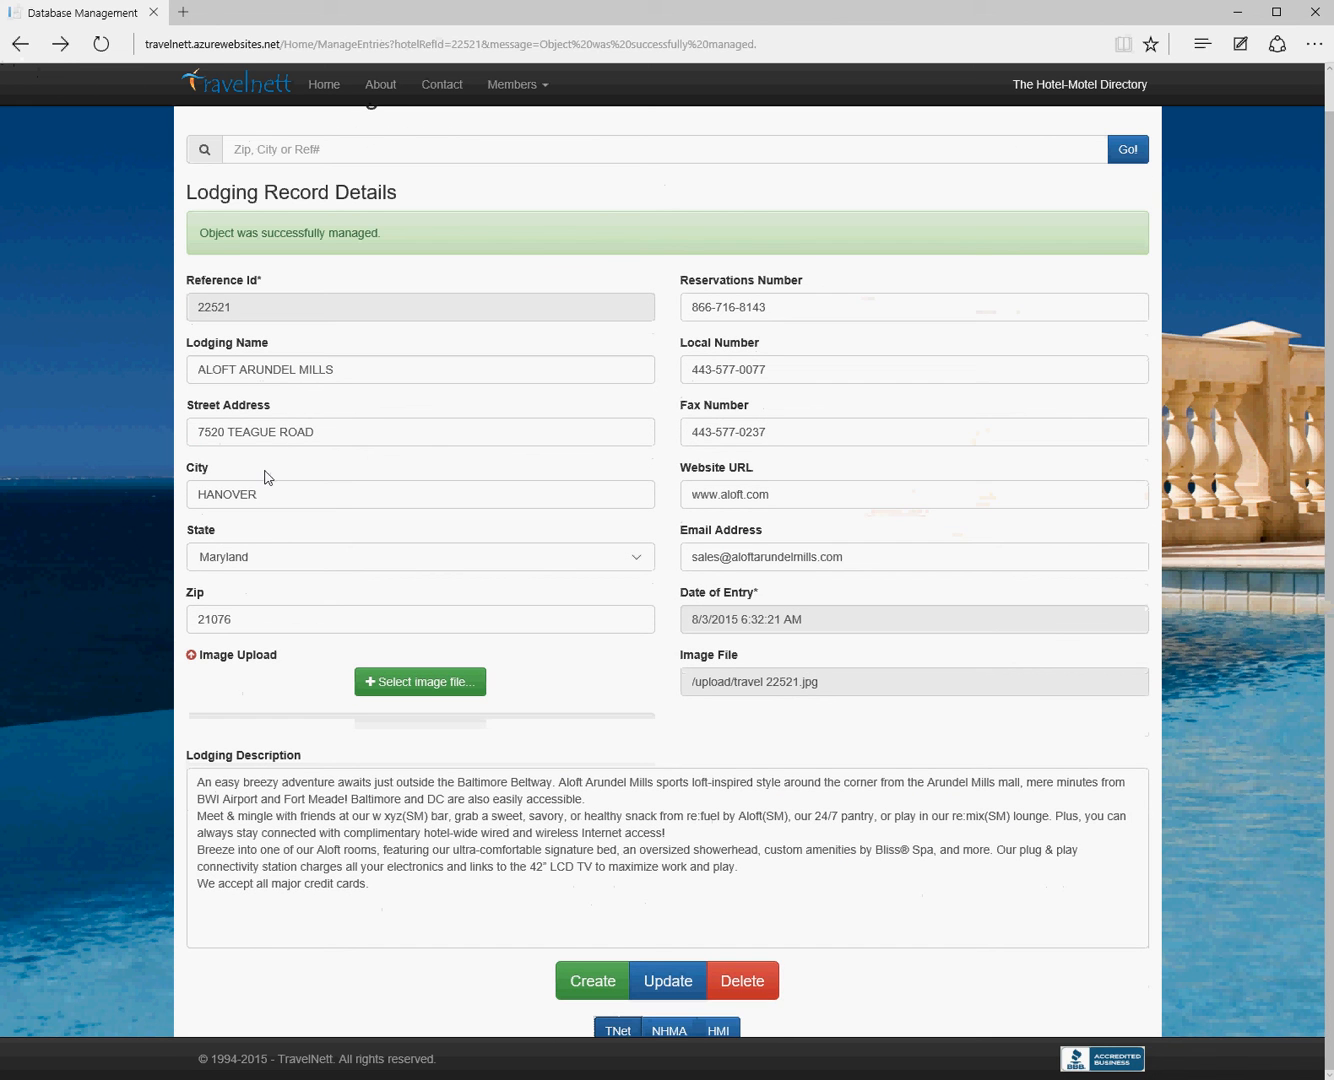